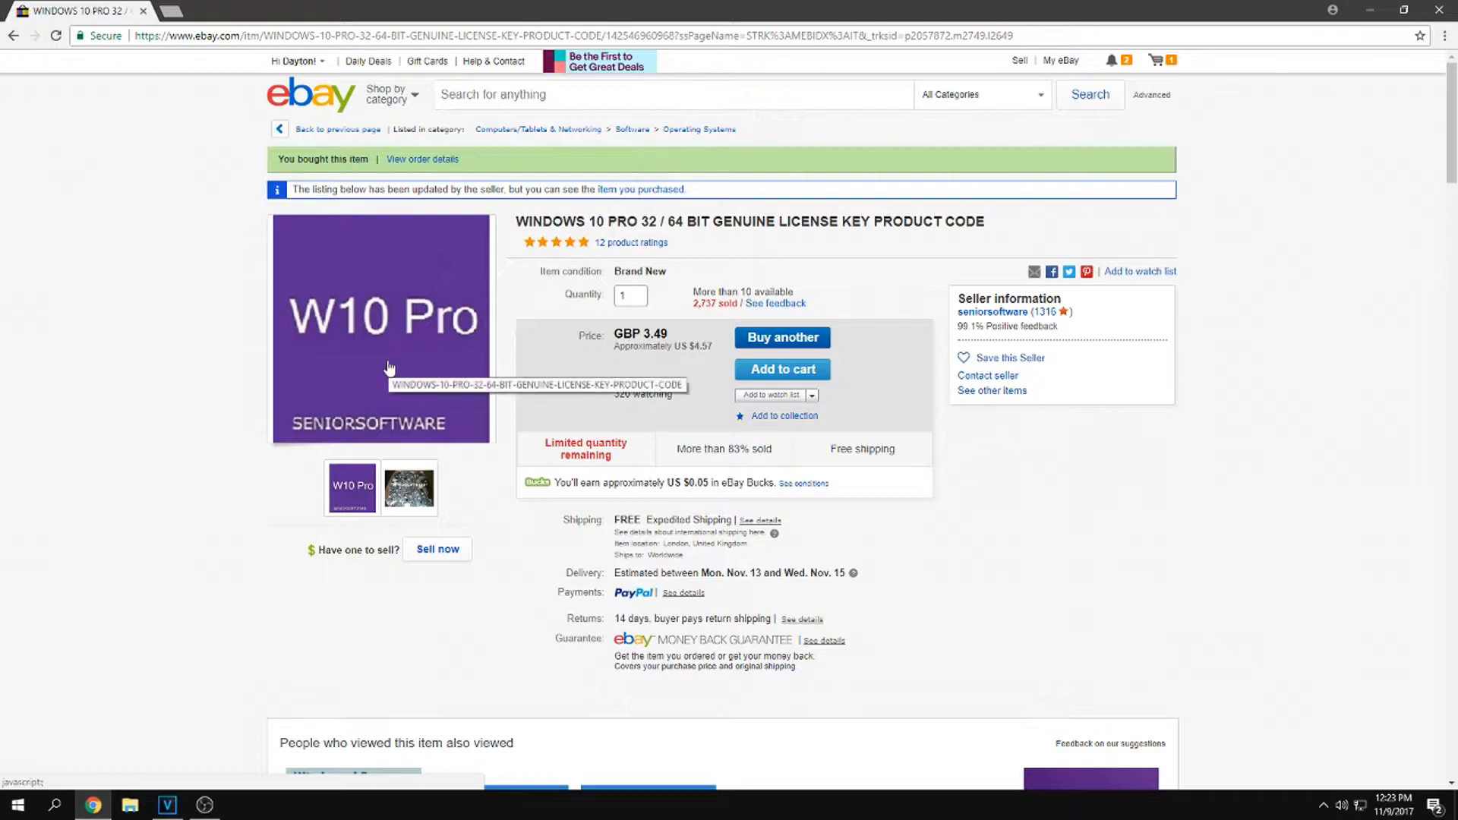
pyautogui.moveTo(382, 181)
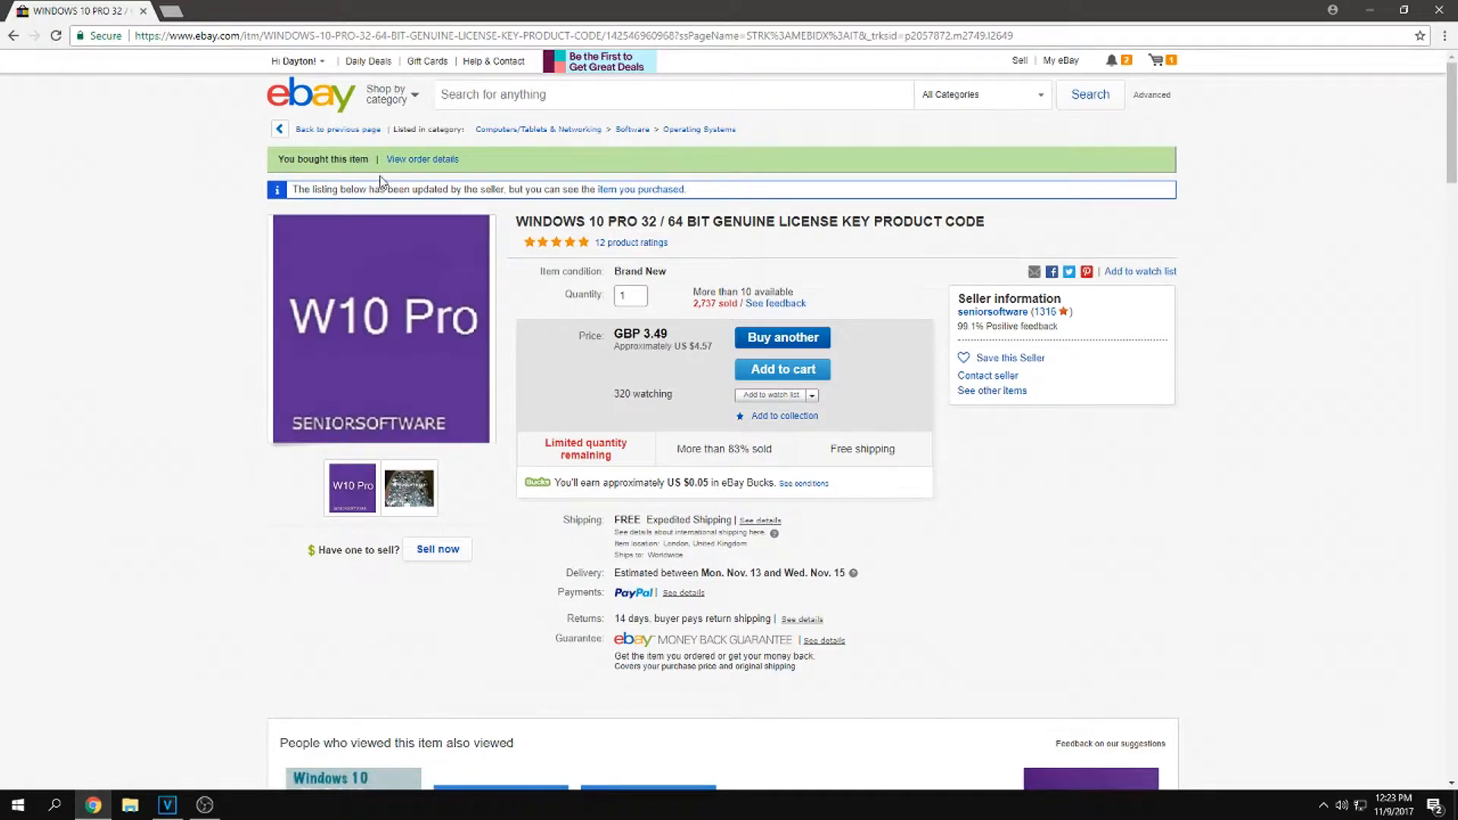
pyautogui.moveTo(378, 376)
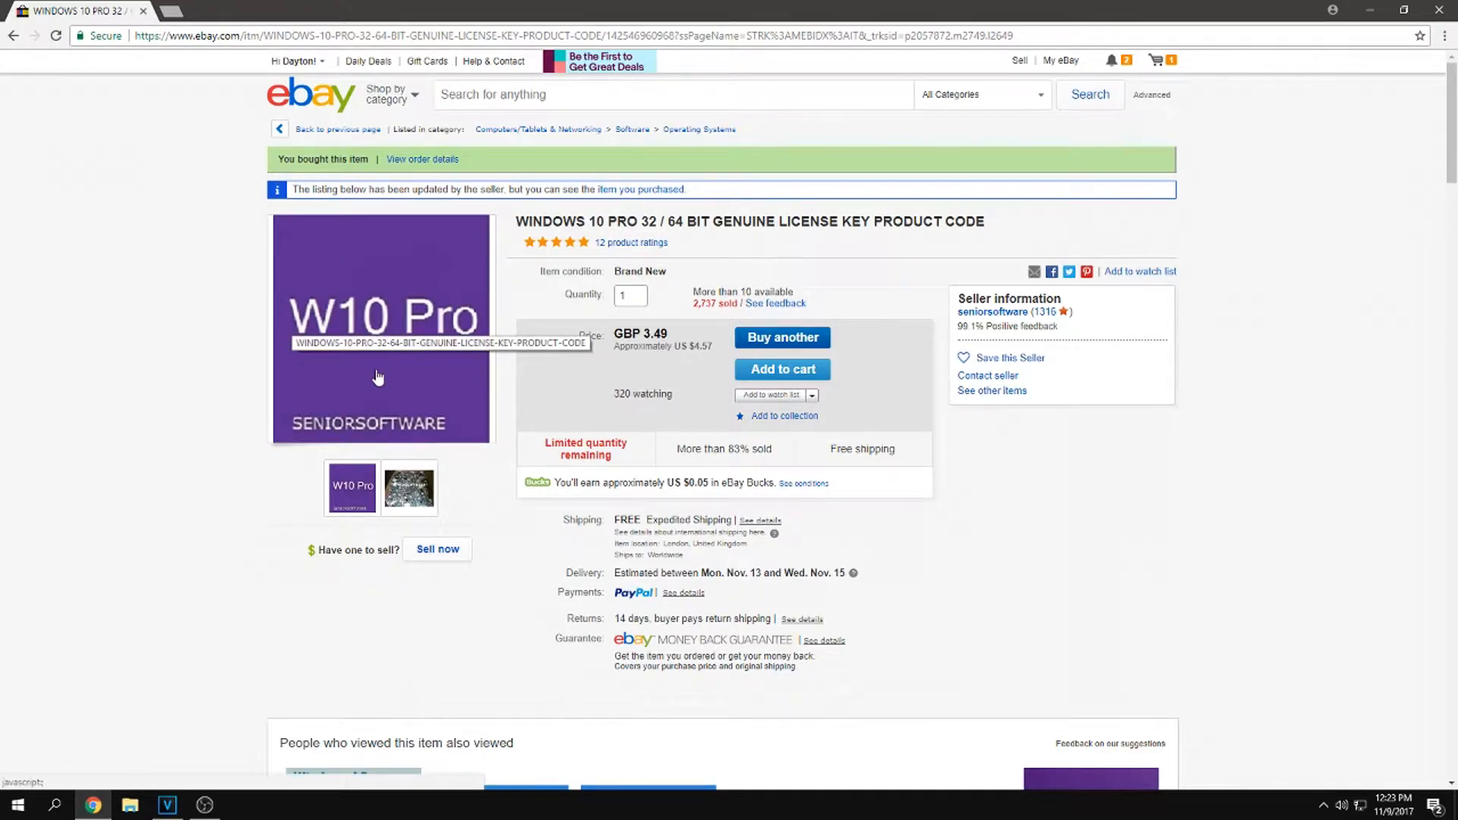
pyautogui.moveTo(491, 318)
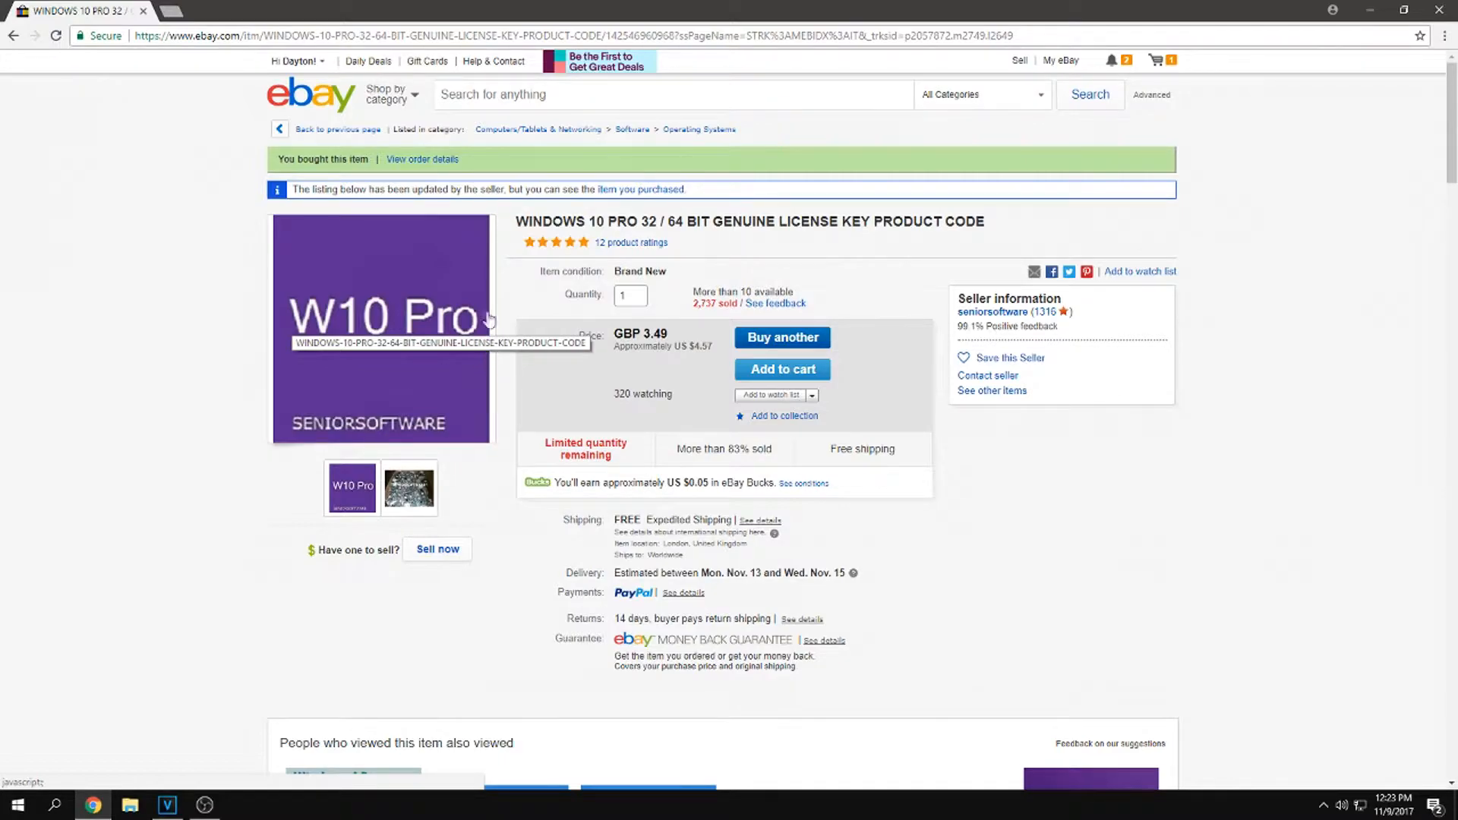
pyautogui.moveTo(919, 336)
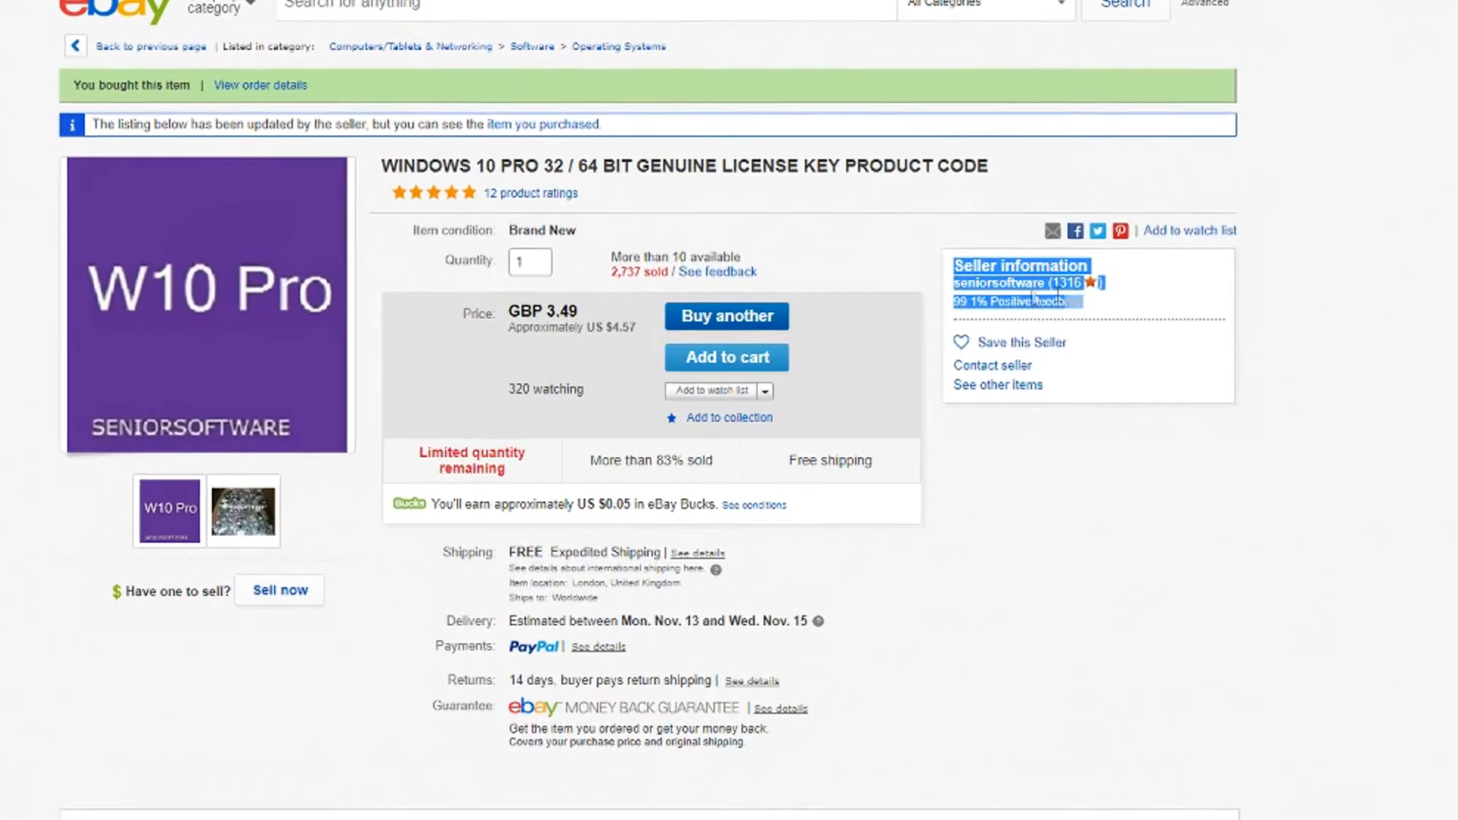
# Scroll the hdtune.com Download page to the hdtunepro_570_trial.exe link and let it download.
pyautogui.scroll(-3)
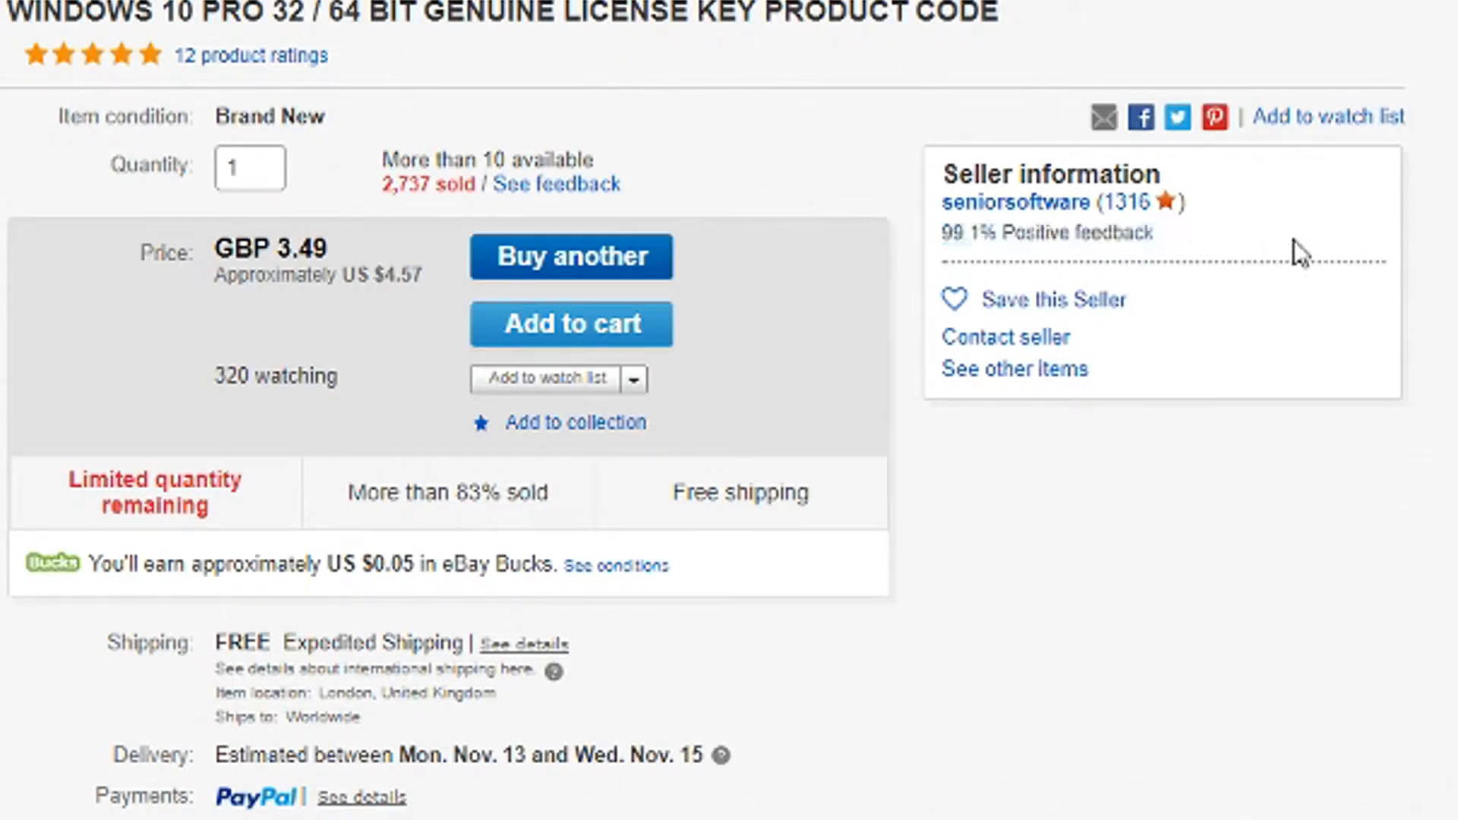
pyautogui.moveTo(1227, 253)
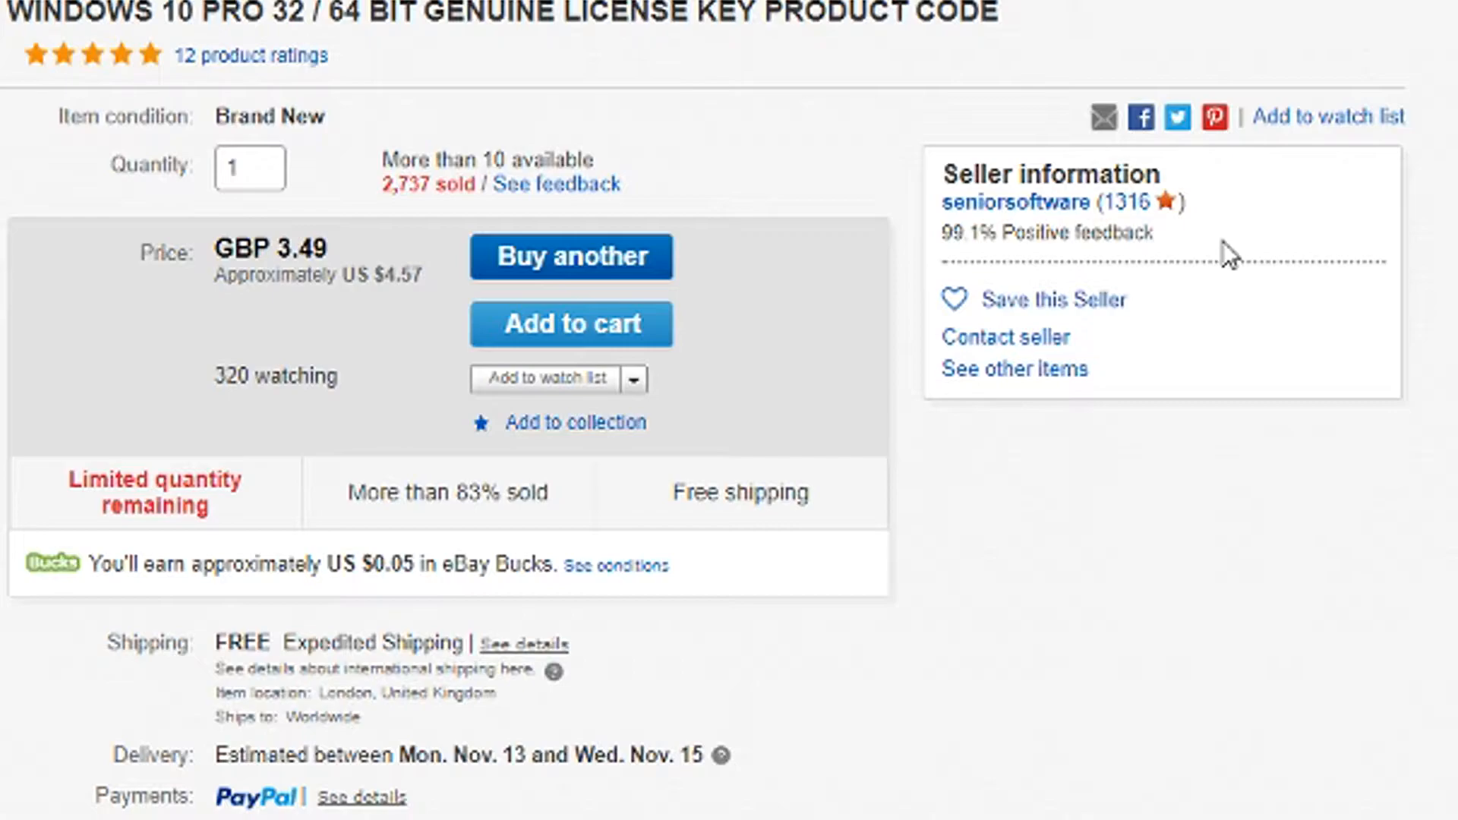
pyautogui.moveTo(1127, 243)
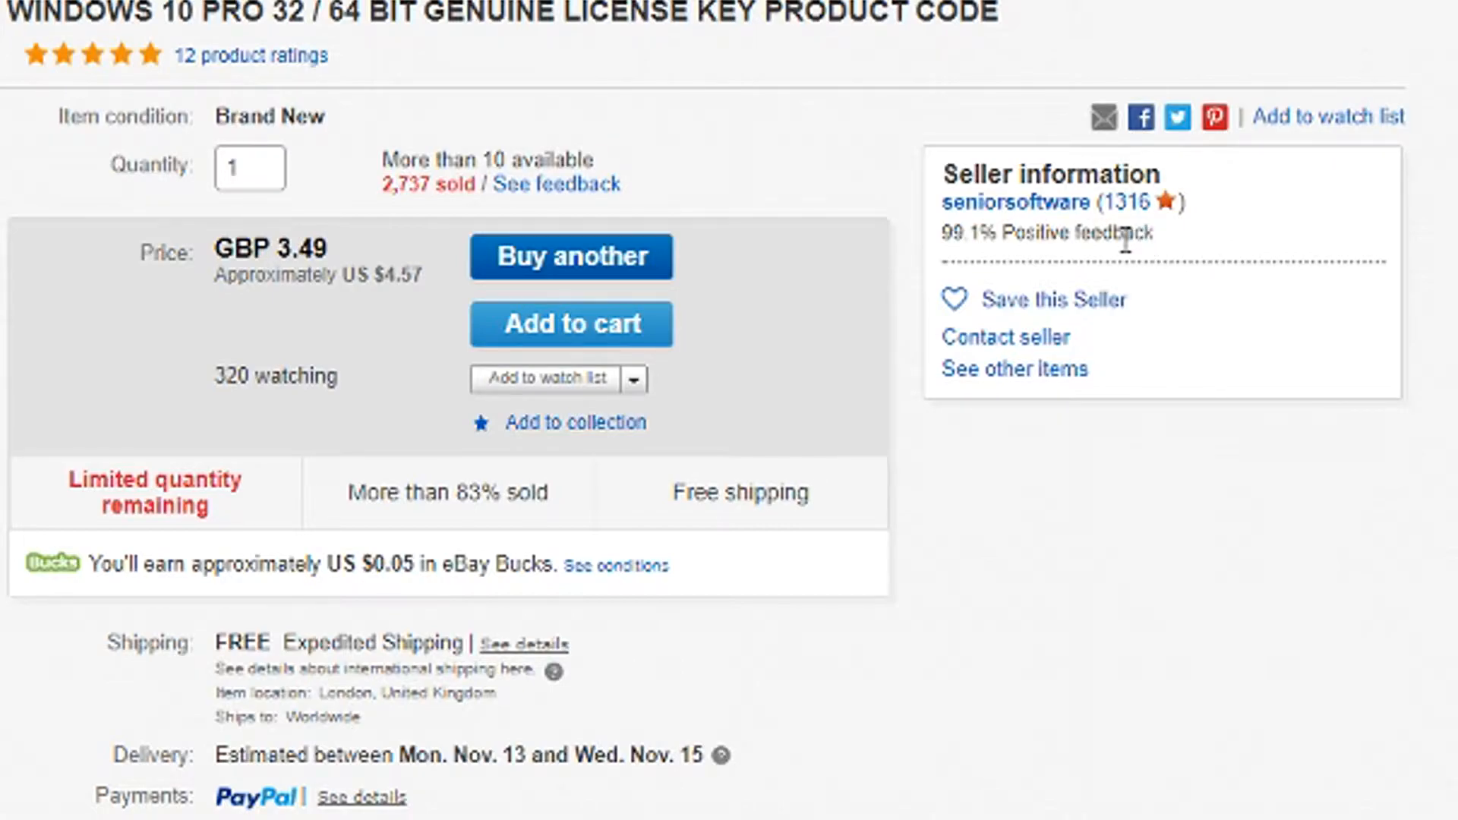
pyautogui.scroll(-3)
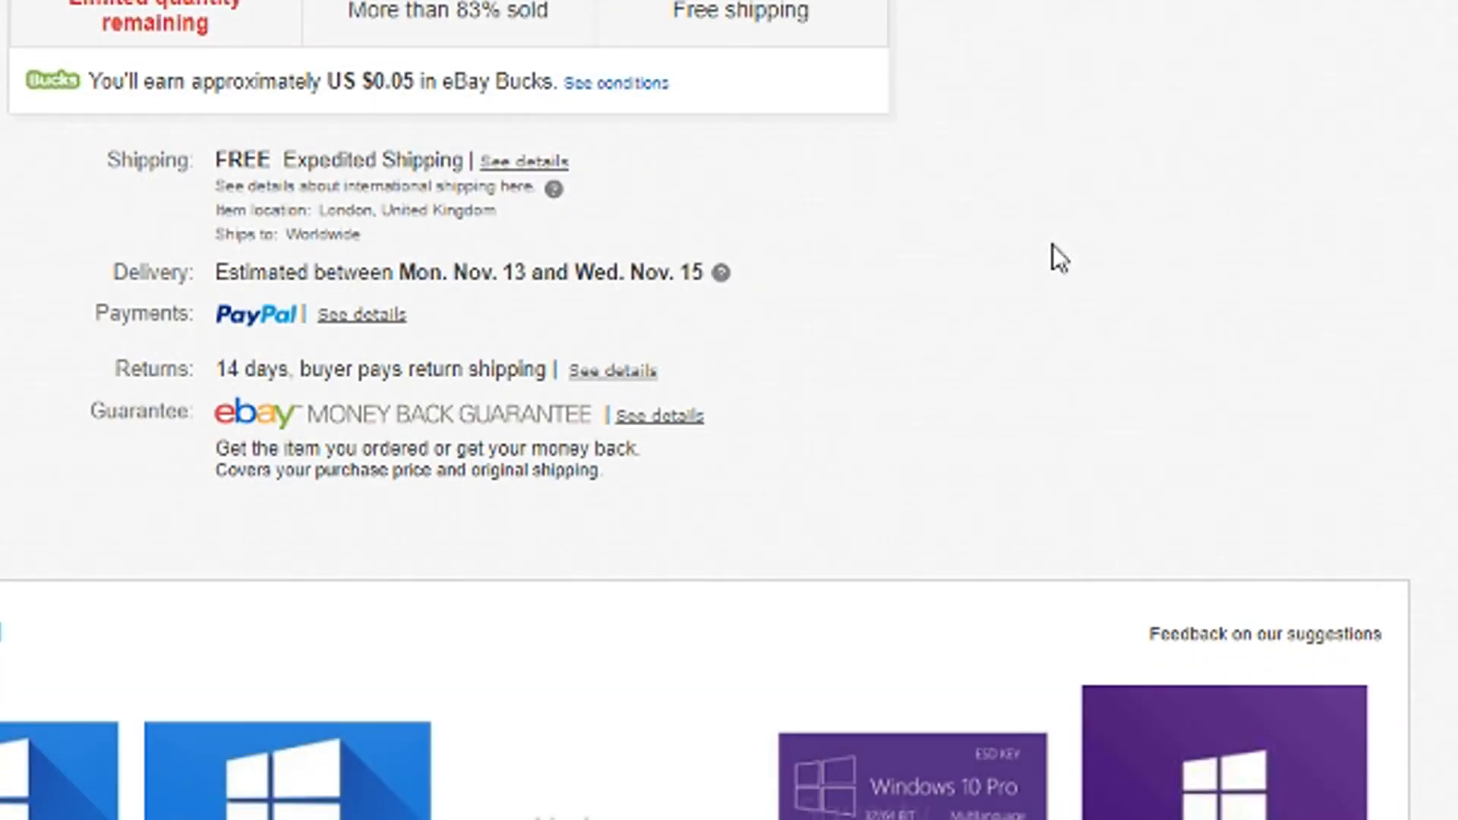
pyautogui.scroll(3)
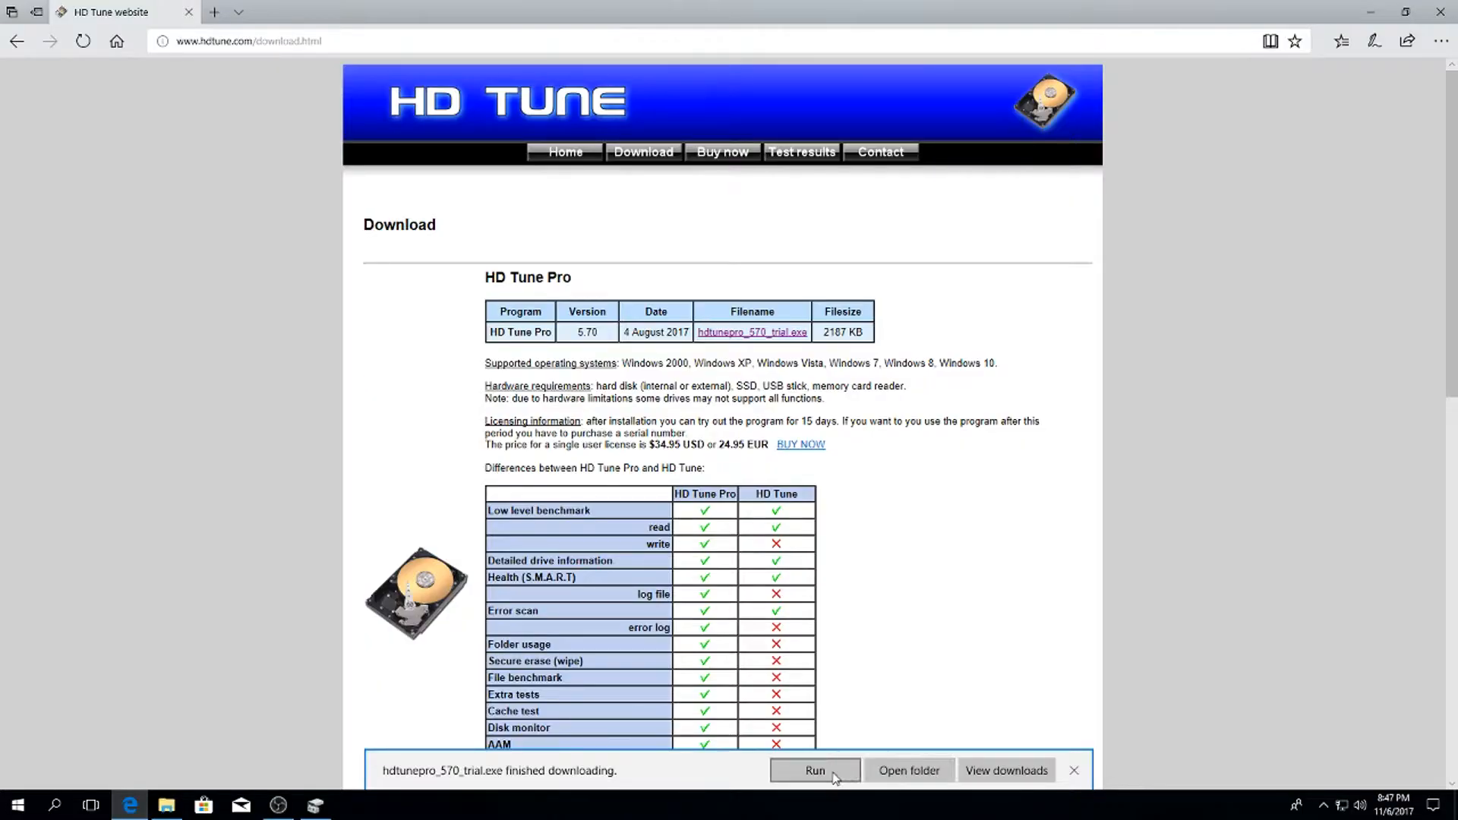
# Run the installer without a desktop icon and start the read benchmark on the 1 TB WD drive.
pyautogui.click(814, 770)
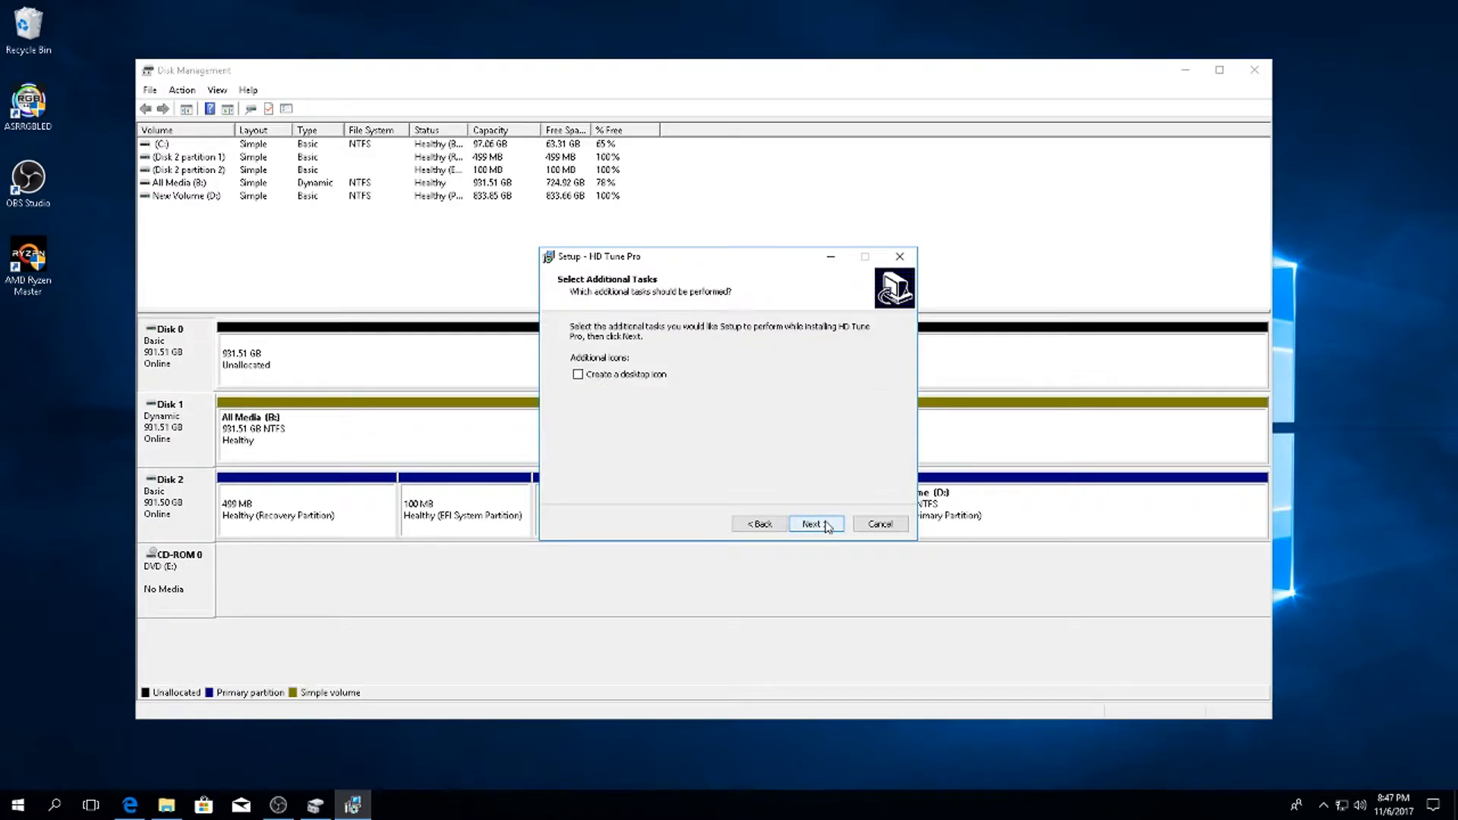
pyautogui.click(815, 524)
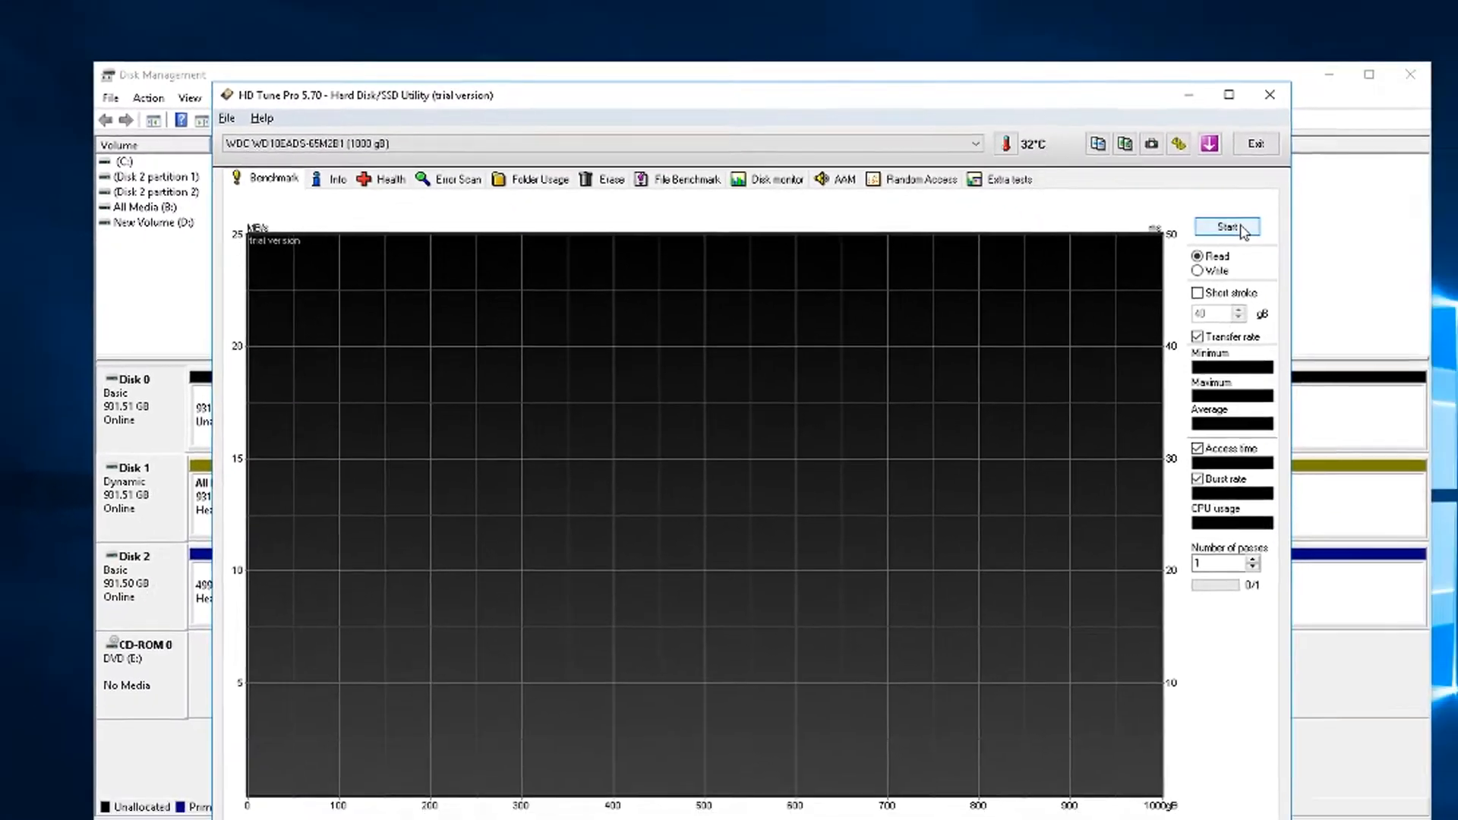
pyautogui.click(1228, 226)
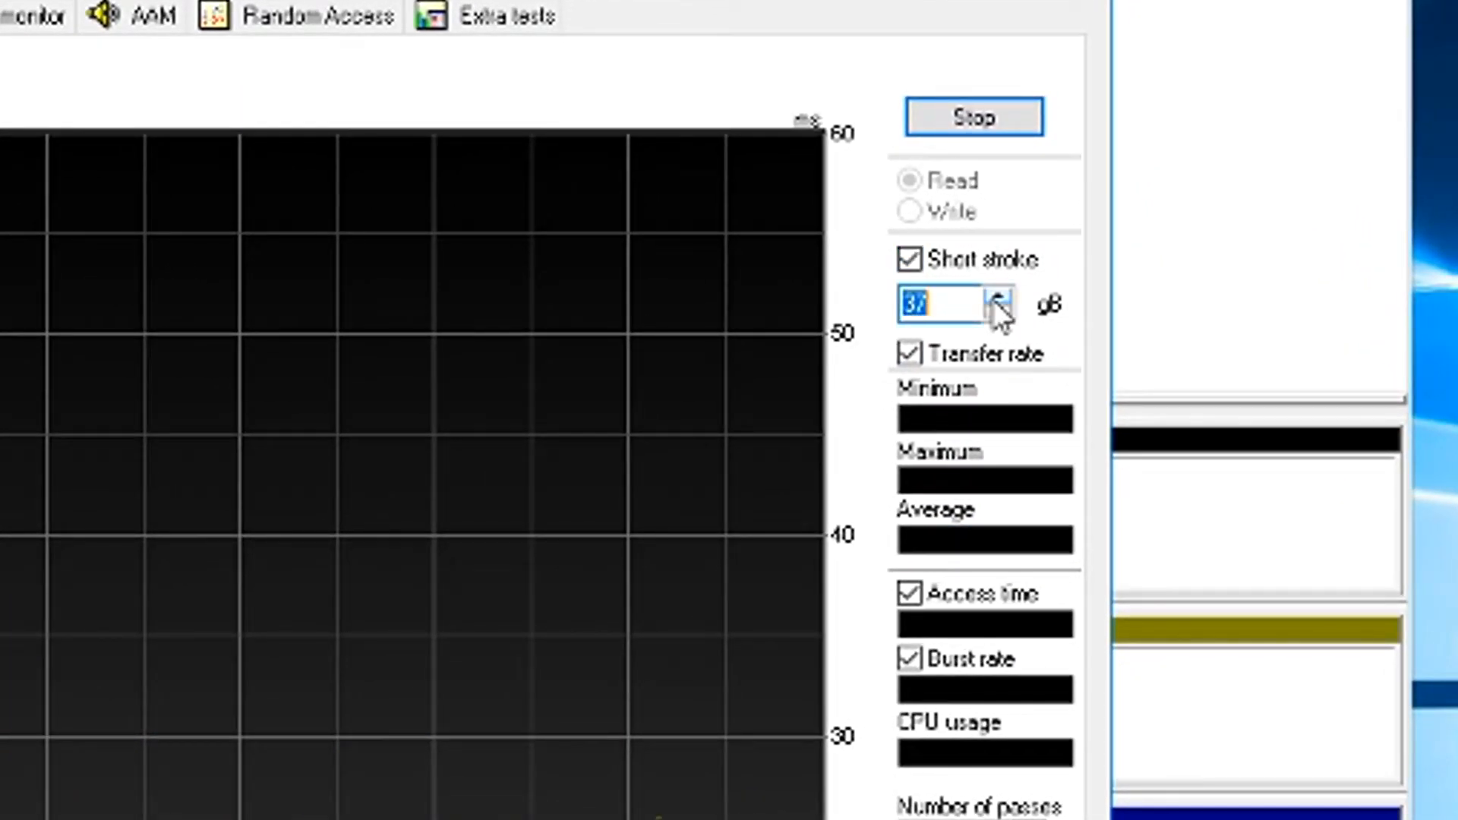
# Set the short-stroke range to 200 GB, stop the benchmark and restart it over that range.
pyautogui.write('200')
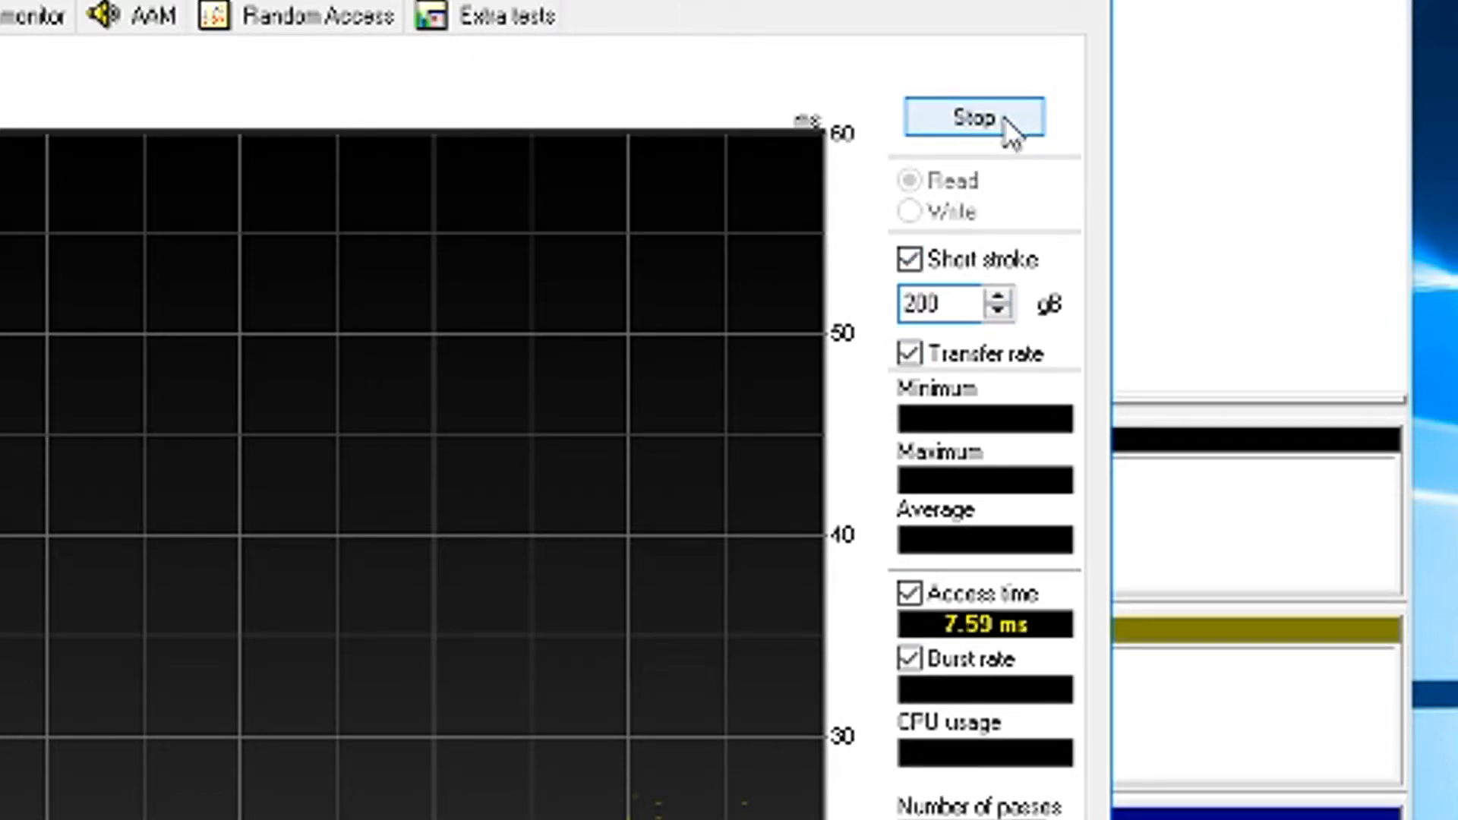
pyautogui.click(972, 117)
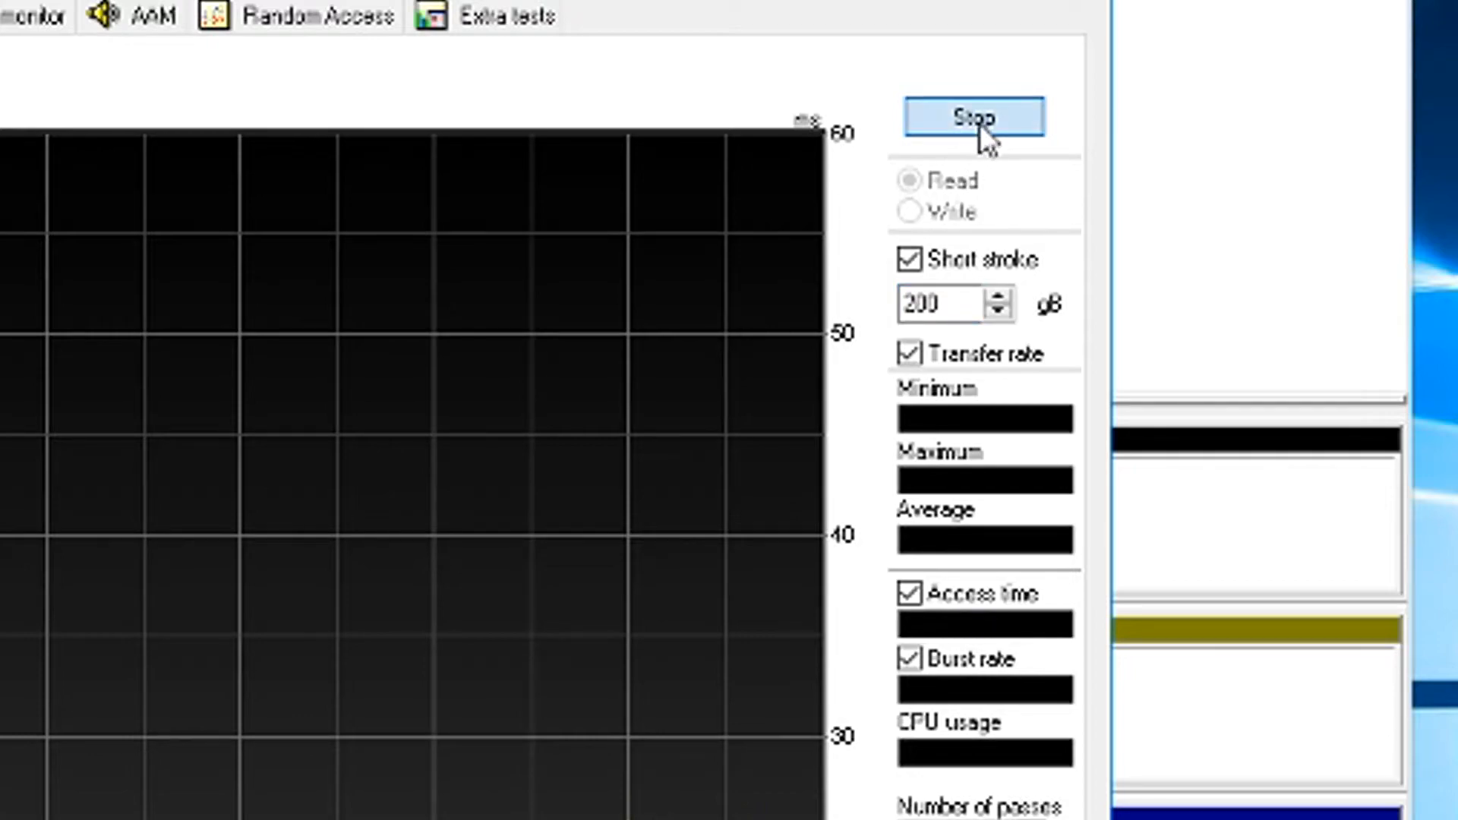
pyautogui.click(973, 117)
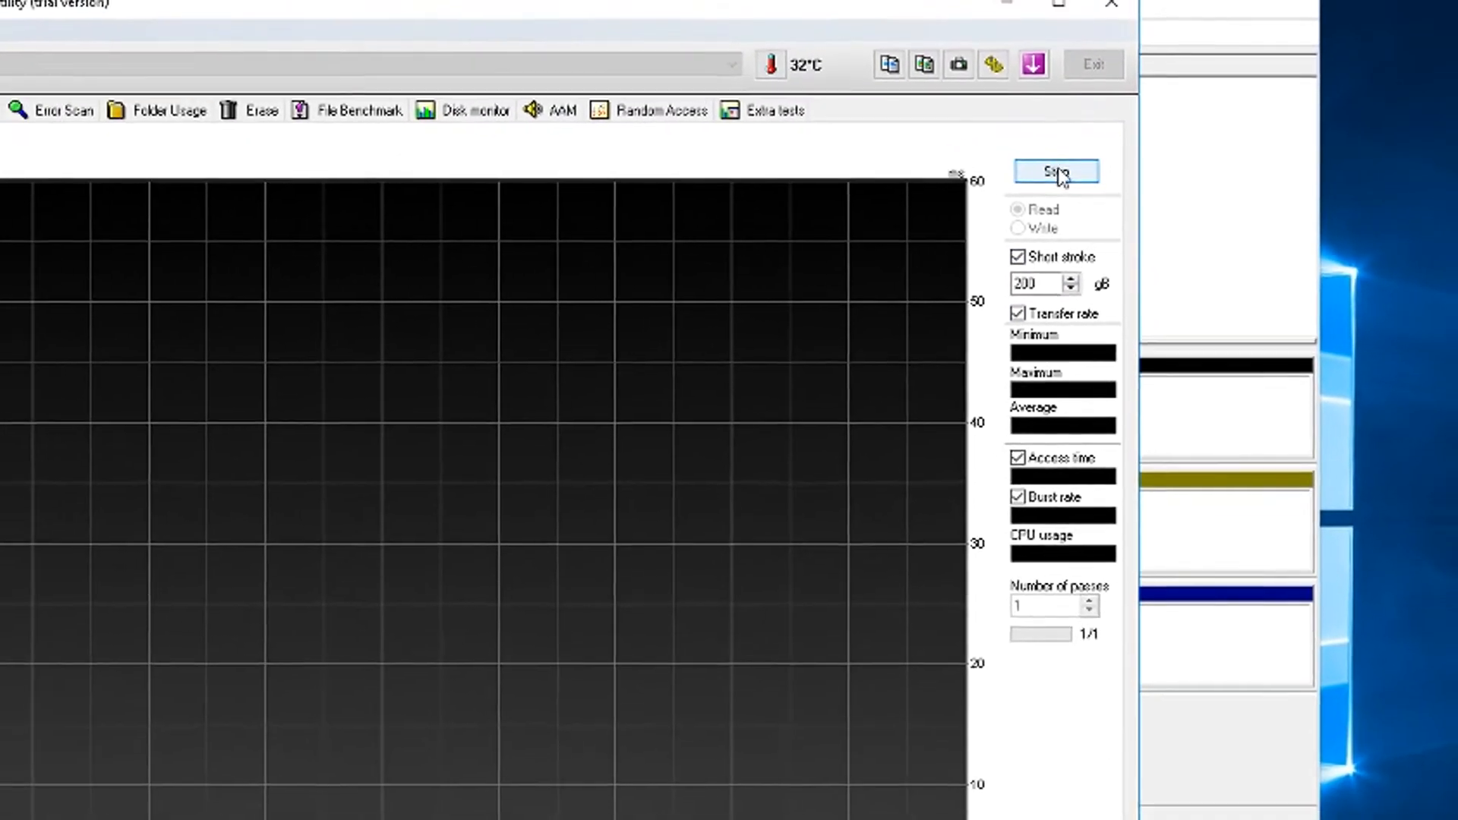
pyautogui.click(1054, 172)
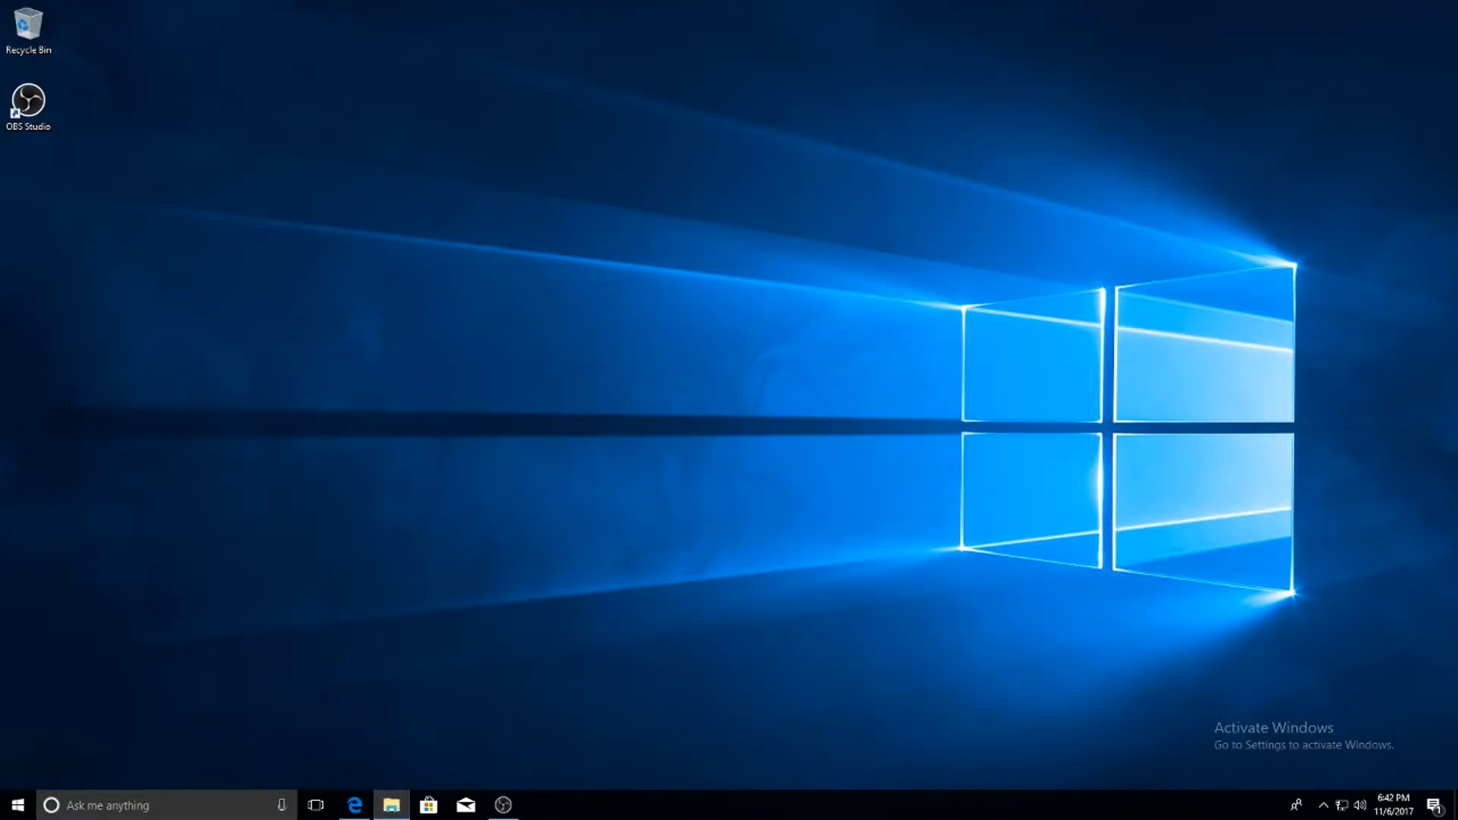
# From Downloads, launch the Realtek LAN package and accept the NVIDIA license agreement.
pyautogui.click(390, 805)
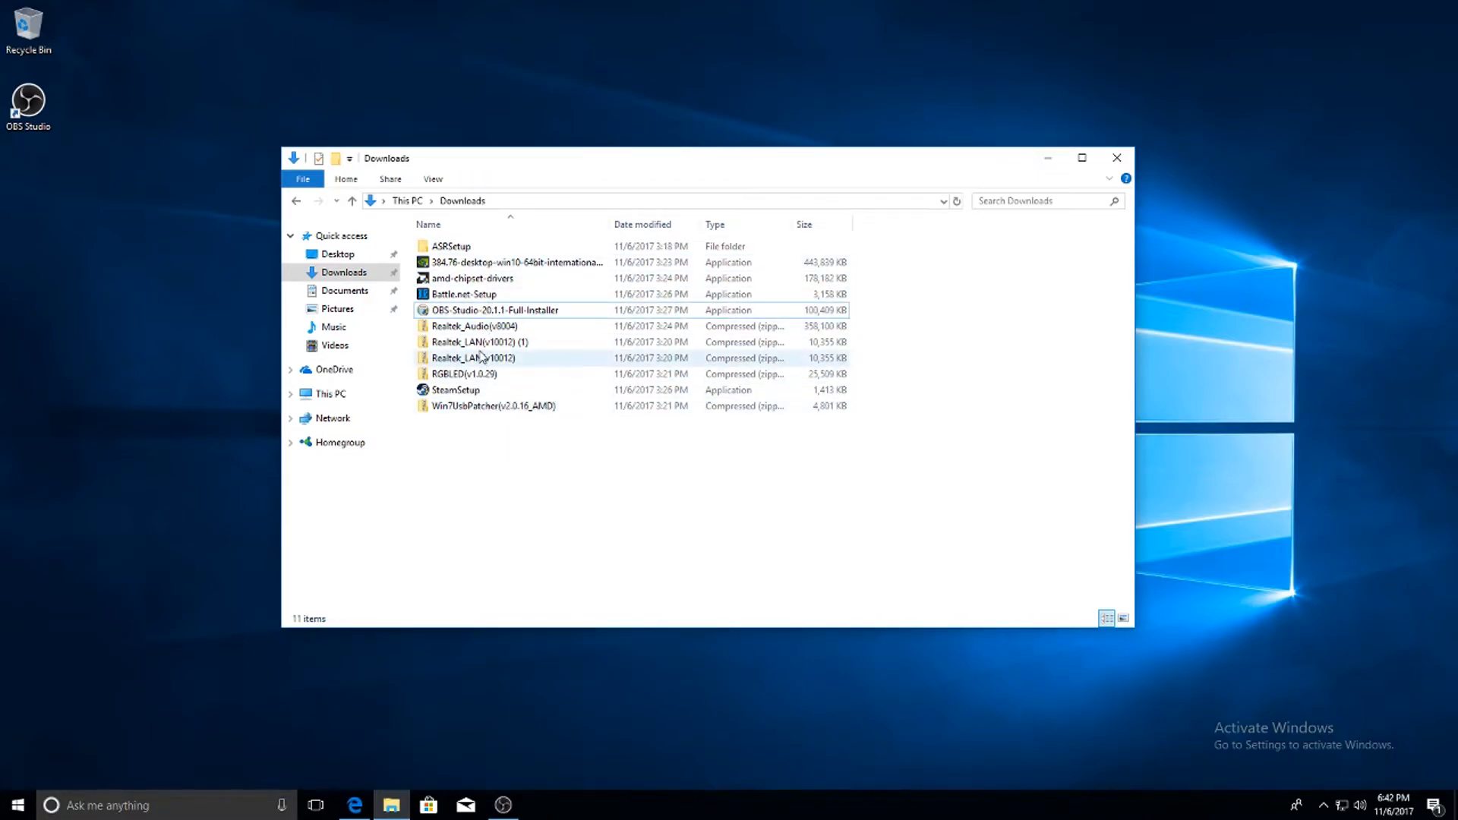
pyautogui.click(481, 342)
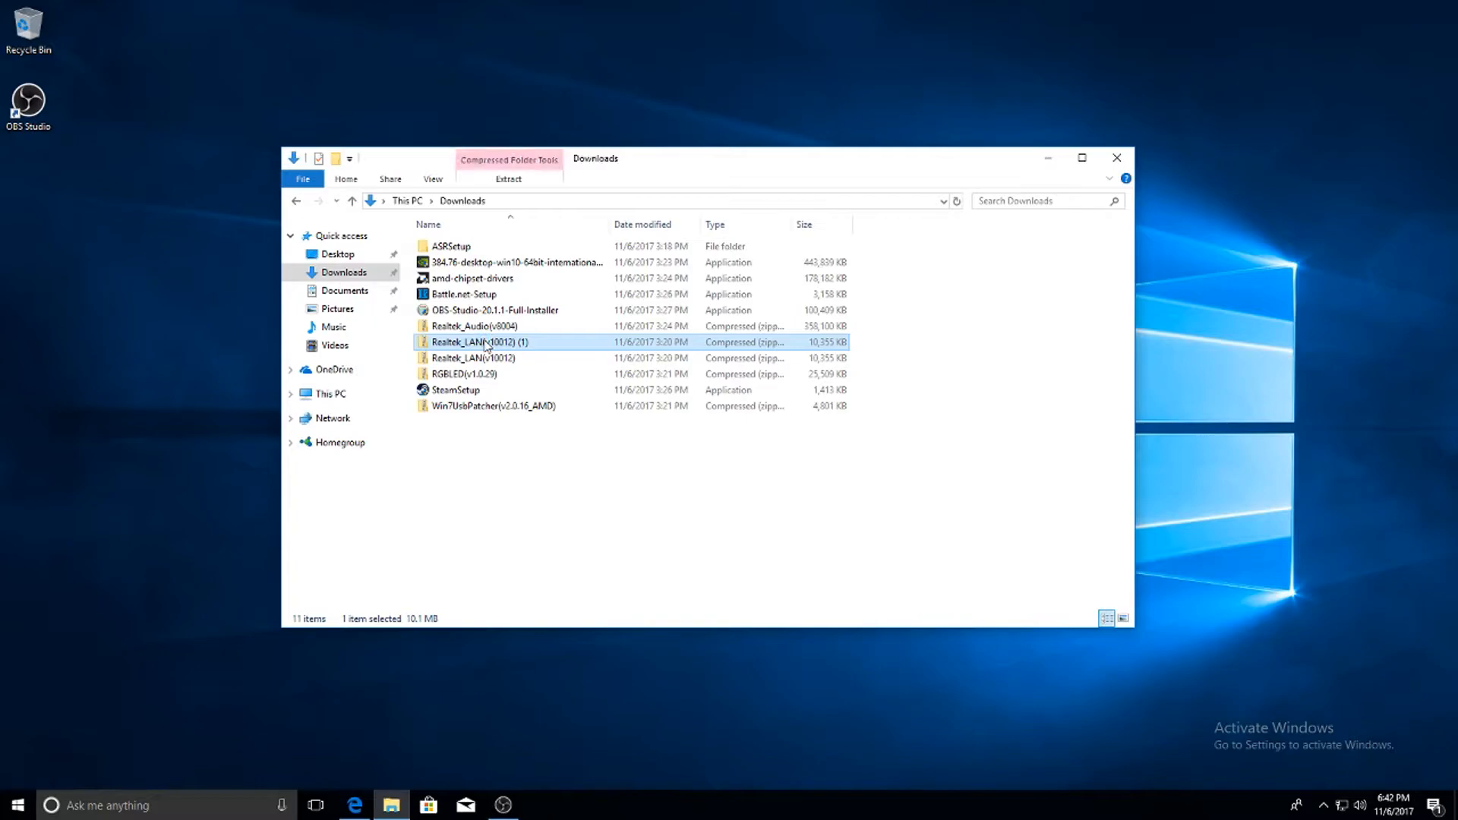
pyautogui.press('Delete')
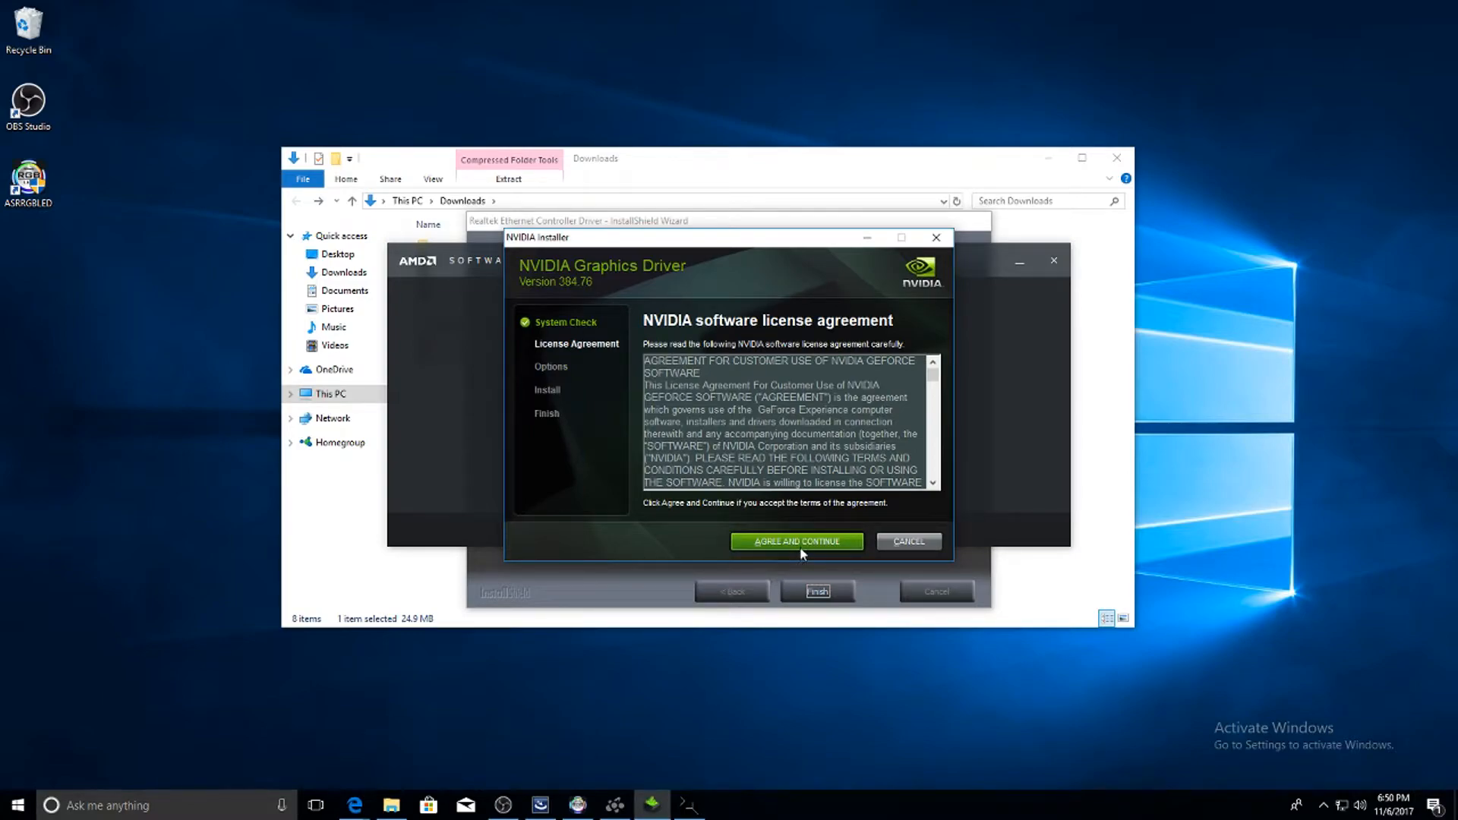
pyautogui.click(794, 541)
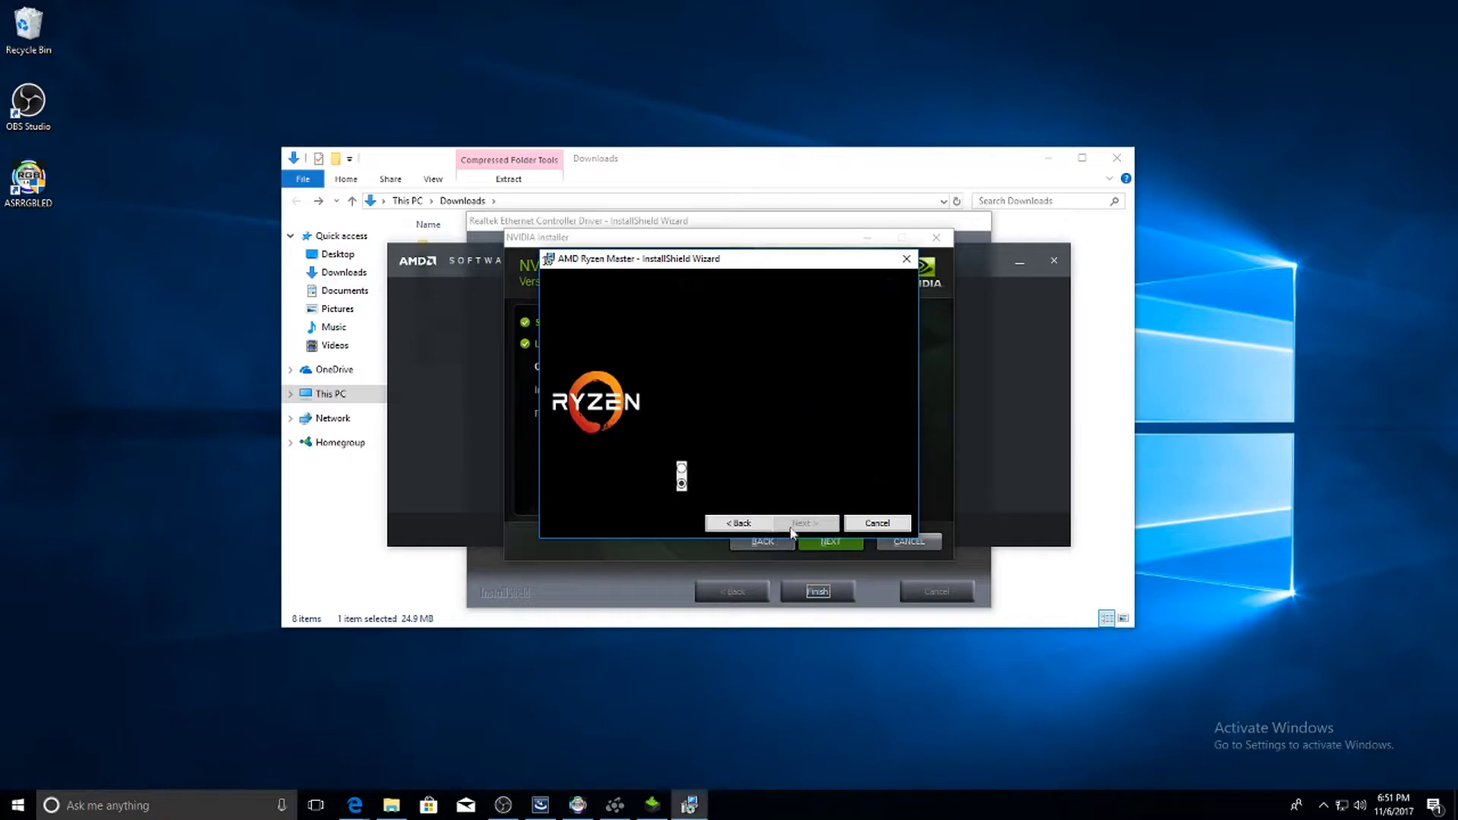
# Reach System settings, review Notifications & actions and go to Tablet mode.
pyautogui.click(13, 805)
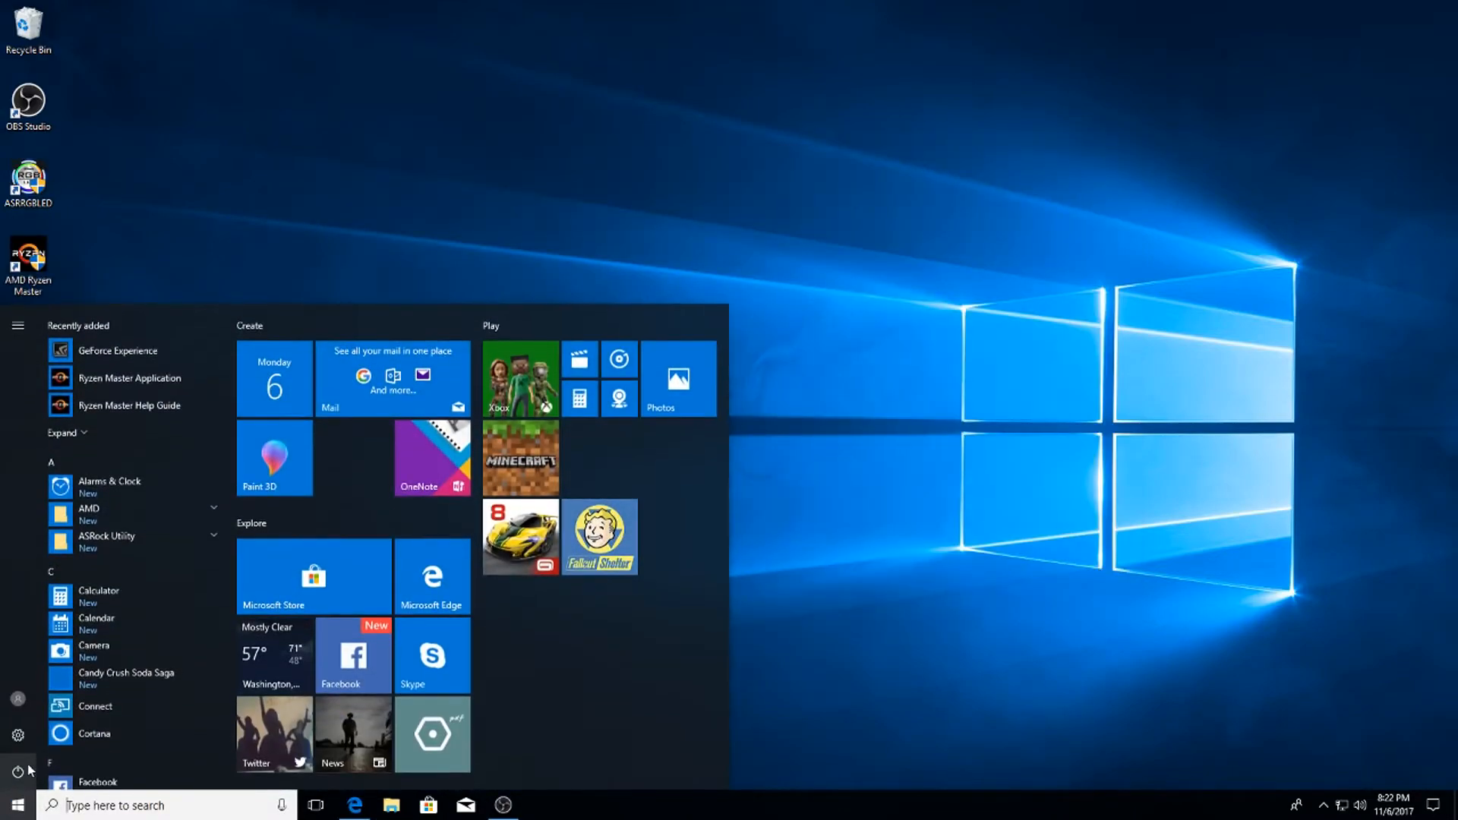
pyautogui.click(19, 735)
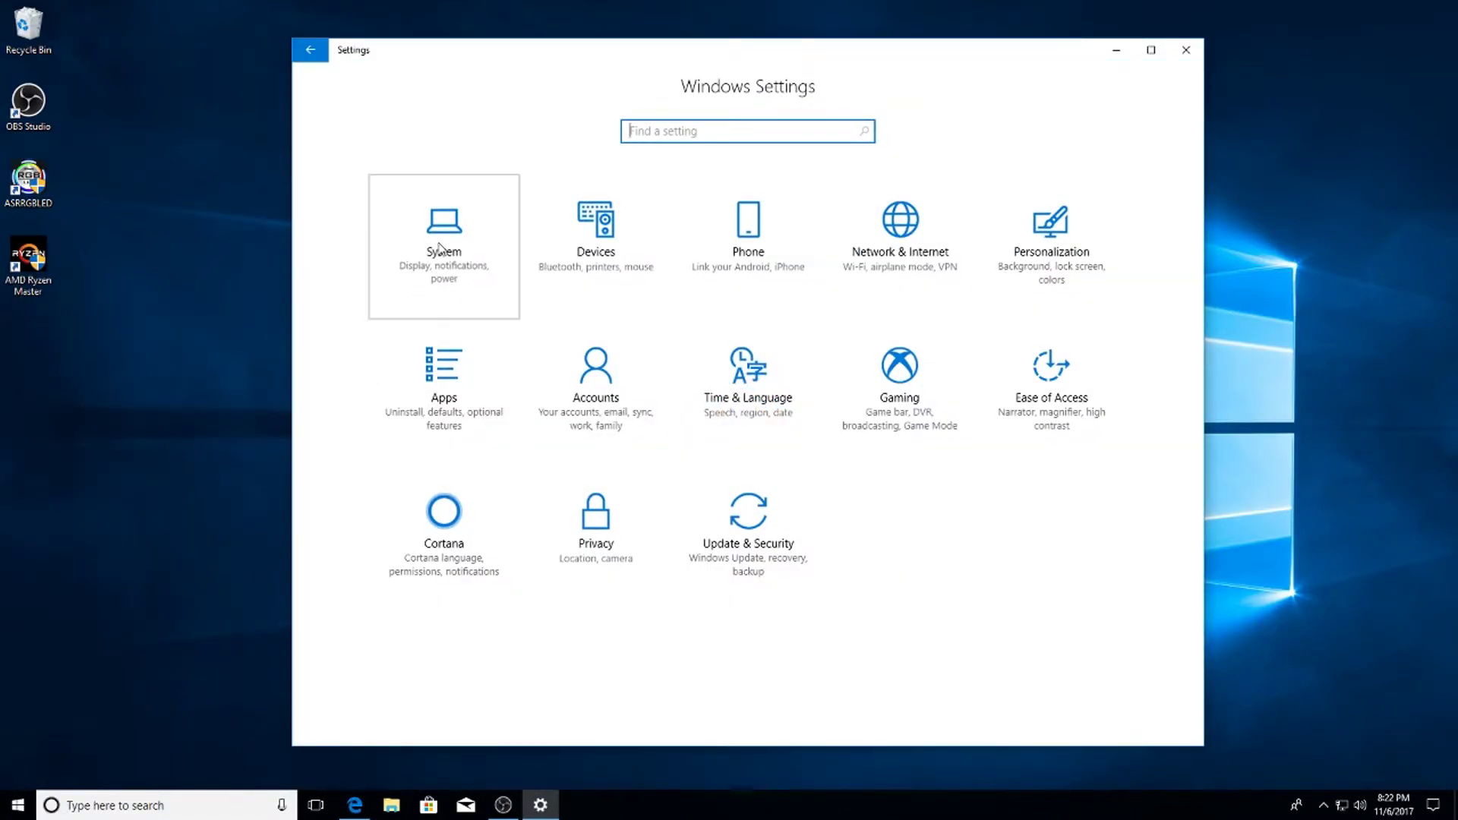
pyautogui.click(443, 232)
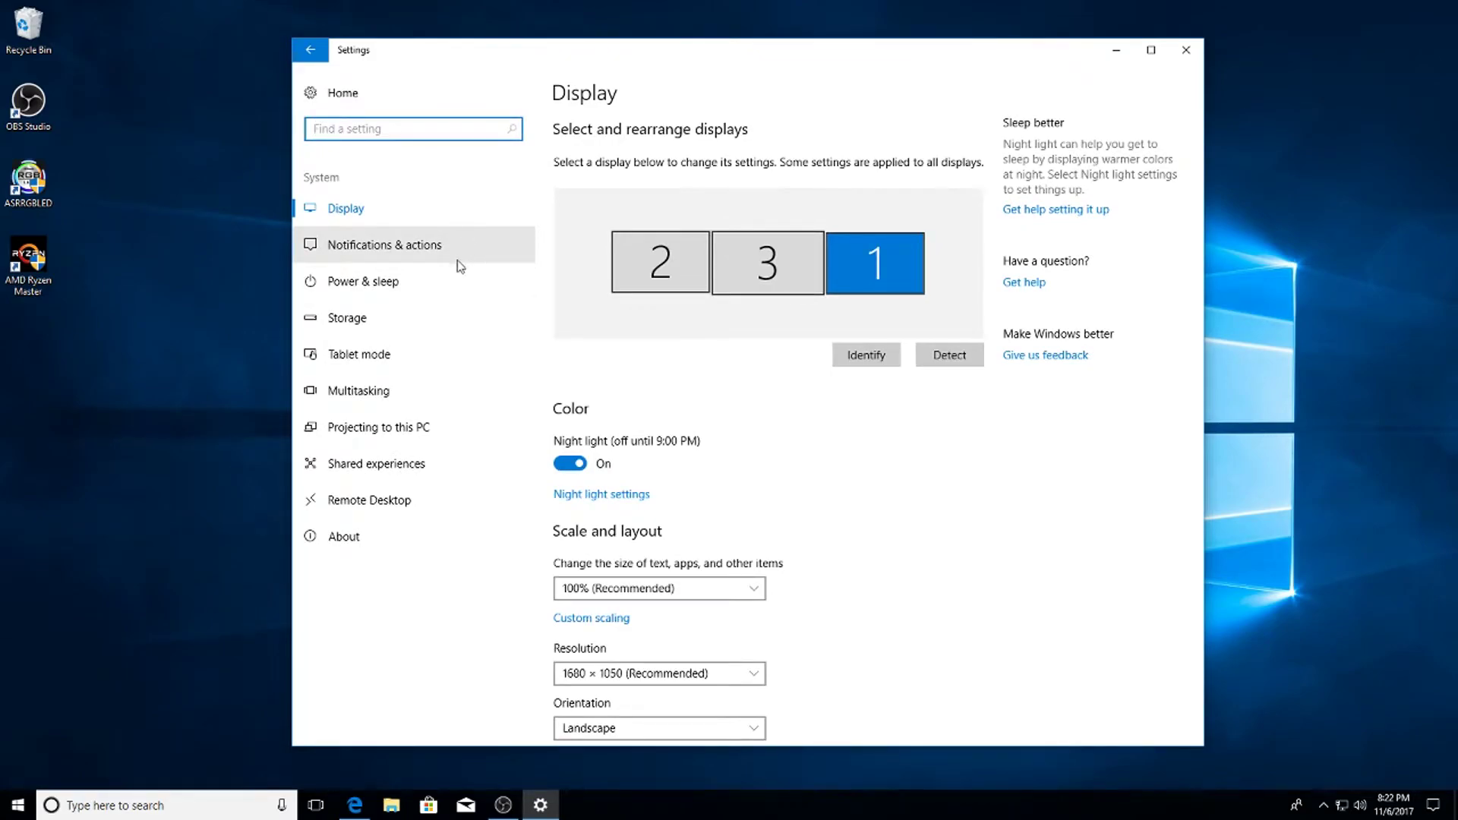
pyautogui.click(384, 245)
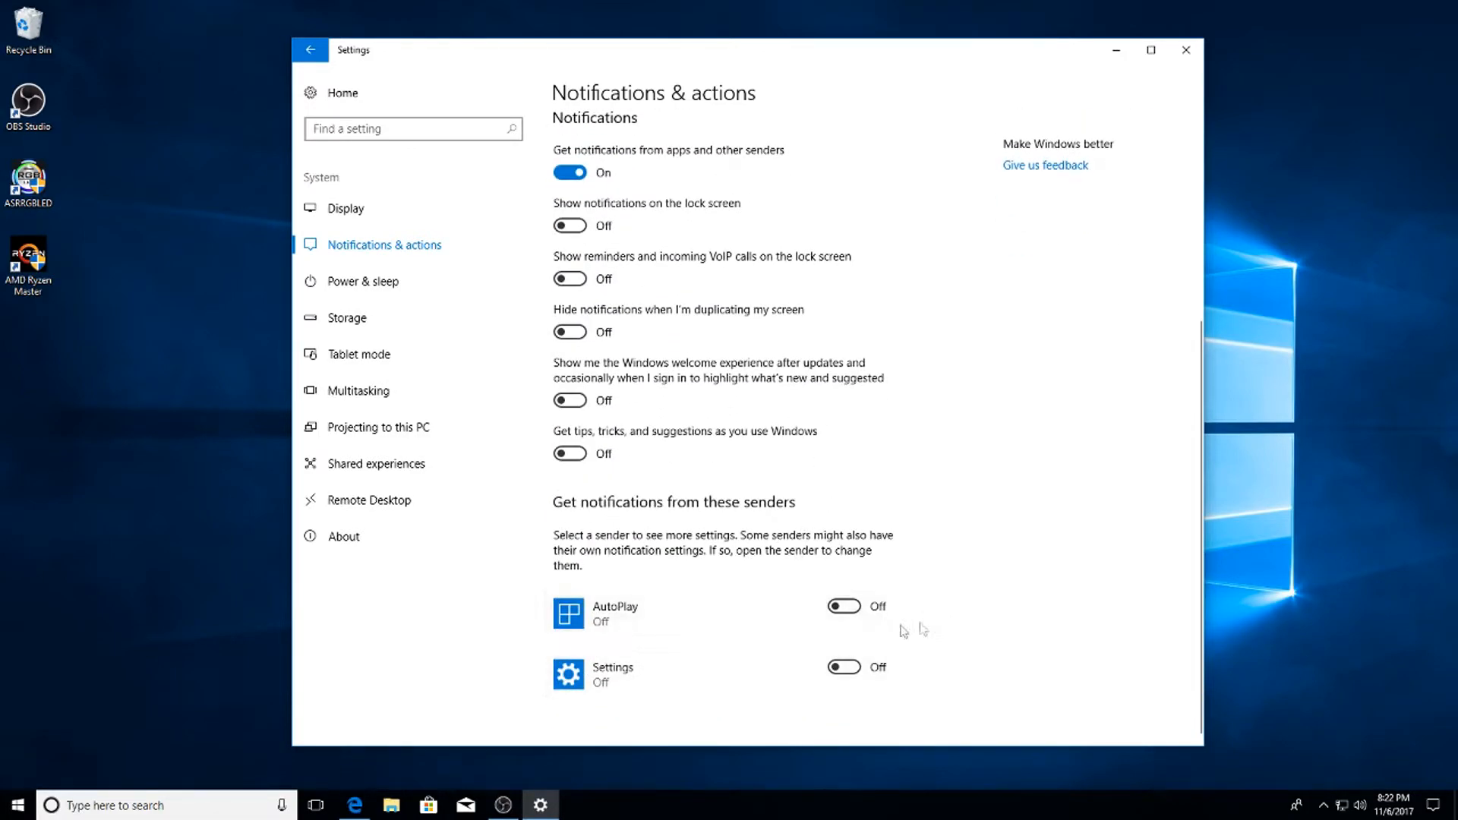
pyautogui.click(357, 354)
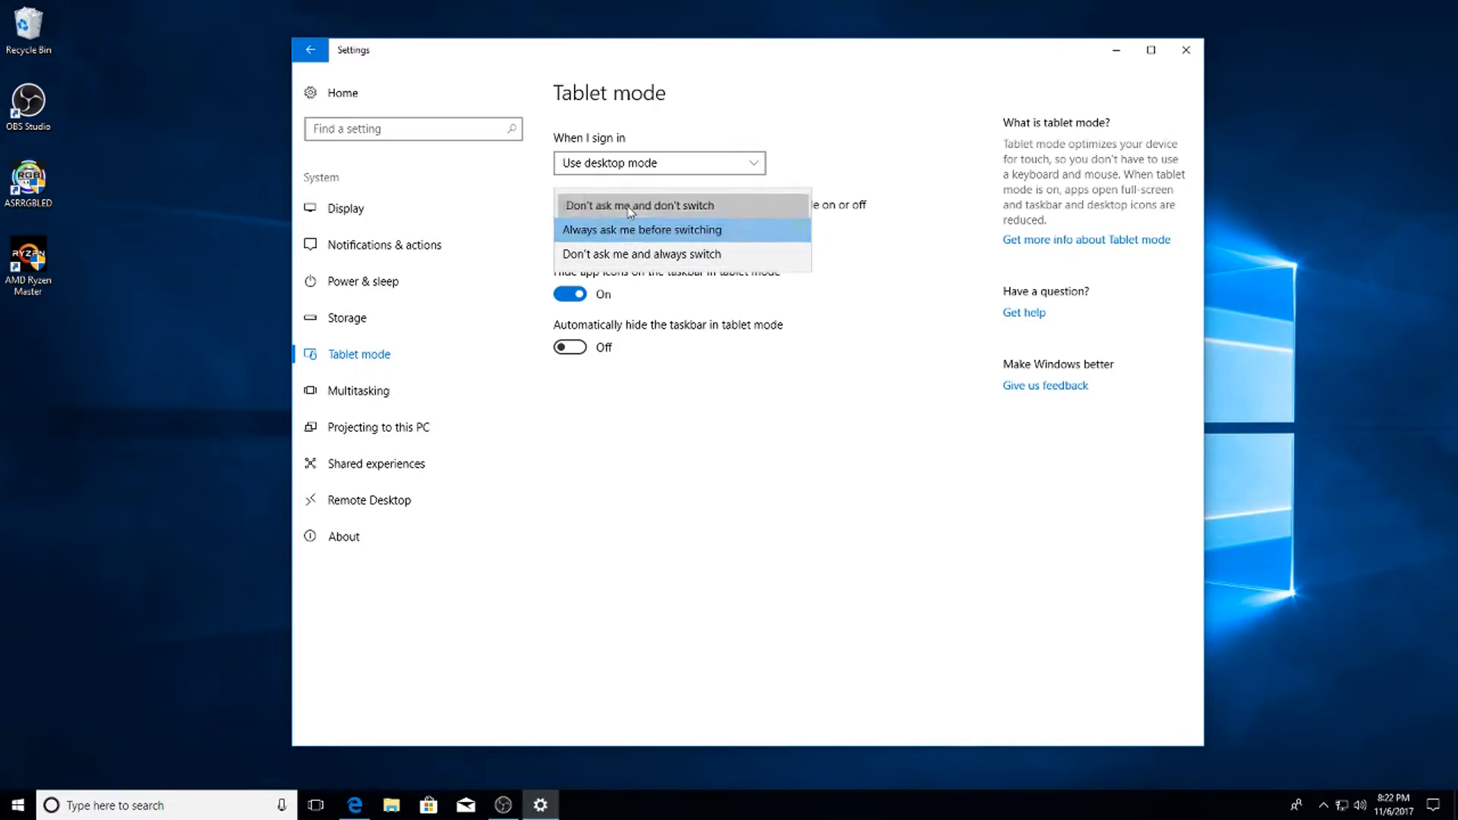
# Choose 'Don't ask me and don't switch', stop hiding app icons, and turn off sharing across devices.
pyautogui.click(639, 205)
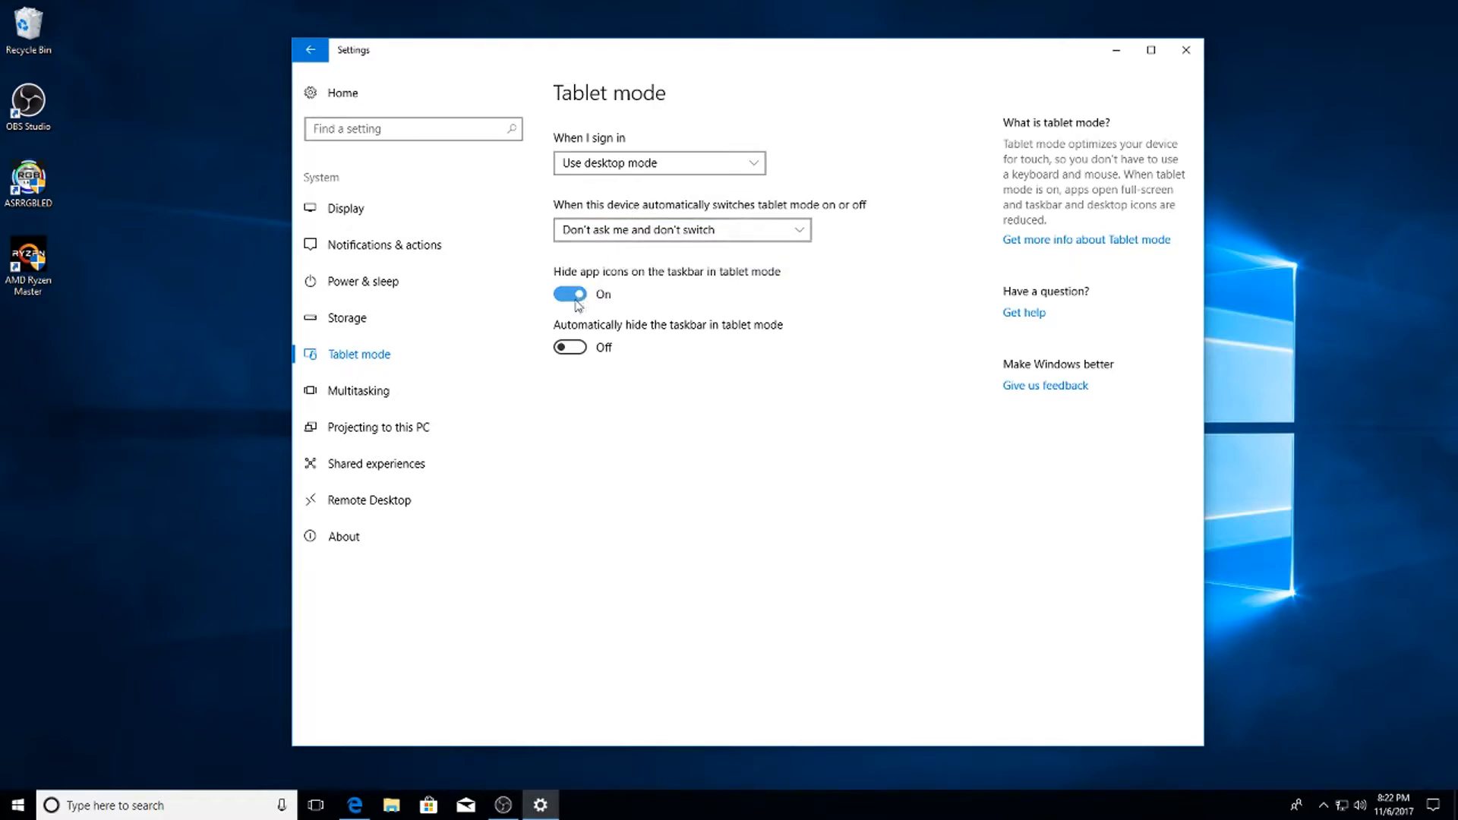
pyautogui.click(568, 293)
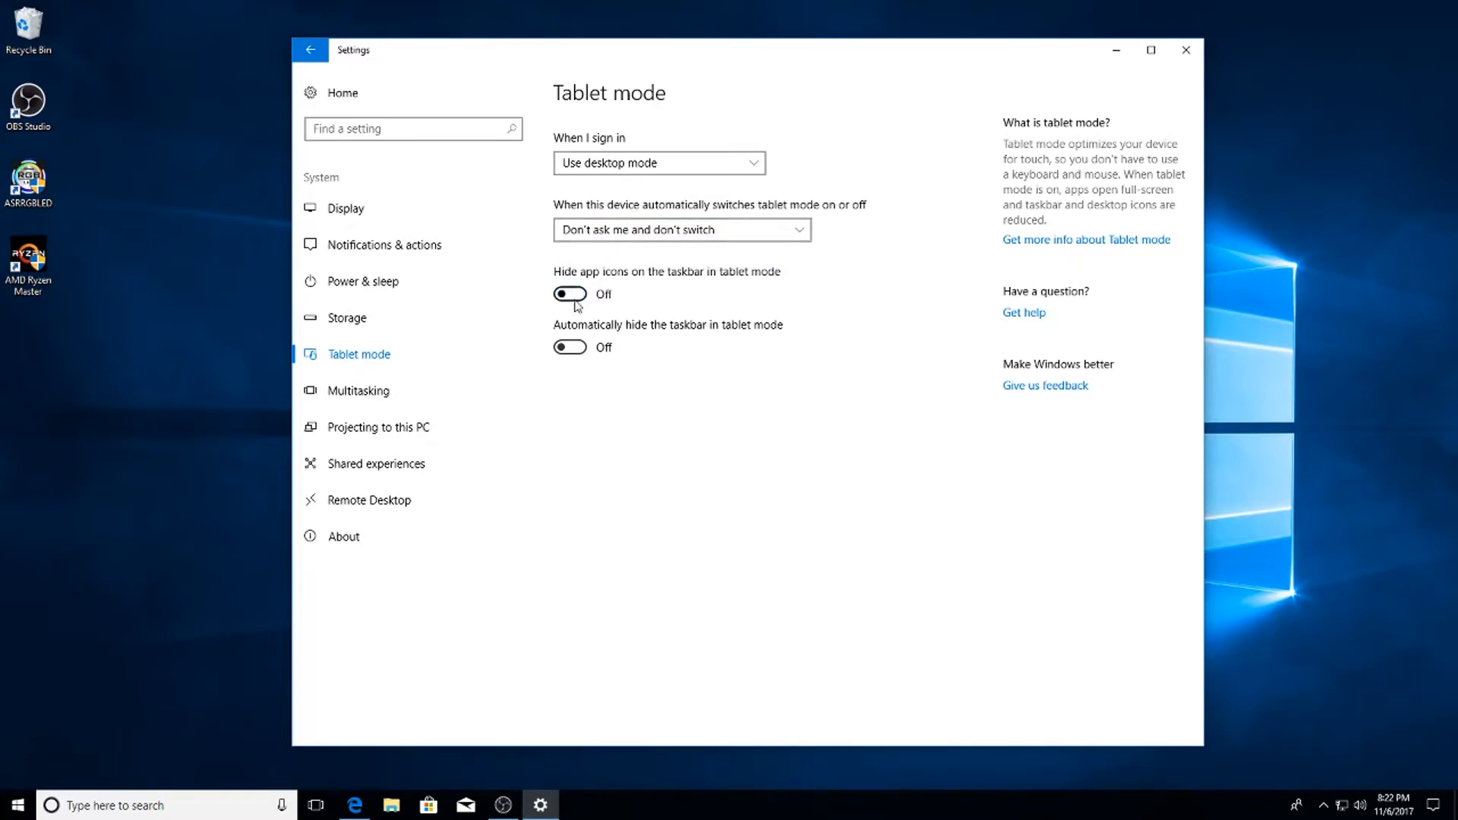
pyautogui.click(377, 463)
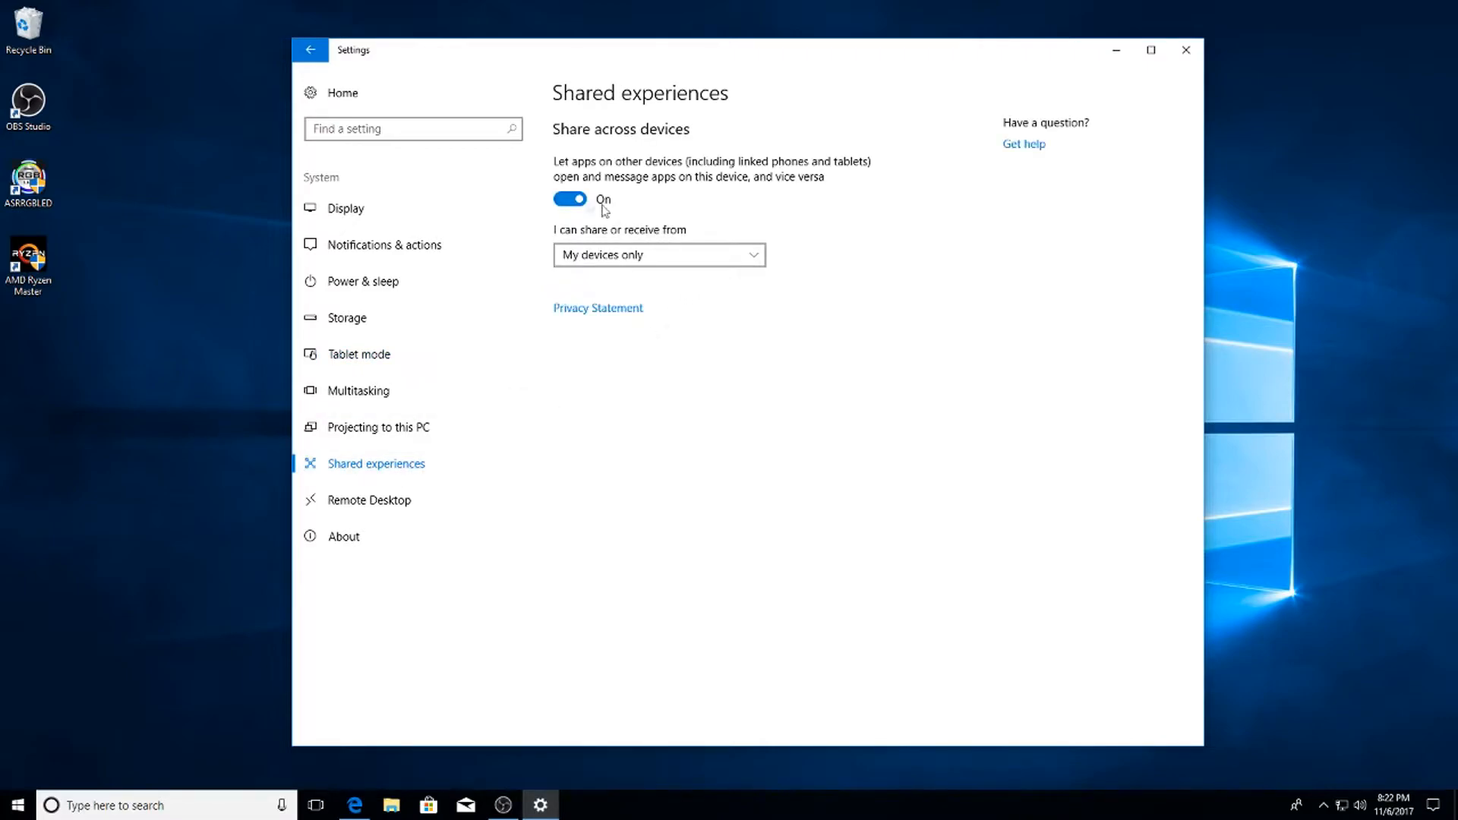
pyautogui.click(570, 199)
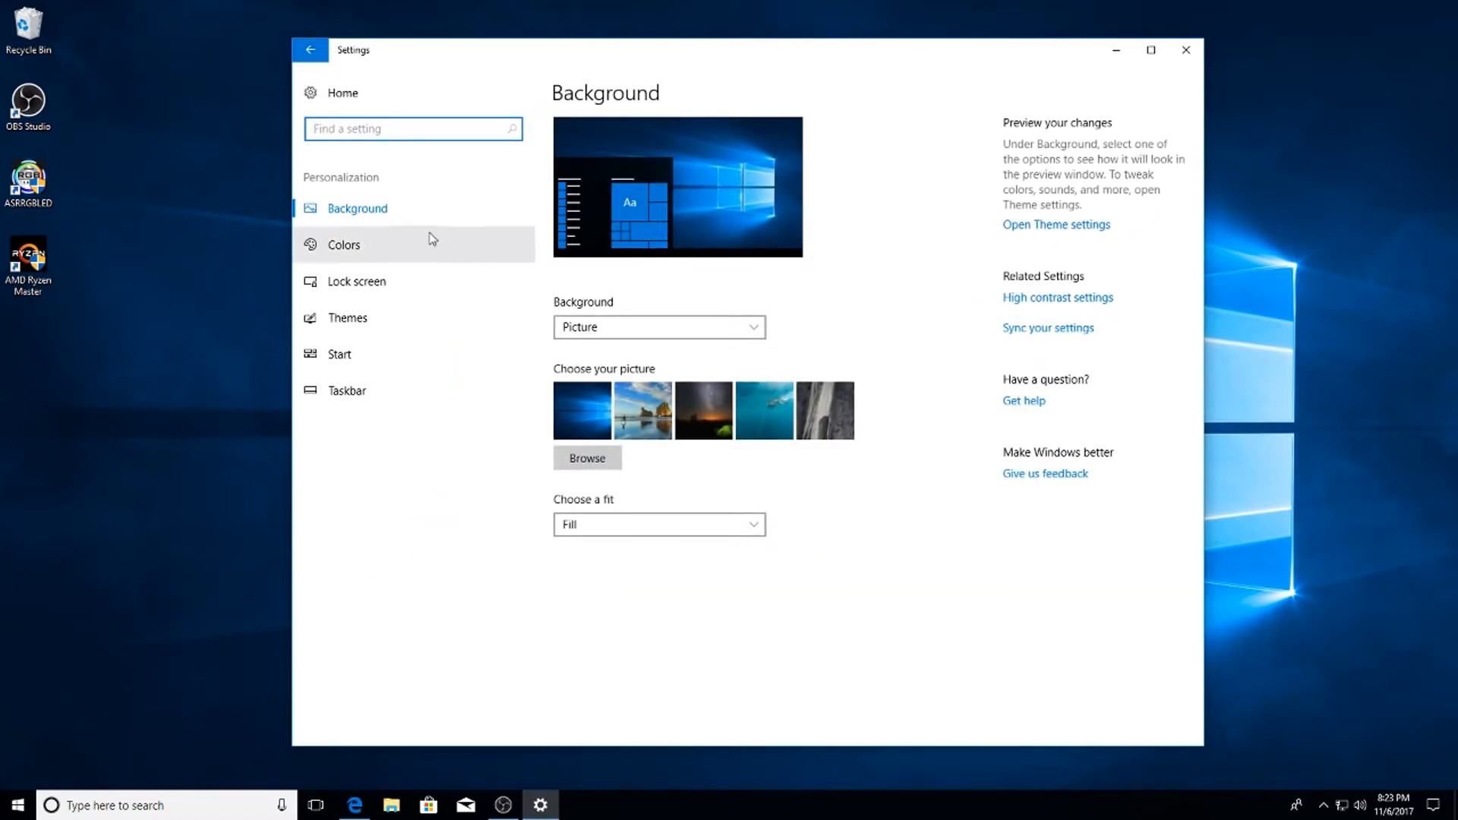
pyautogui.moveTo(348, 361)
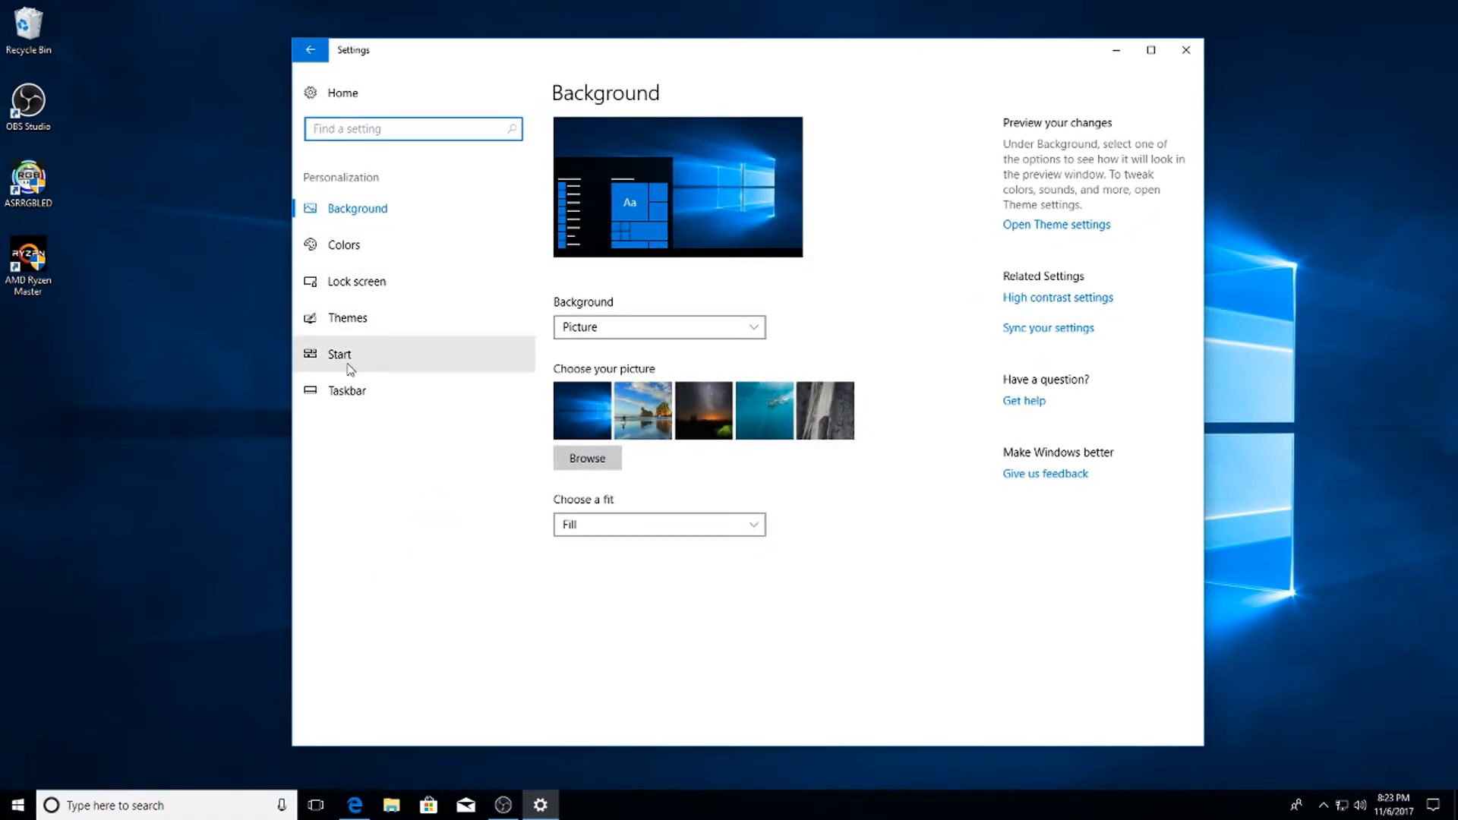
# In Apps & features, scroll to the News app and uninstall it.
pyautogui.click(338, 354)
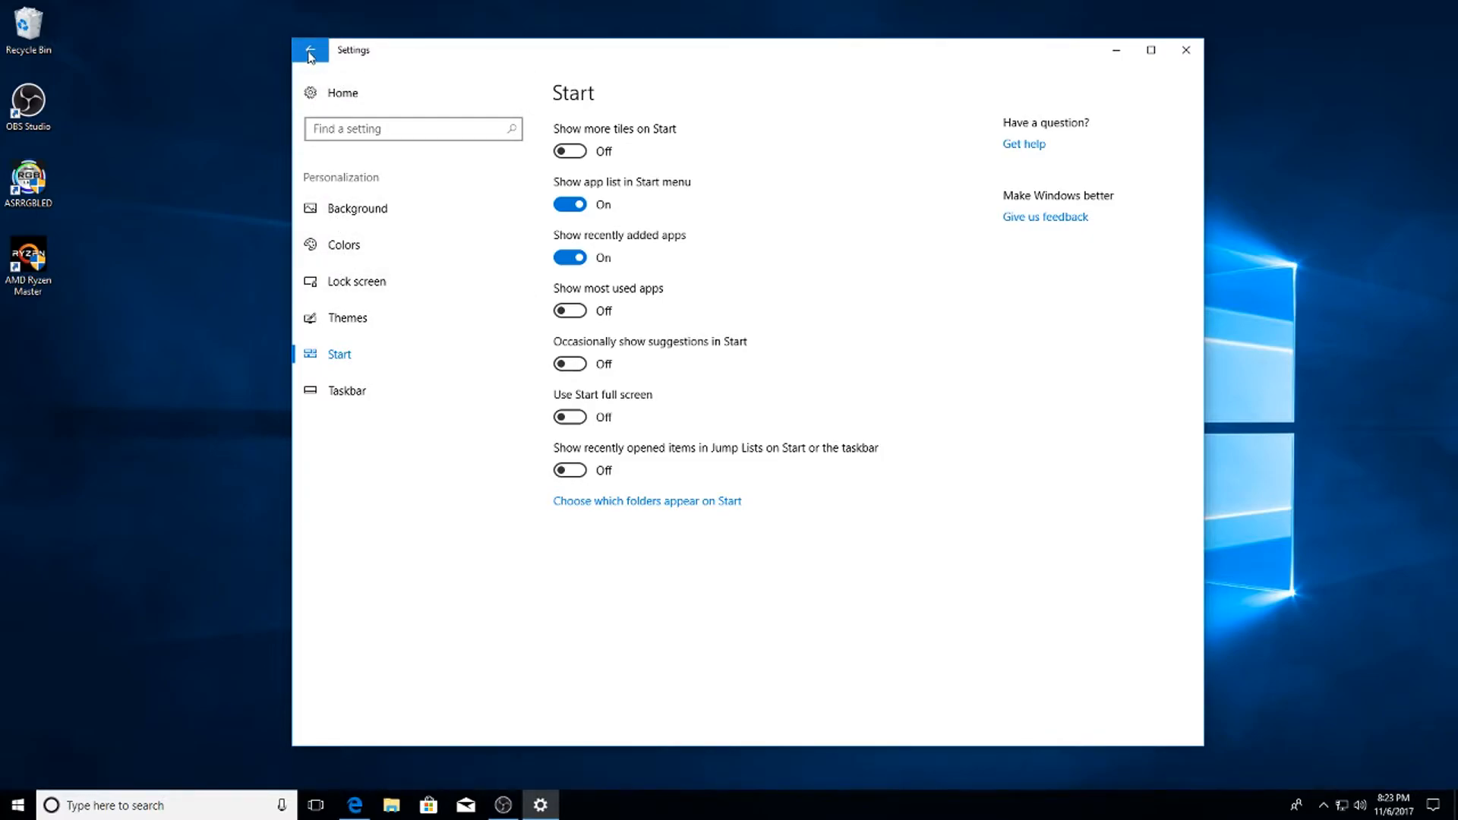
pyautogui.click(310, 50)
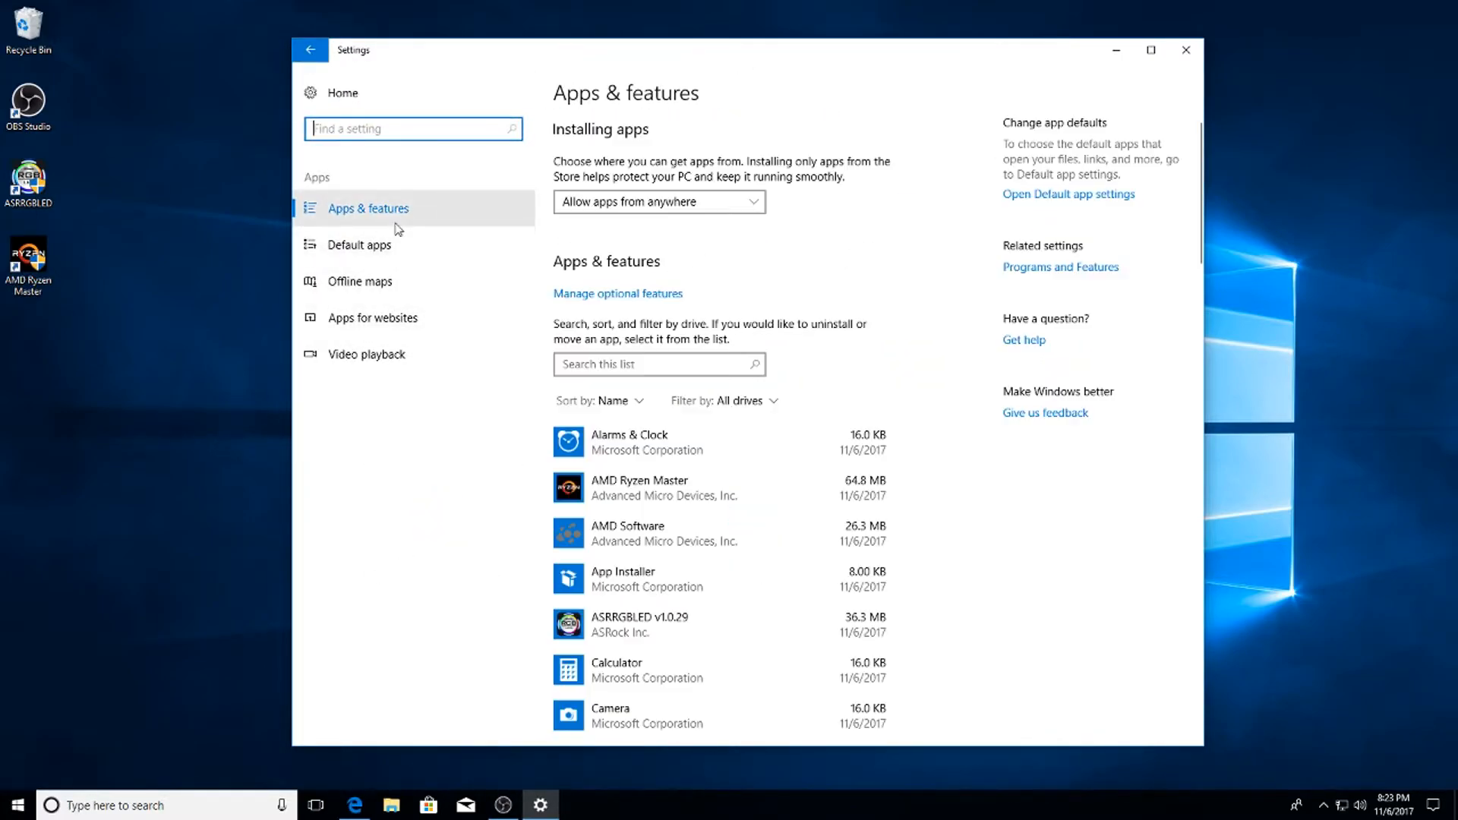
pyautogui.moveTo(697, 221)
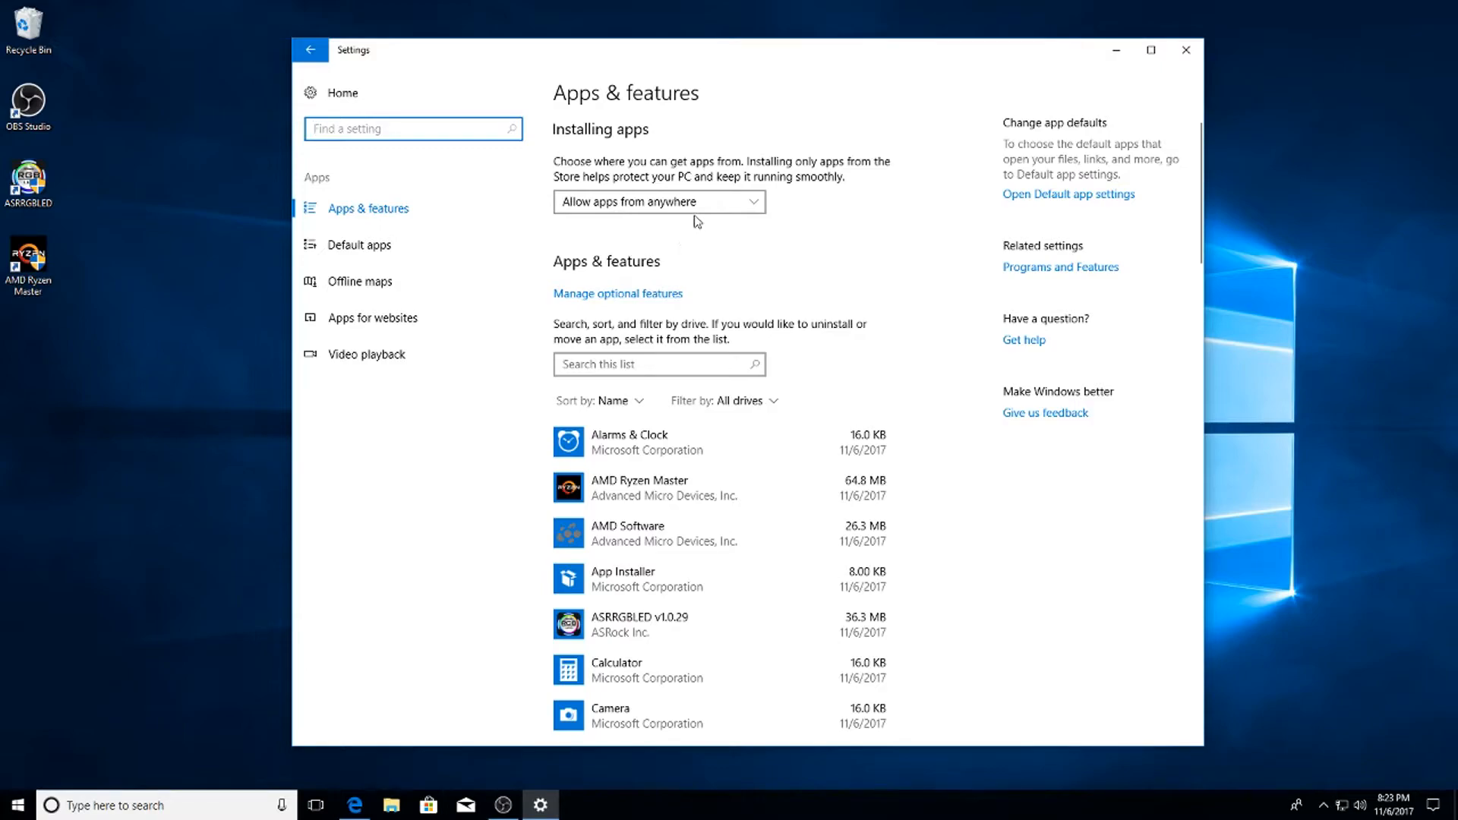
pyautogui.click(660, 202)
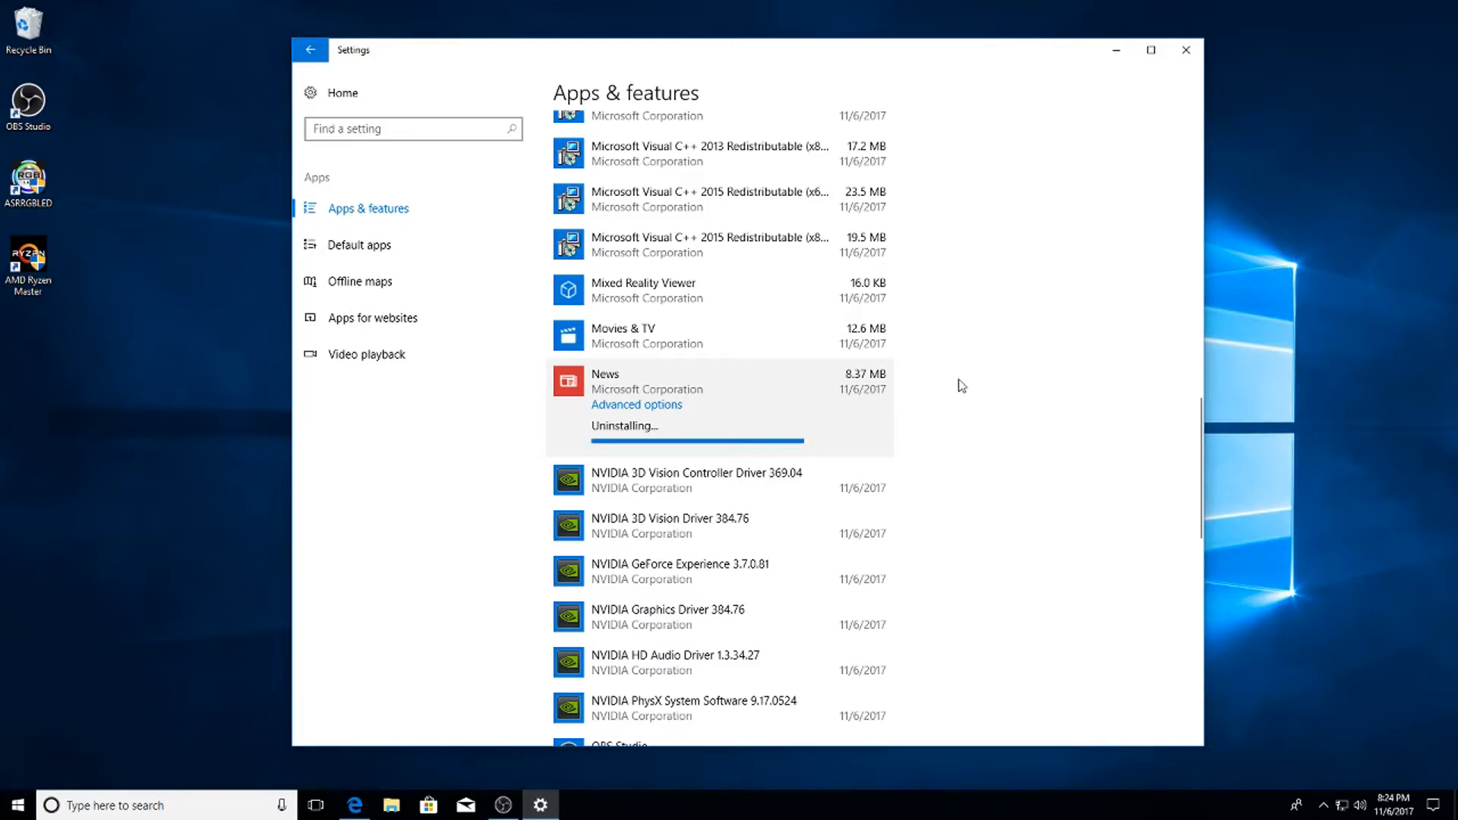
pyautogui.scroll(-3)
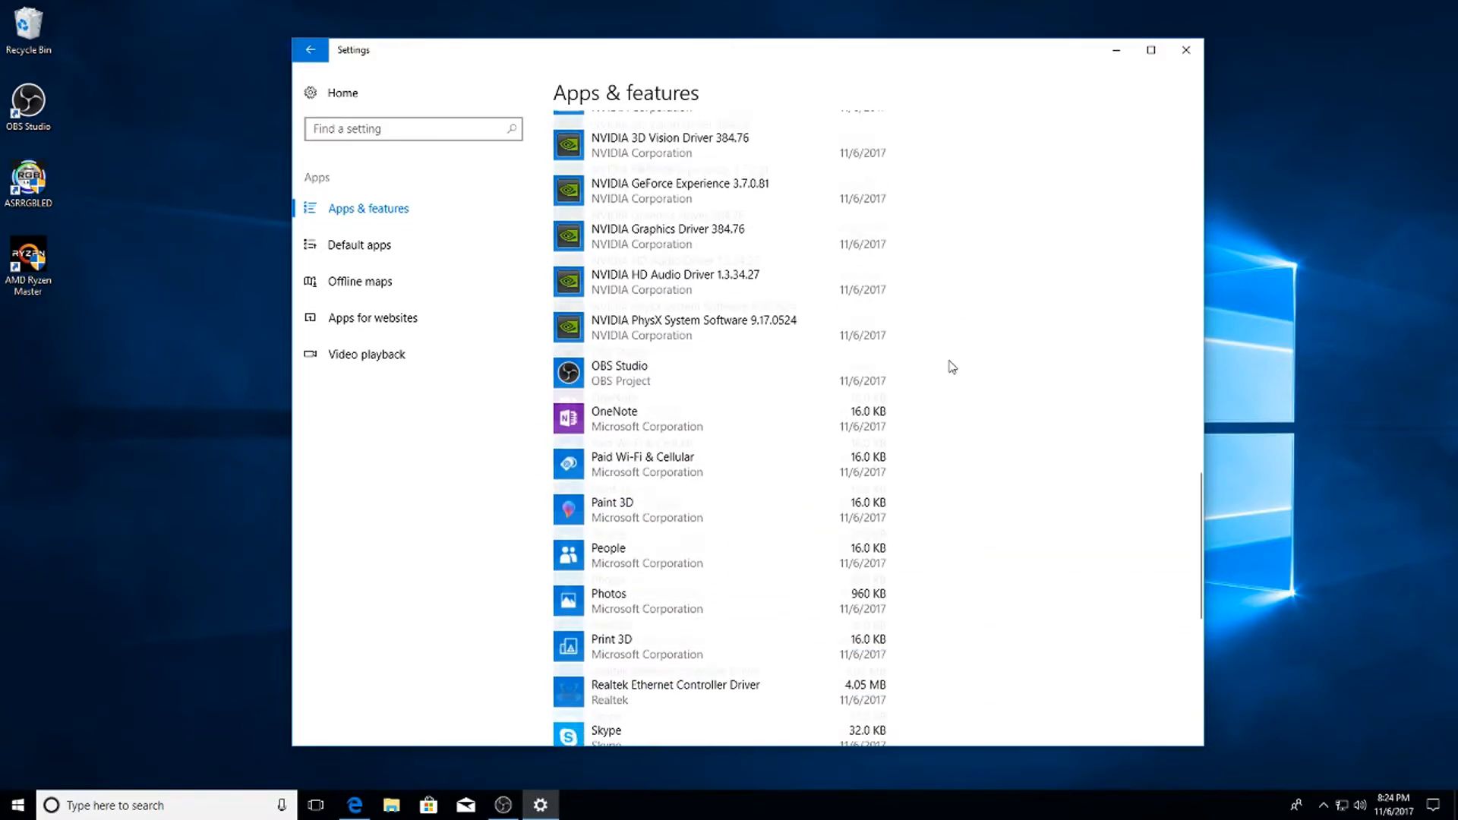
pyautogui.scroll(-3)
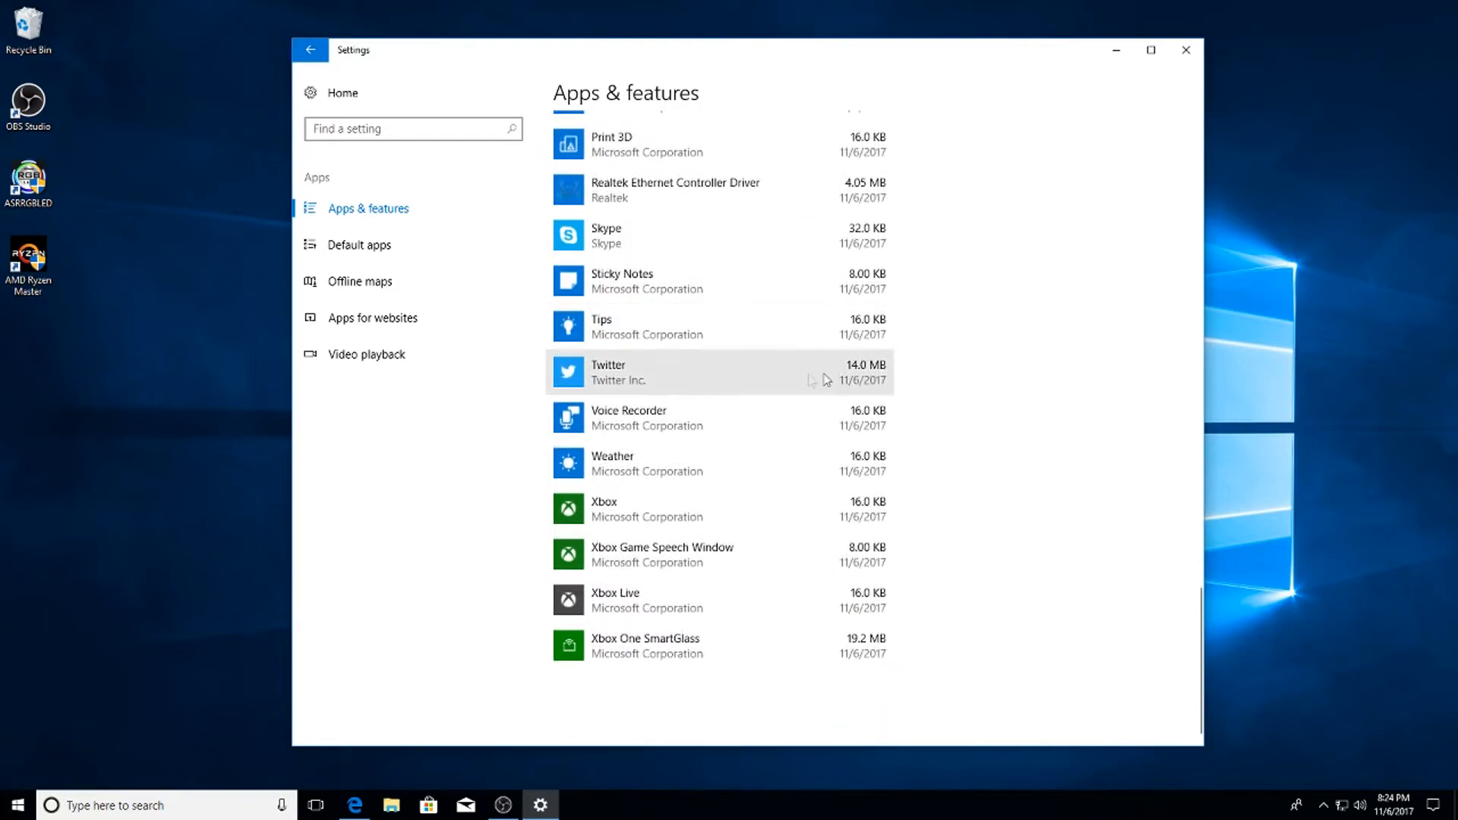
pyautogui.click(358, 245)
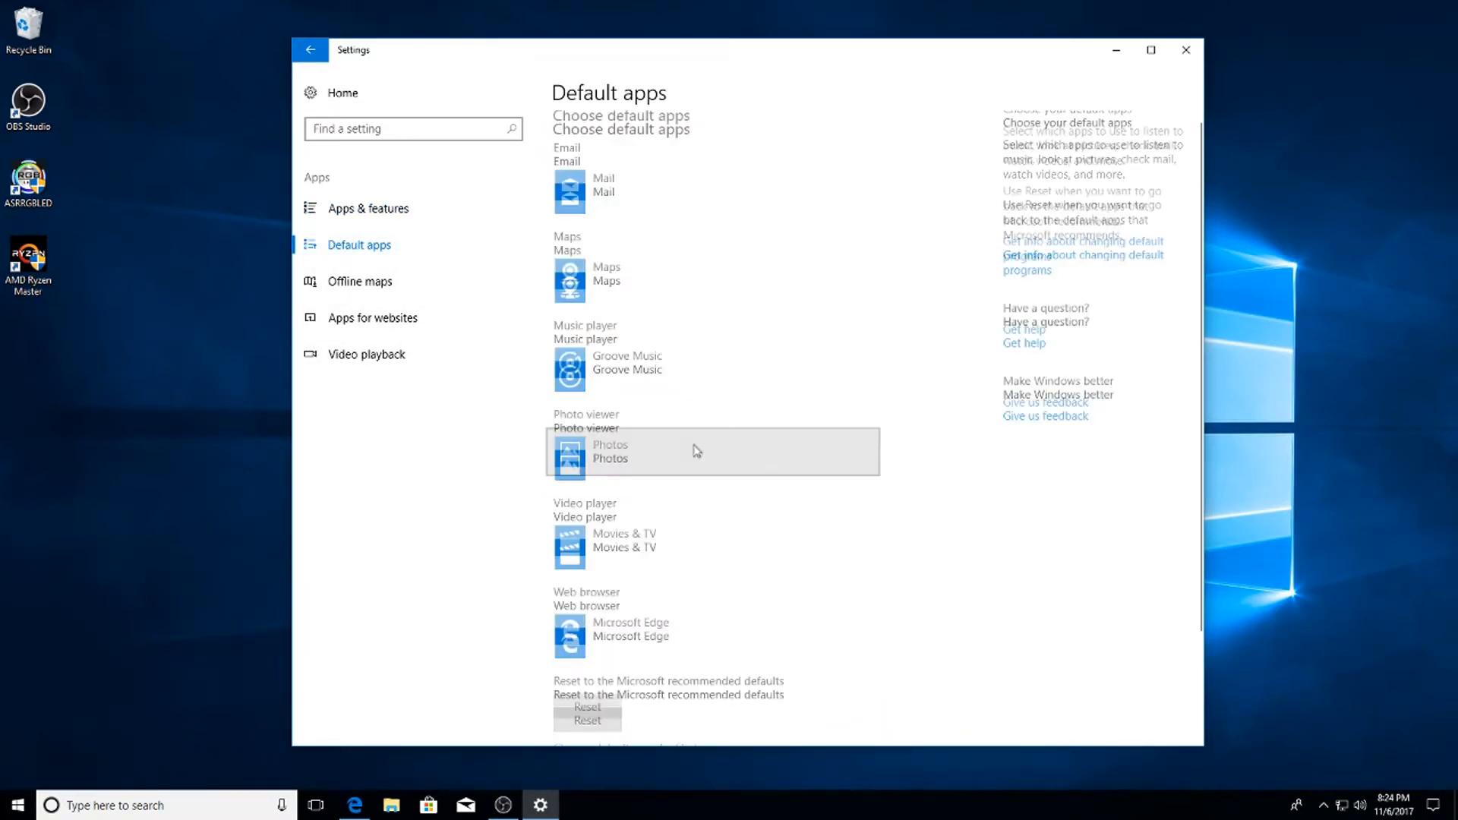
# In Date & time, switch off automatic time and daylight-saving adjustment, then head to Gaming.
pyautogui.click(359, 281)
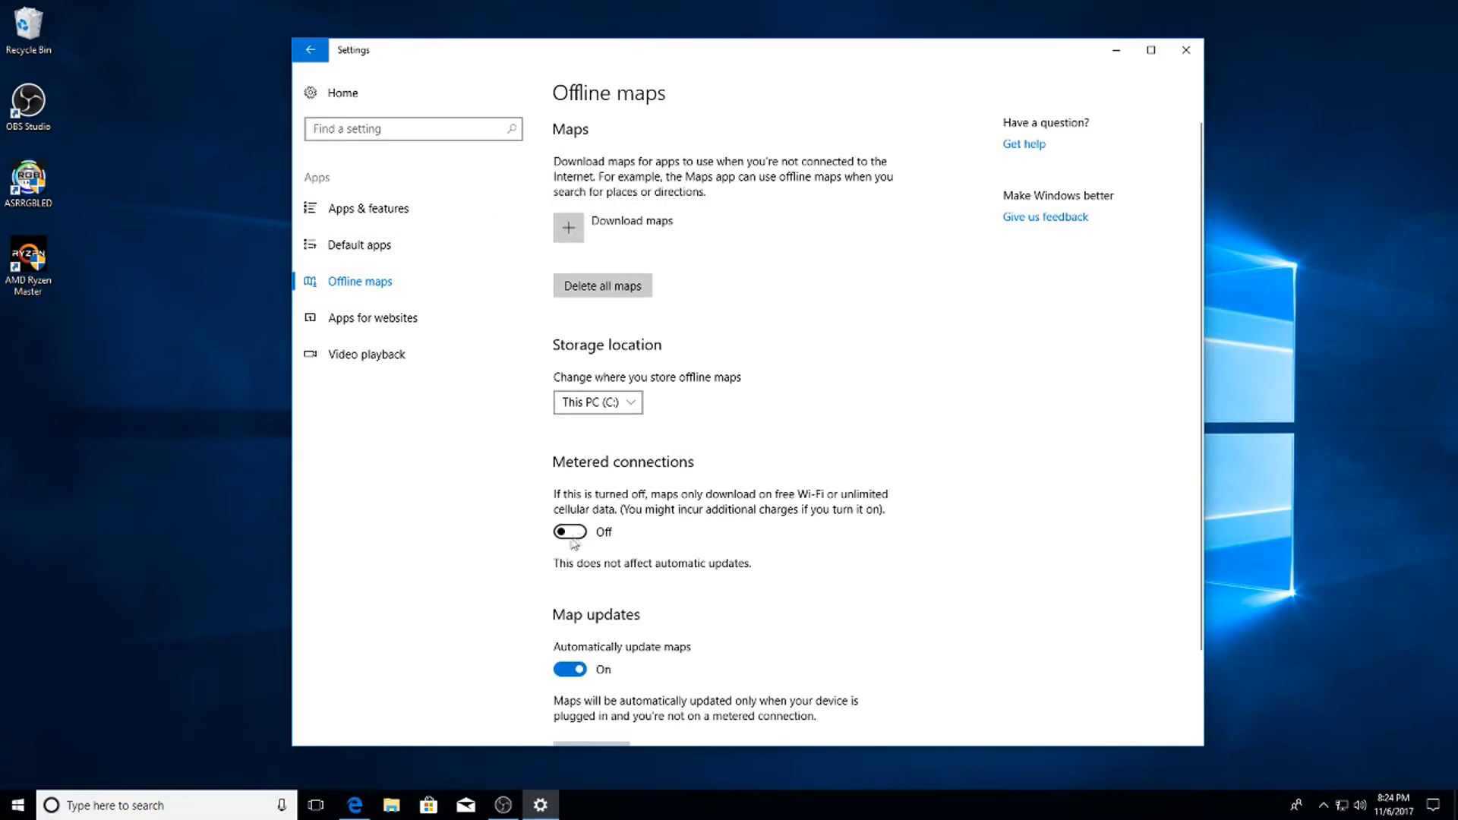
pyautogui.click(569, 670)
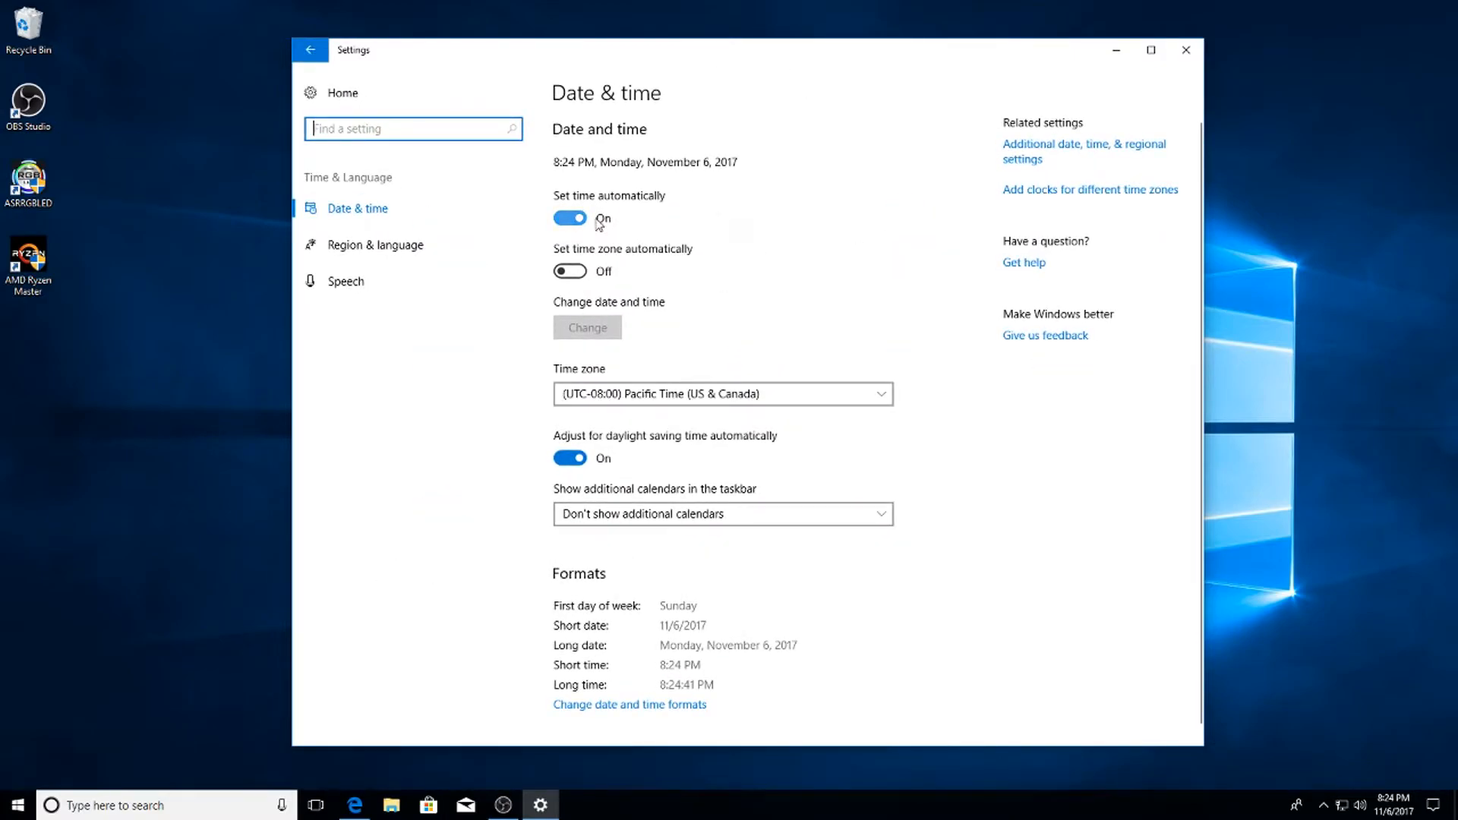
pyautogui.click(569, 217)
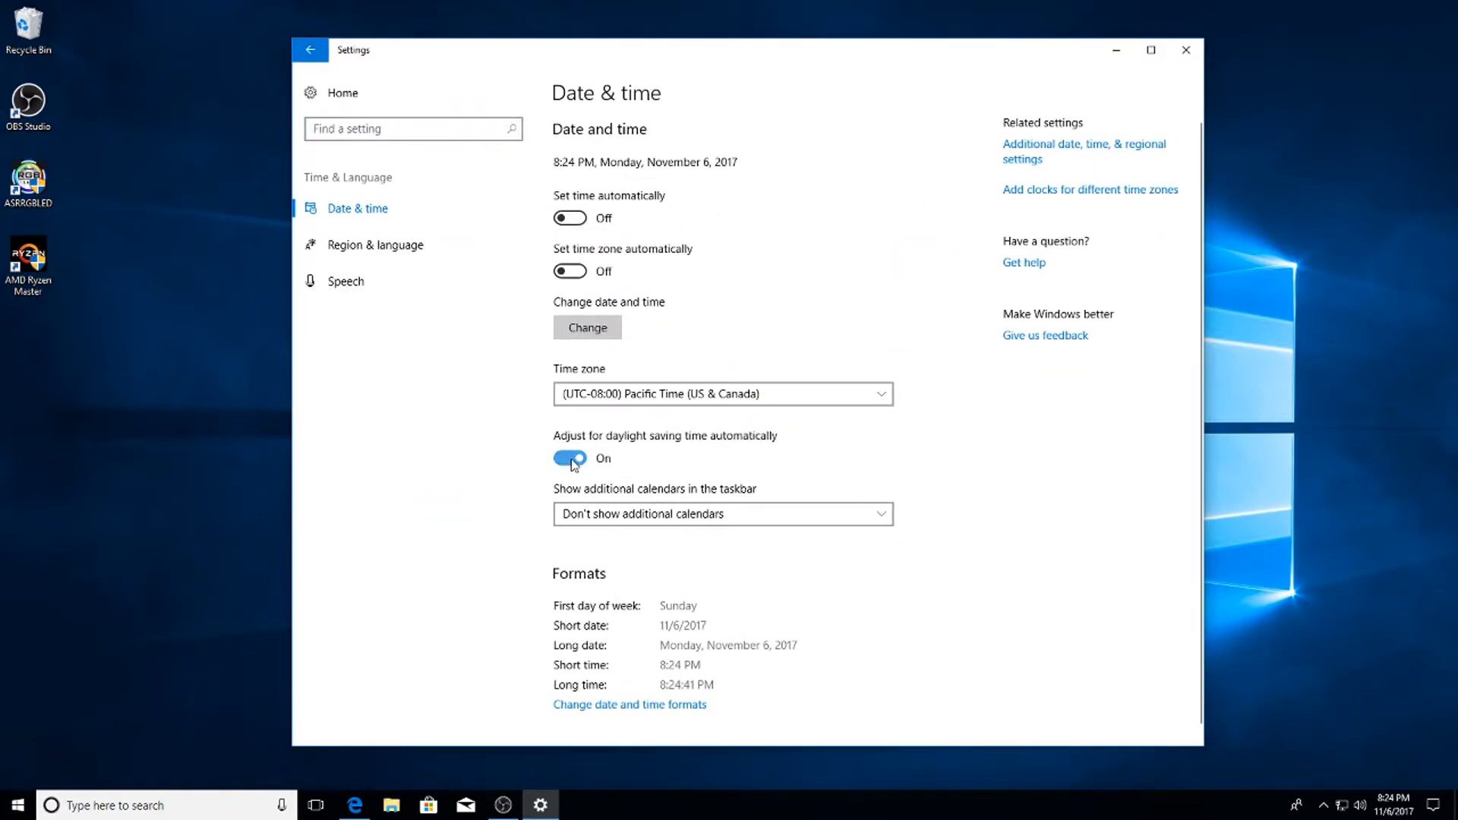
pyautogui.click(570, 459)
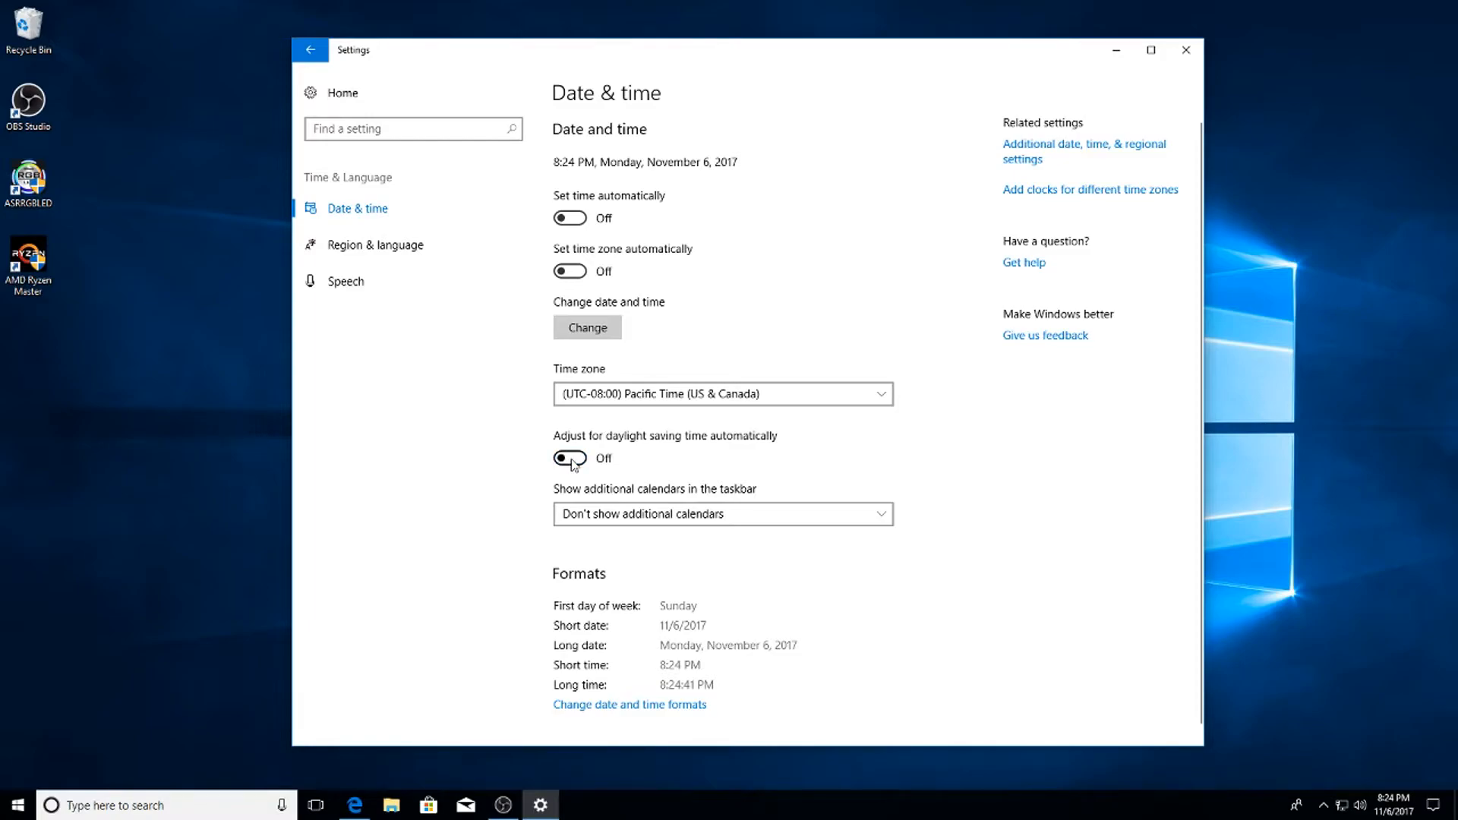
pyautogui.click(310, 48)
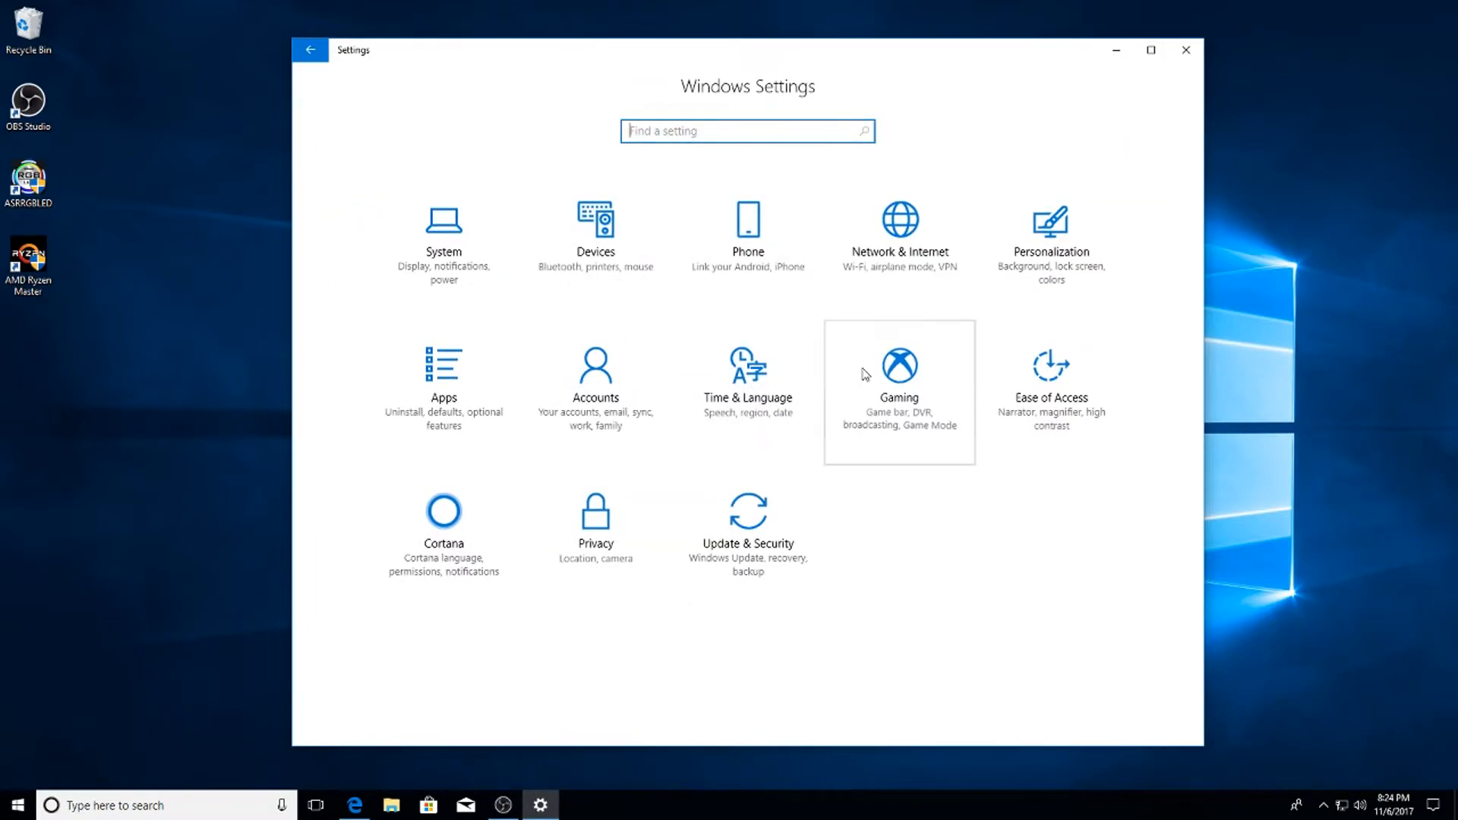
pyautogui.click(898, 365)
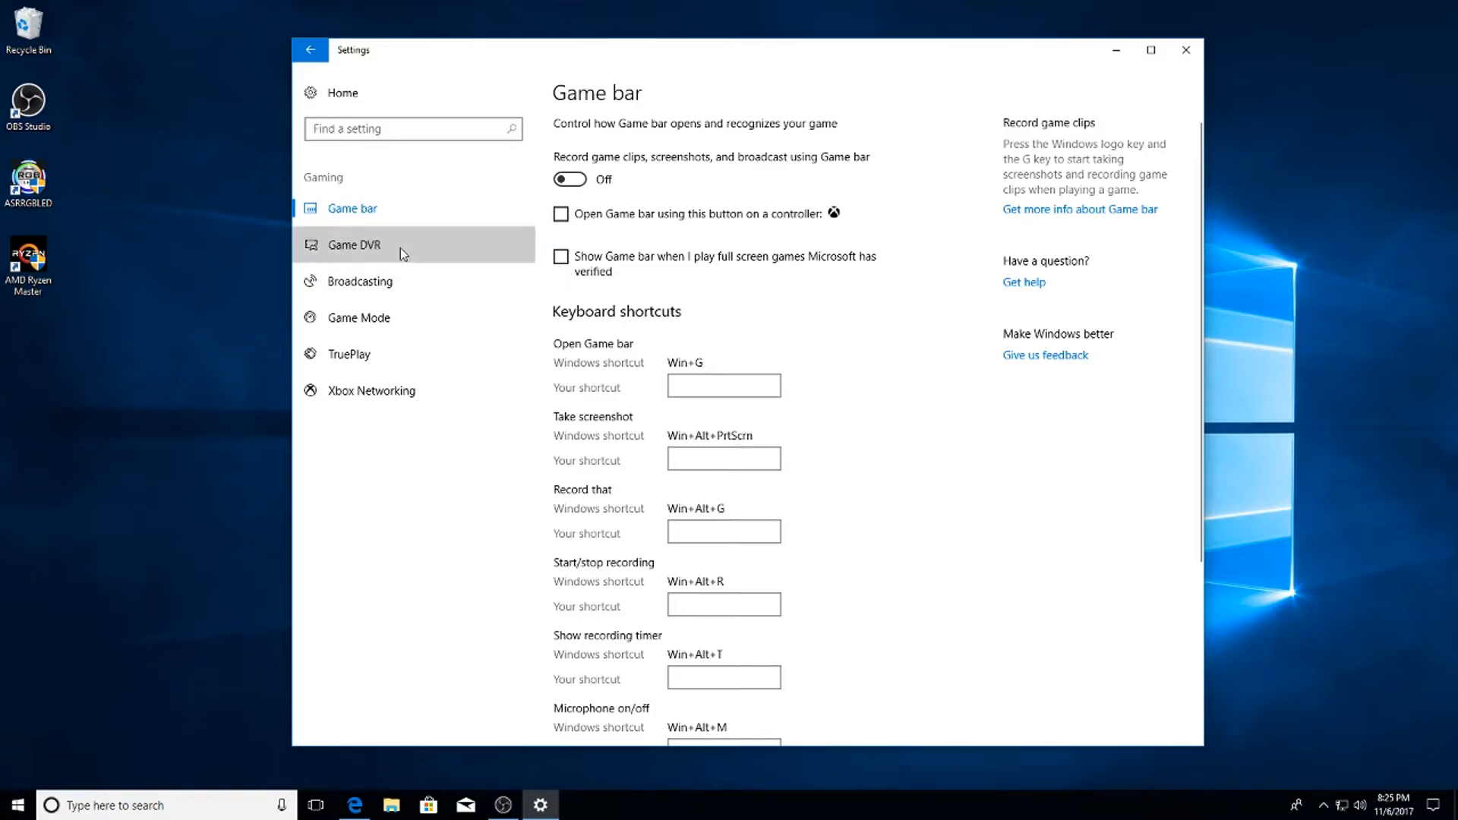
# Review the Game DVR options with background and audio recording off.
pyautogui.click(354, 244)
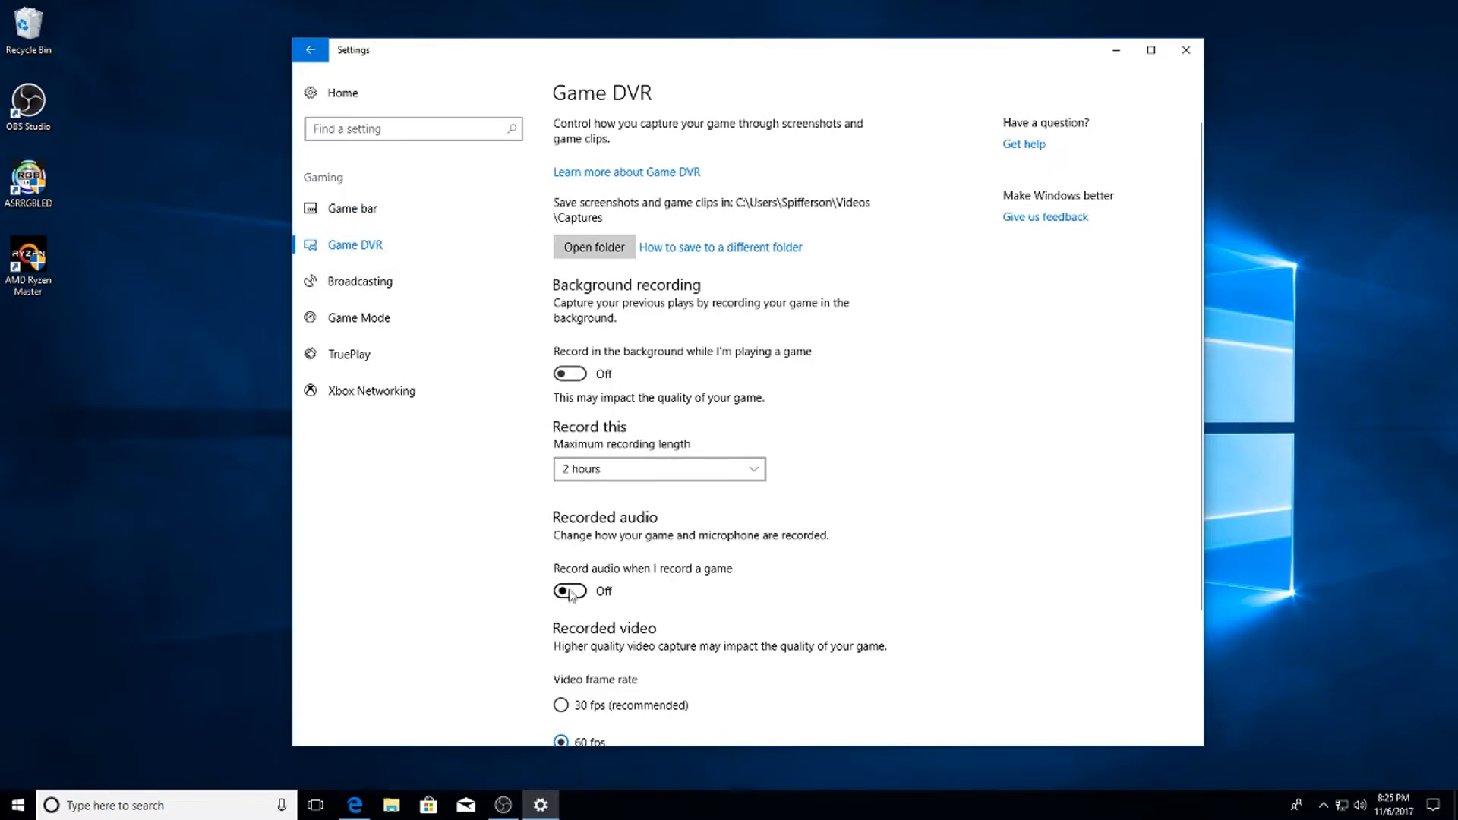
pyautogui.scroll(-3)
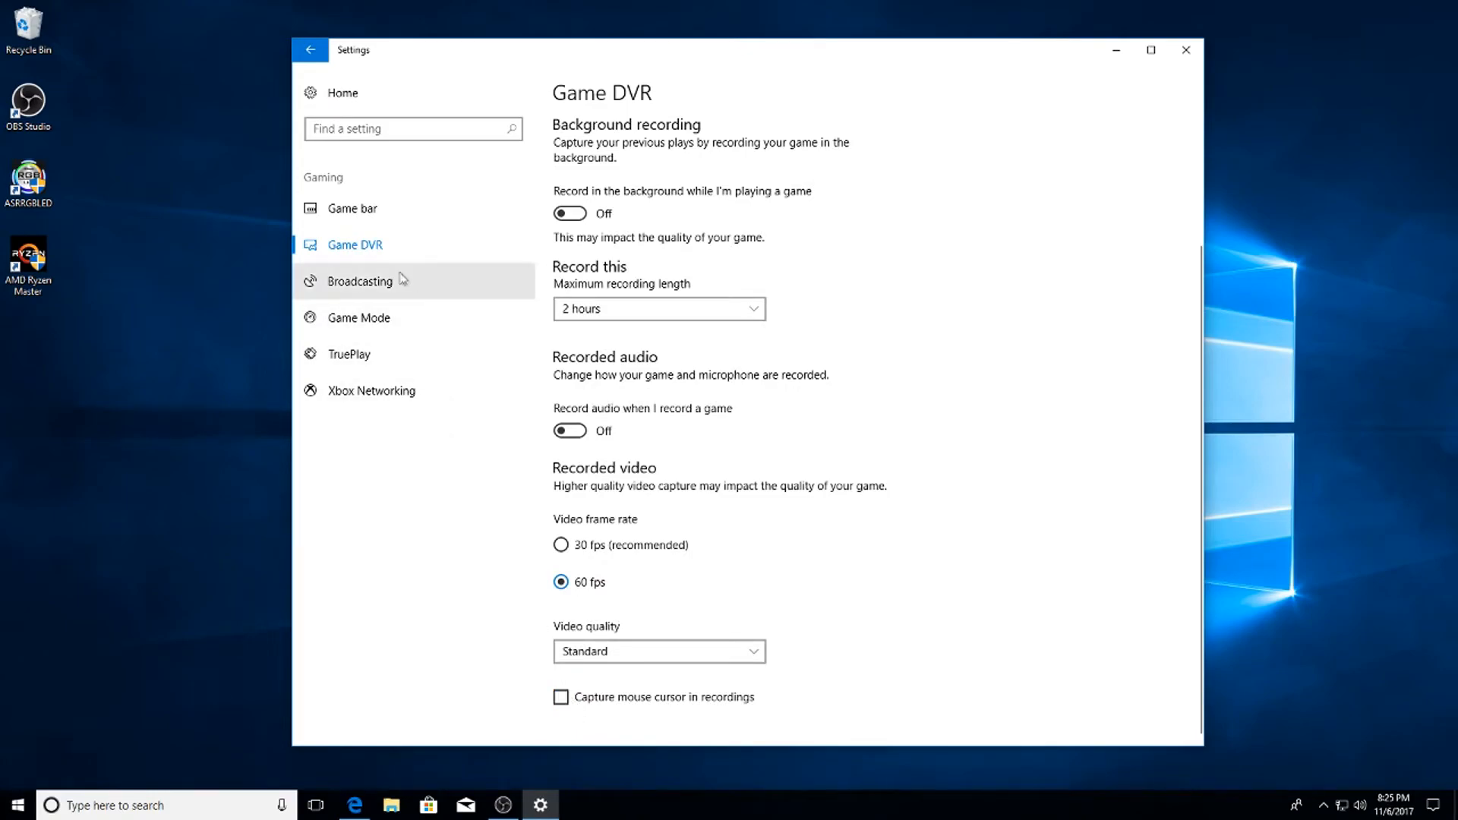
pyautogui.click(358, 281)
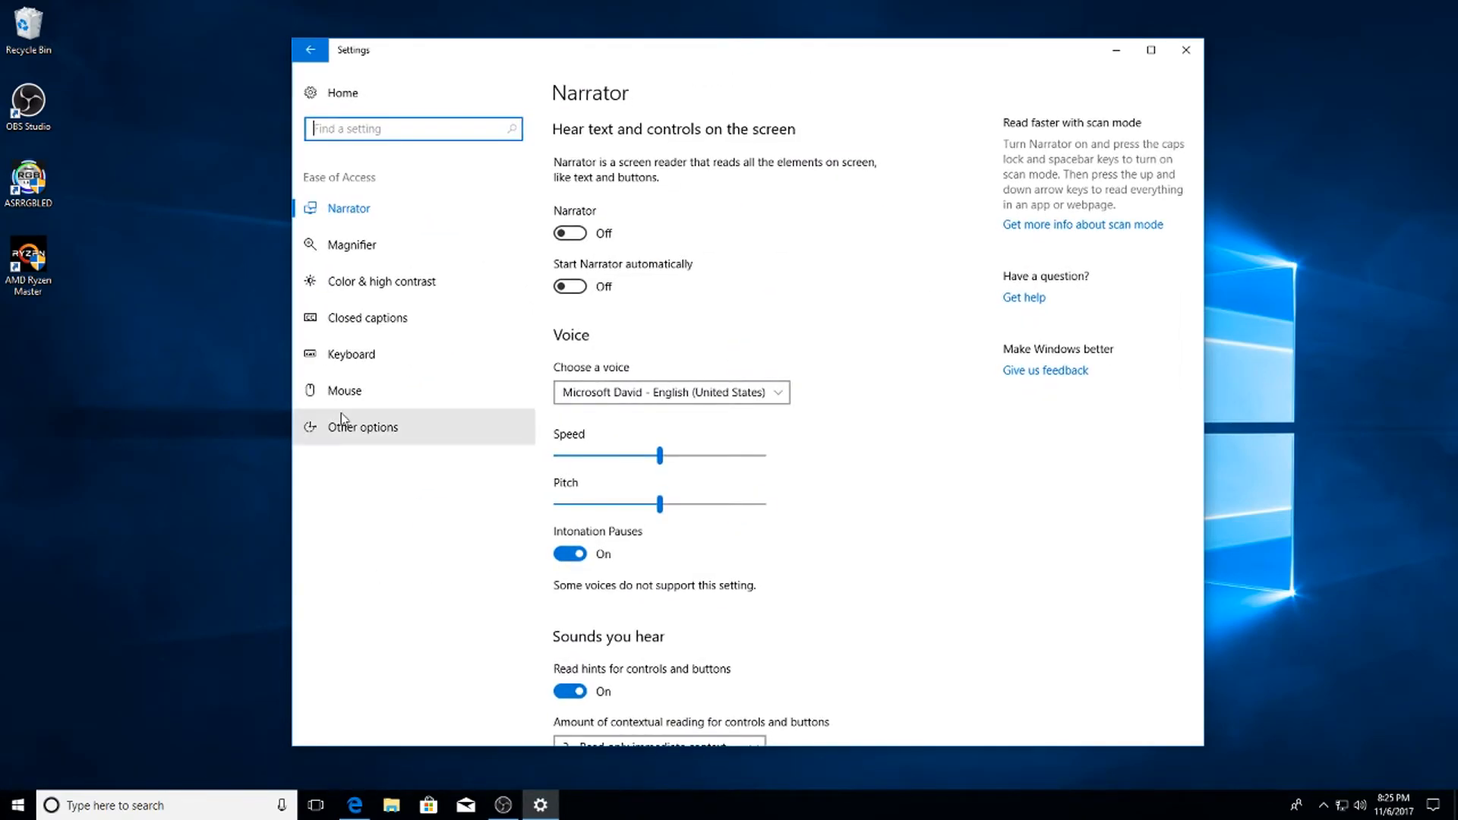
# In Ease of Access Other options, switch off 'Play animations in Windows'.
pyautogui.click(363, 426)
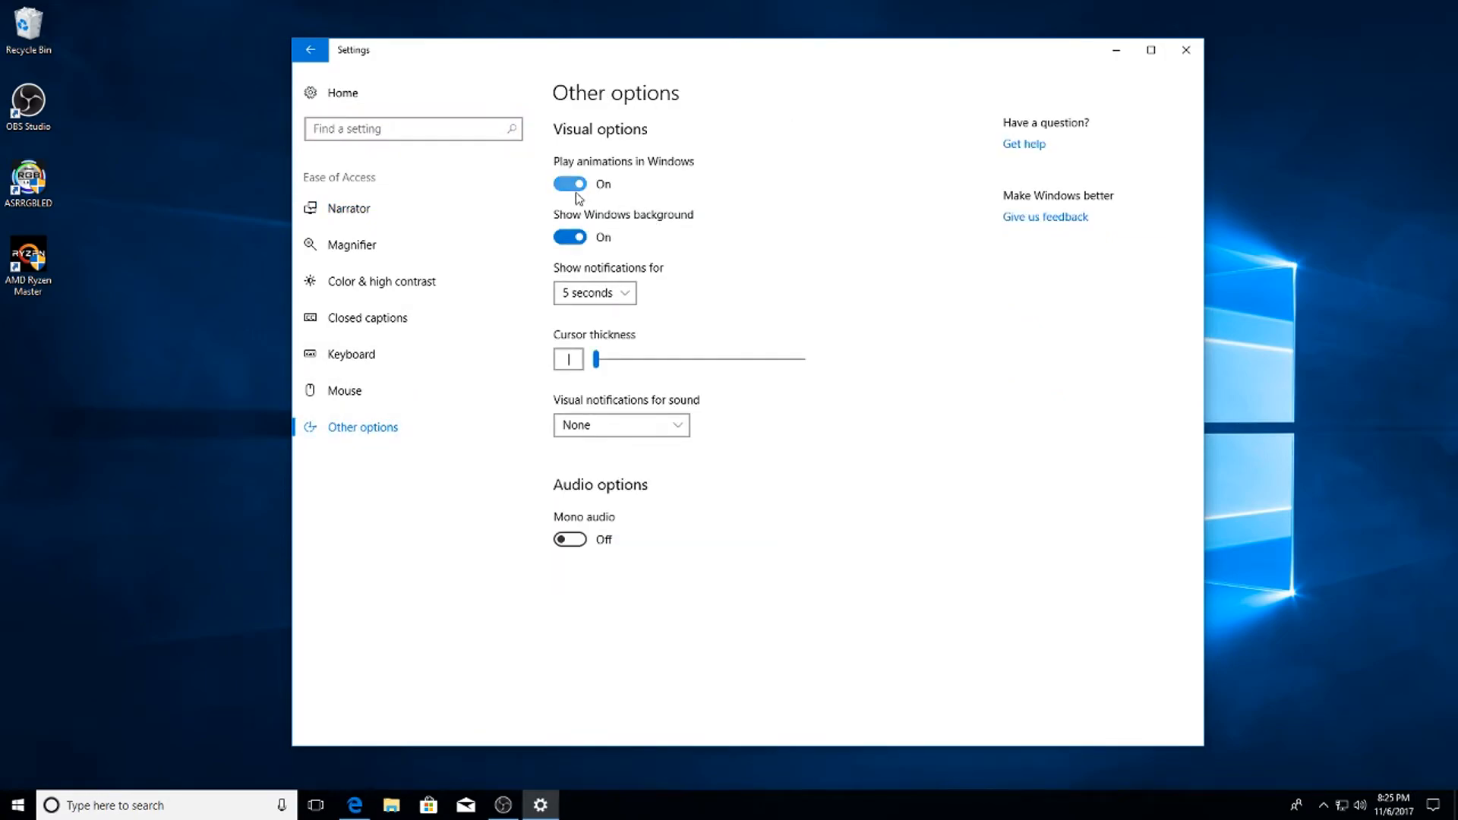
pyautogui.click(568, 184)
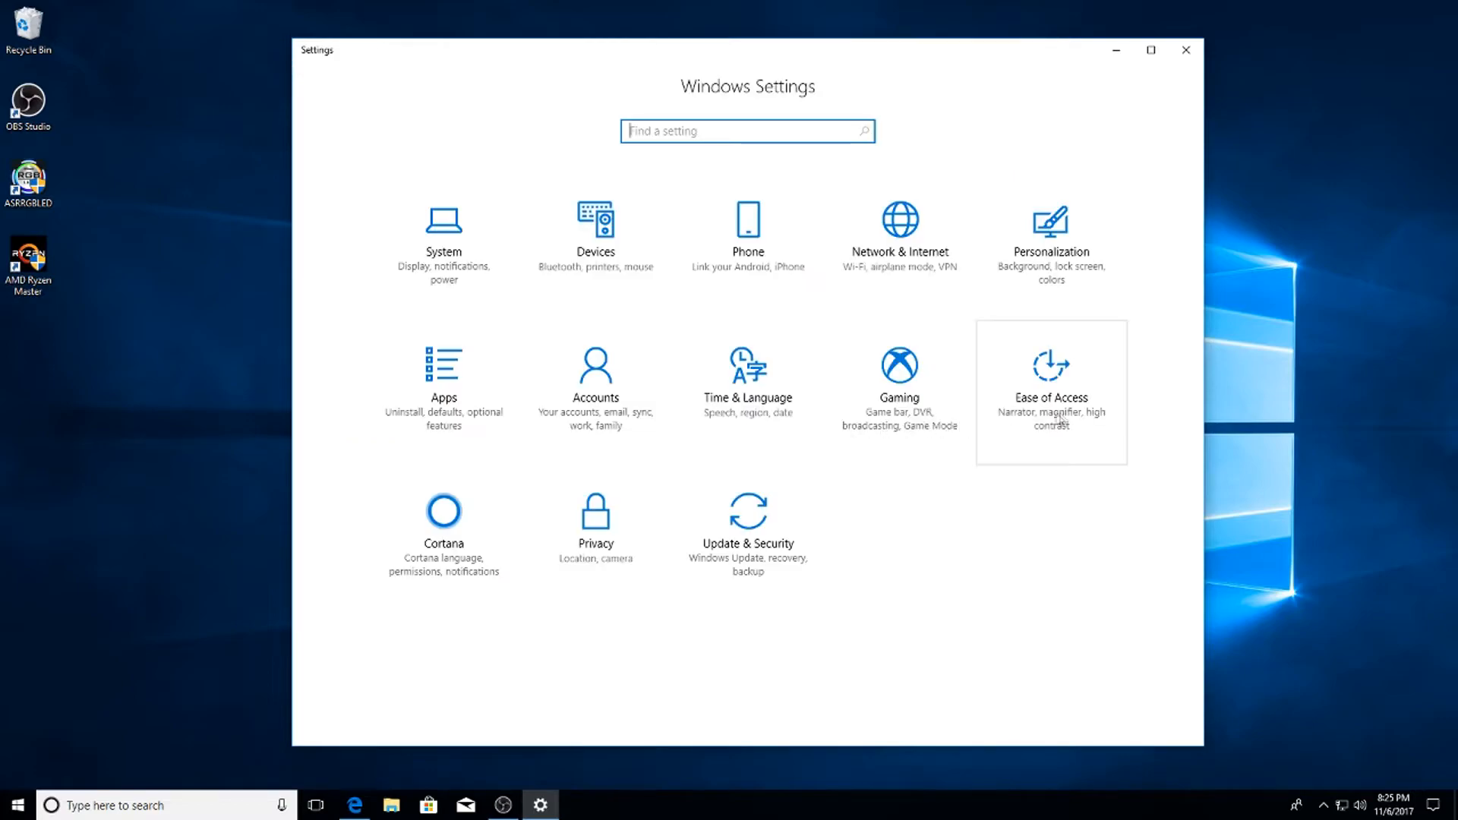
# In Cortana Permissions & History, set SafeSearch Off and disable Windows Cloud Search and device history.
pyautogui.click(442, 521)
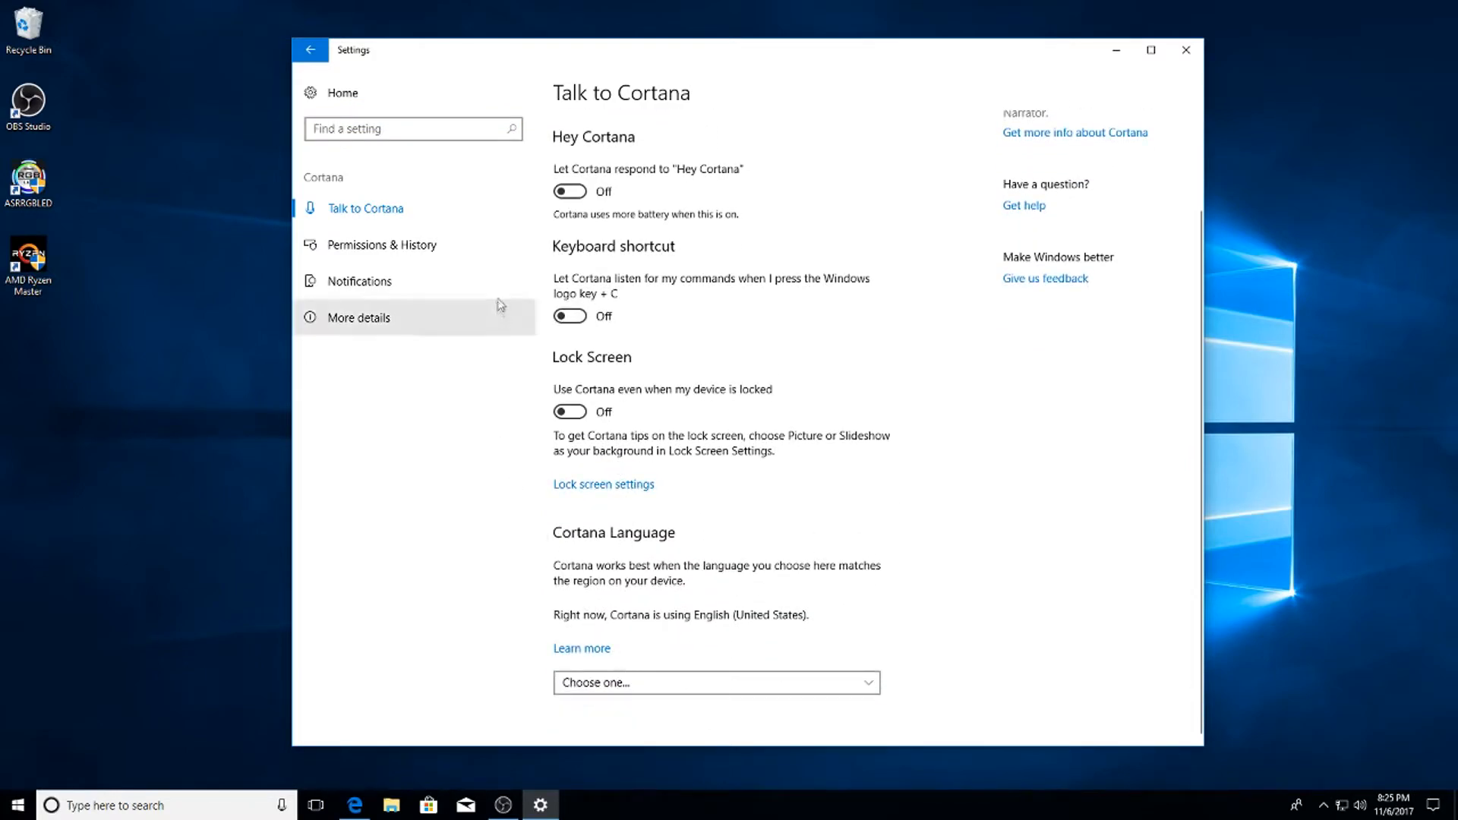
pyautogui.click(380, 244)
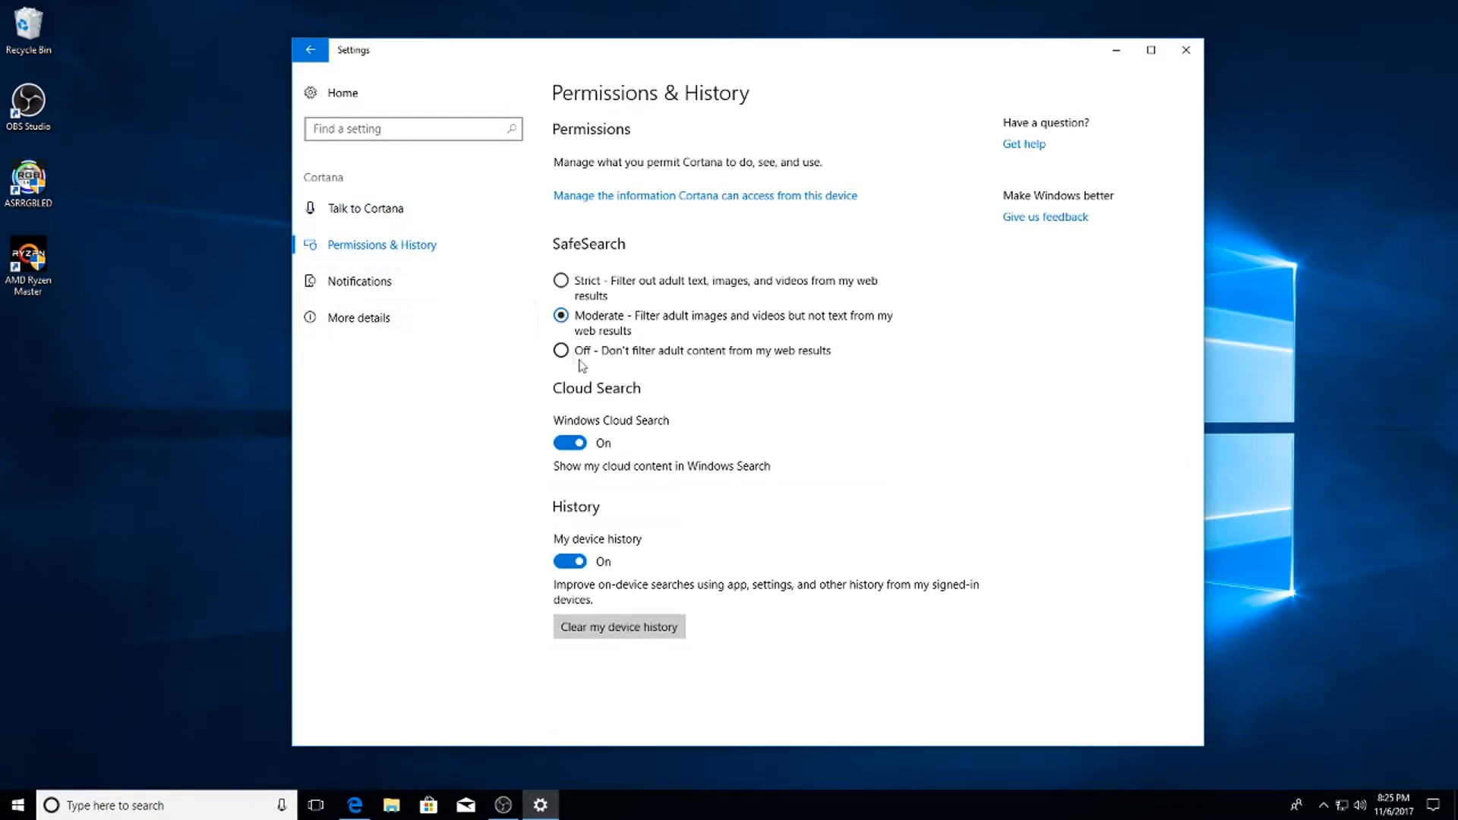
pyautogui.click(560, 351)
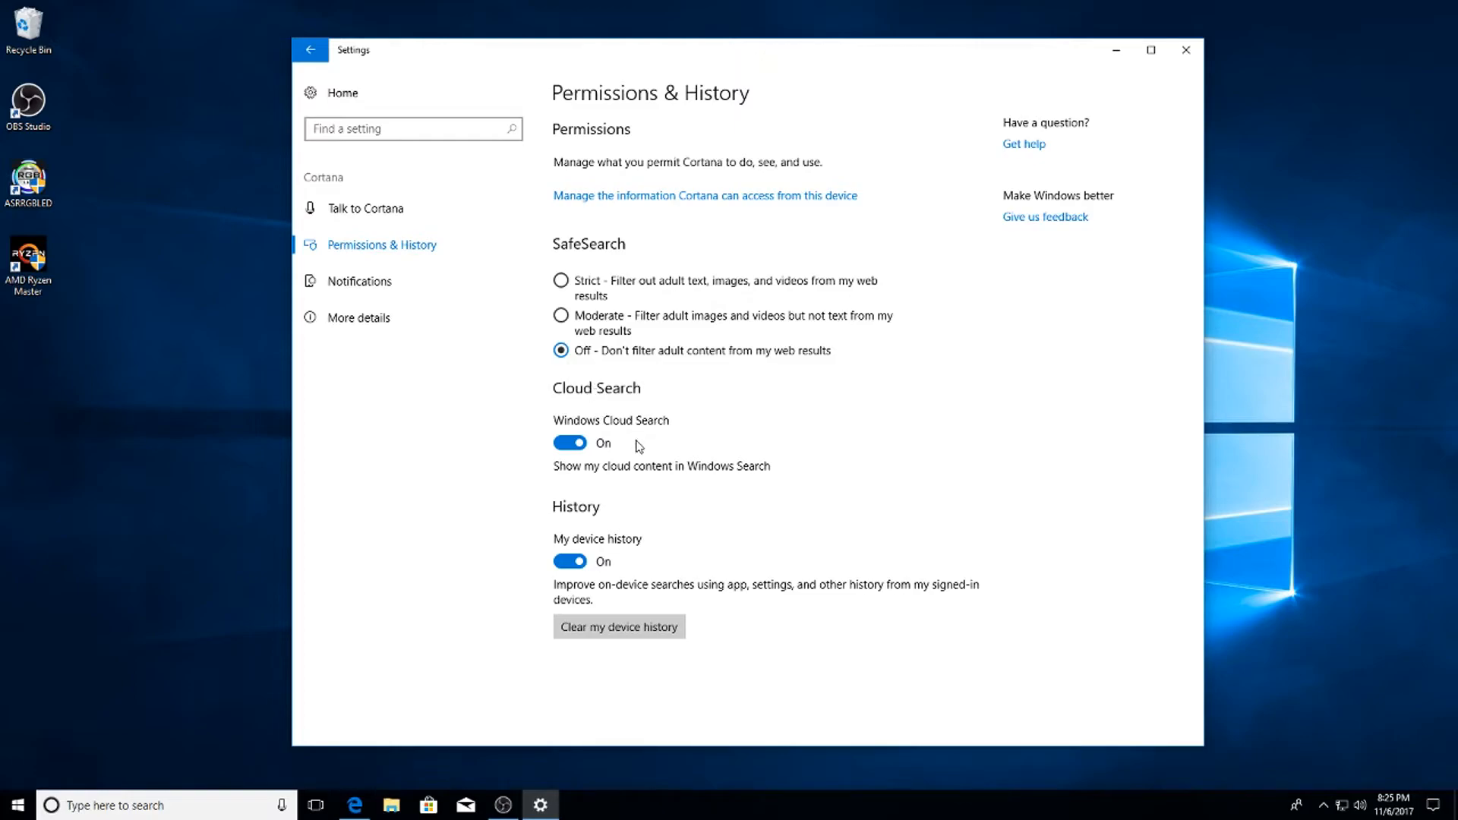
pyautogui.click(568, 442)
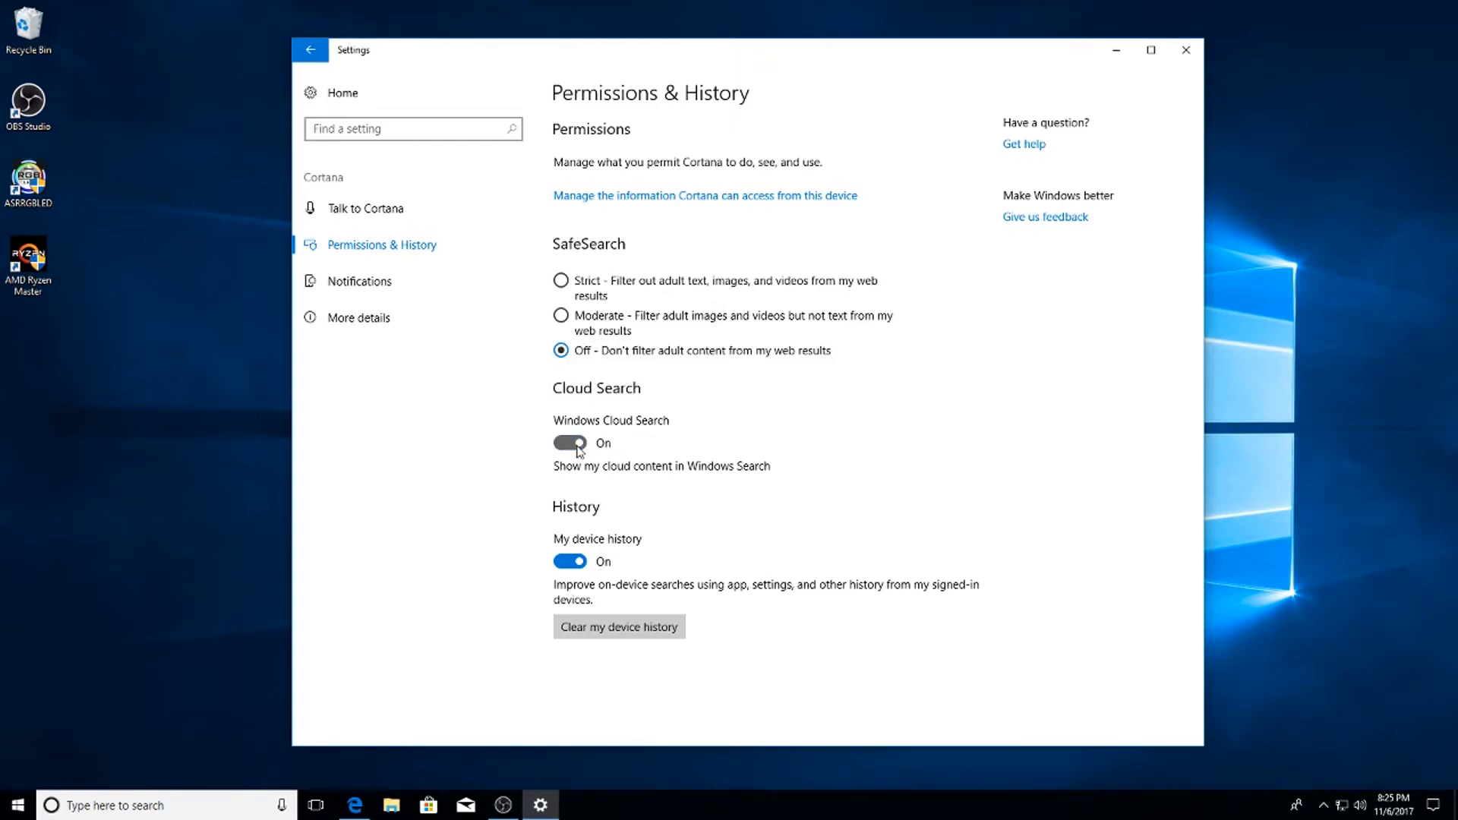
pyautogui.click(570, 444)
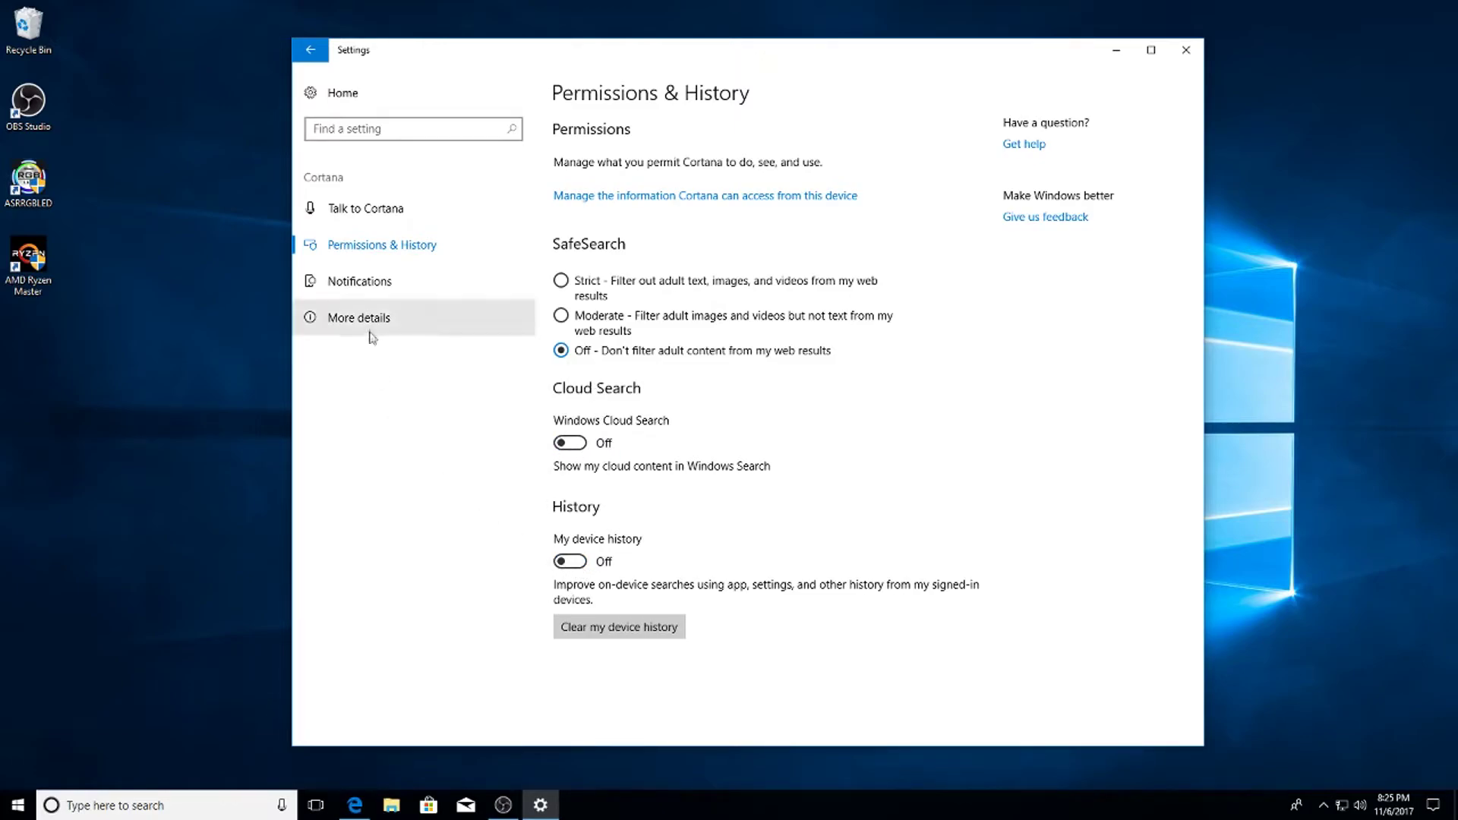
pyautogui.click(360, 281)
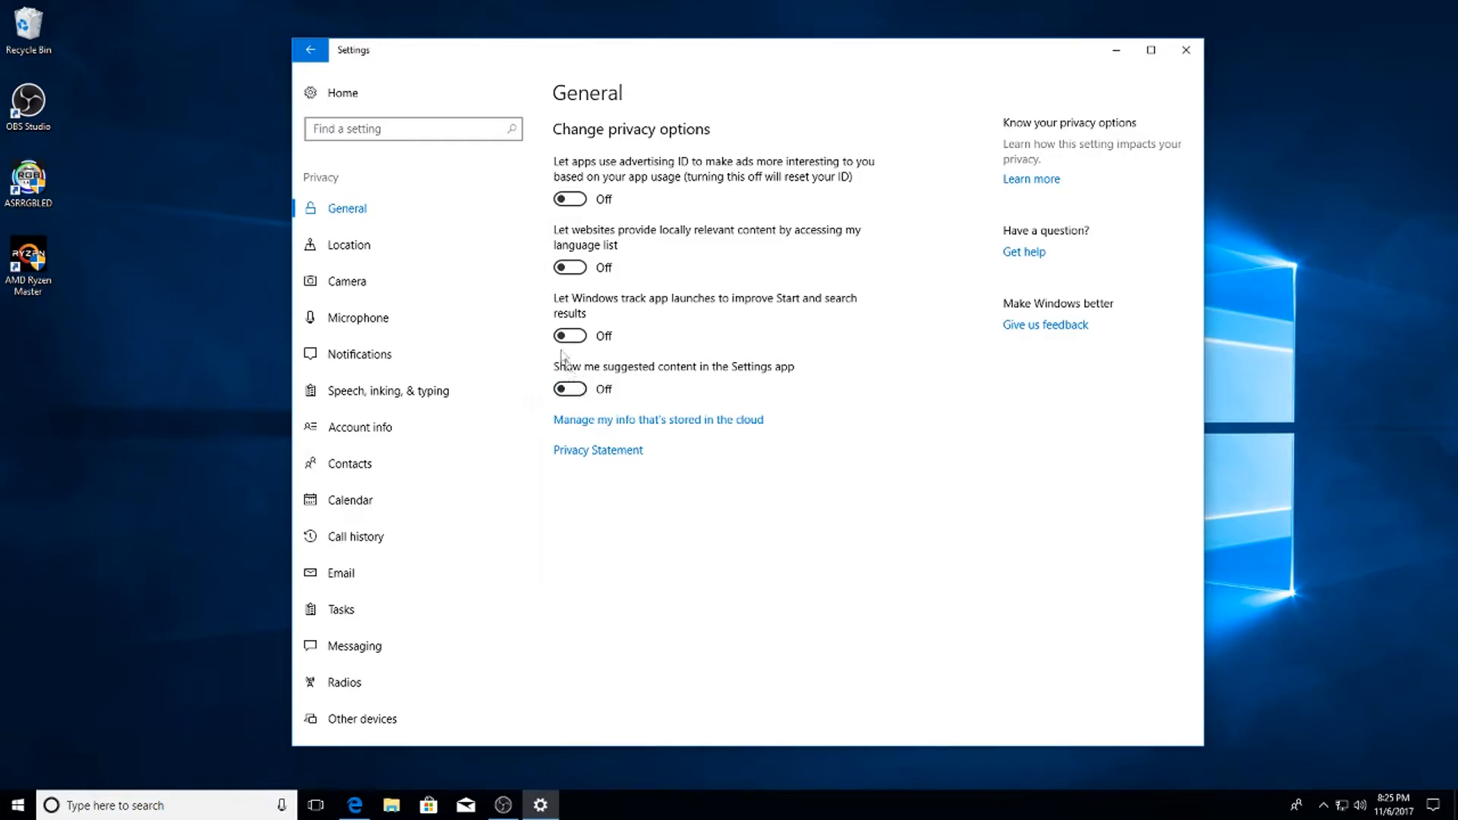
# Clear the location history on this device from the Location privacy page.
pyautogui.click(349, 245)
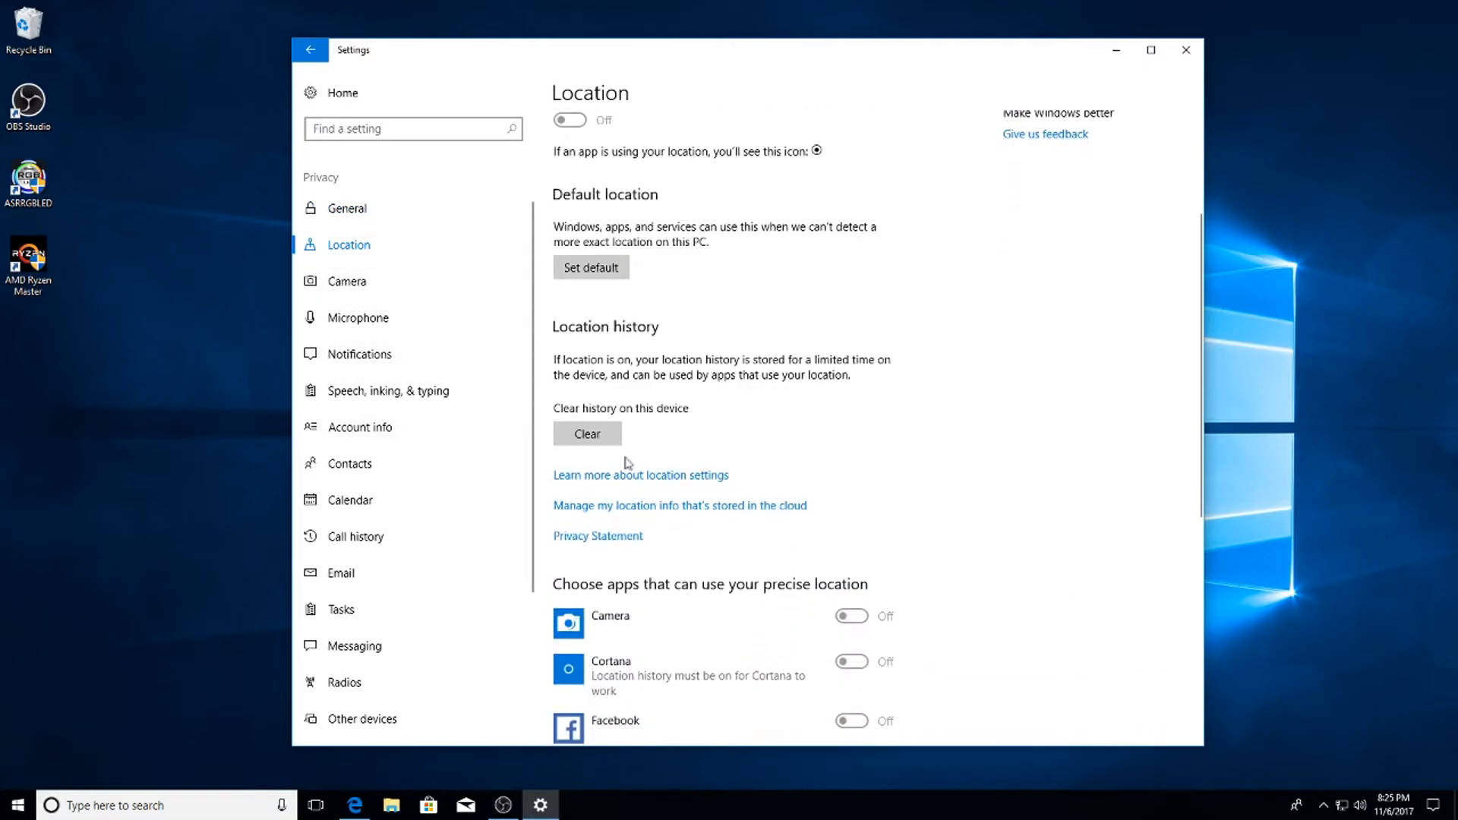
pyautogui.click(586, 433)
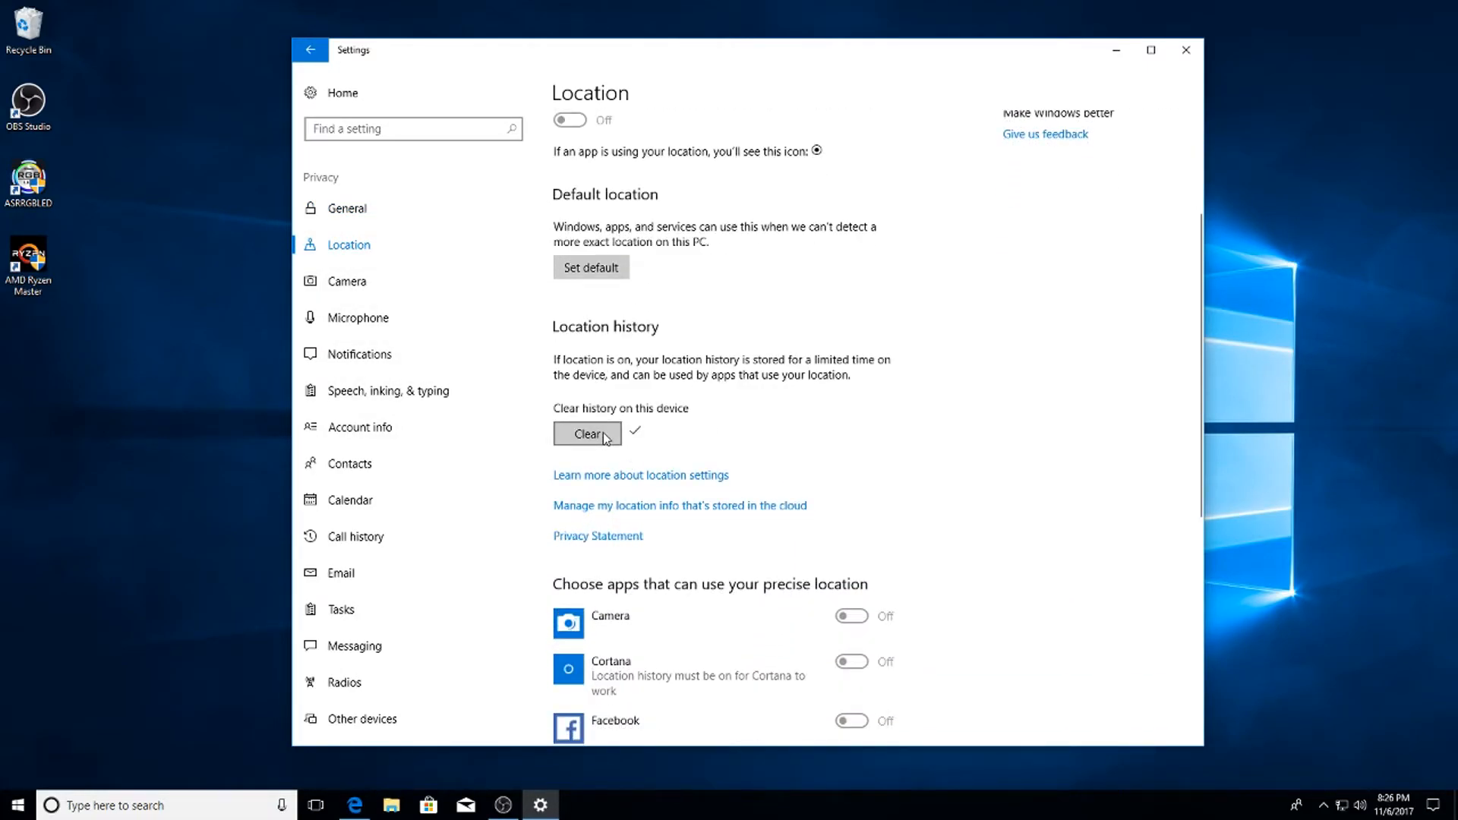
pyautogui.scroll(3)
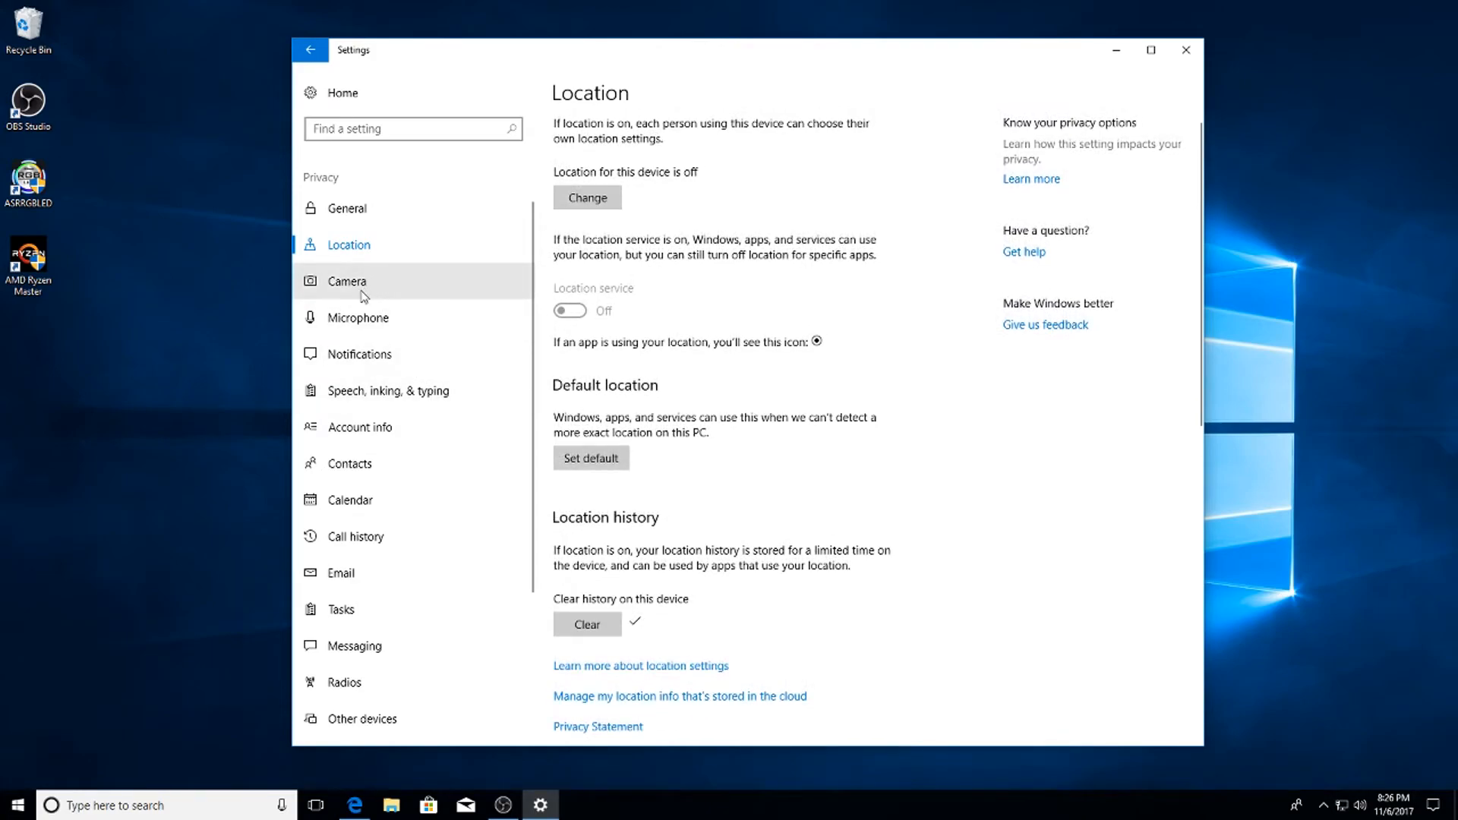
# Step through the Camera, Notifications and Calendar privacy pages and land on Radios.
pyautogui.click(349, 281)
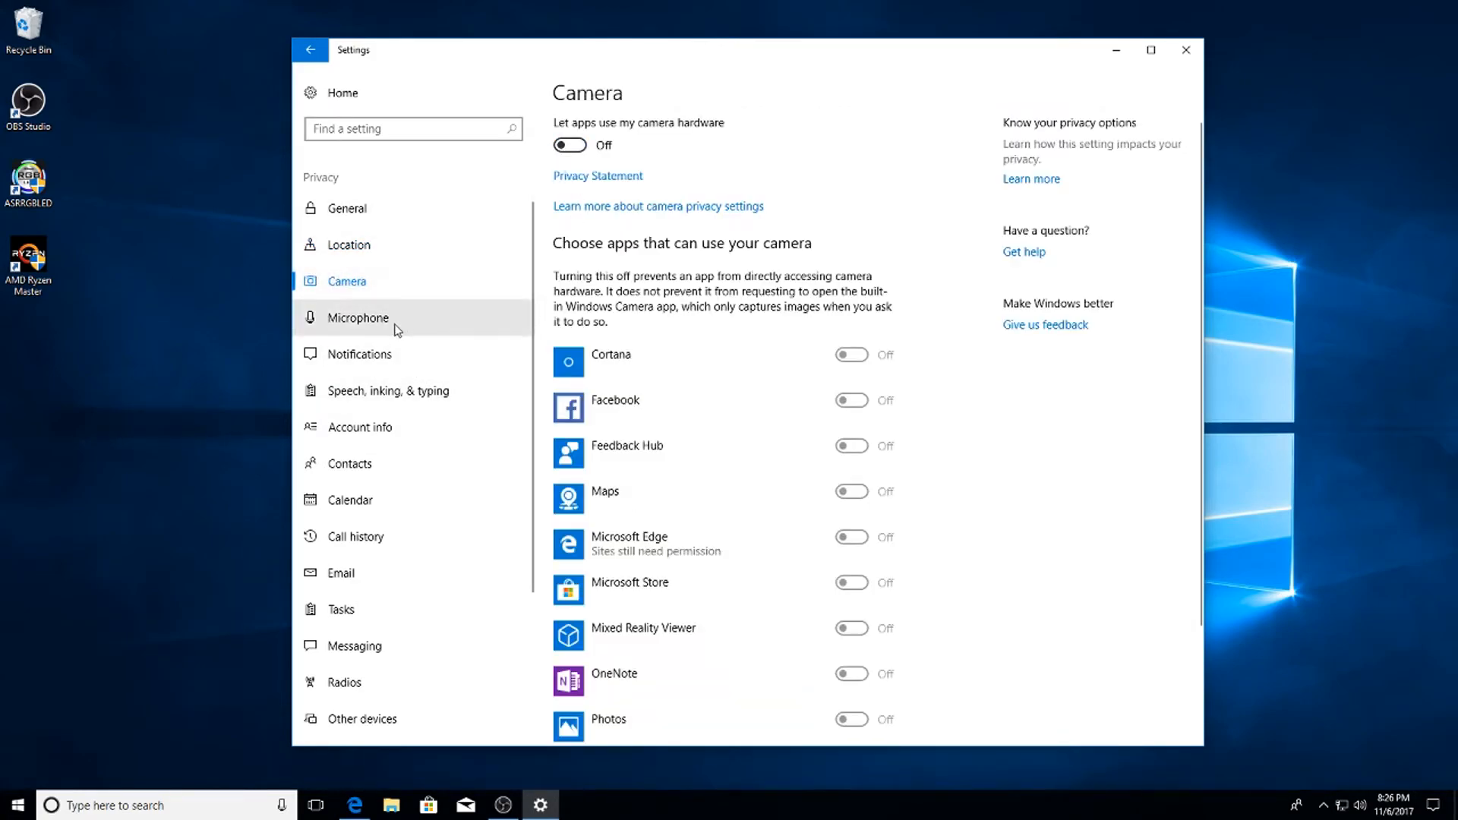
pyautogui.click(359, 354)
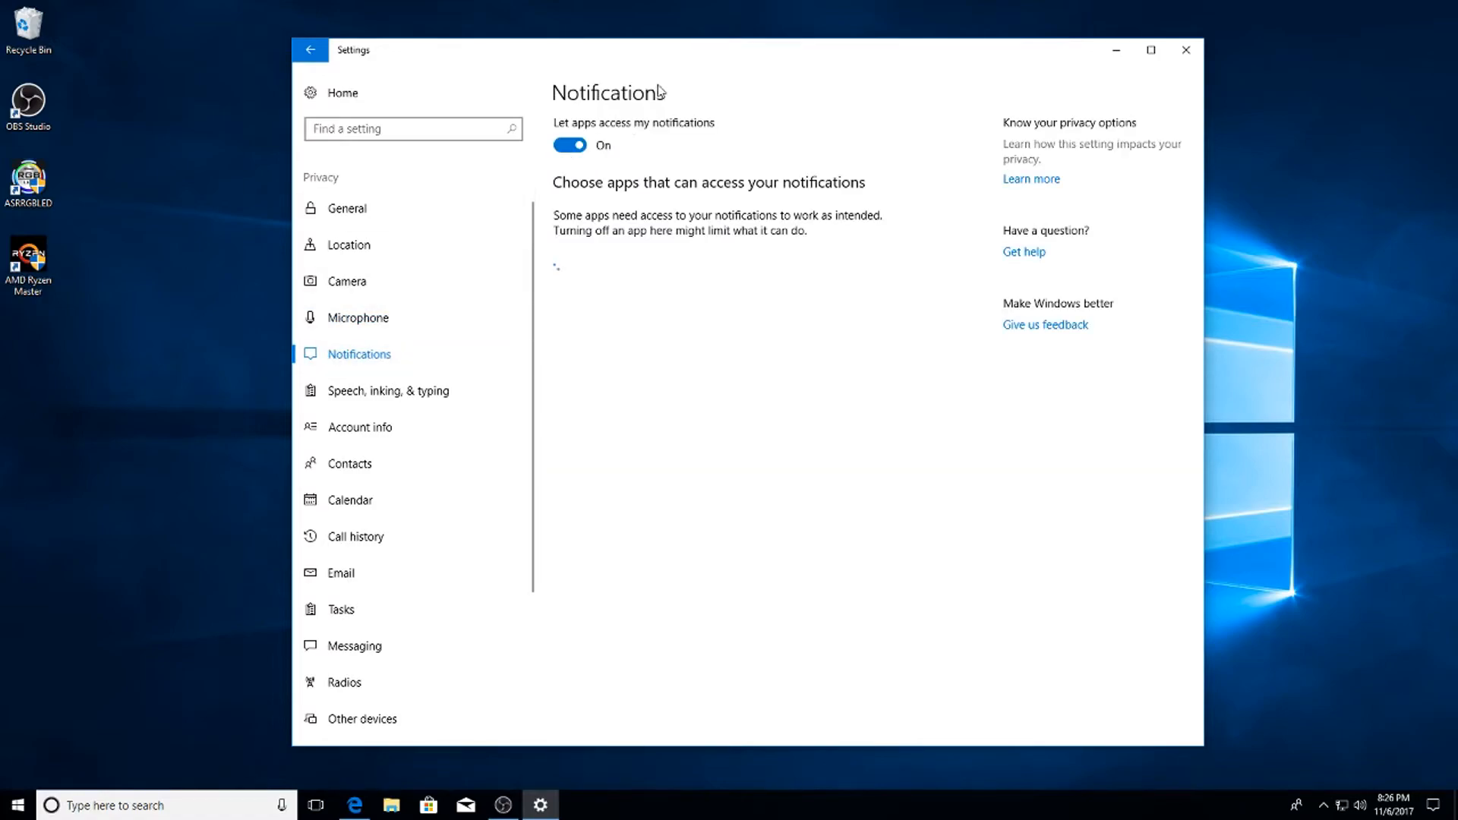
pyautogui.click(350, 500)
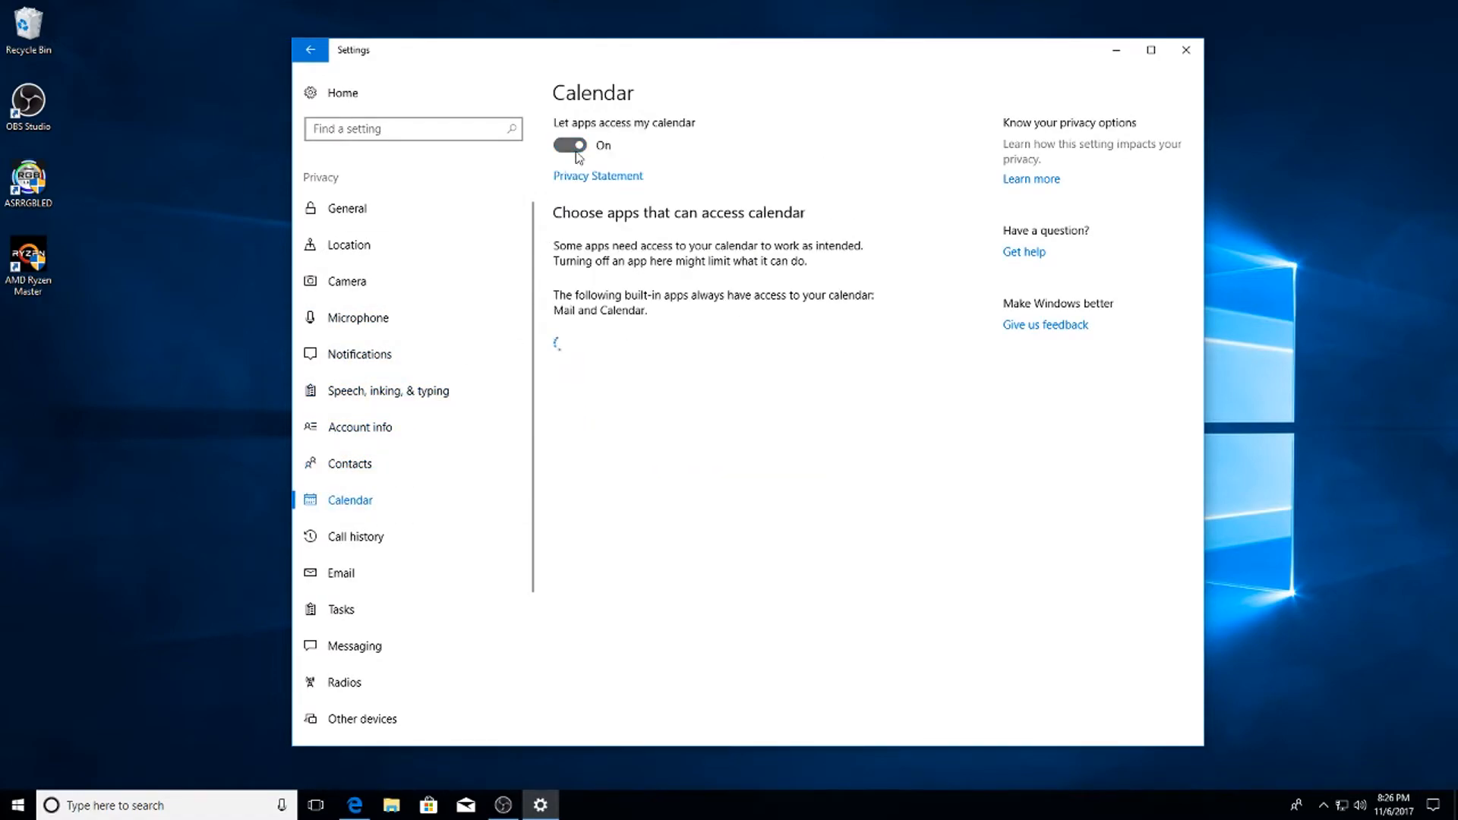
pyautogui.click(344, 682)
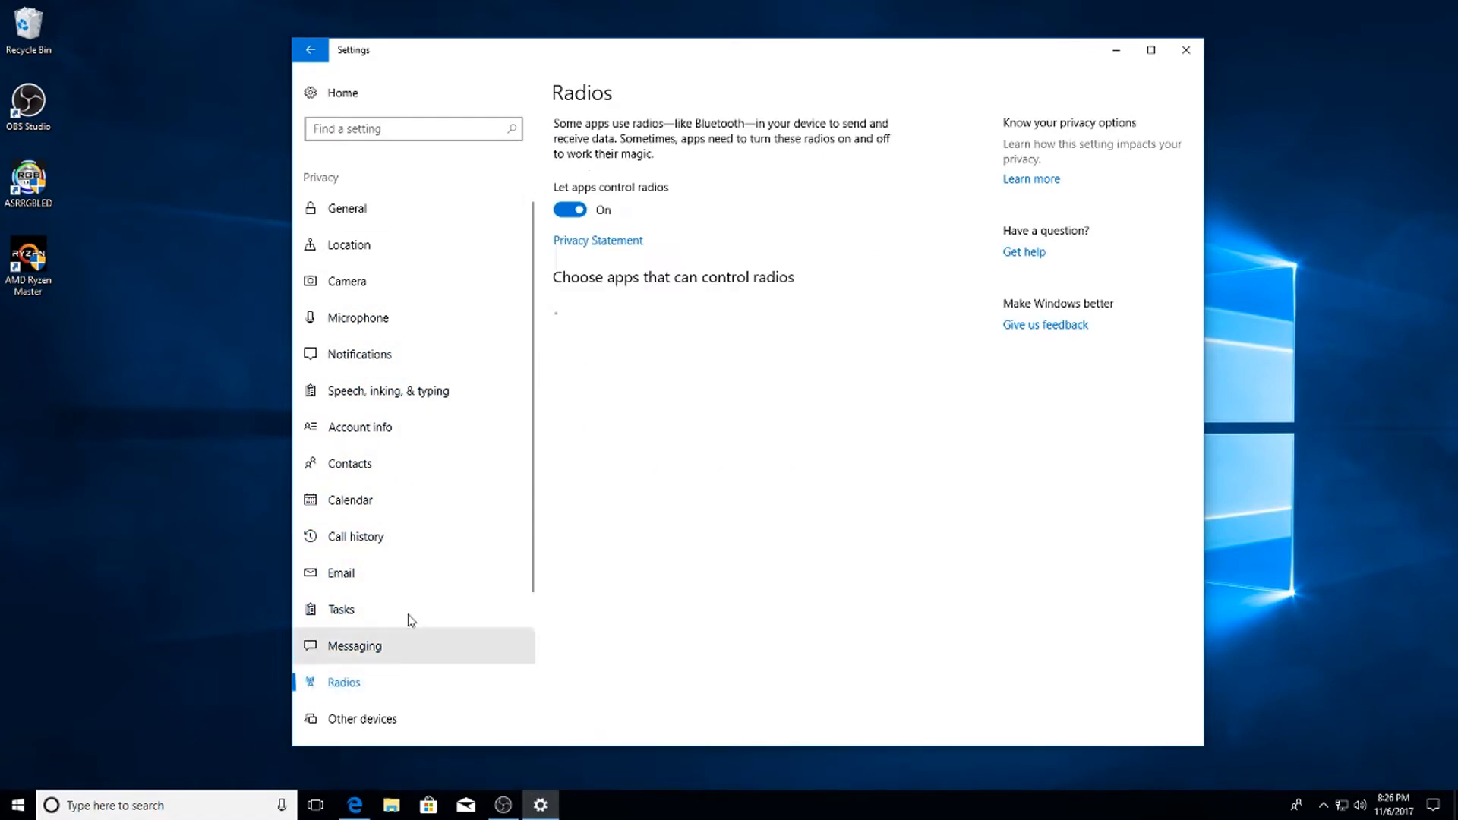
# Set the Feedback & diagnostics feedback frequency to Never.
pyautogui.click(388, 555)
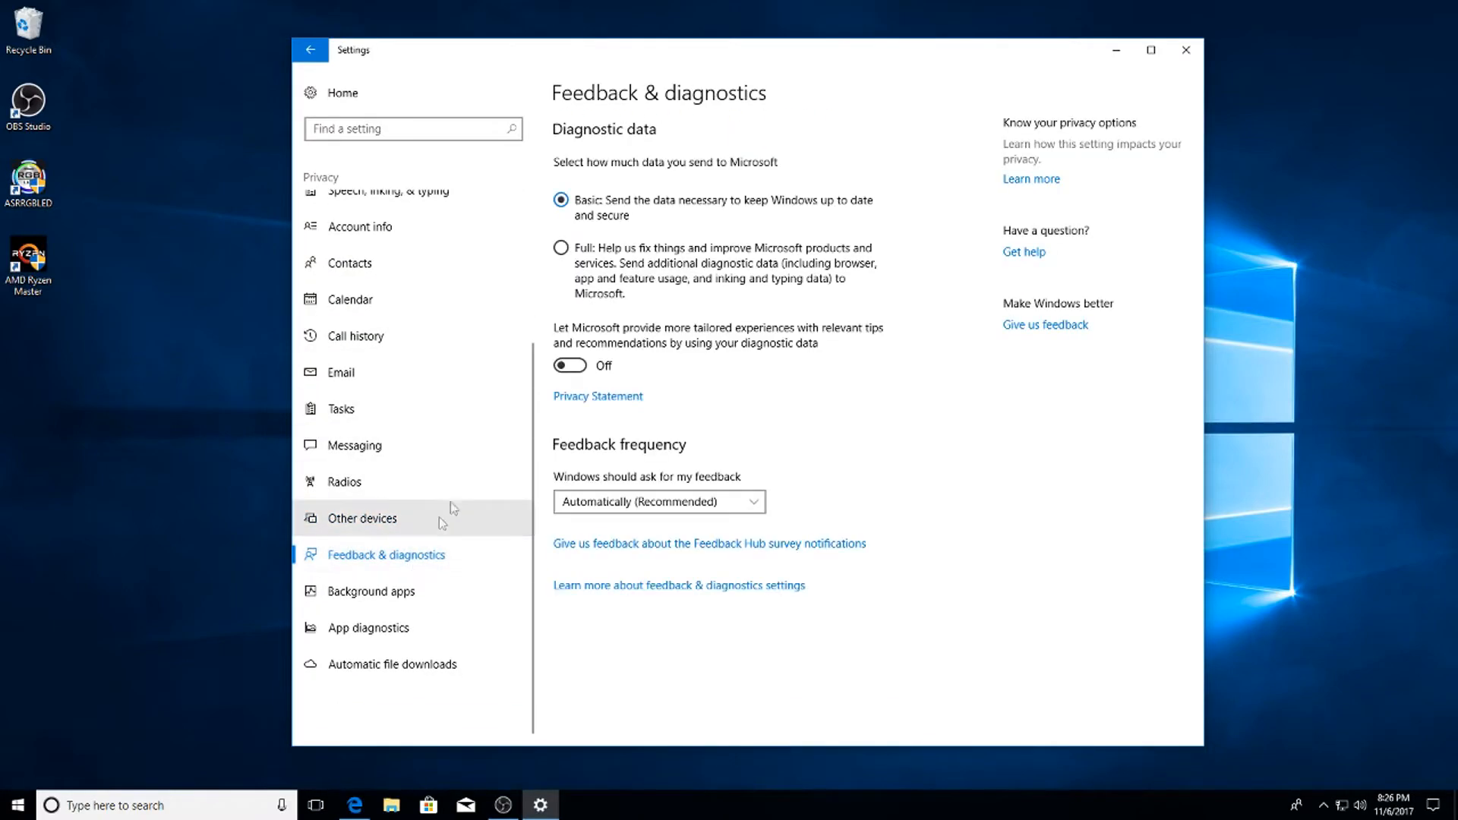
pyautogui.moveTo(570, 367)
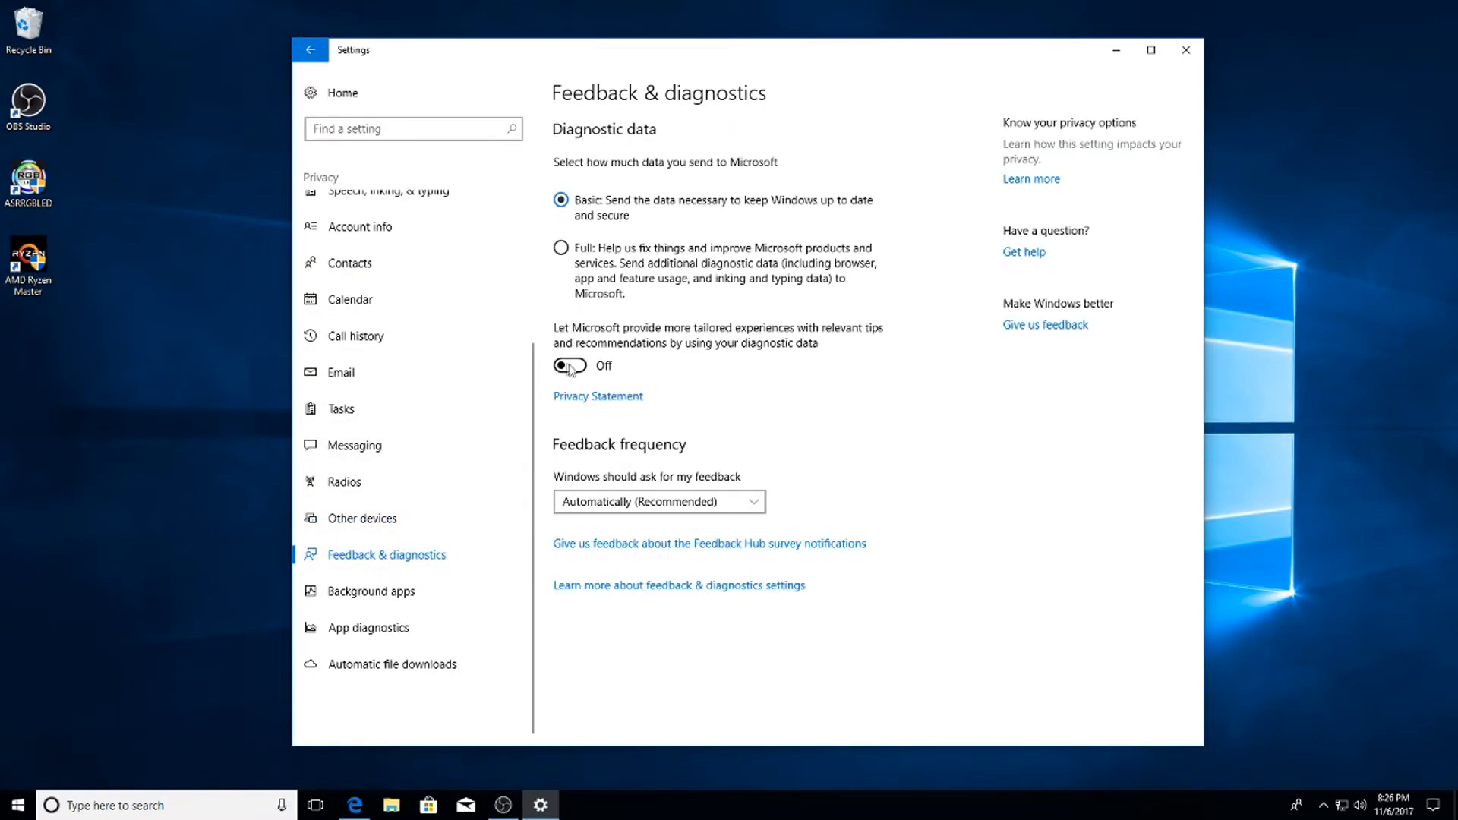
pyautogui.click(657, 501)
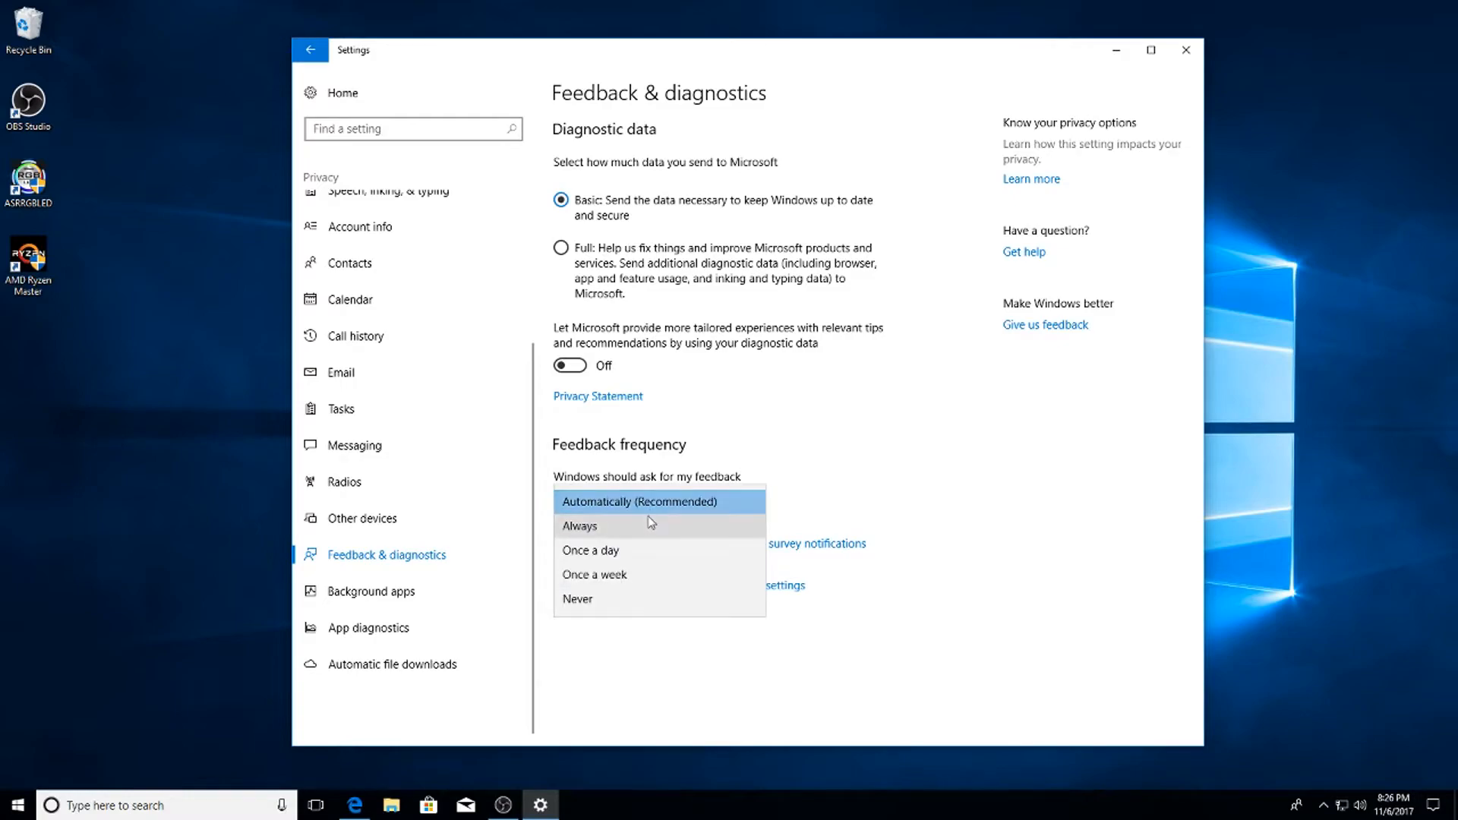
pyautogui.click(577, 599)
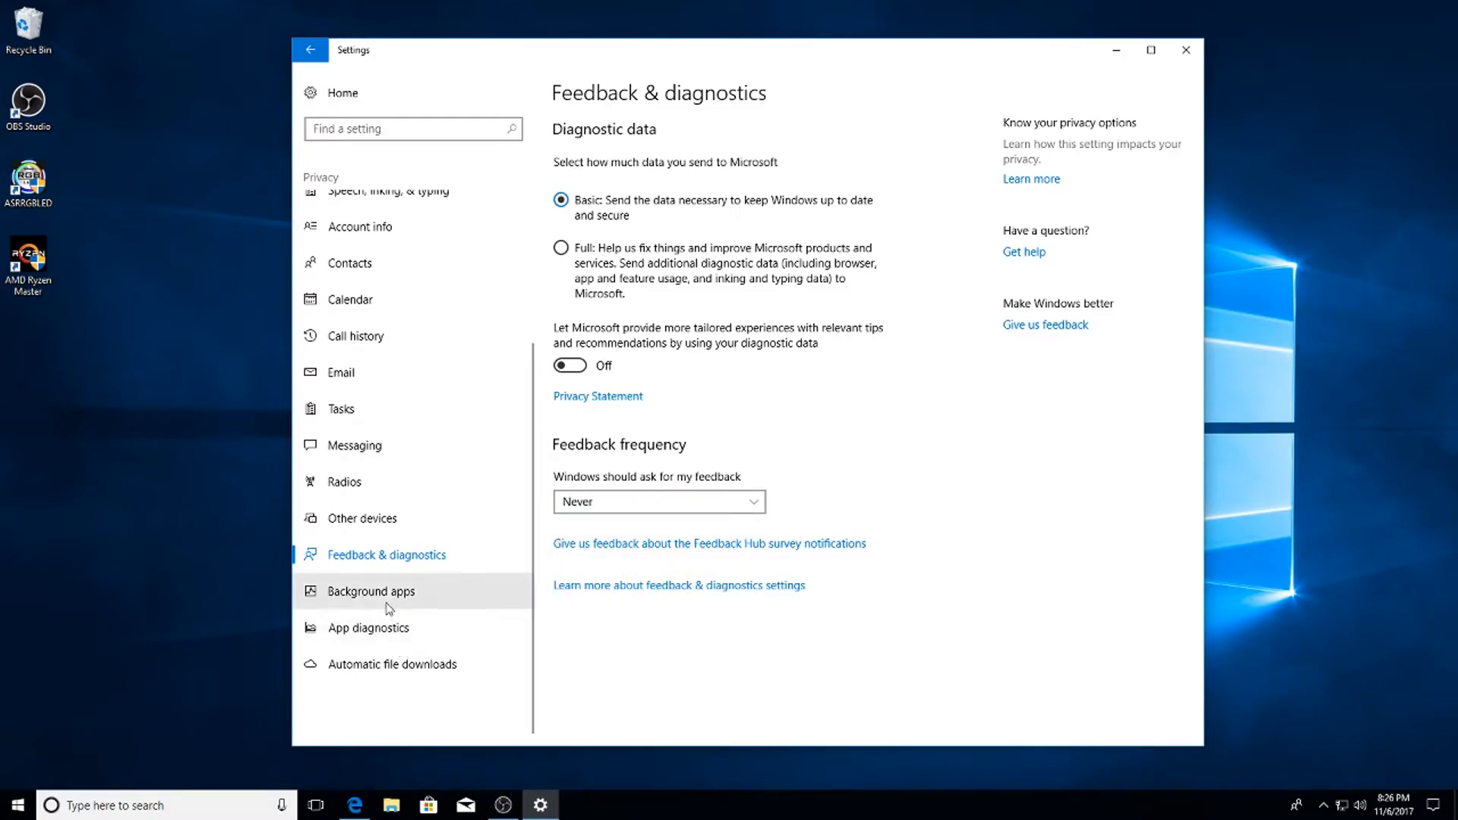
# Switch off the background app toggles, then review App diagnostics and Automatic file downloads.
pyautogui.click(373, 591)
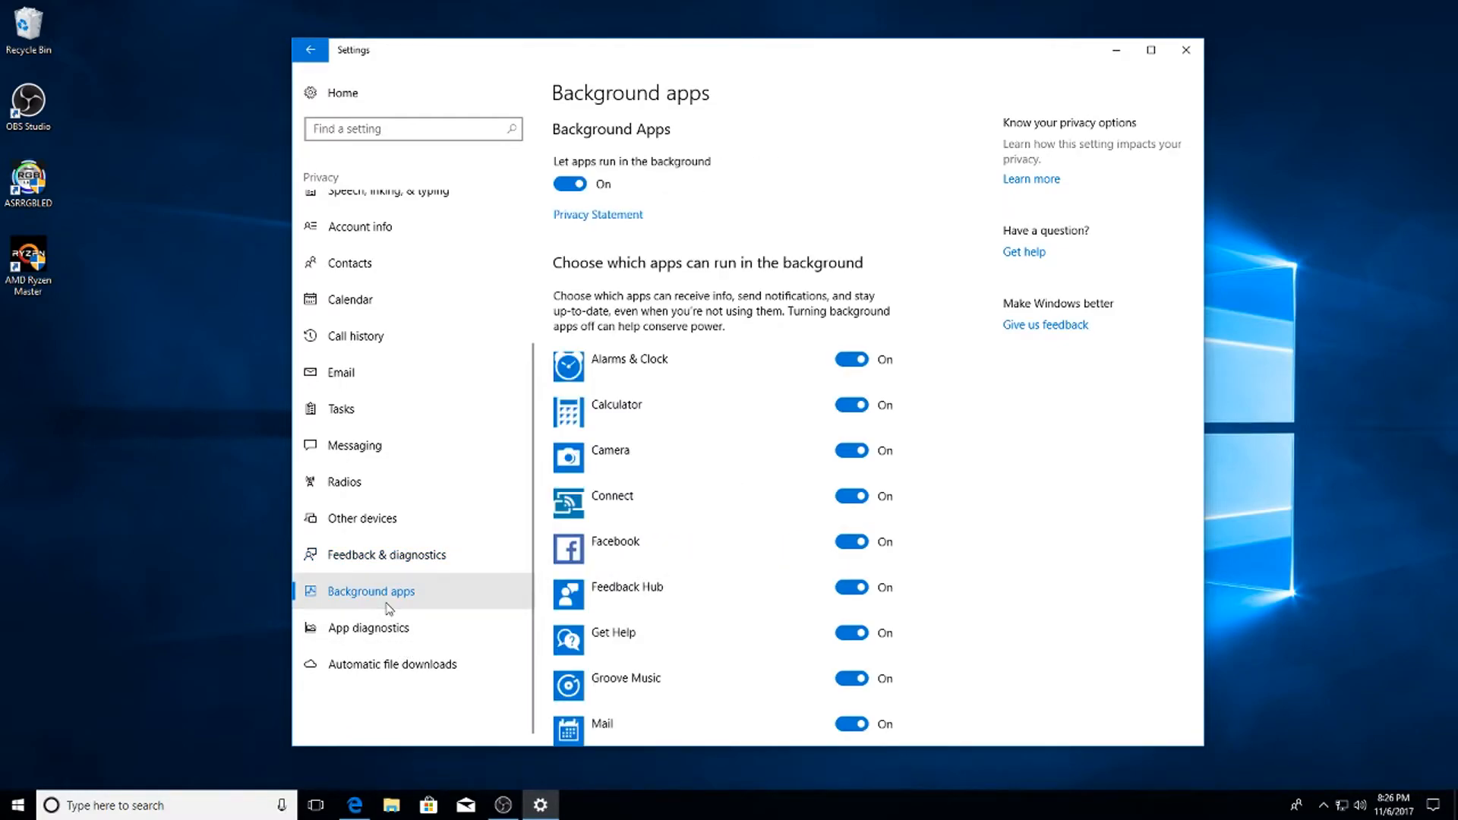
pyautogui.scroll(-3)
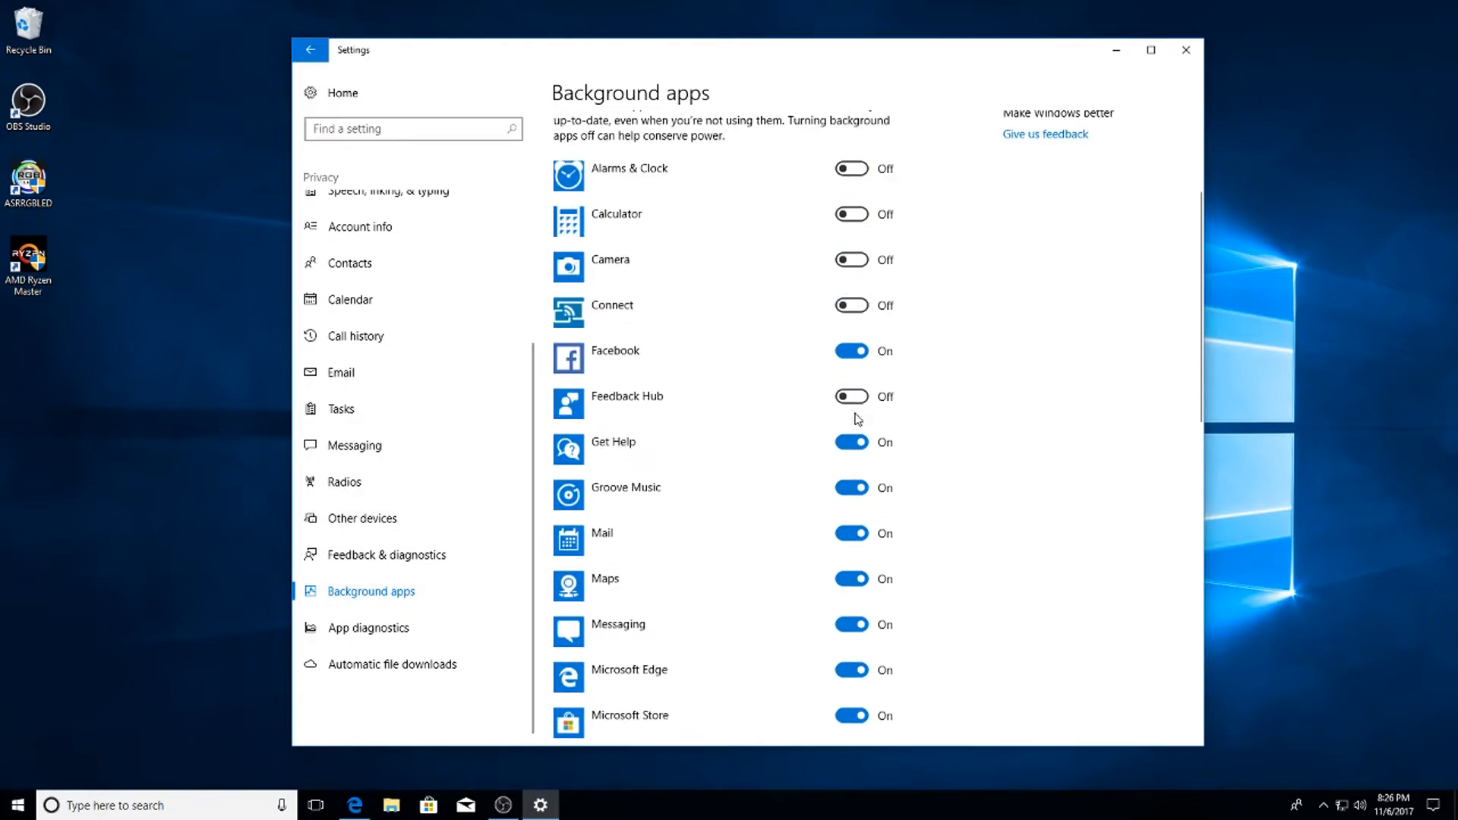
pyautogui.scroll(-3)
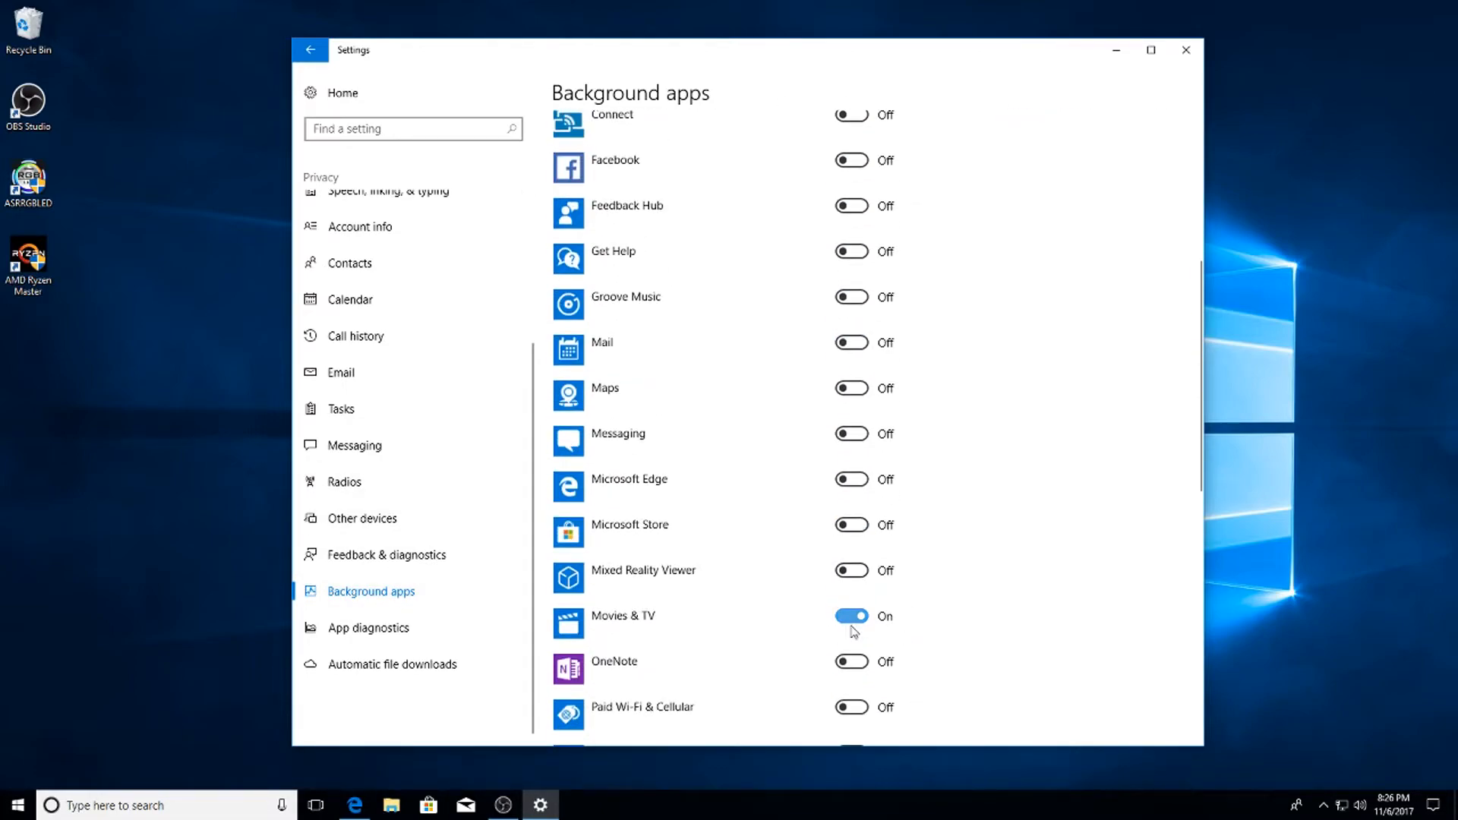
pyautogui.scroll(-3)
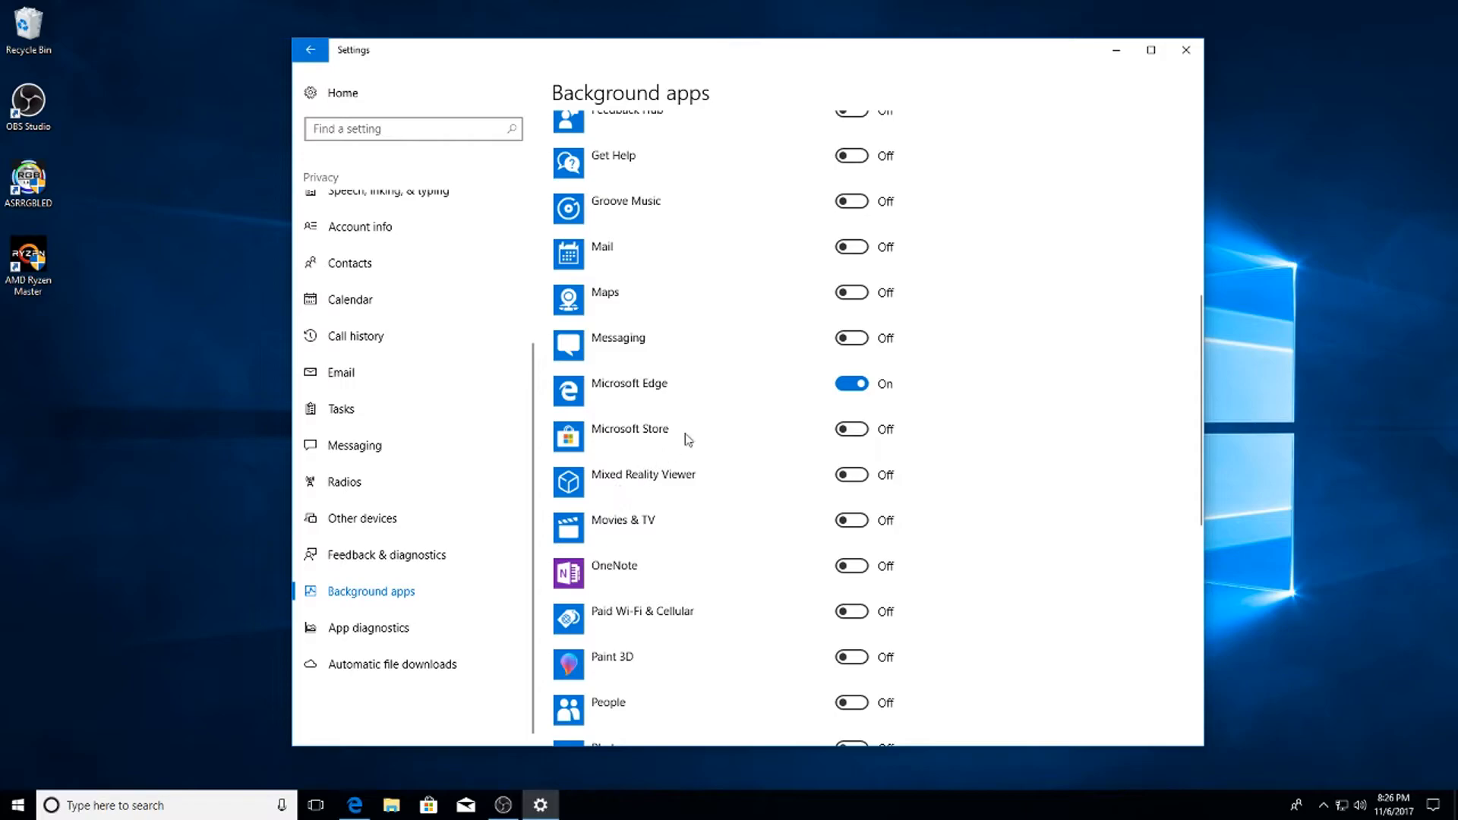
pyautogui.moveTo(356, 353)
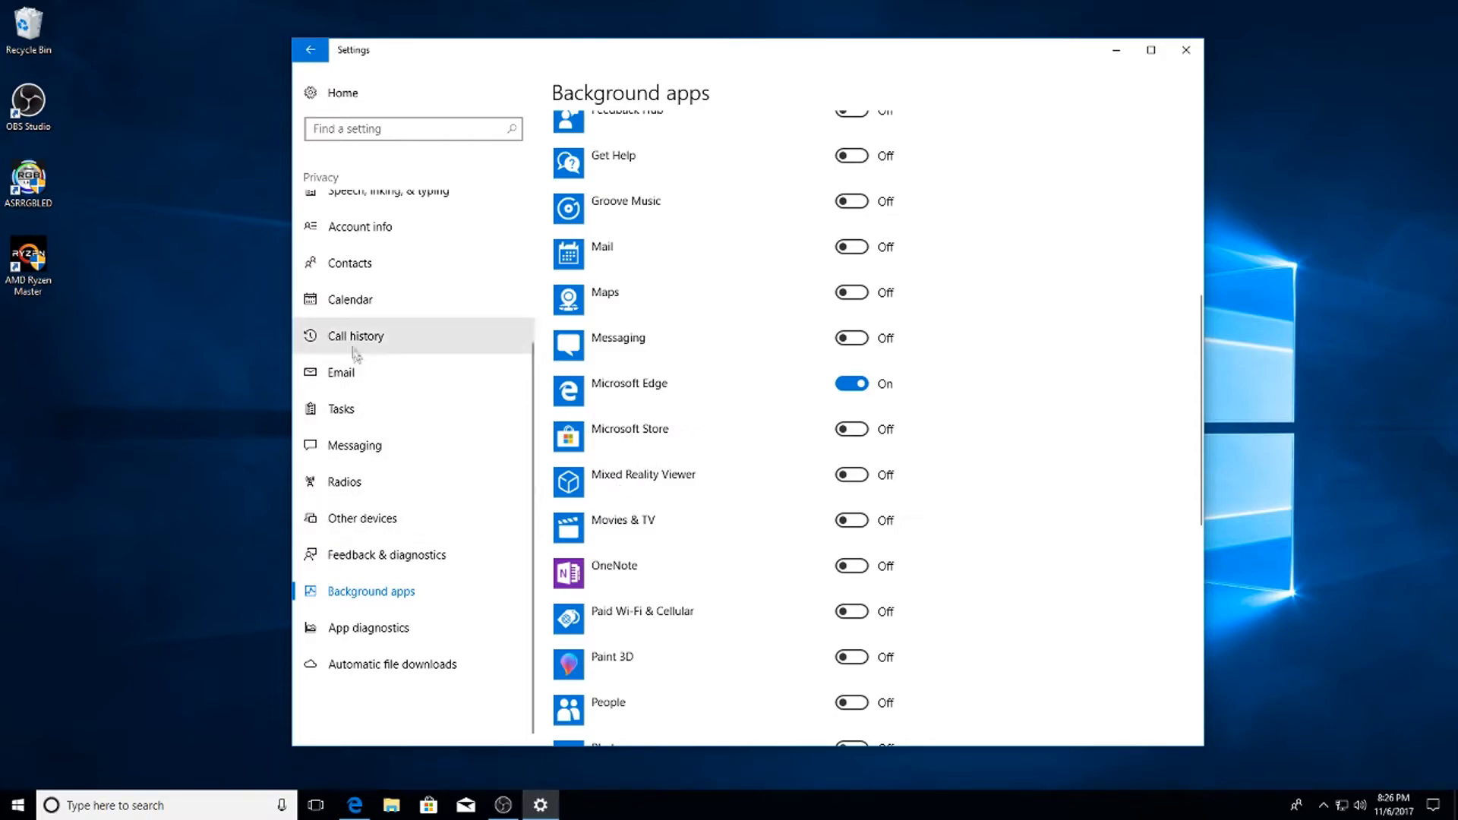
pyautogui.click(367, 628)
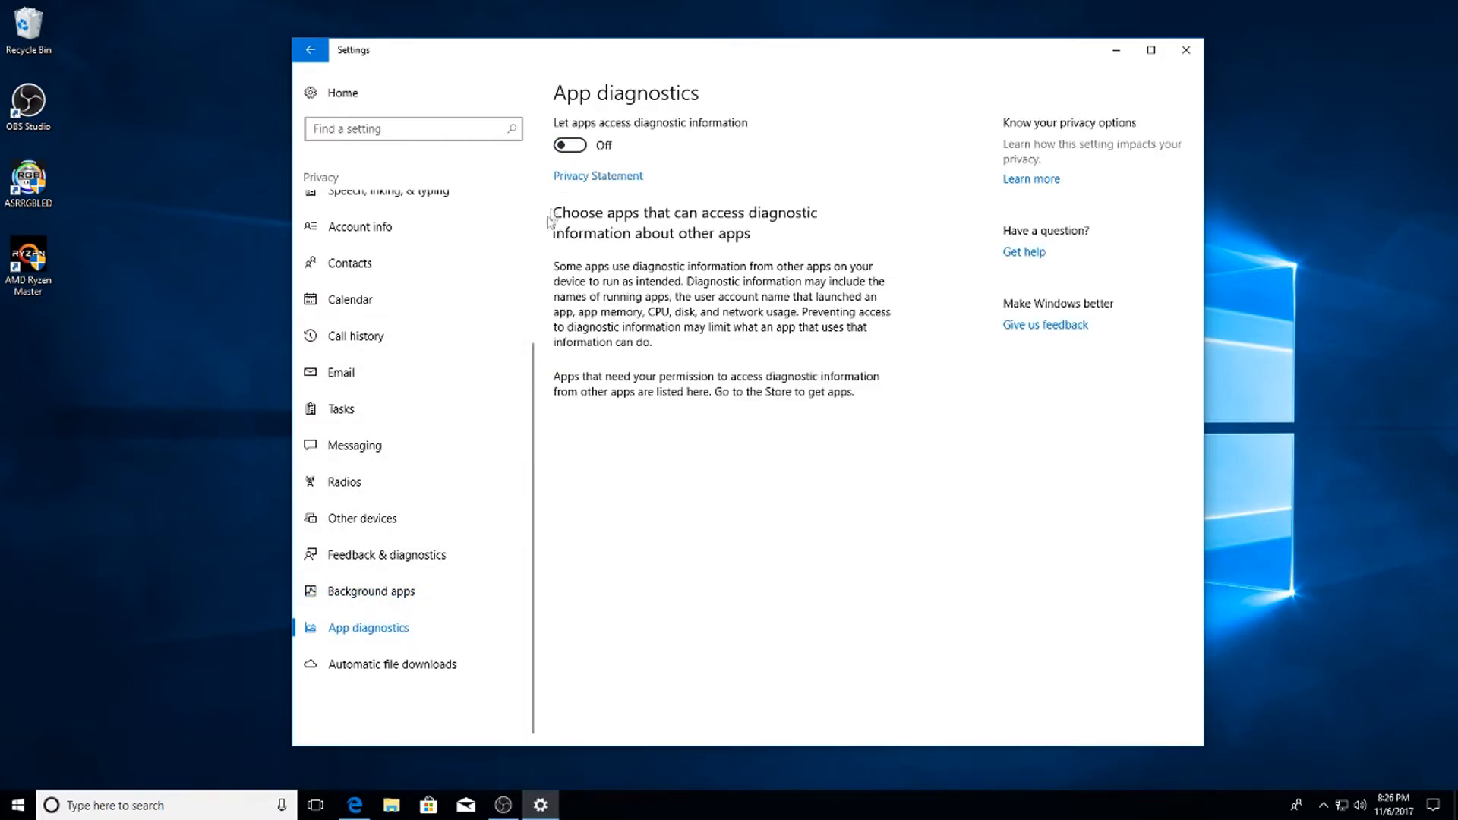
pyautogui.click(392, 664)
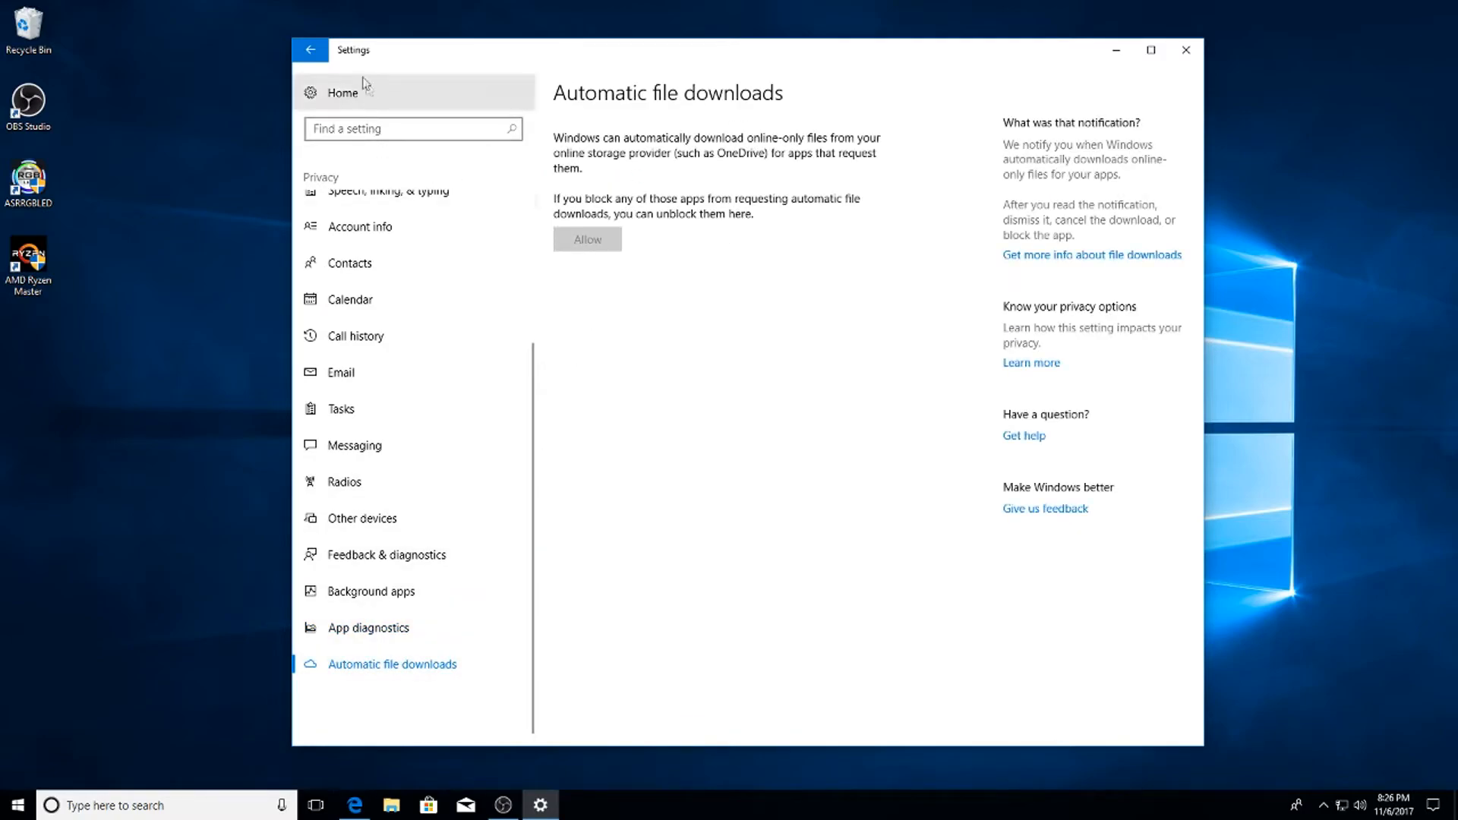
# Go Home > Update & Security > Windows Defender and launch the Security Center.
pyautogui.click(340, 93)
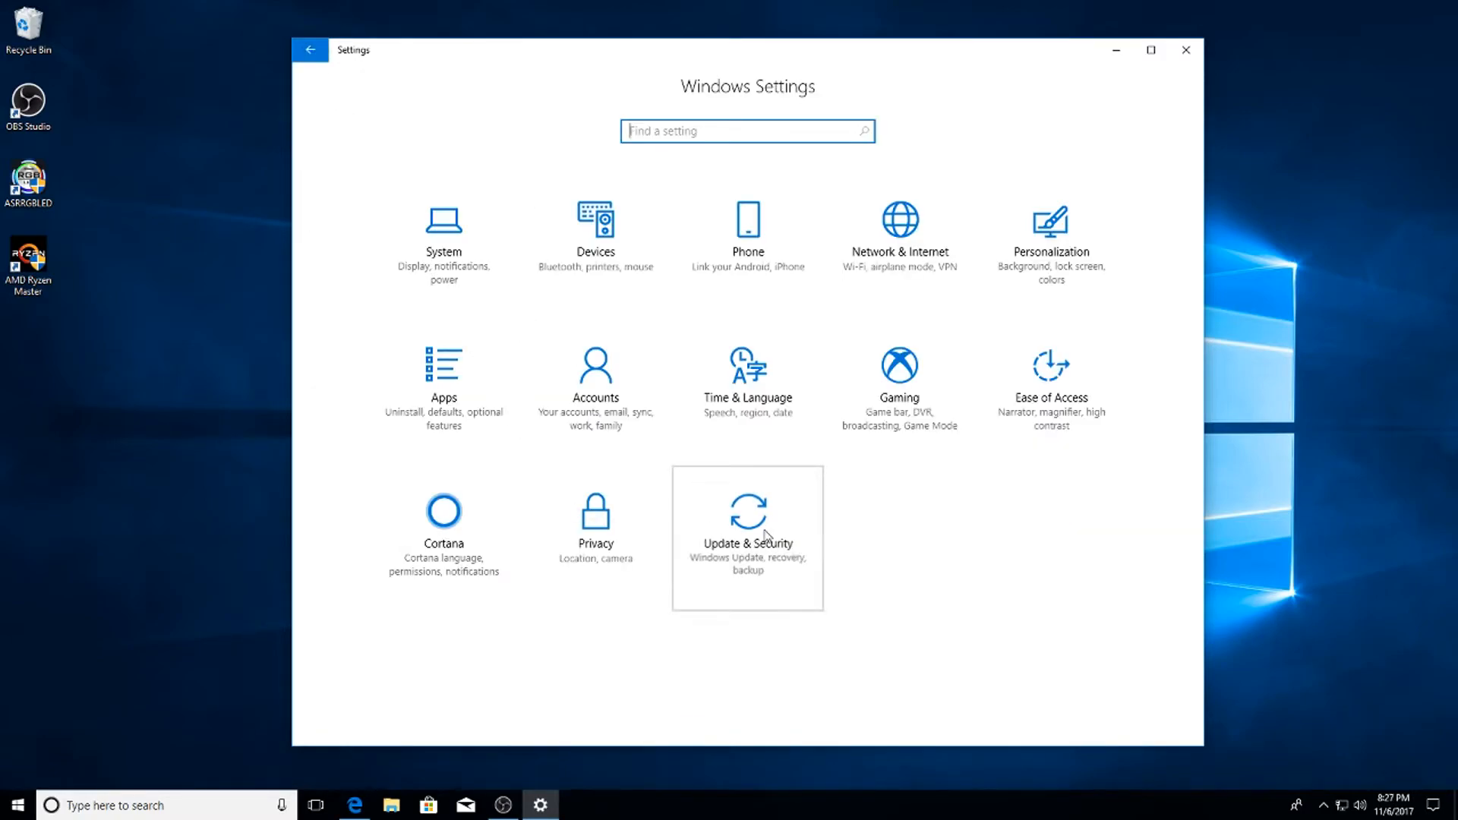
pyautogui.click(747, 521)
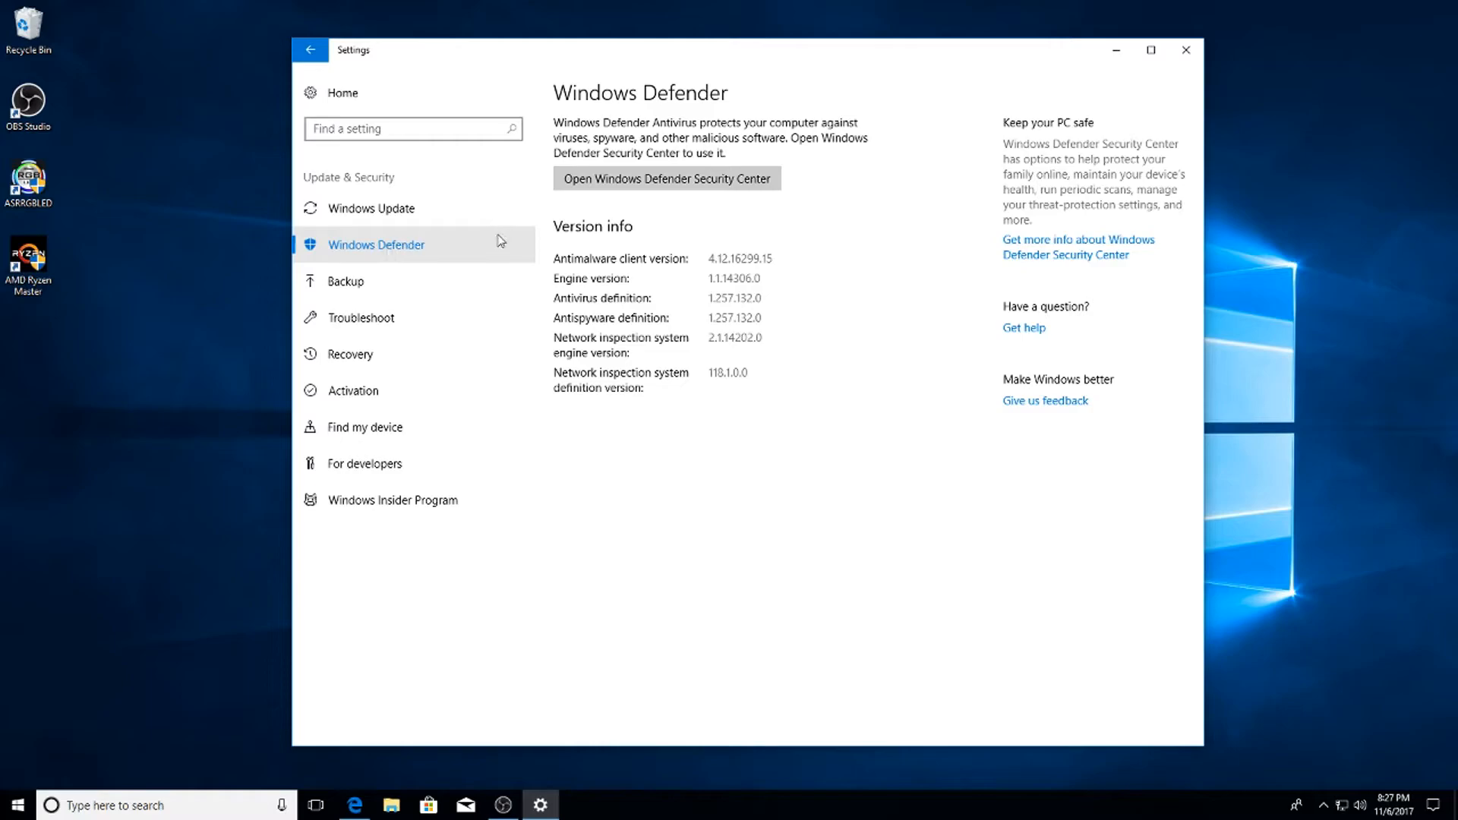
pyautogui.click(665, 178)
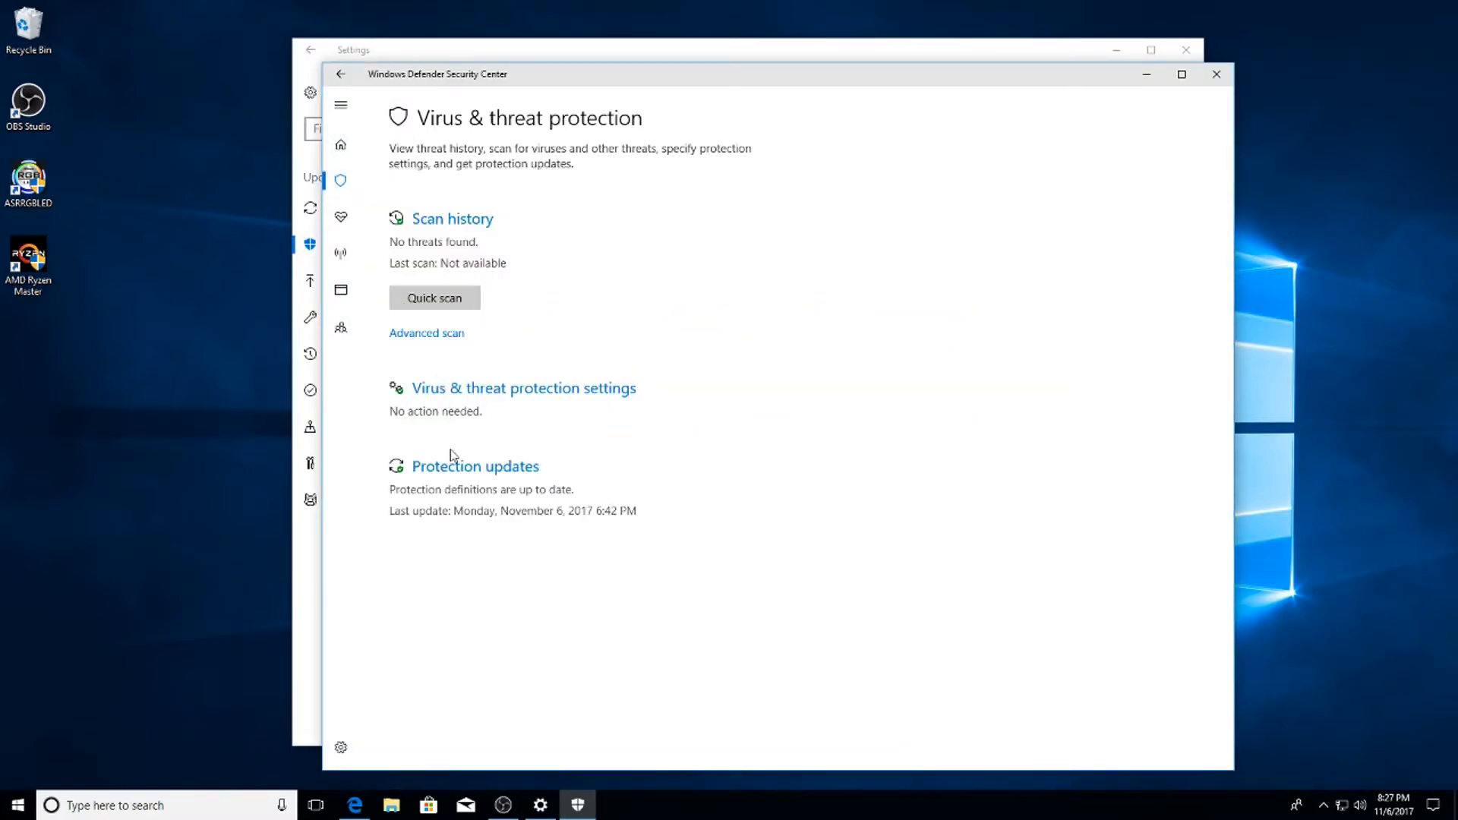
pyautogui.moveTo(462, 395)
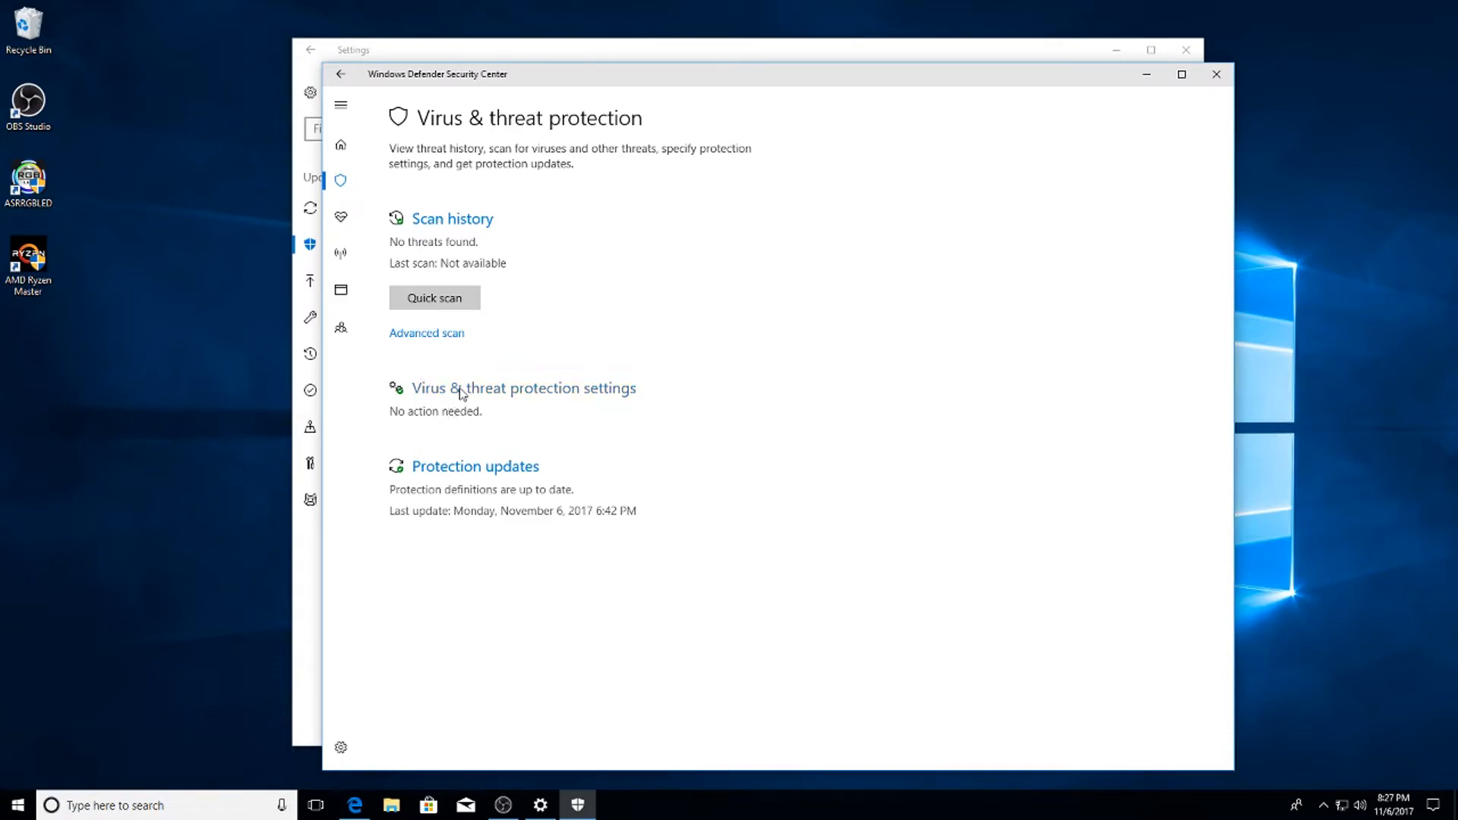
# Turn off cloud-delivered protection in Virus & threat protection settings and close the Security Center.
pyautogui.click(522, 387)
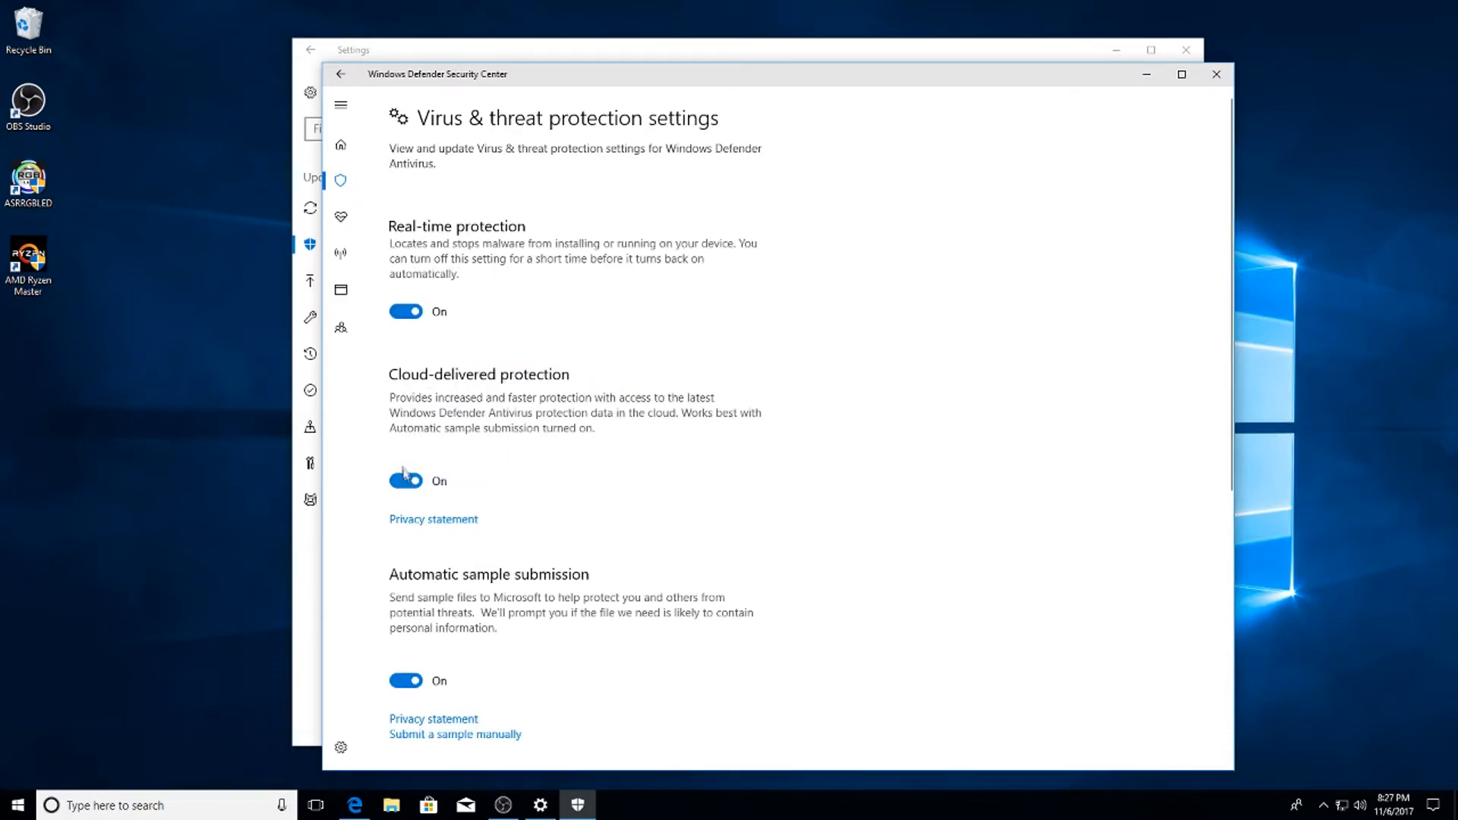
pyautogui.click(405, 481)
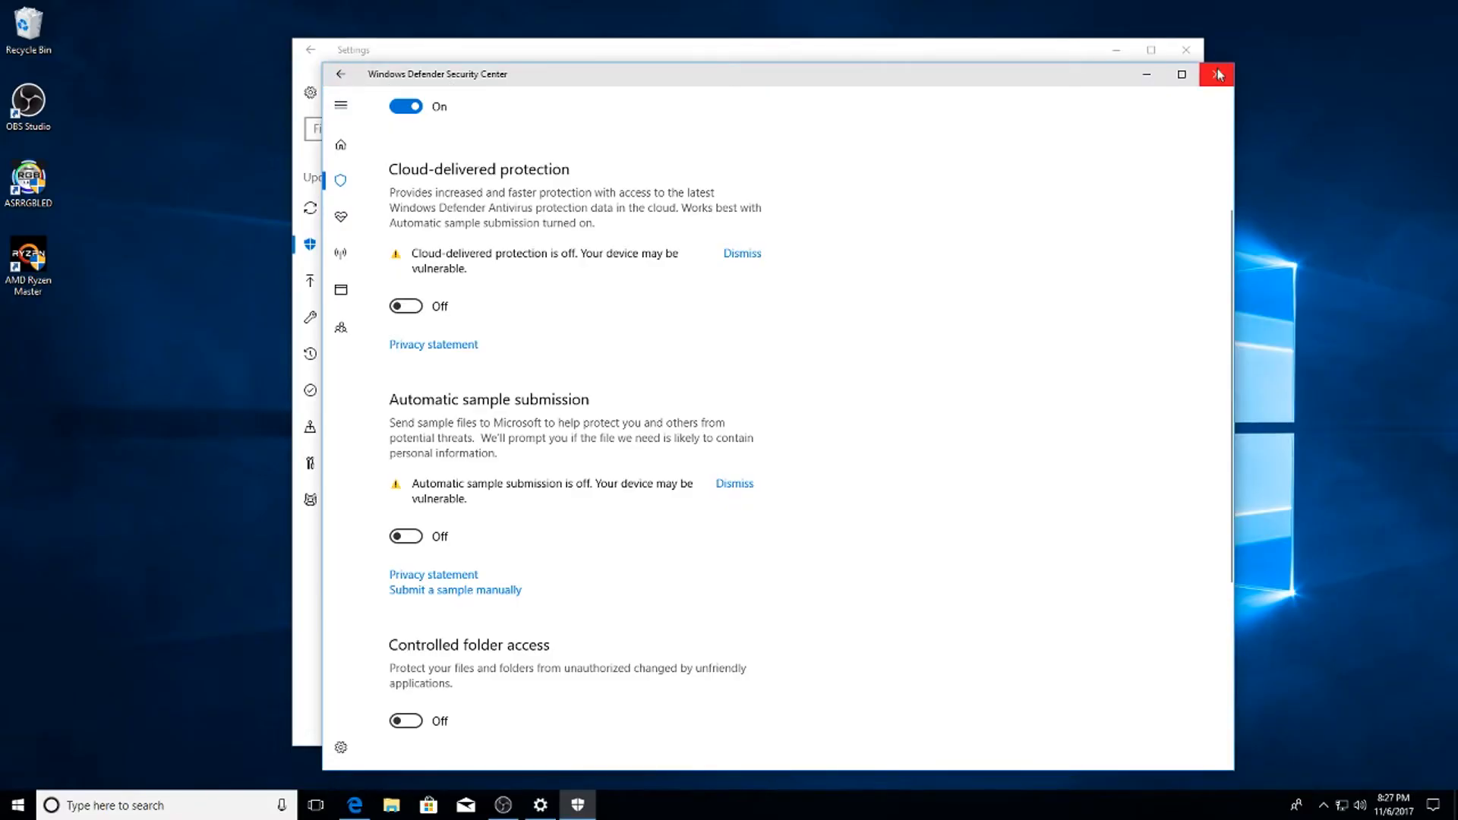
pyautogui.click(1217, 75)
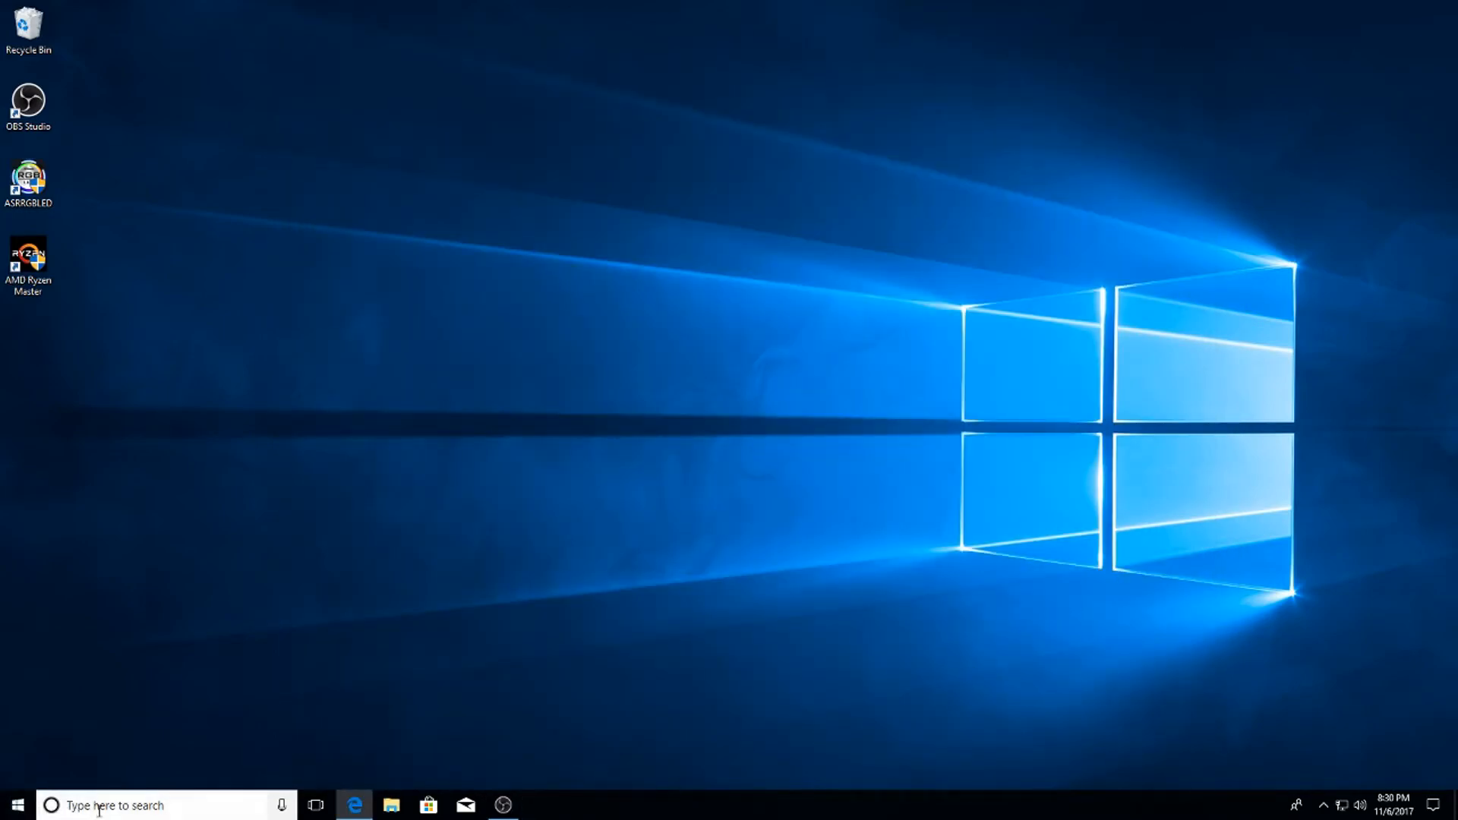
# Search 'system' from the taskbar and open Control Panel's System page.
pyautogui.write('SYST')
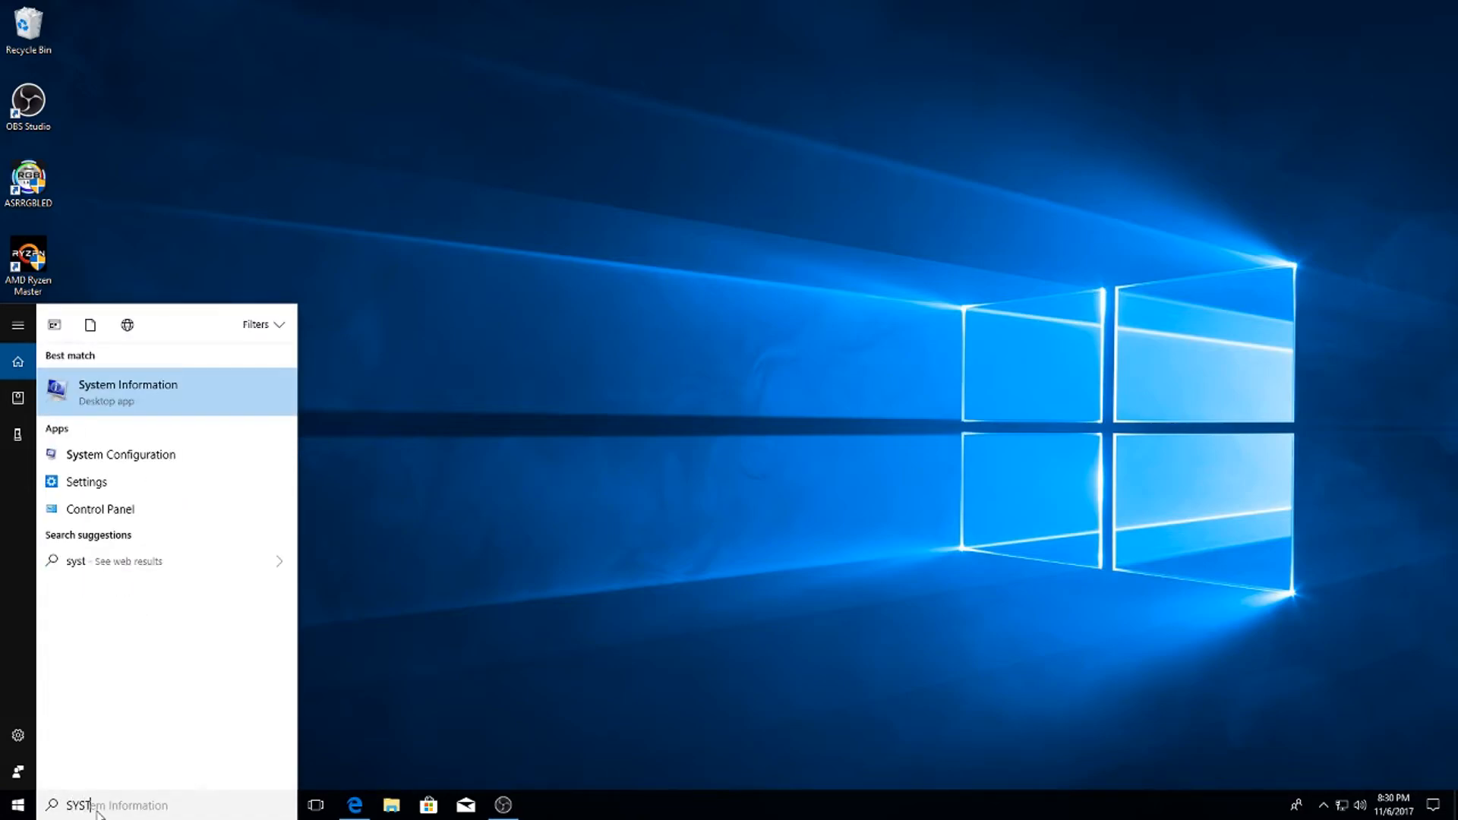
pyautogui.click(128, 391)
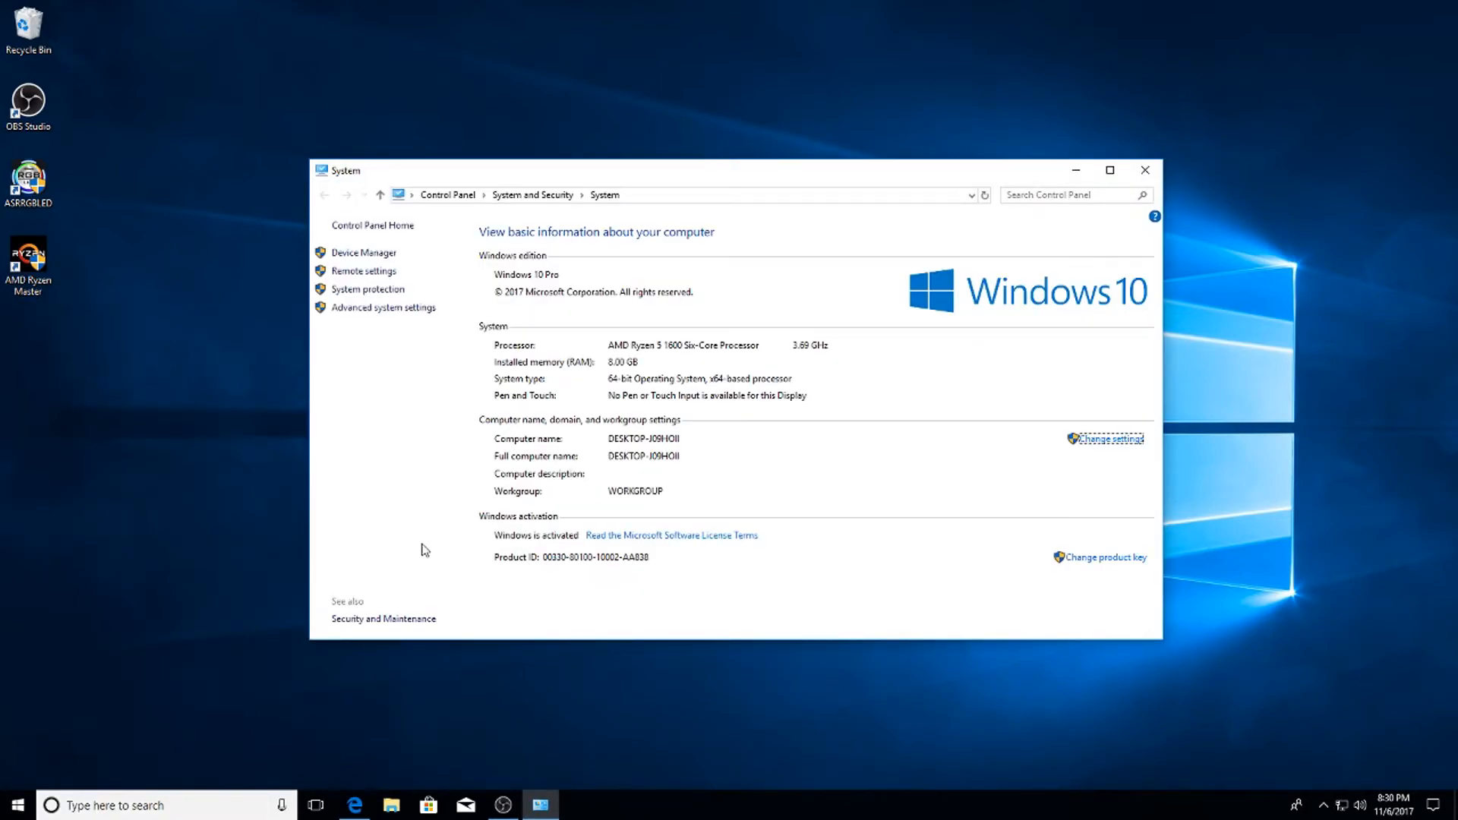
pyautogui.moveTo(383, 309)
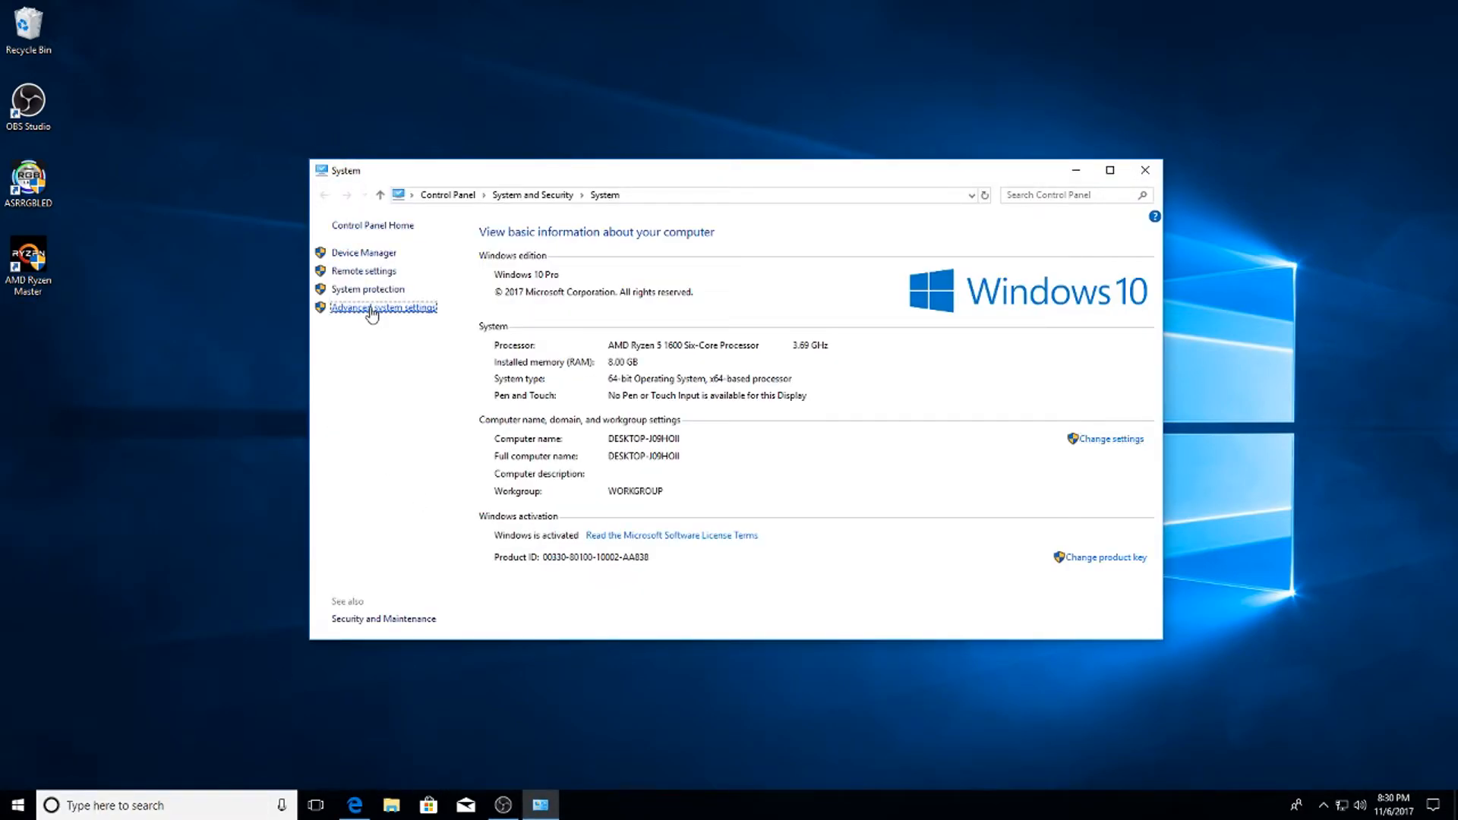
# Set visual effects to Adjust for best performance in Advanced system settings.
pyautogui.click(382, 307)
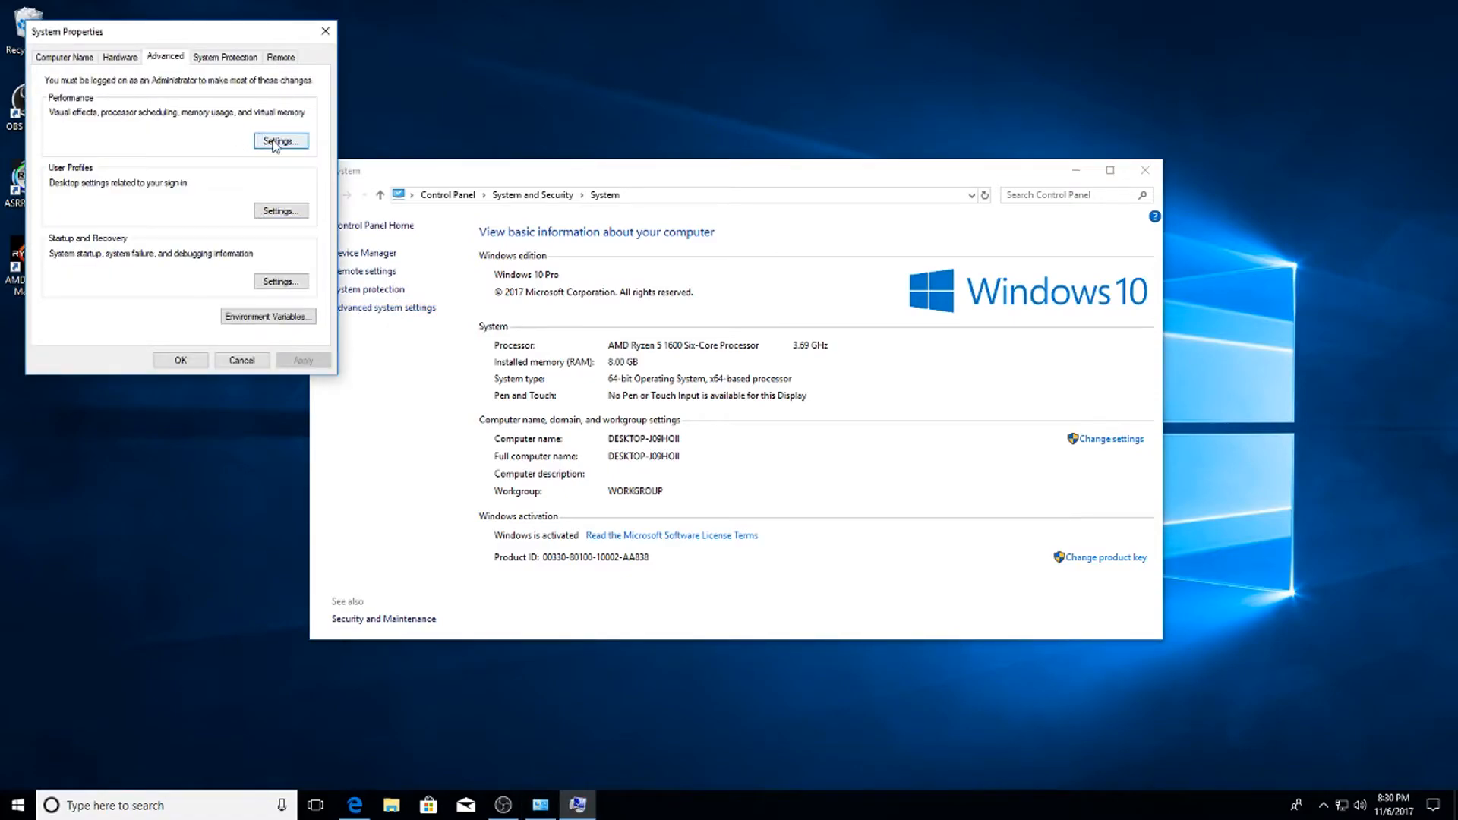
pyautogui.click(279, 139)
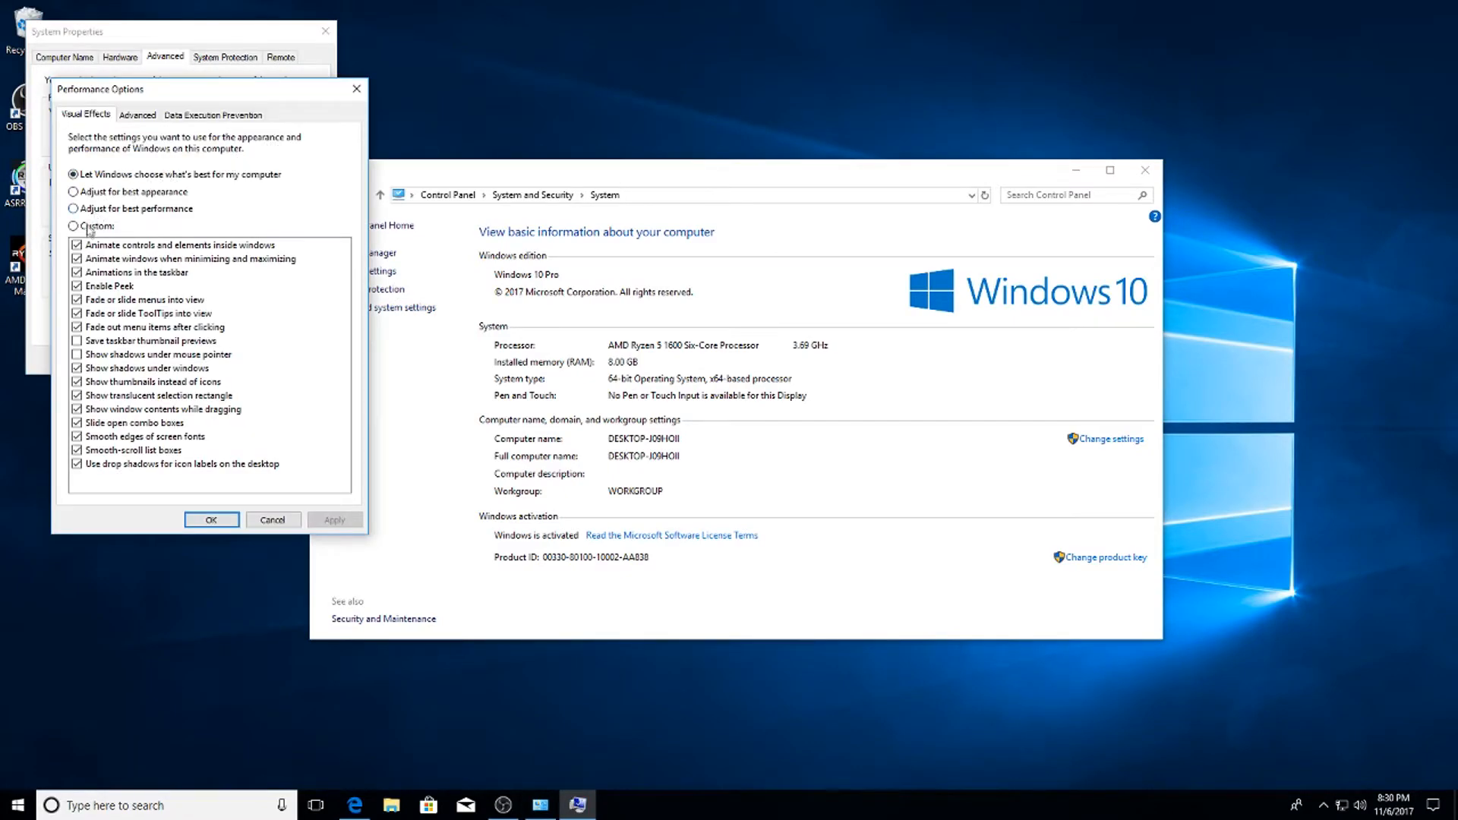
pyautogui.click(73, 192)
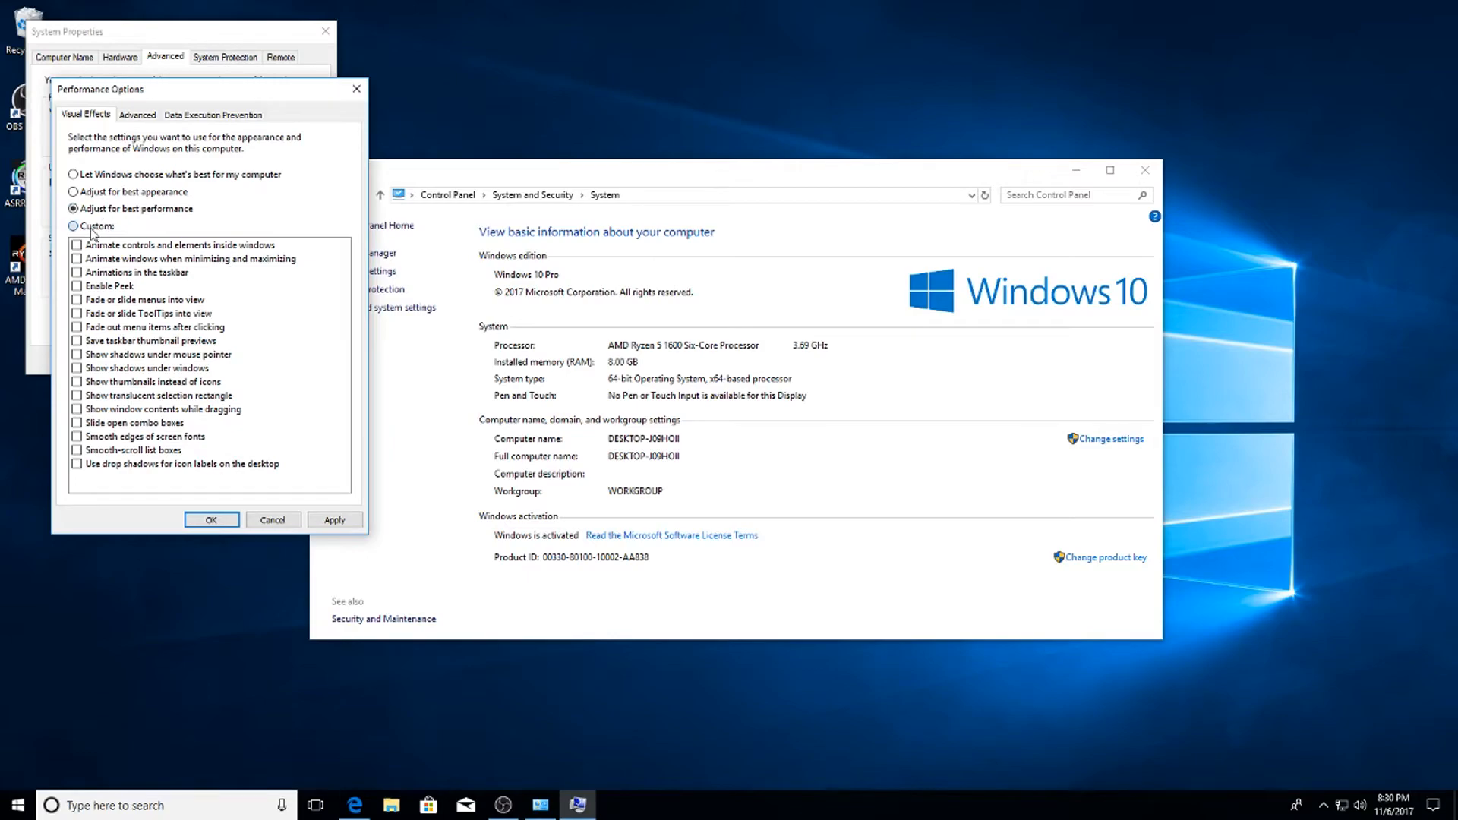
pyautogui.click(73, 226)
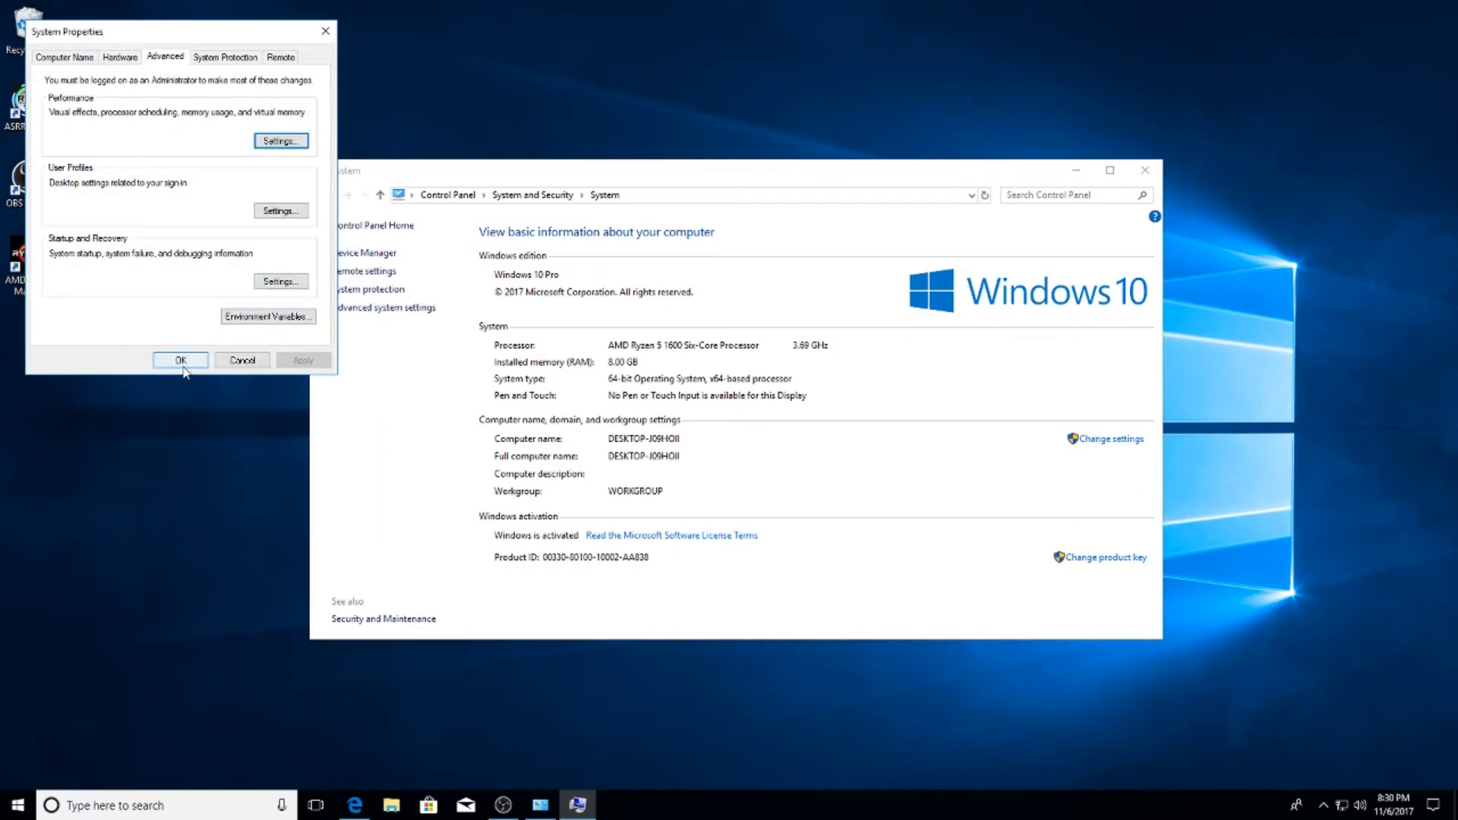
# Confirm Startup and Recovery and close System Properties back to the System page.
pyautogui.click(279, 283)
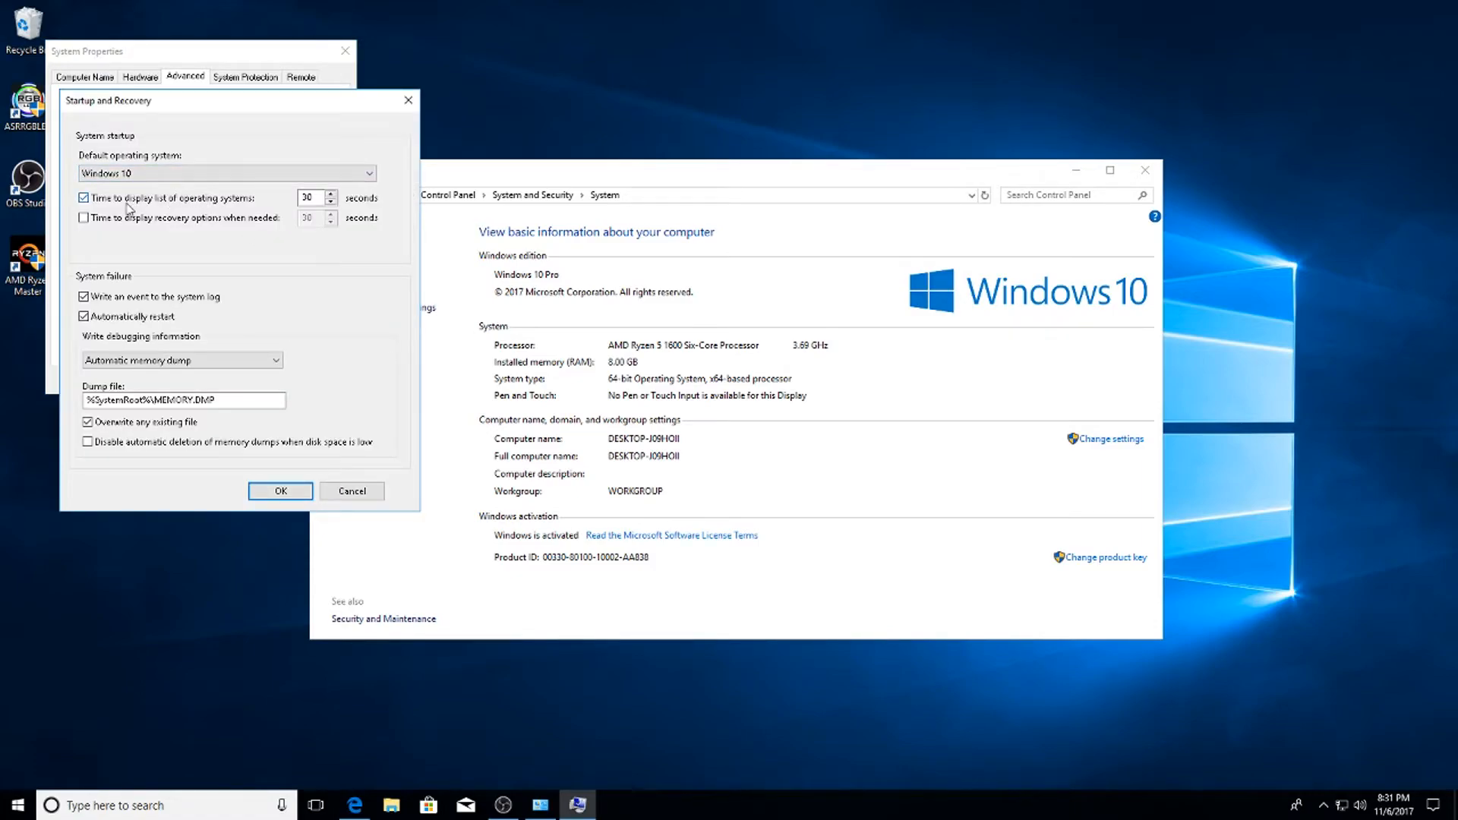
pyautogui.click(83, 198)
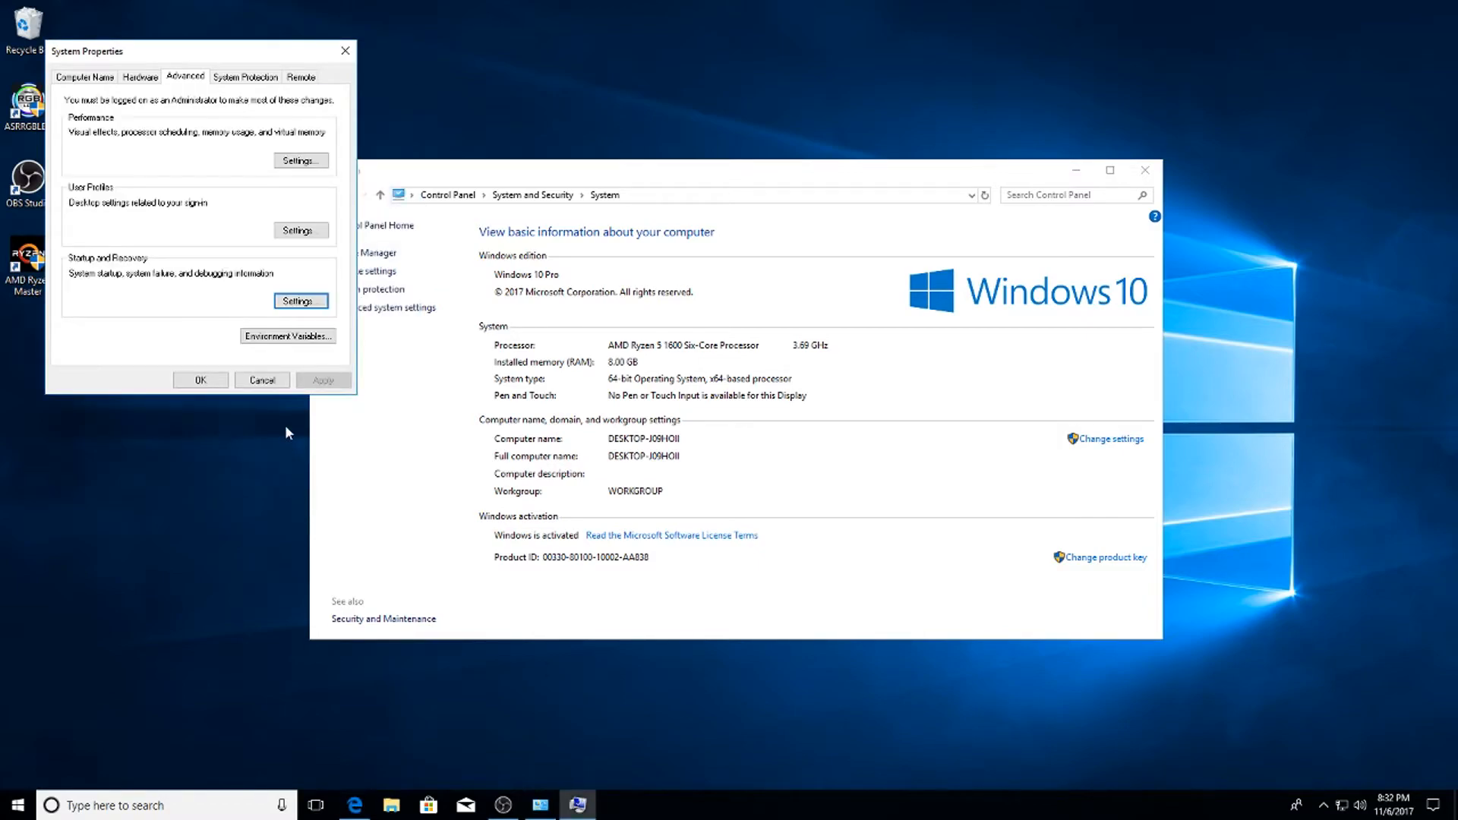
pyautogui.click(261, 380)
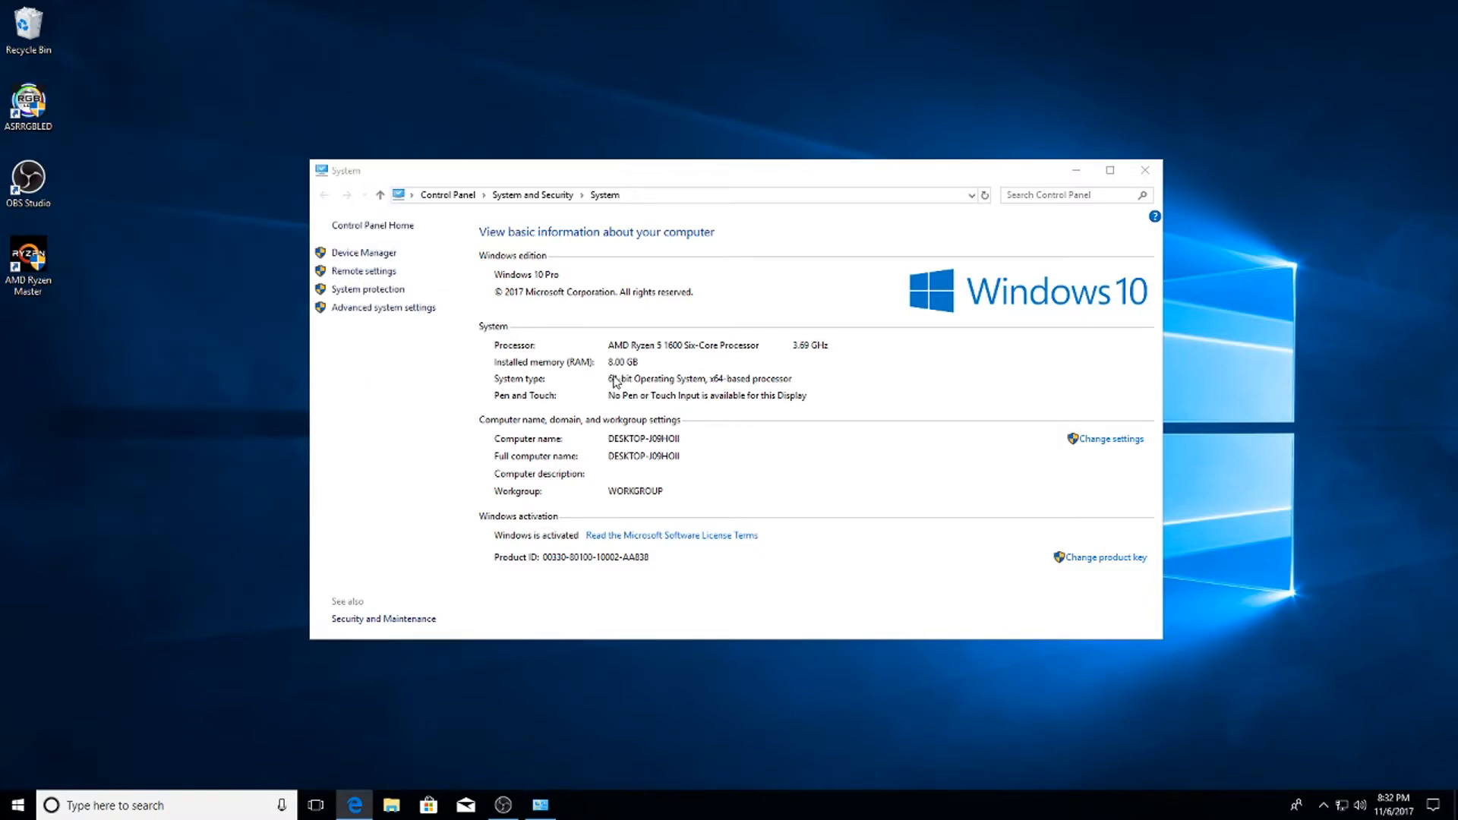
# Launch Services from search and open Distributed Link Tracking Client's properties to disable it.
pyautogui.click(1145, 170)
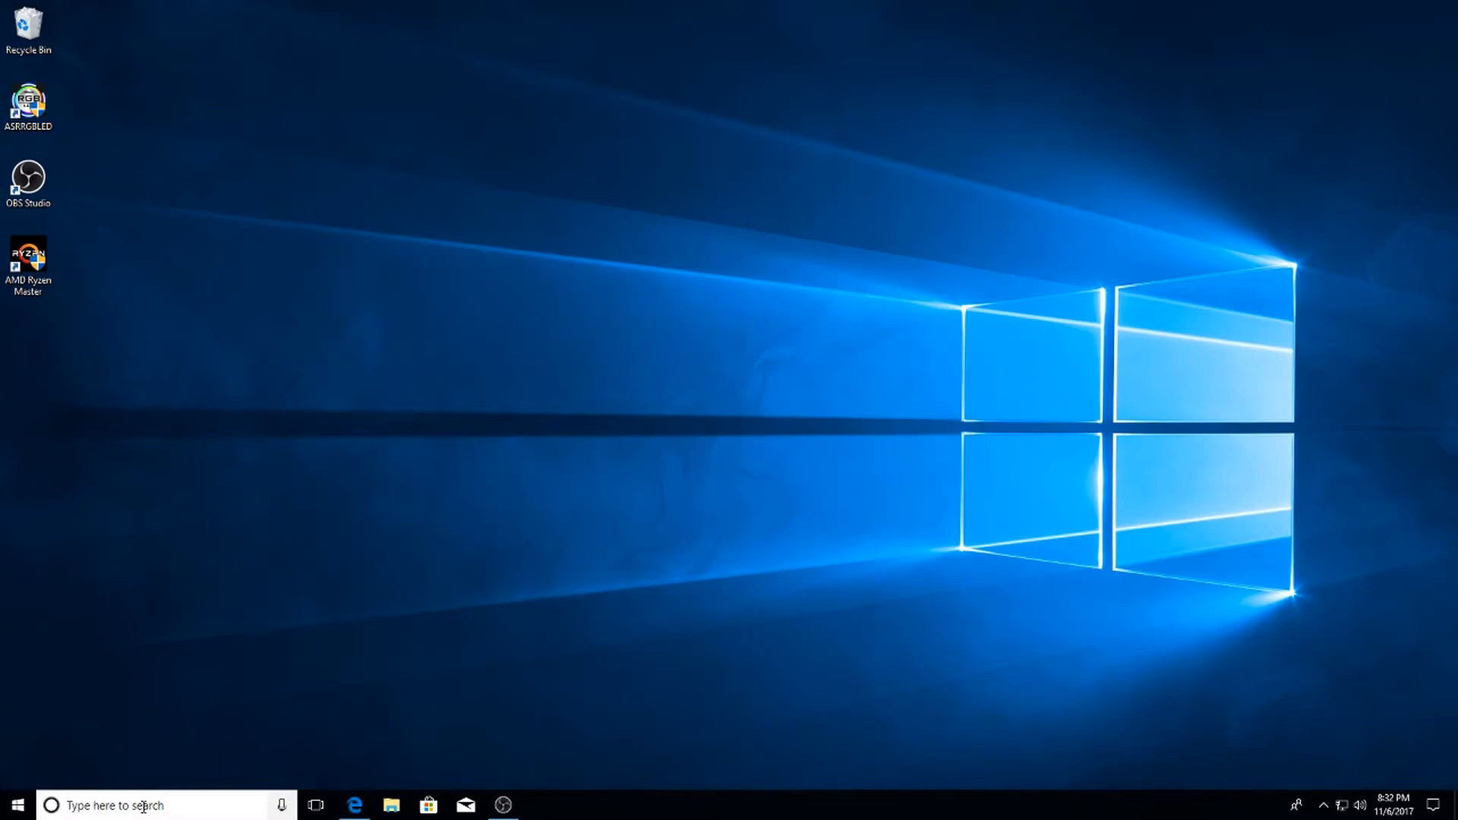
pyautogui.write('s')
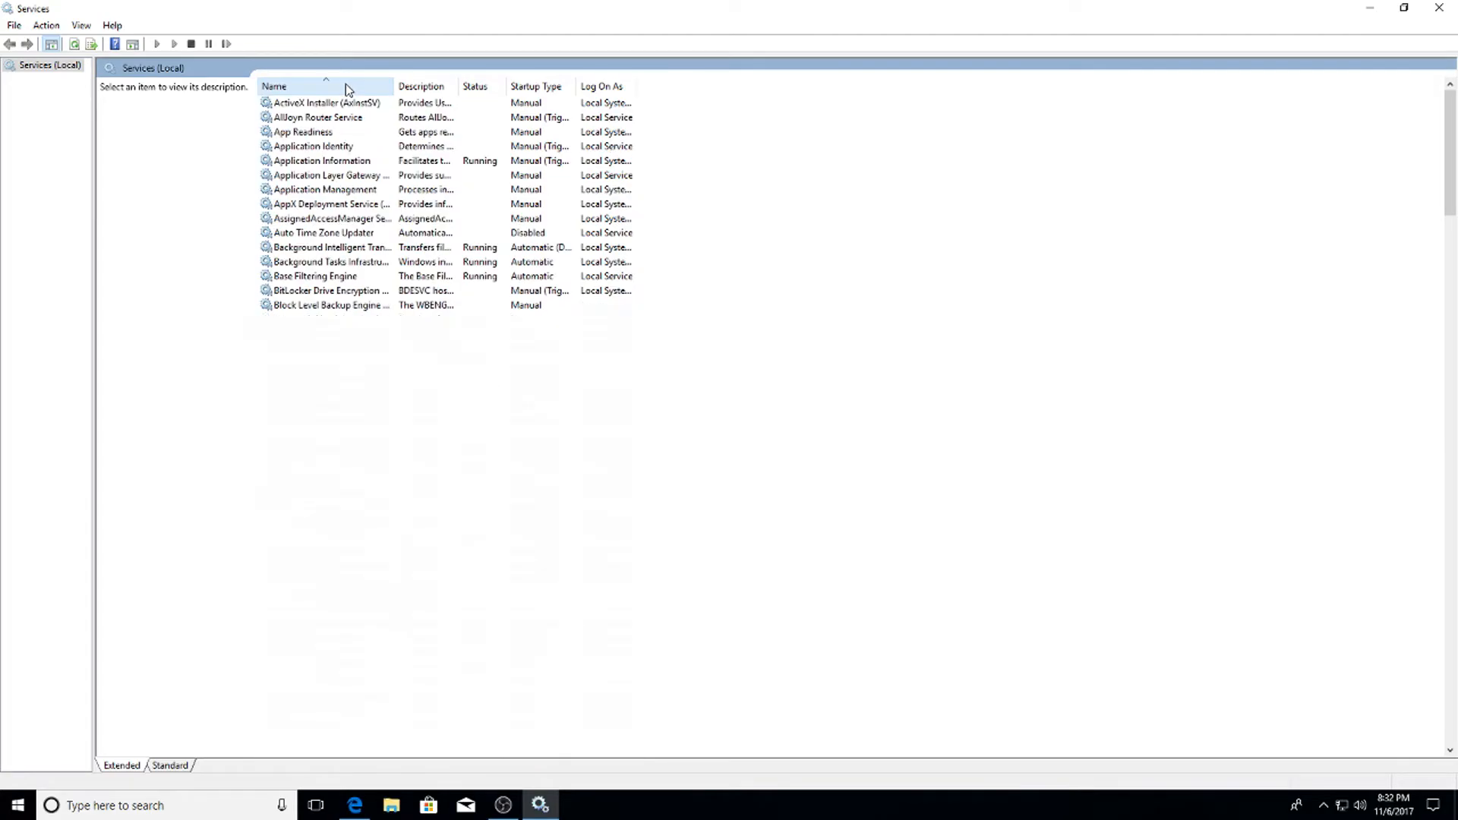
pyautogui.scroll(-3)
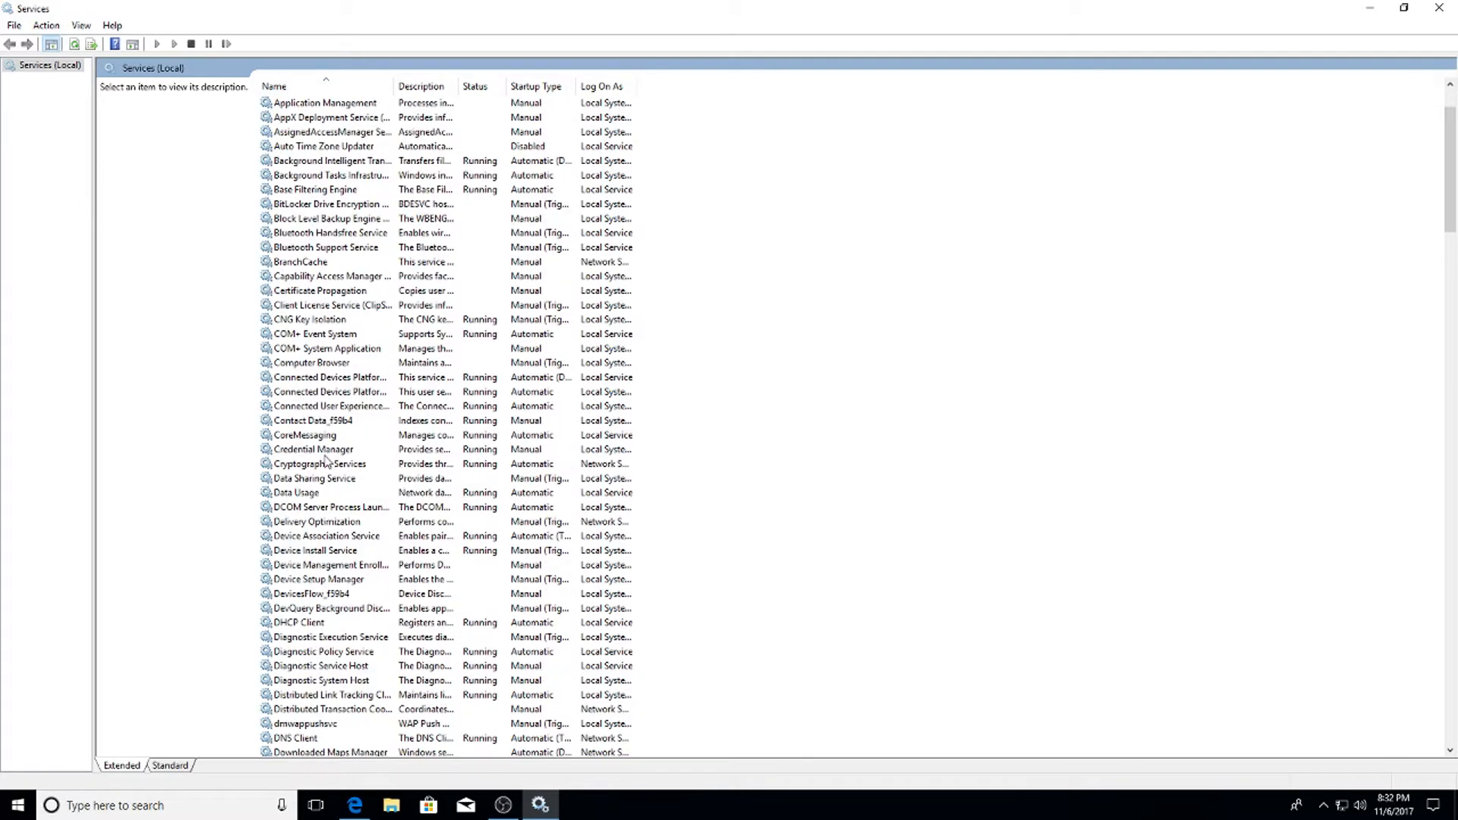
pyautogui.scroll(-3)
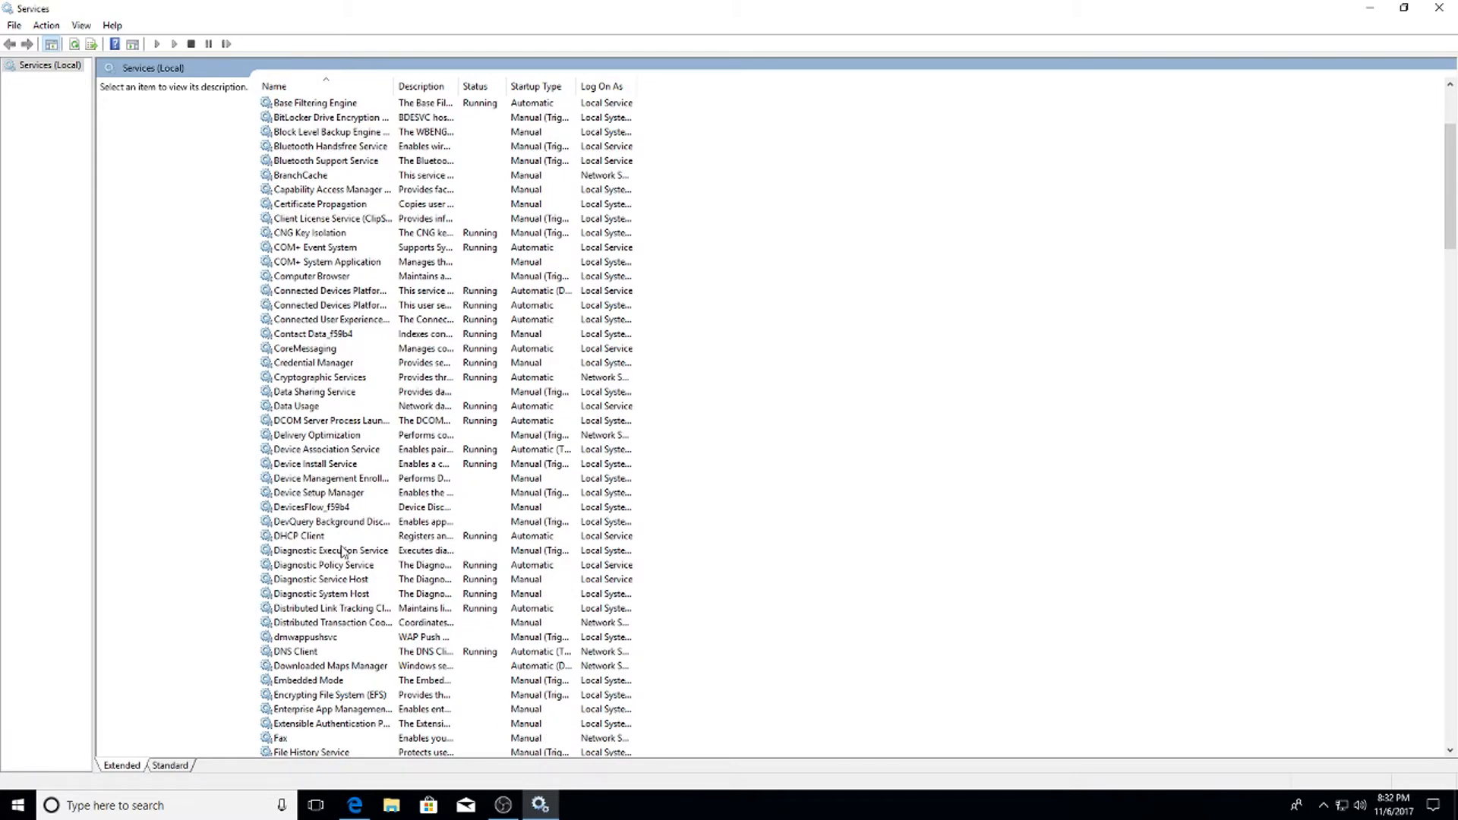
pyautogui.moveTo(337, 615)
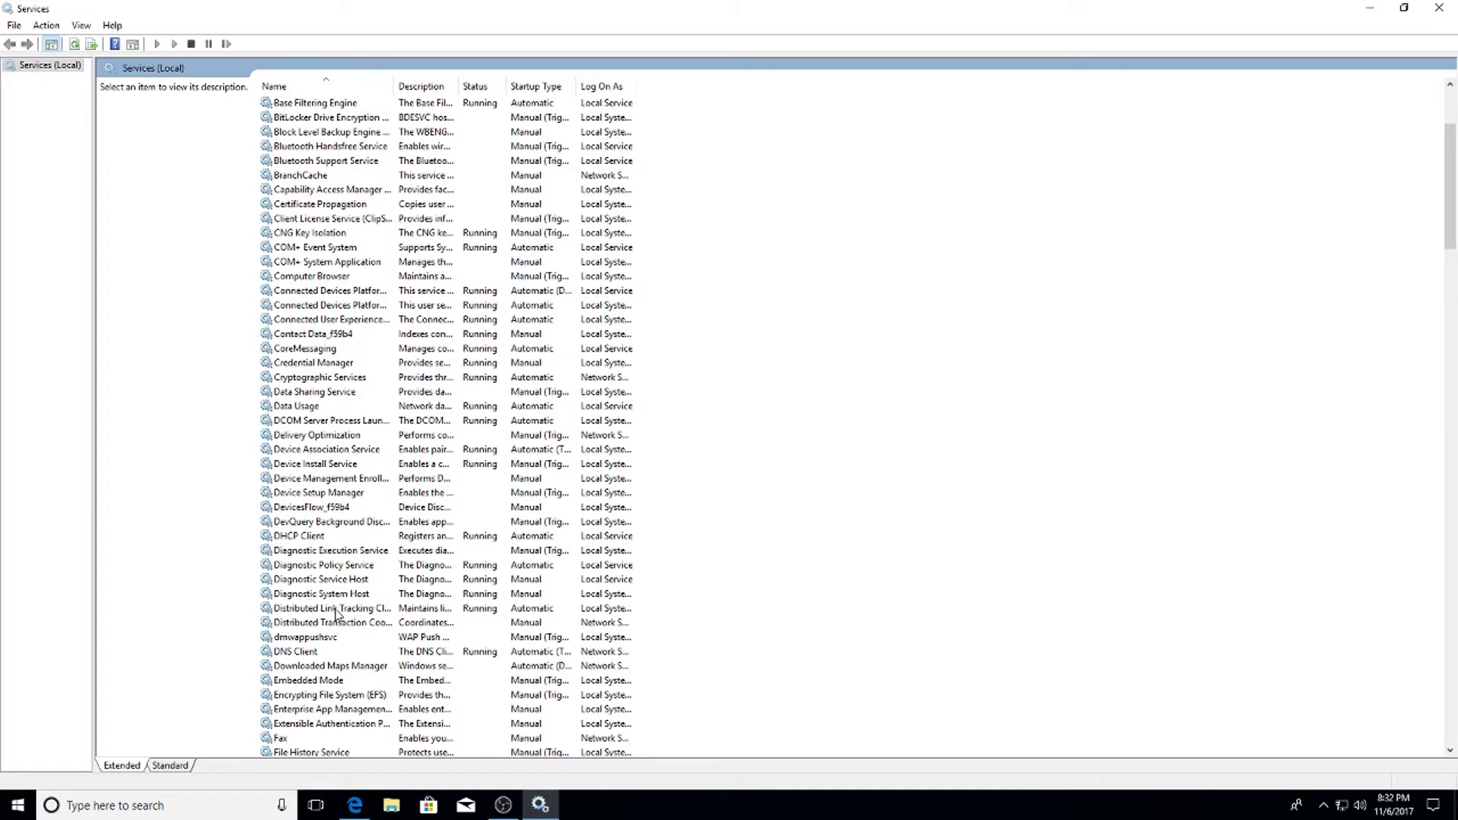
pyautogui.rightClick(325, 608)
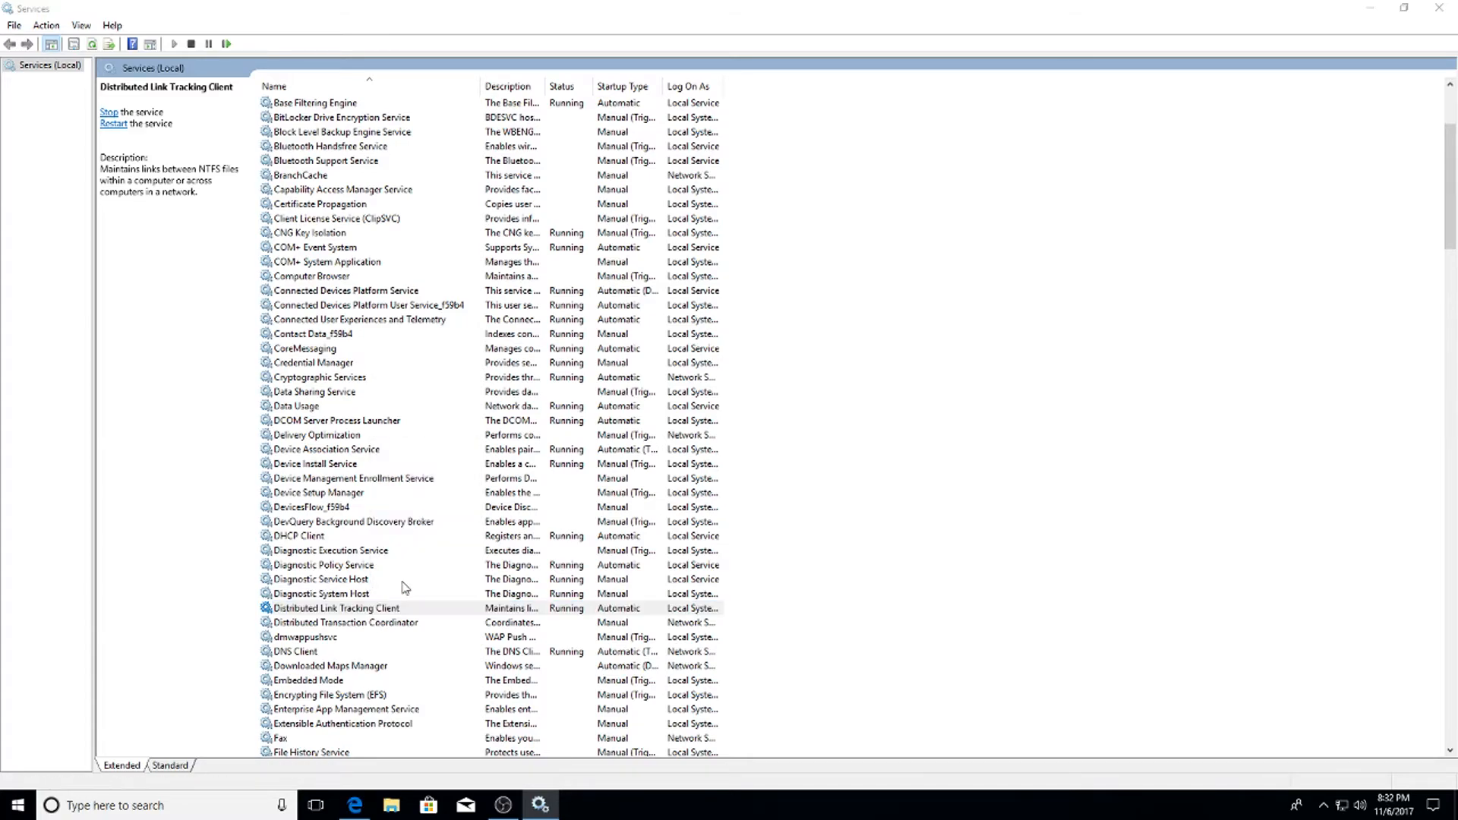
pyautogui.doubleClick(337, 608)
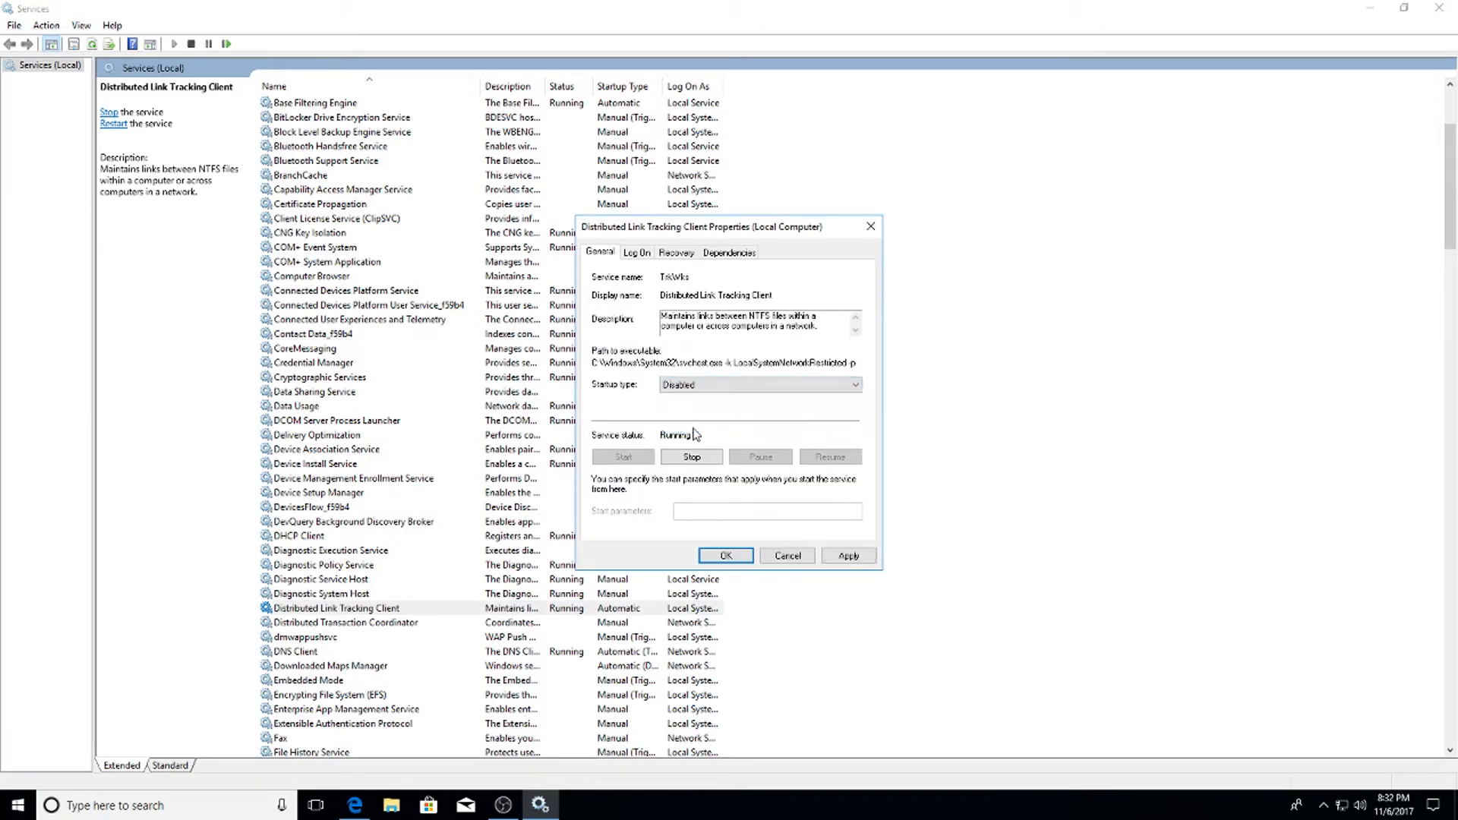
# Set dmwappushsvc's startup type to Disabled.
pyautogui.rightClick(297, 377)
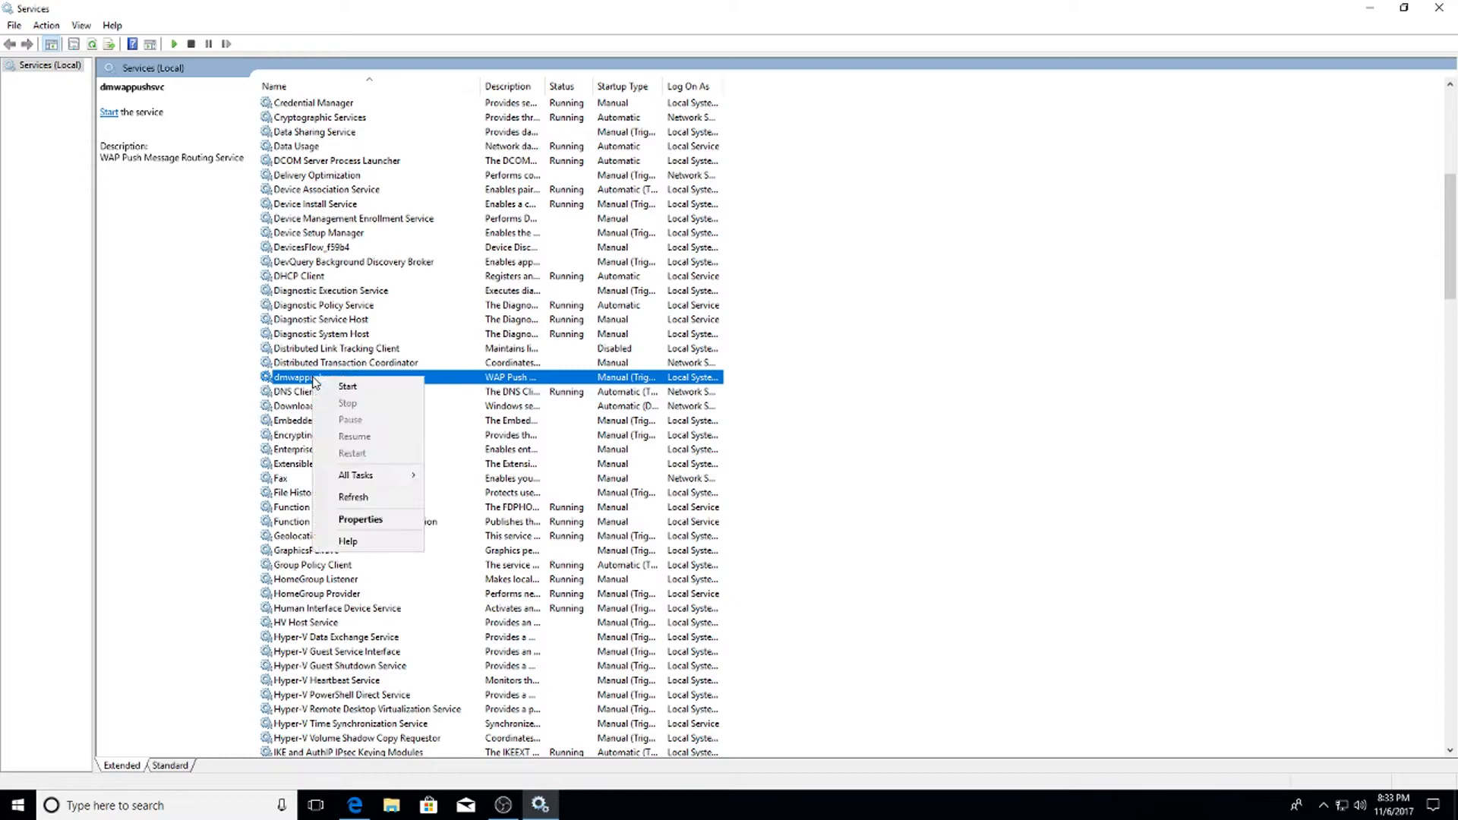
pyautogui.moveTo(352, 497)
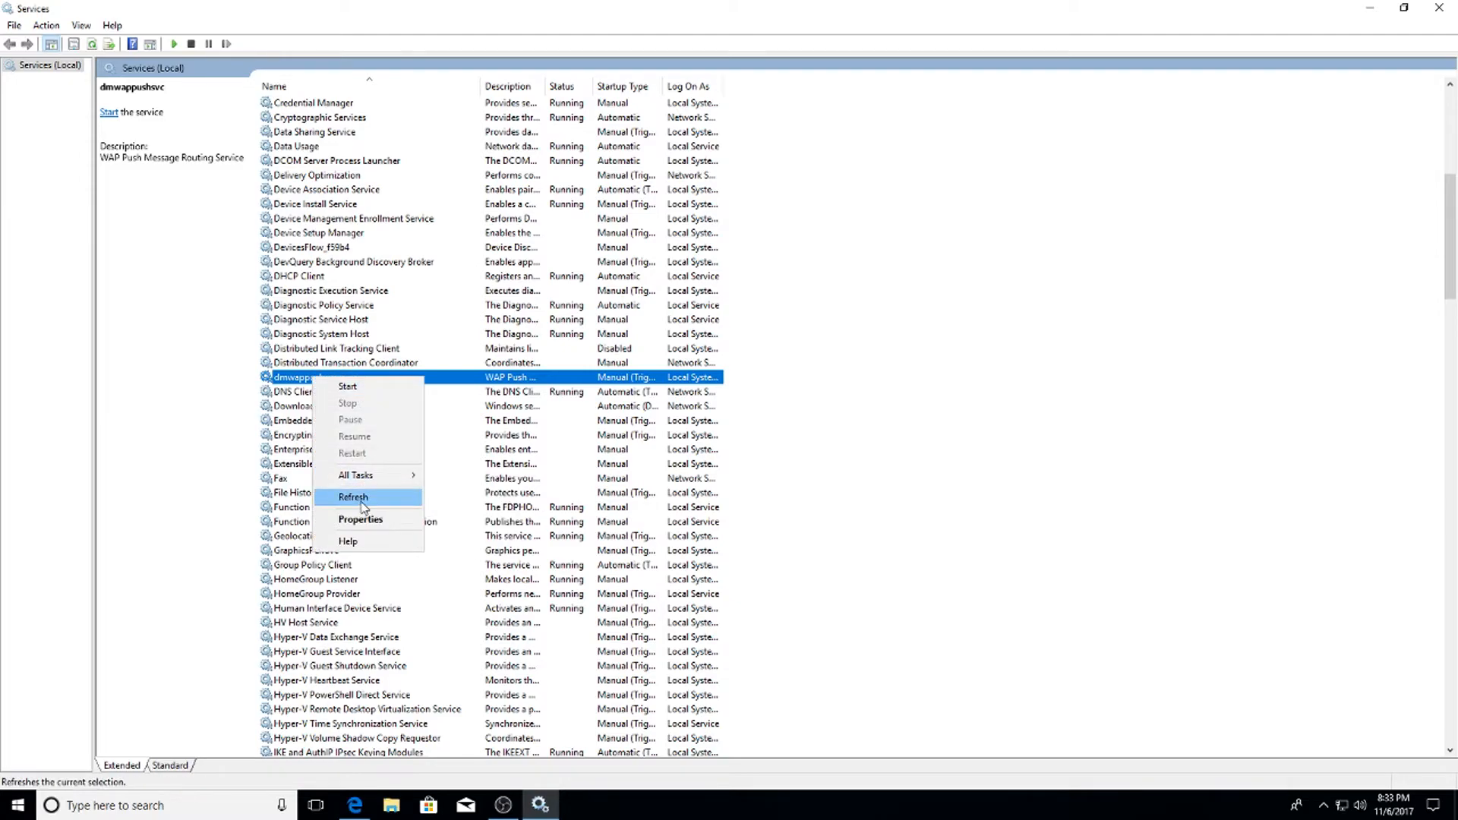
pyautogui.click(361, 519)
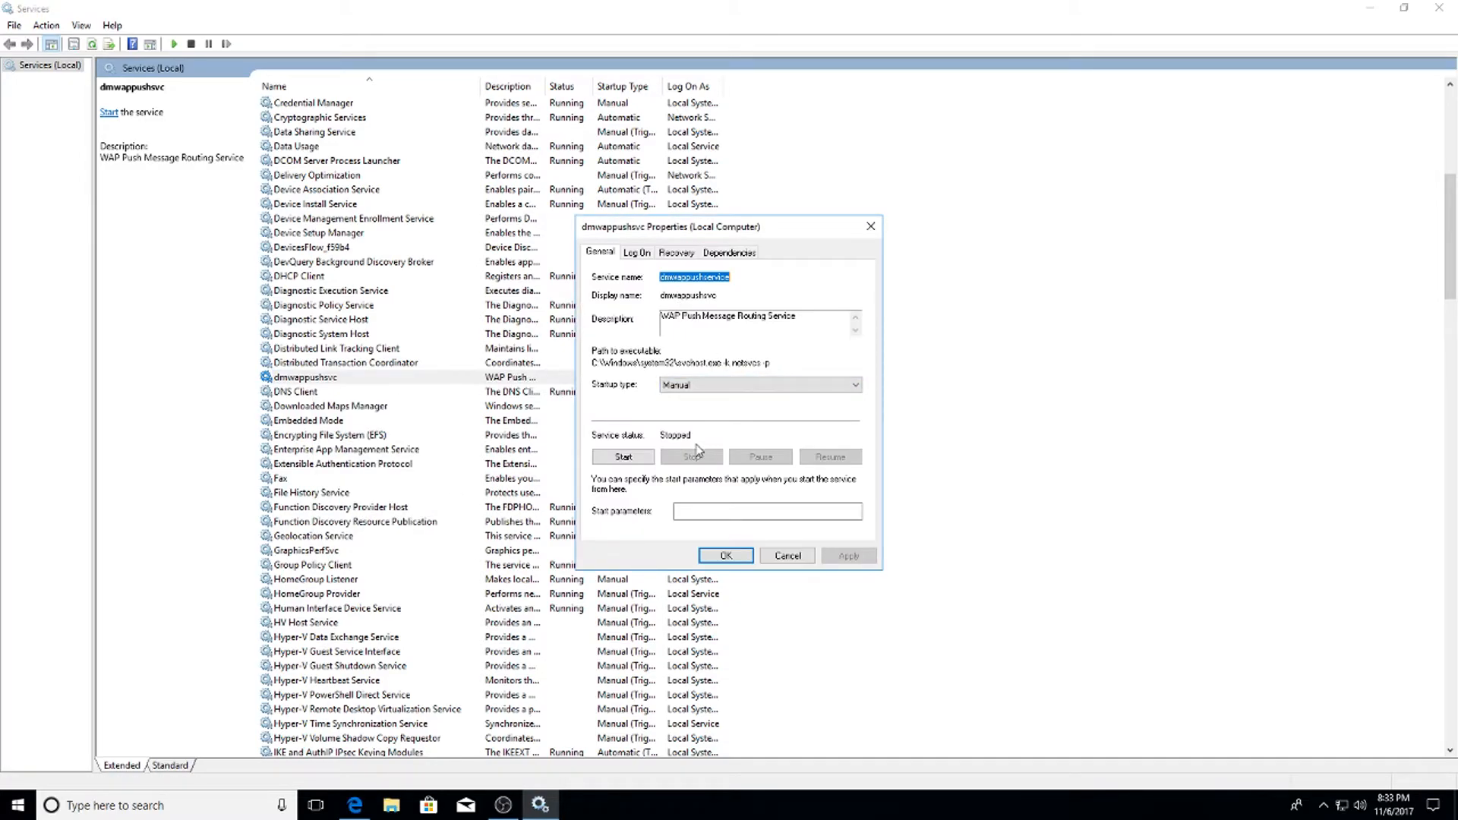
pyautogui.click(758, 384)
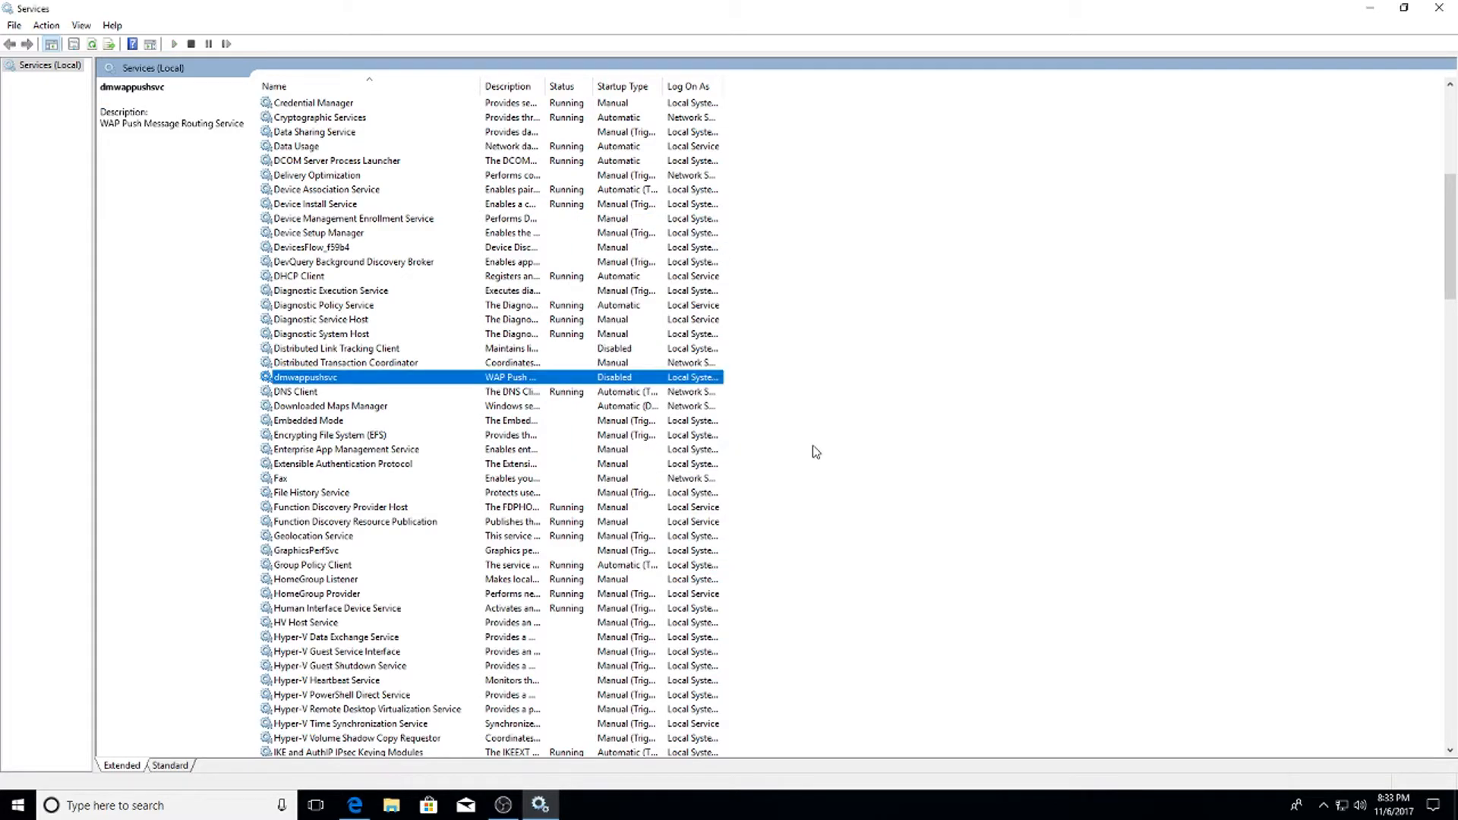
pyautogui.scroll(-3)
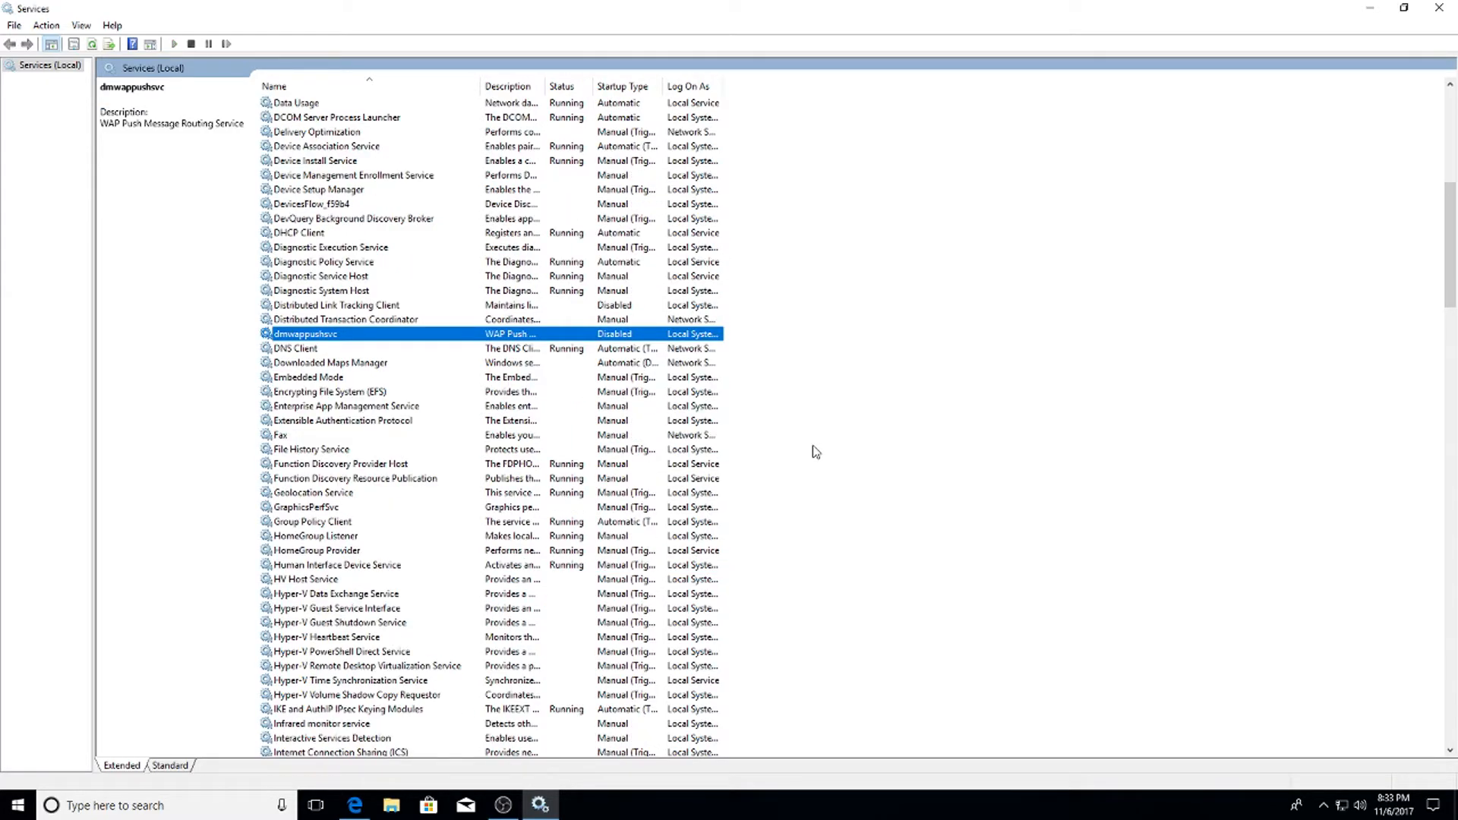
pyautogui.scroll(-3)
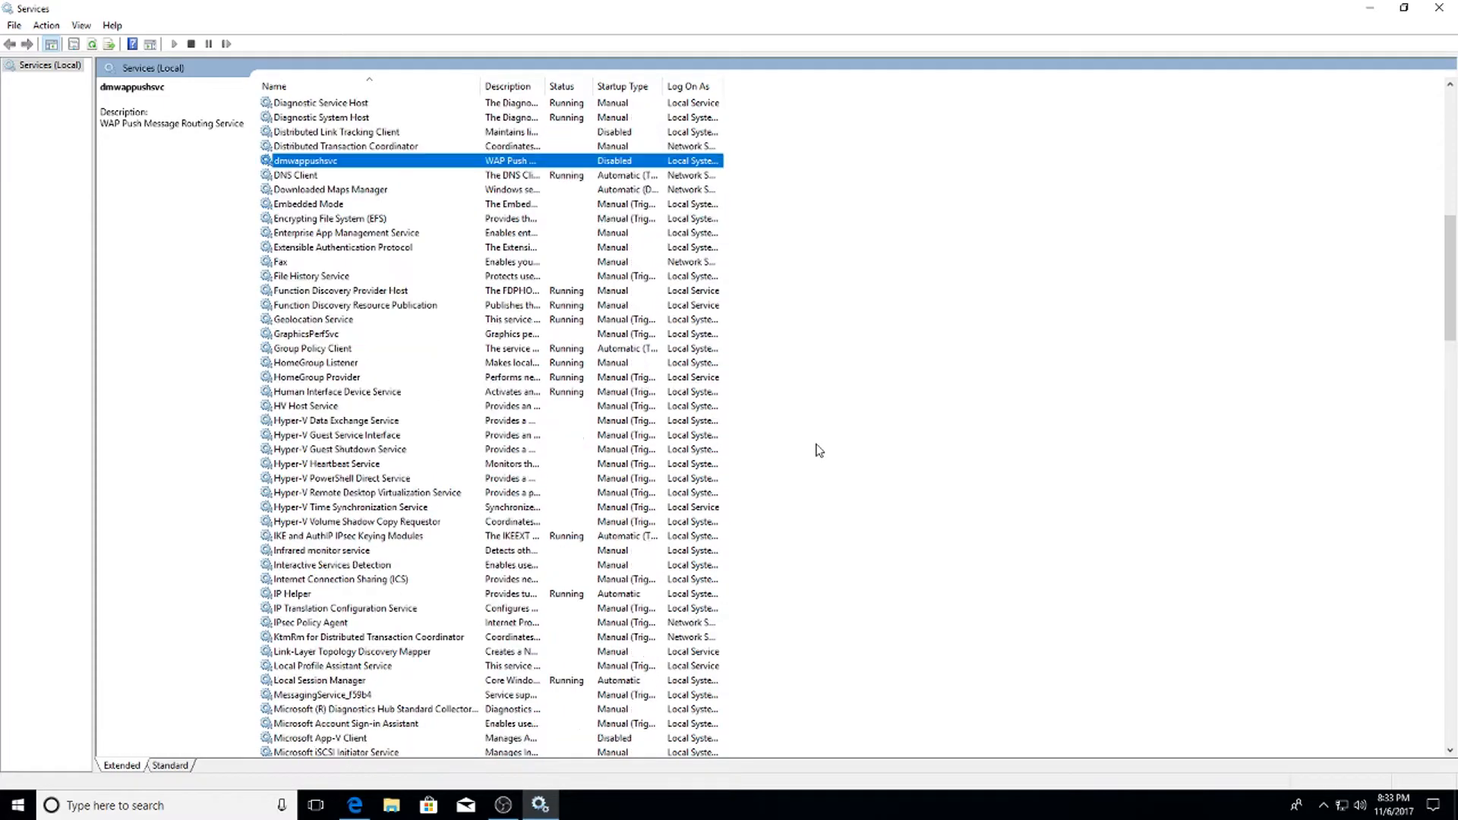
pyautogui.scroll(3)
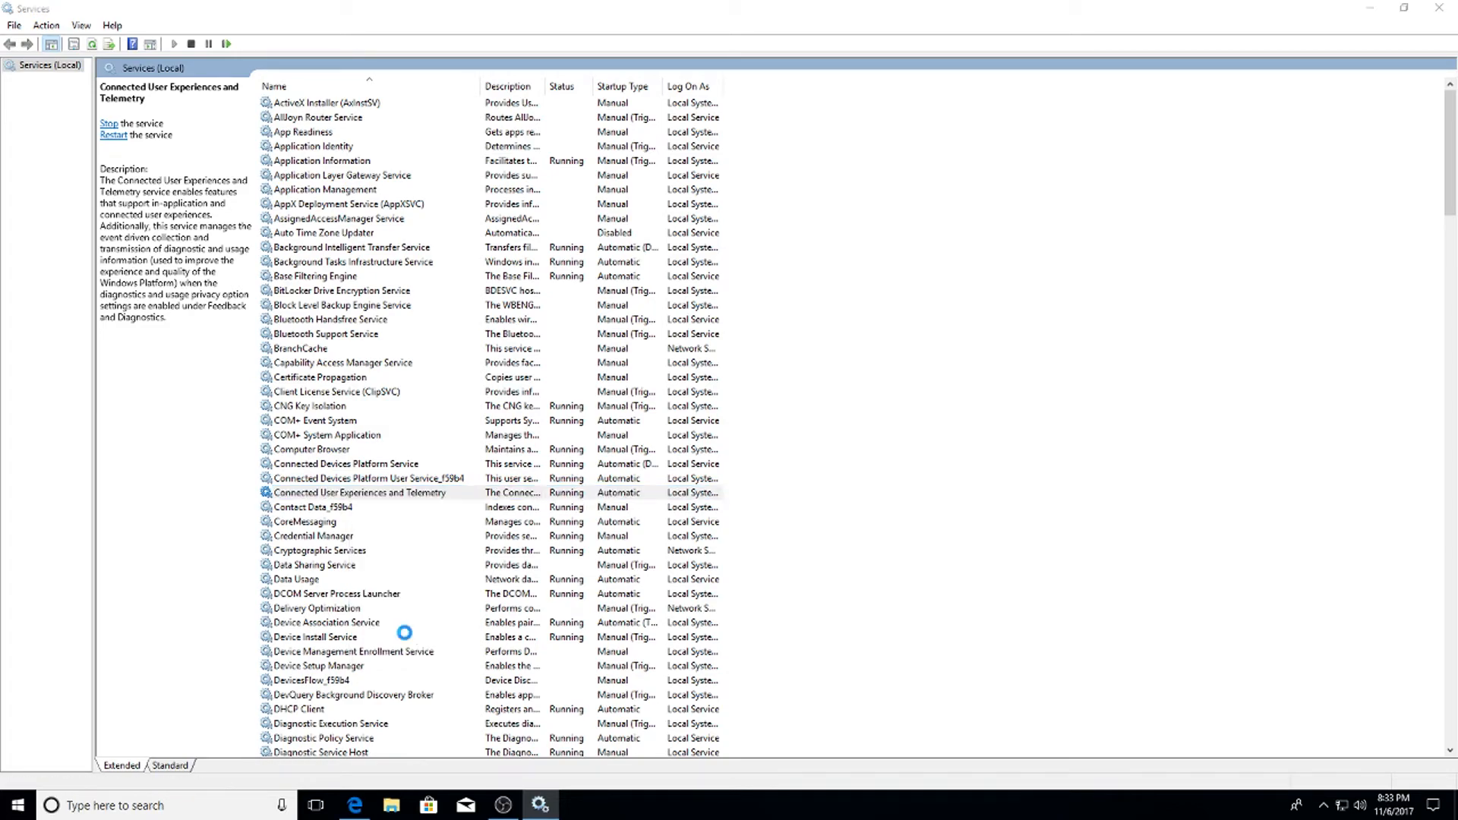
# Disable Connected User Experiences and Telemetry and Background Intelligent Transfer Service.
pyautogui.doubleClick(363, 492)
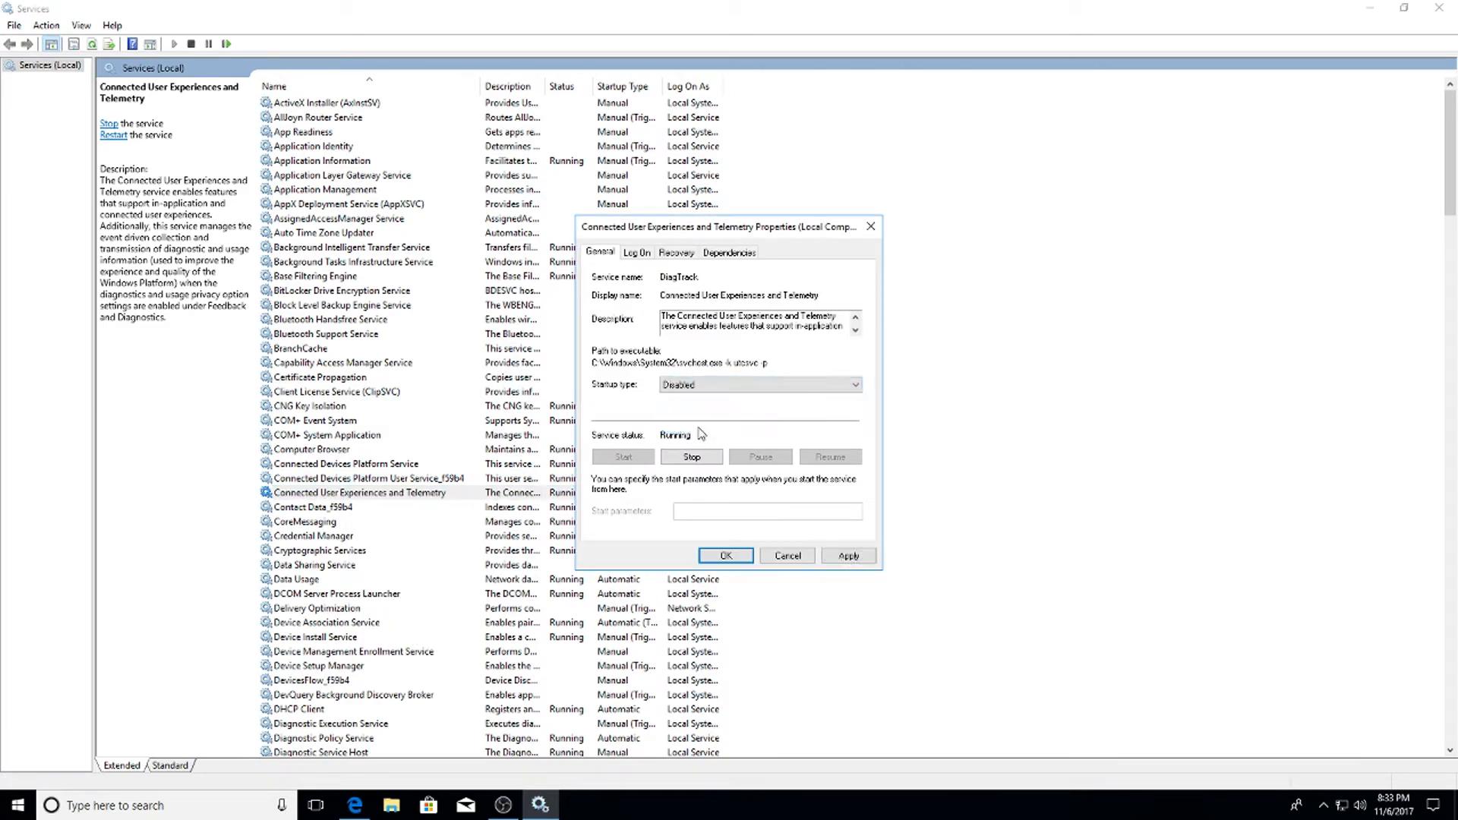
pyautogui.click(848, 556)
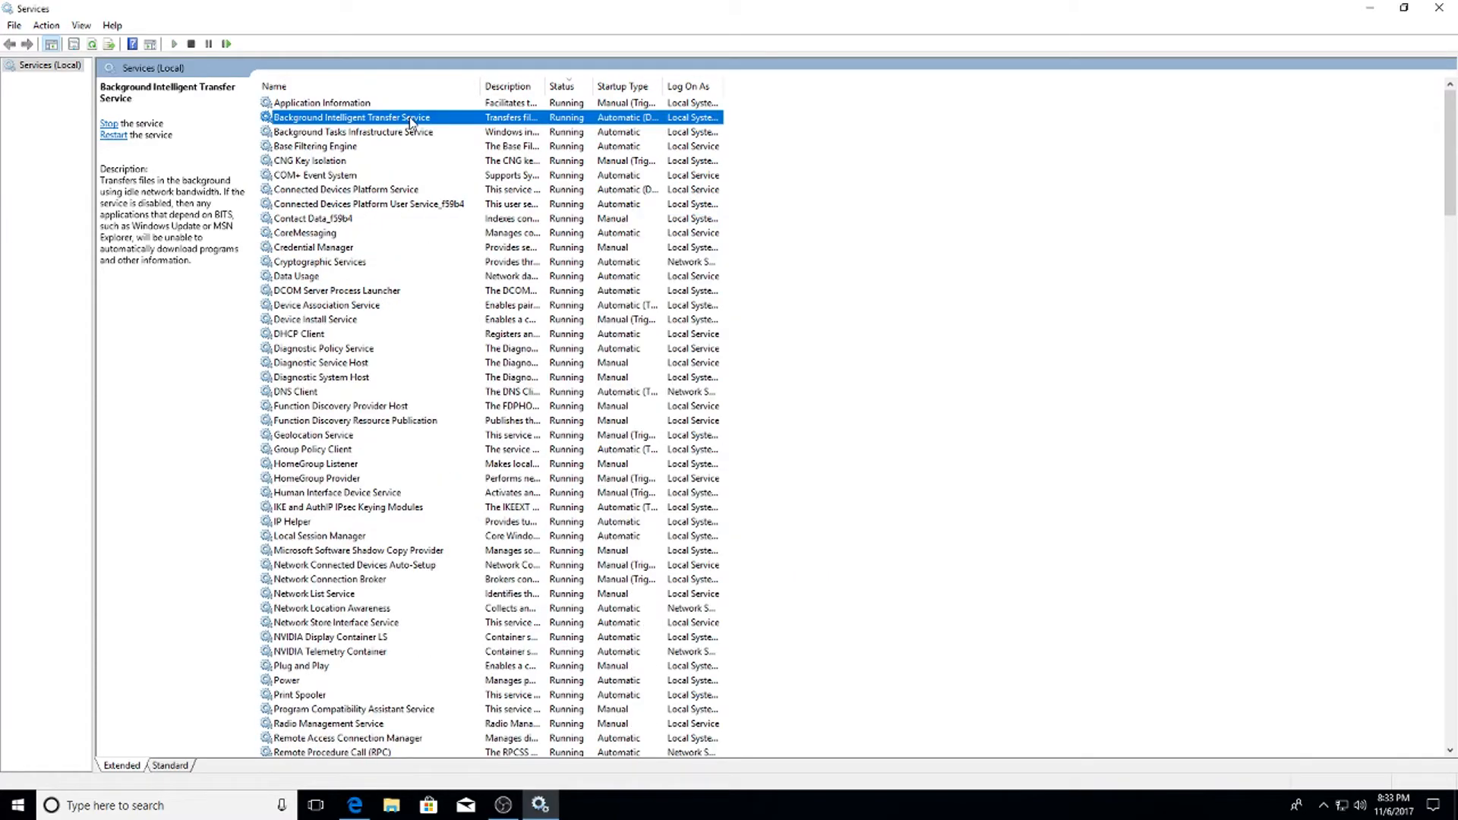
pyautogui.rightClick(382, 117)
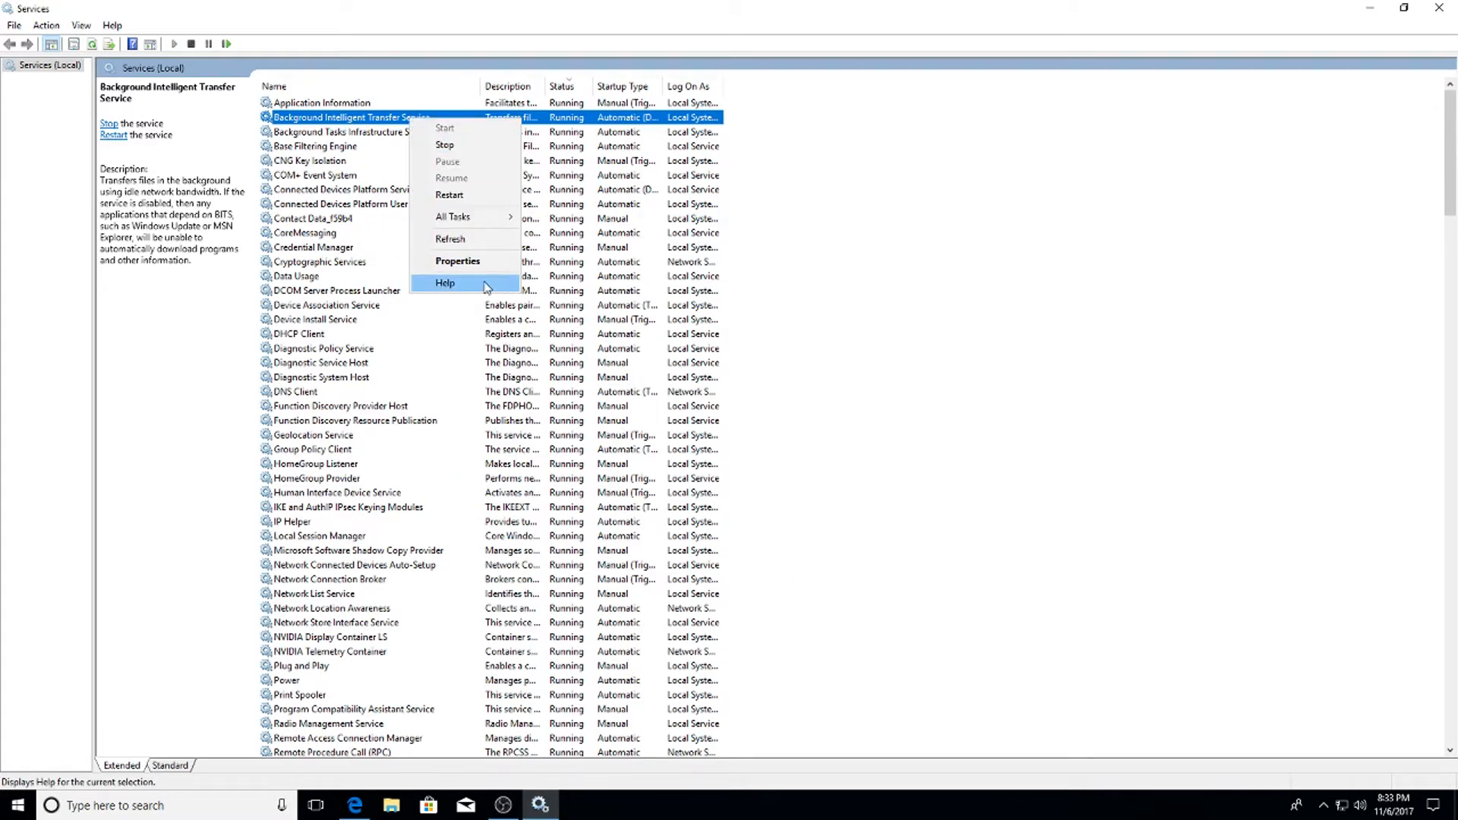
pyautogui.click(458, 259)
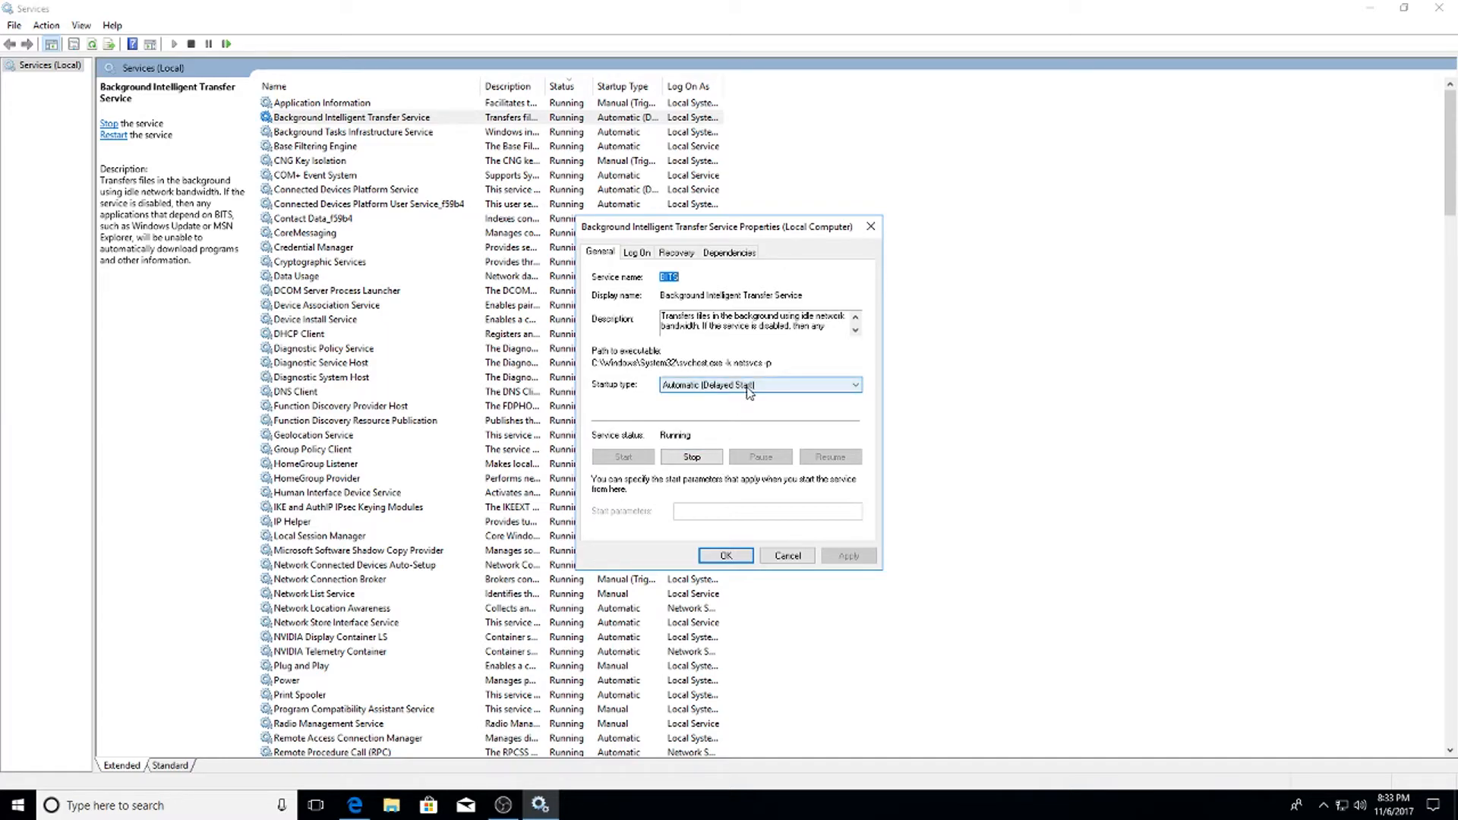
pyautogui.click(851, 384)
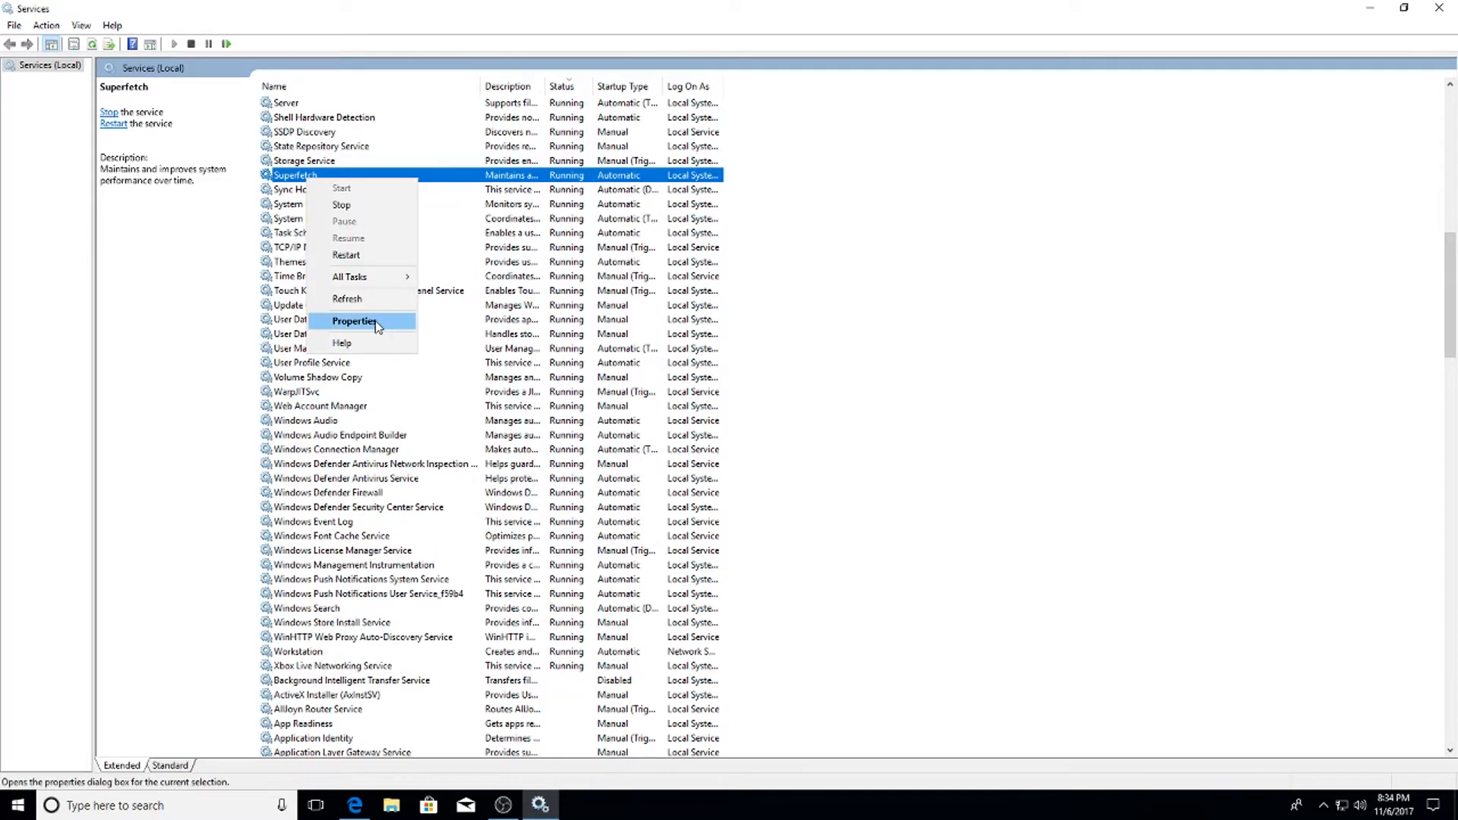
# Check Superfetch, then set Windows Search to Manual startup and stop it.
pyautogui.click(354, 321)
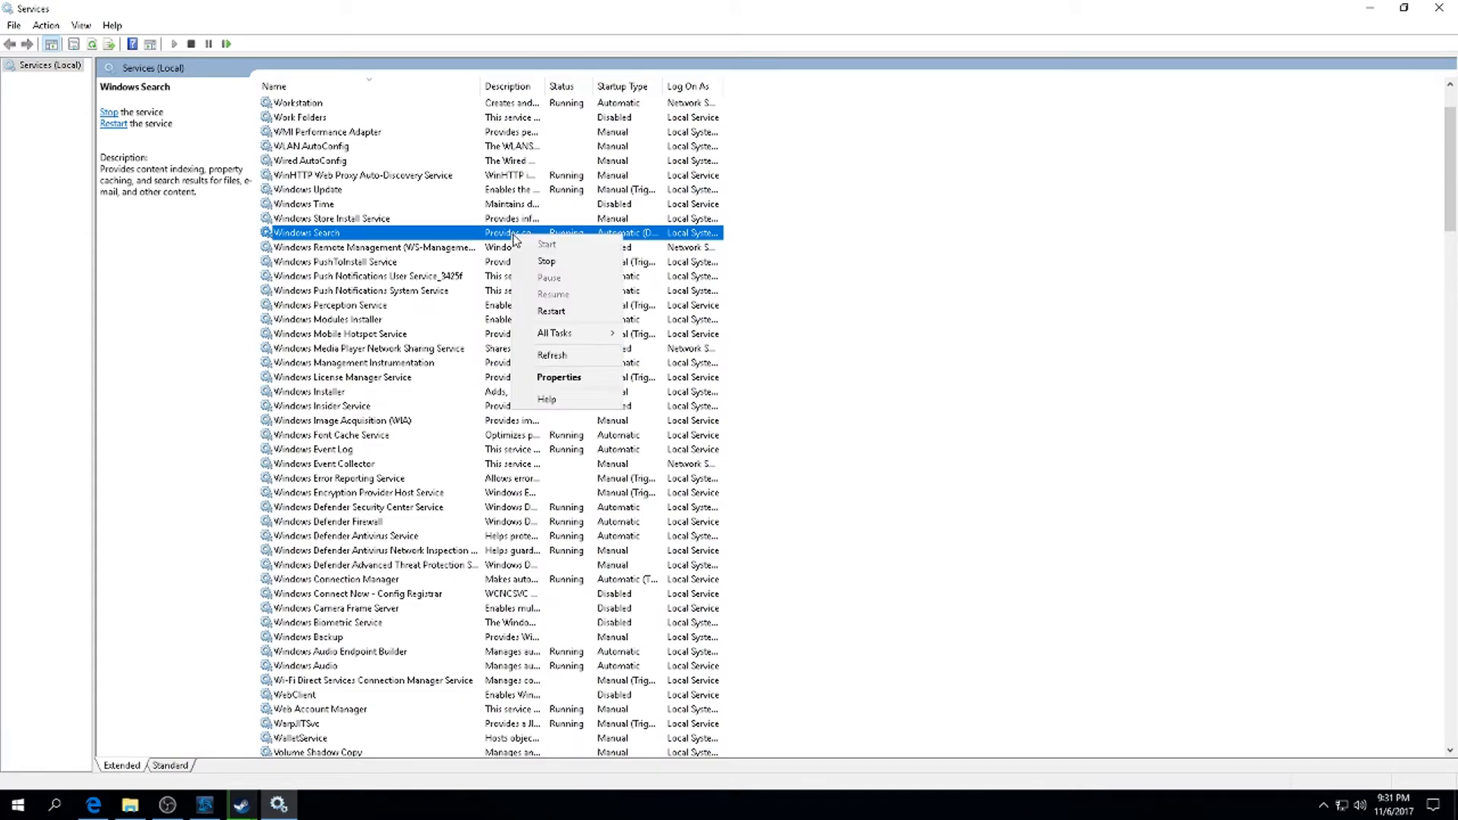
pyautogui.click(559, 376)
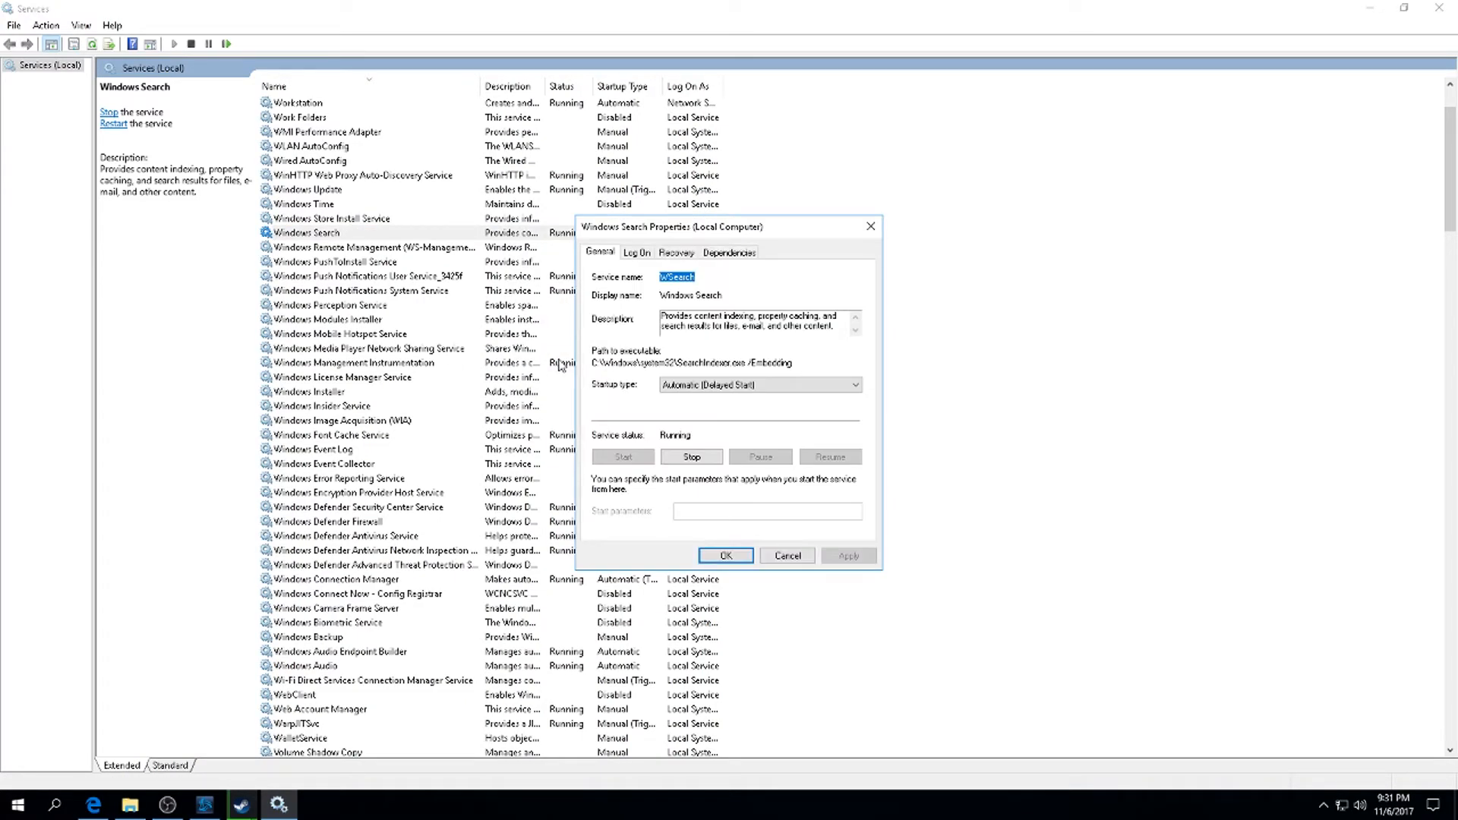
pyautogui.click(853, 385)
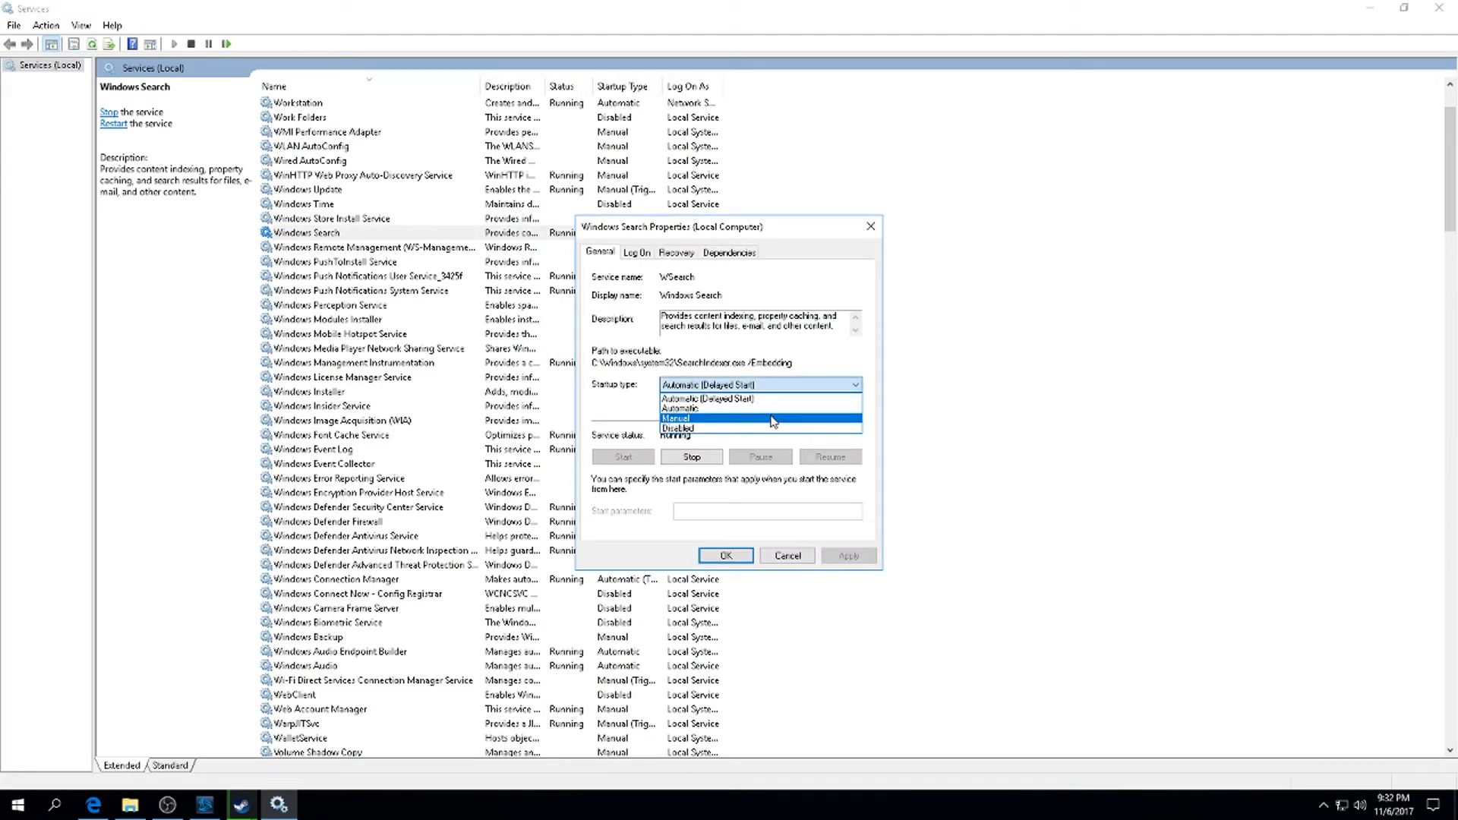
pyautogui.click(847, 556)
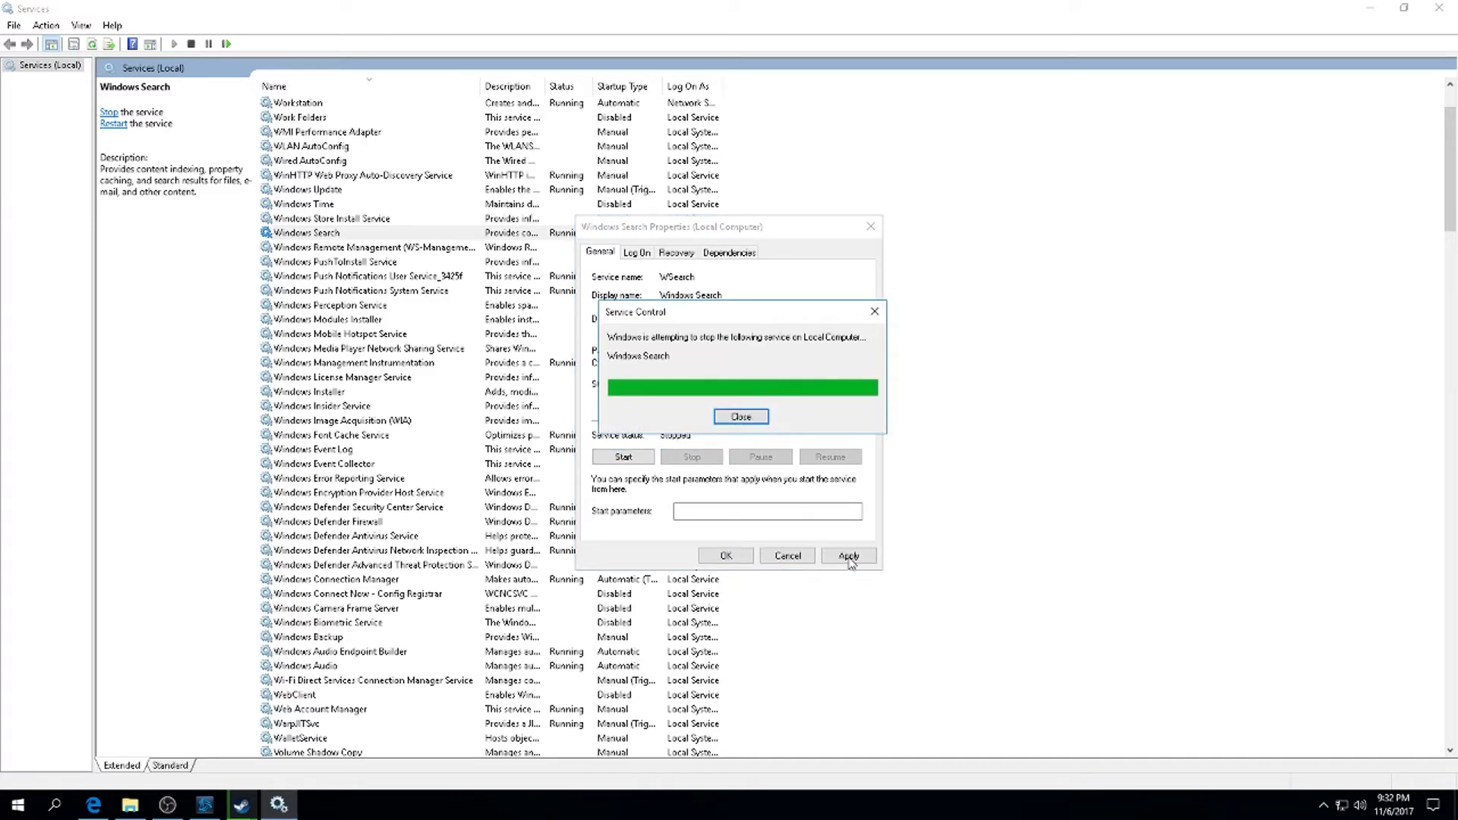
pyautogui.click(740, 416)
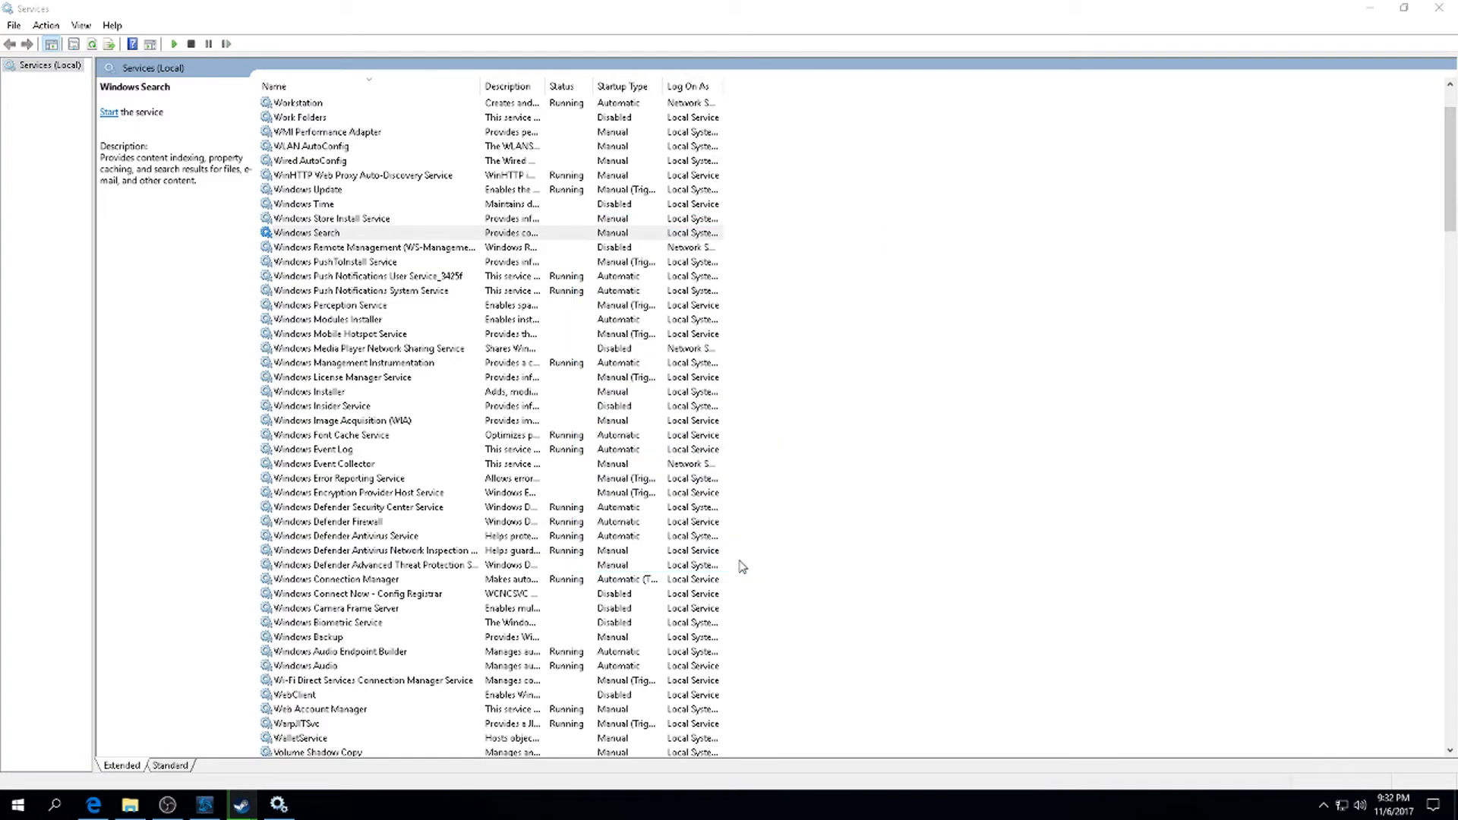
# Stop the Windows Update service, keep it on Manual and close its properties.
pyautogui.doubleClick(311, 189)
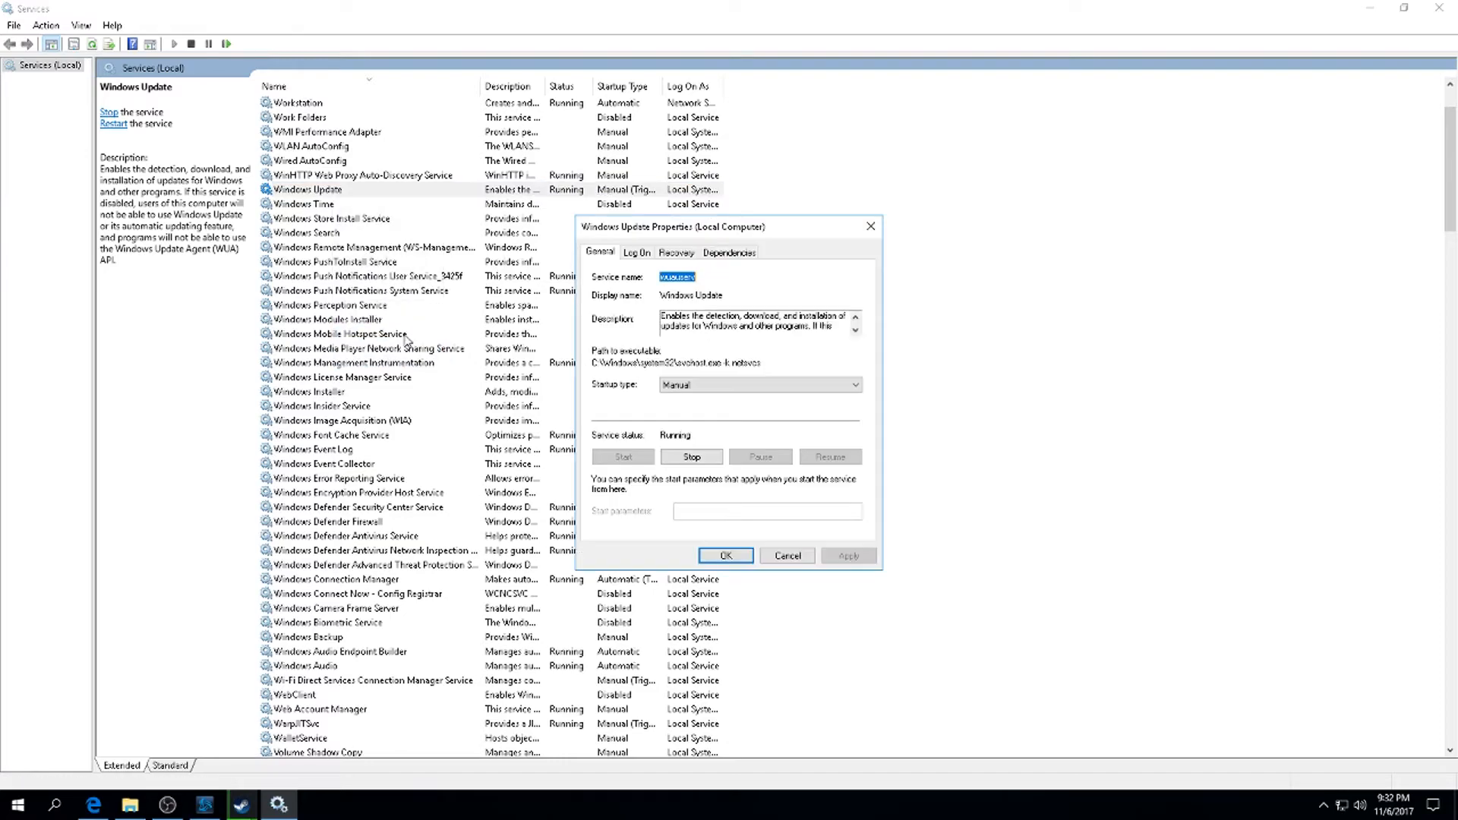
pyautogui.click(691, 456)
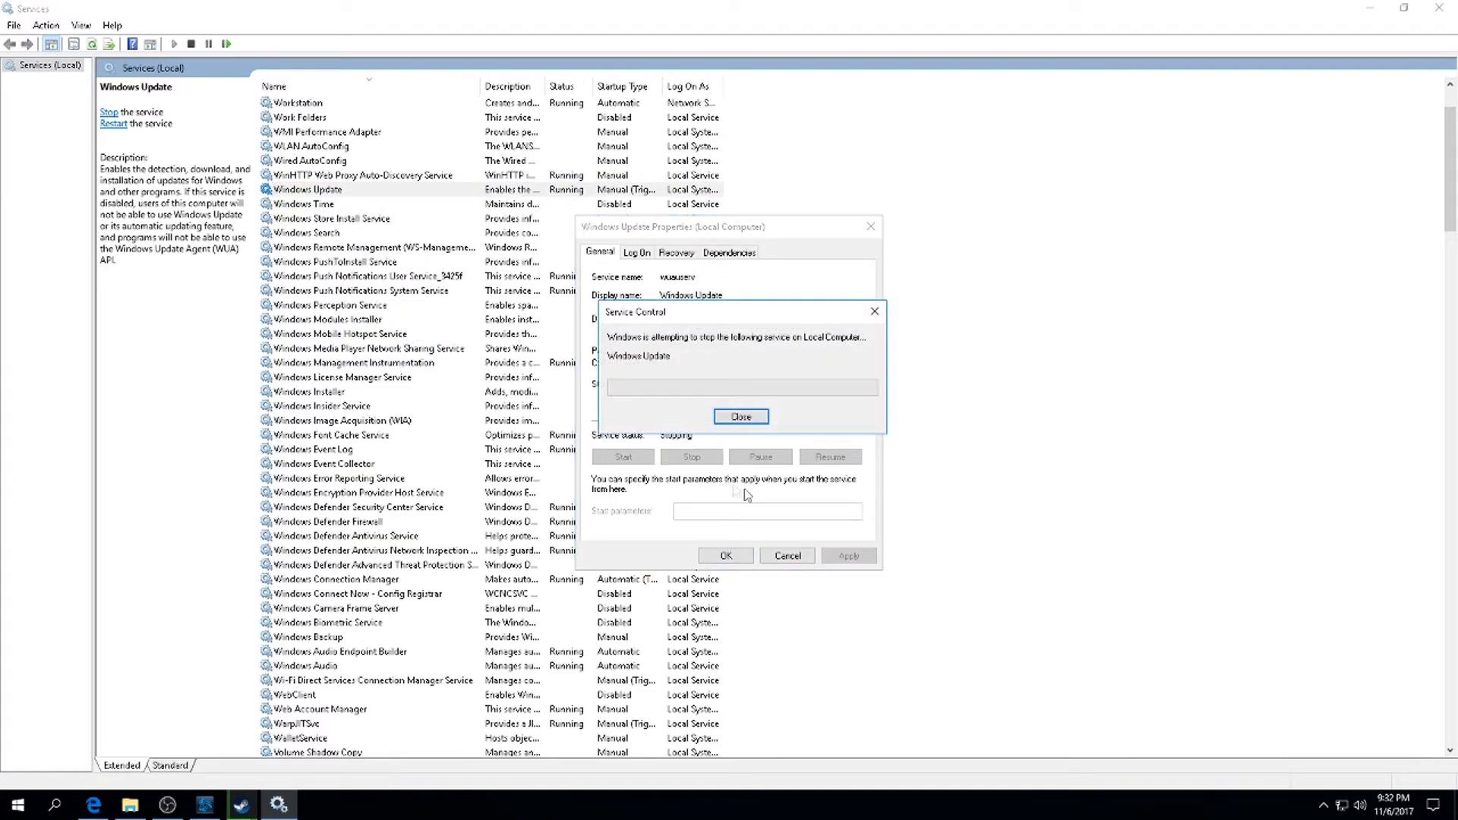
pyautogui.click(739, 416)
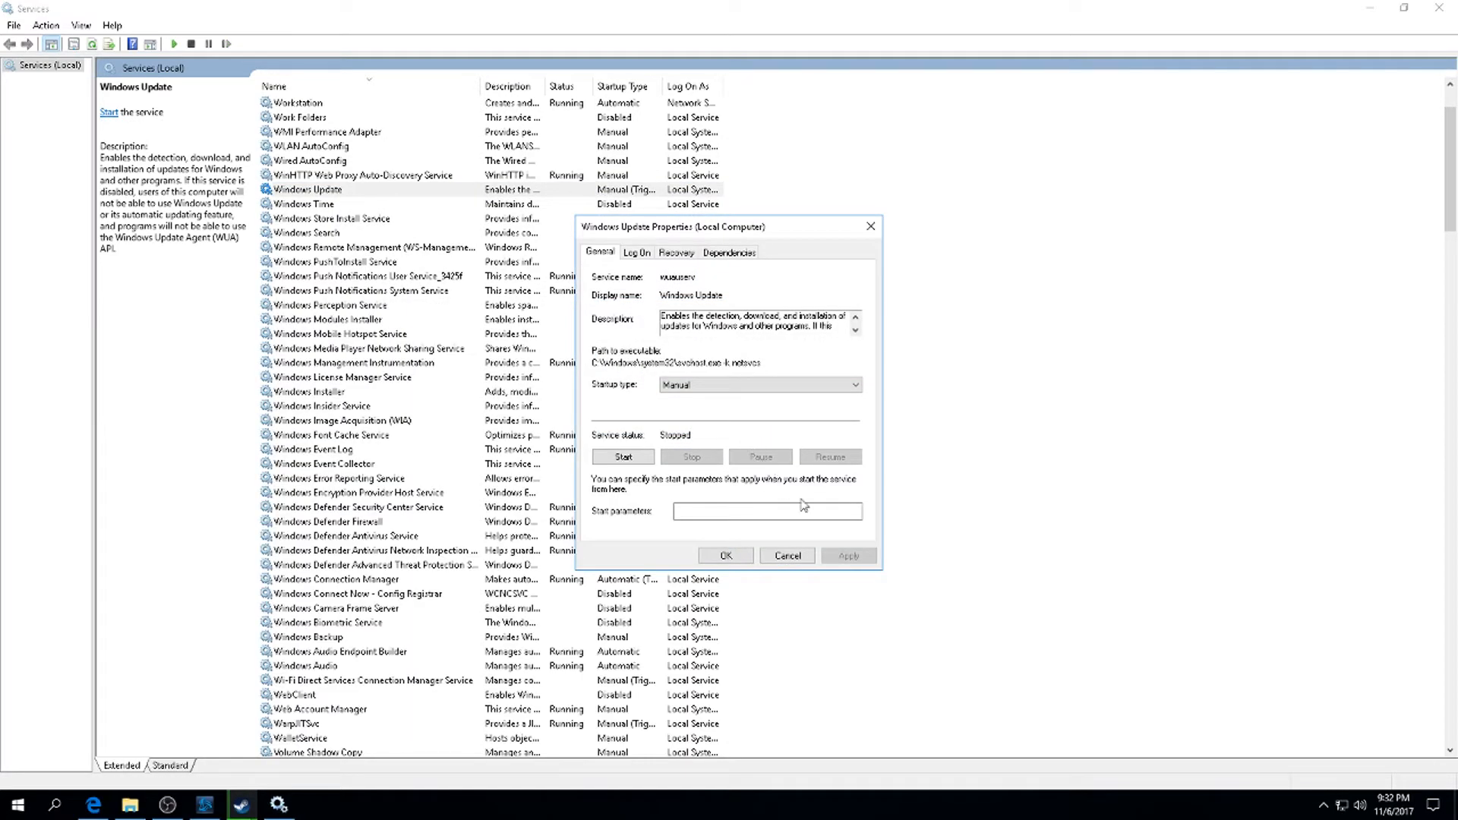
pyautogui.click(786, 556)
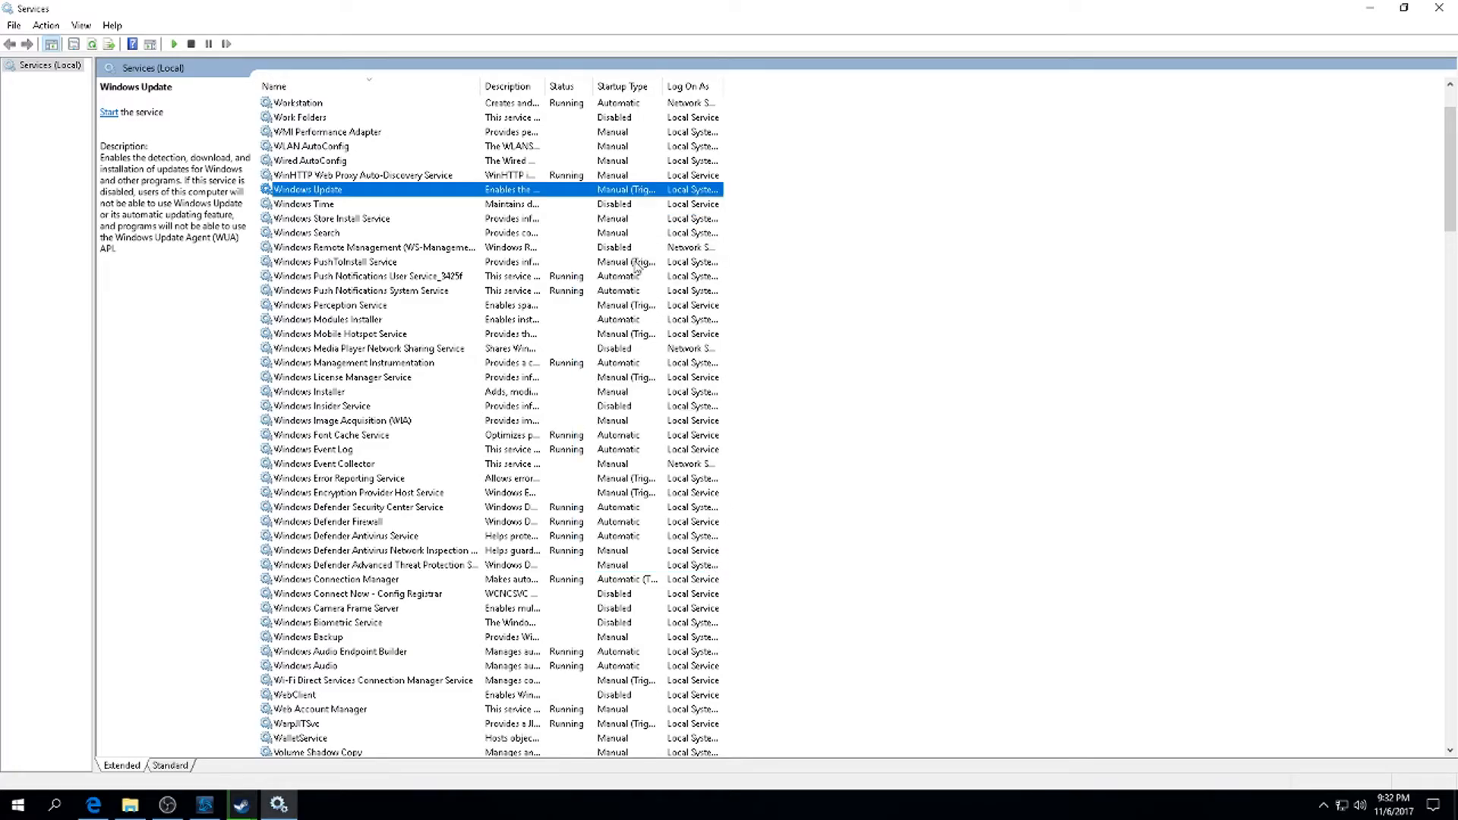
pyautogui.scroll(-3)
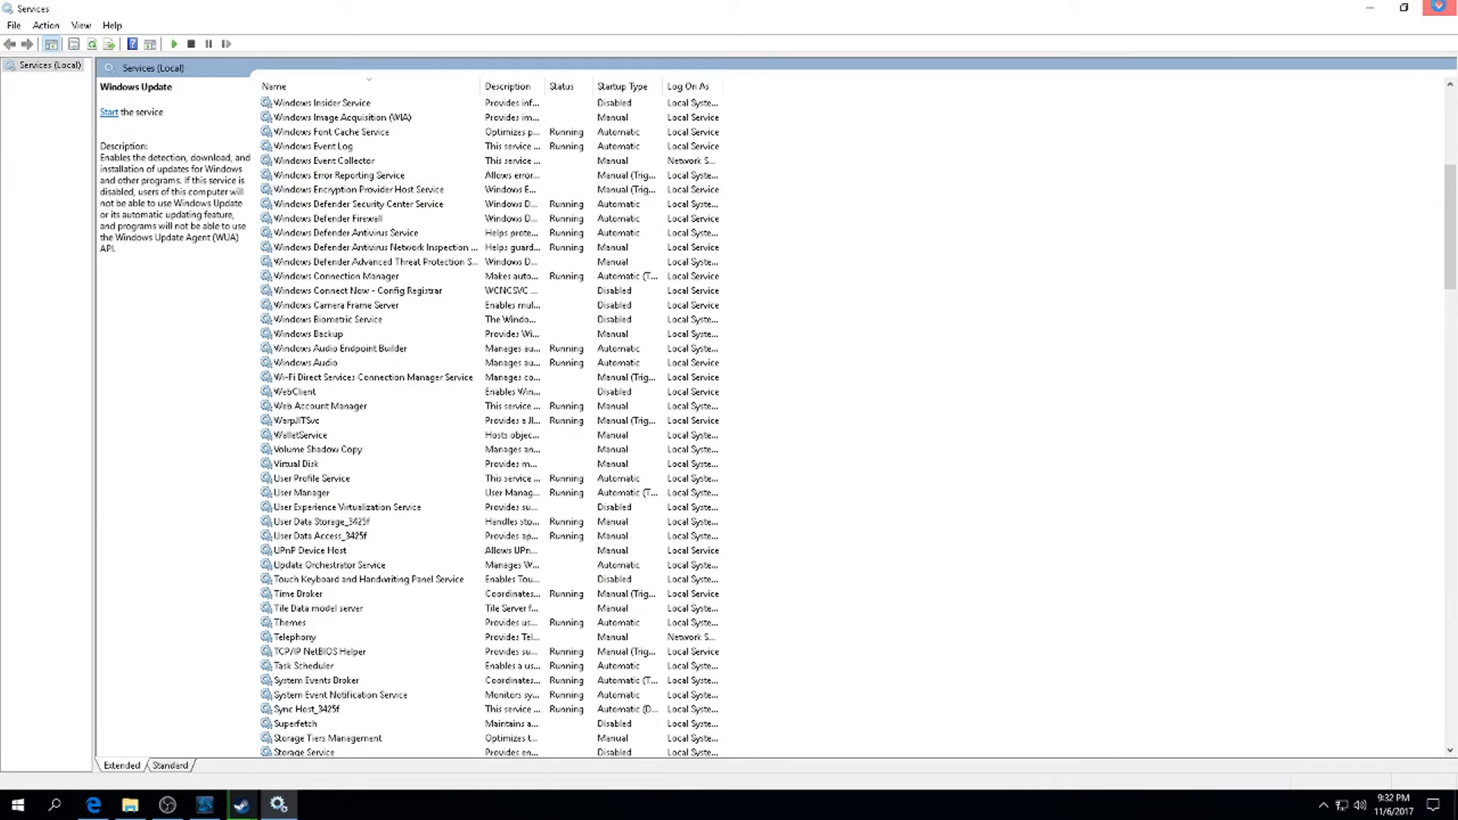
# Close Services, launch regedit and expand HKLM\SOFTWARE\Policies.
pyautogui.click(1440, 9)
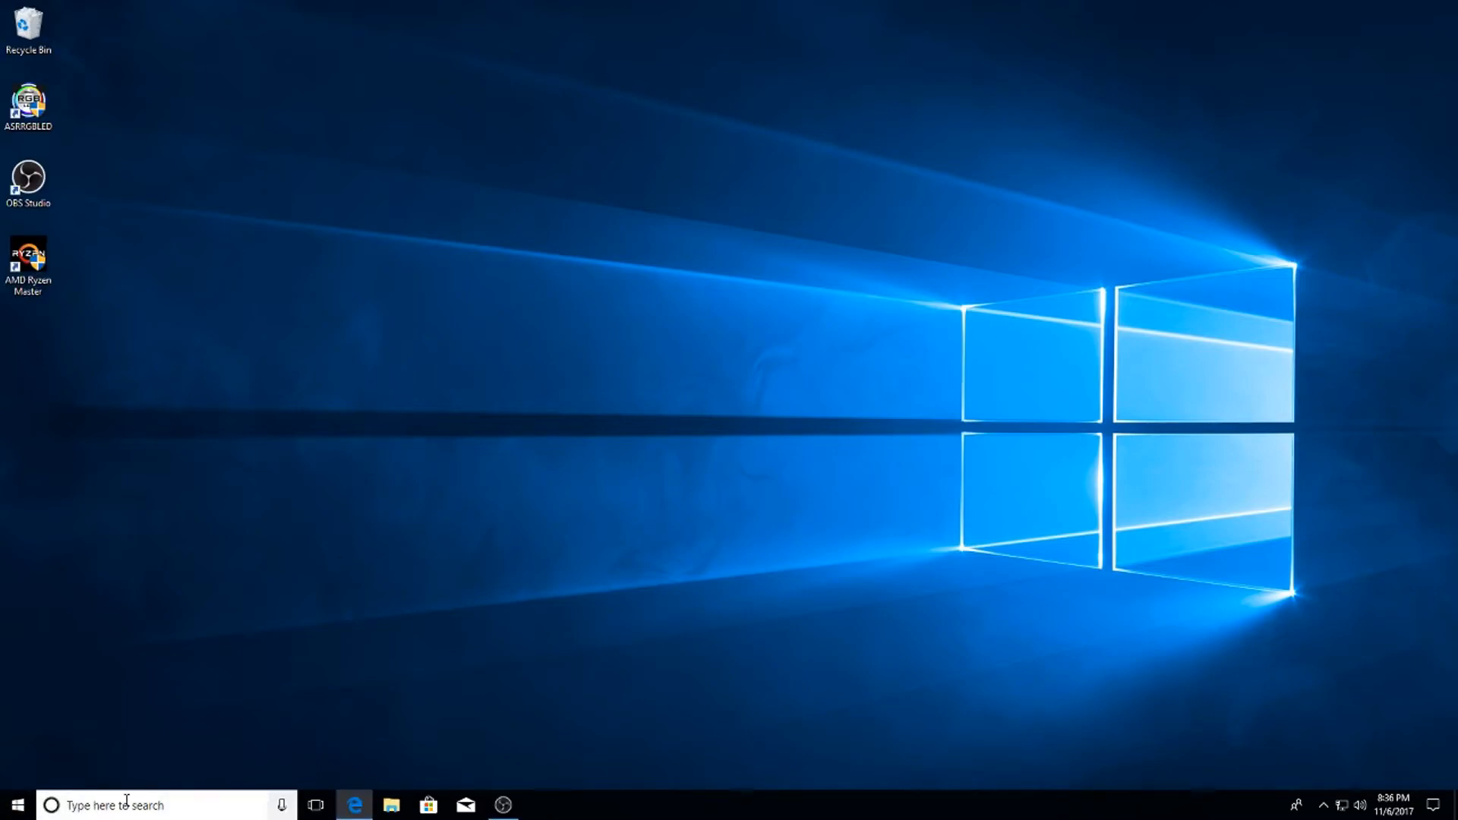
pyautogui.write('REG')
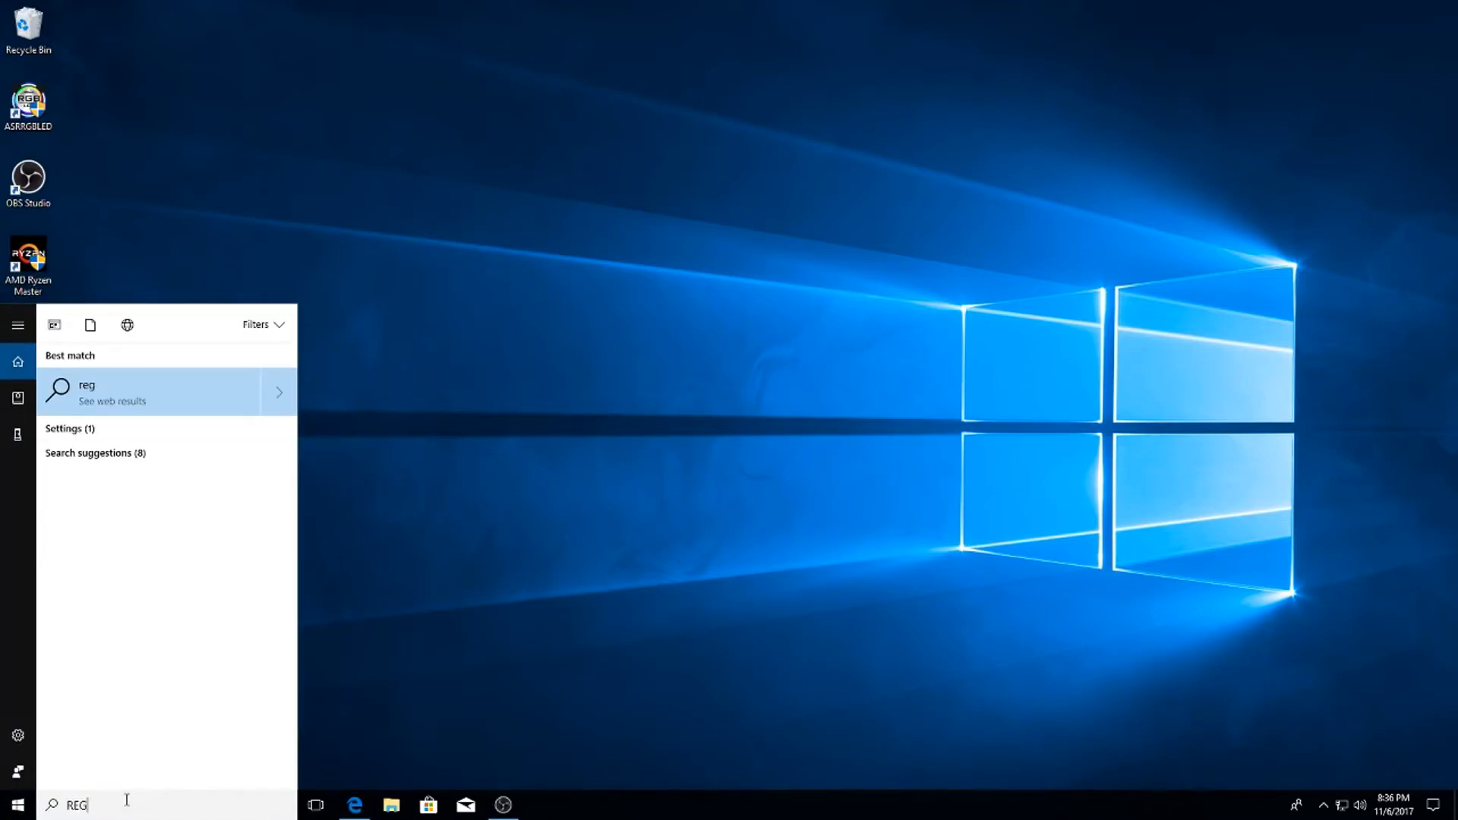
pyautogui.write('EDIT')
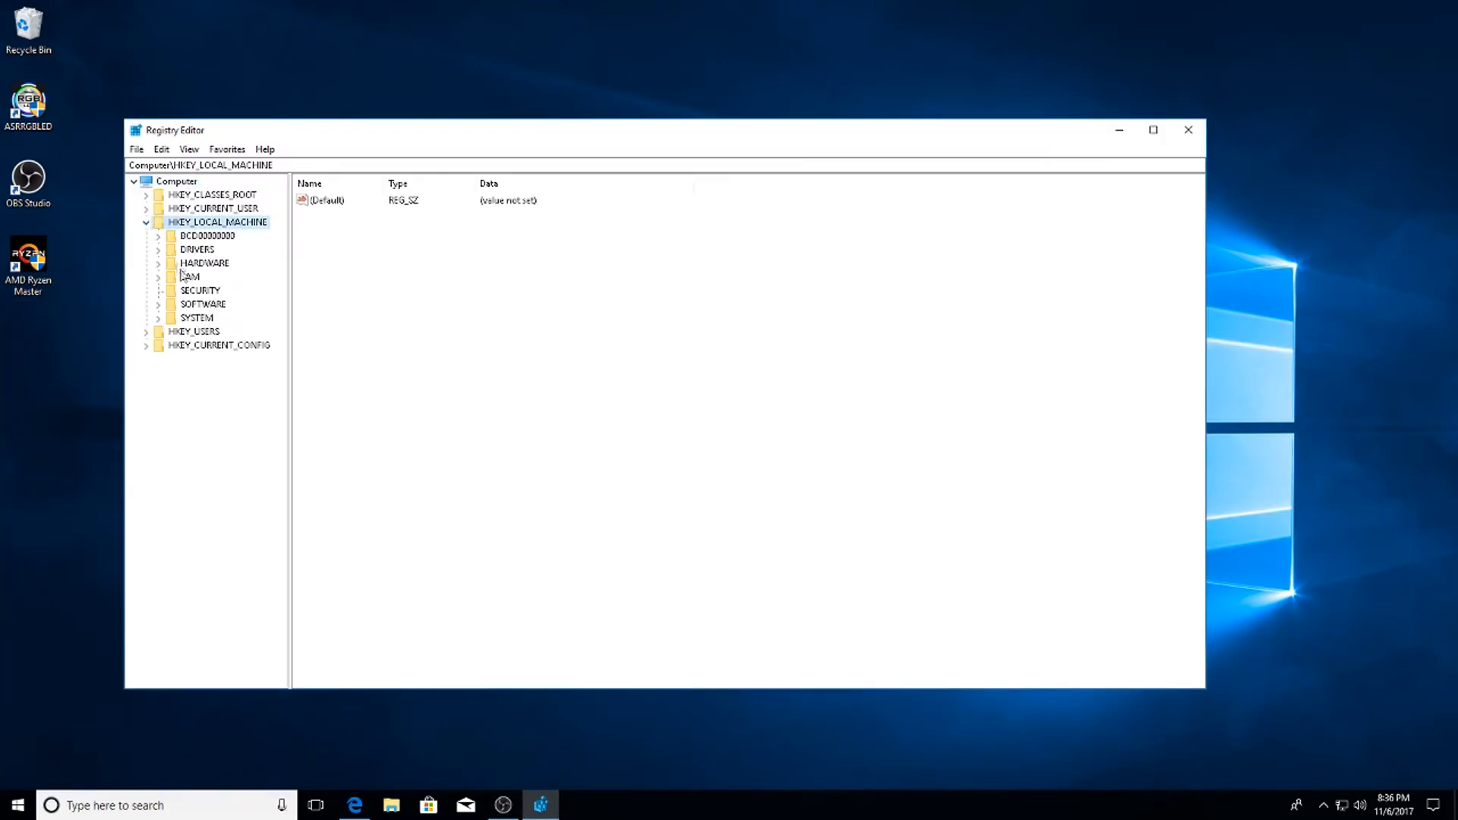
pyautogui.click(158, 303)
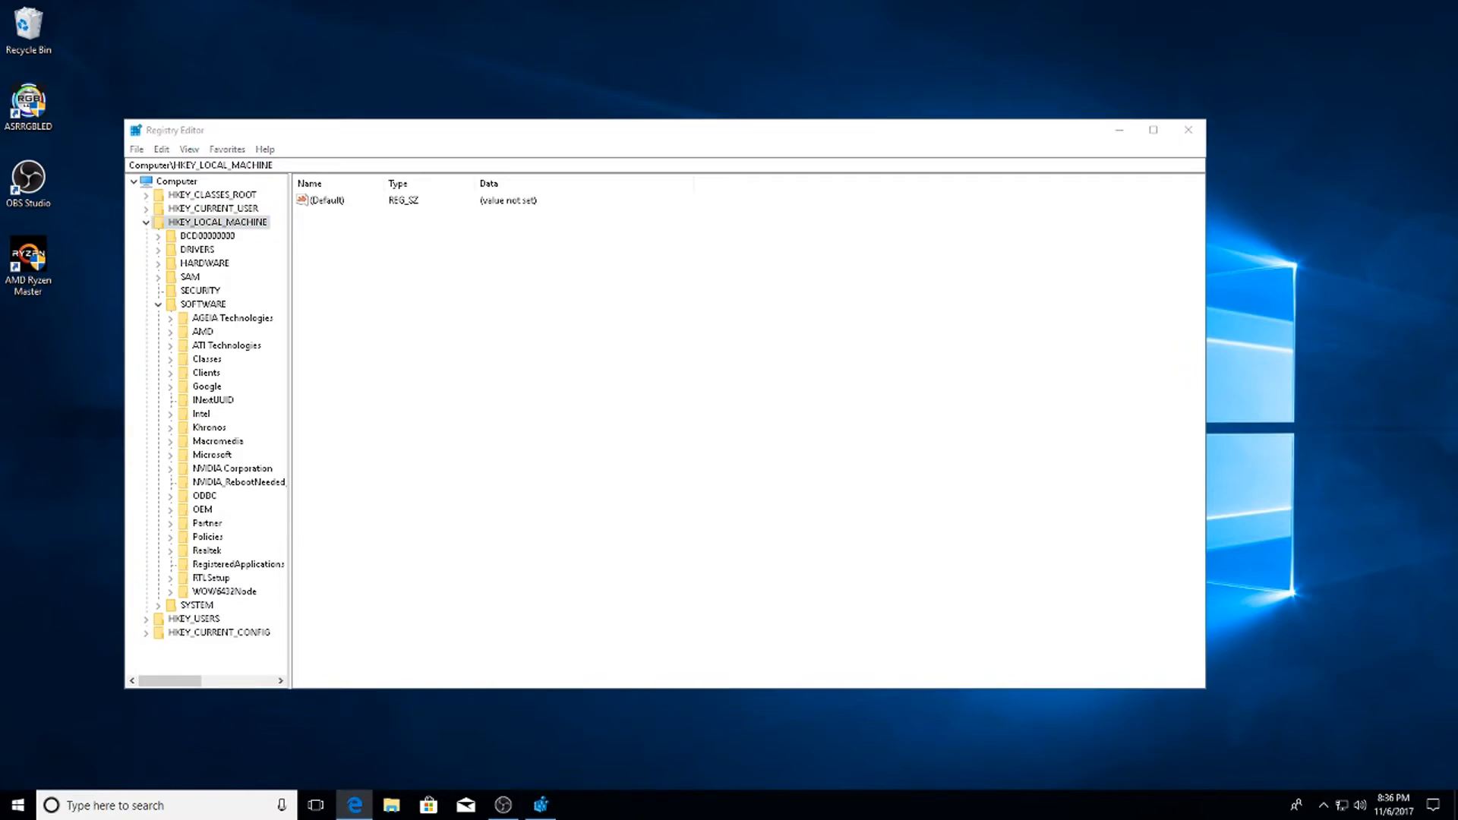
pyautogui.click(207, 536)
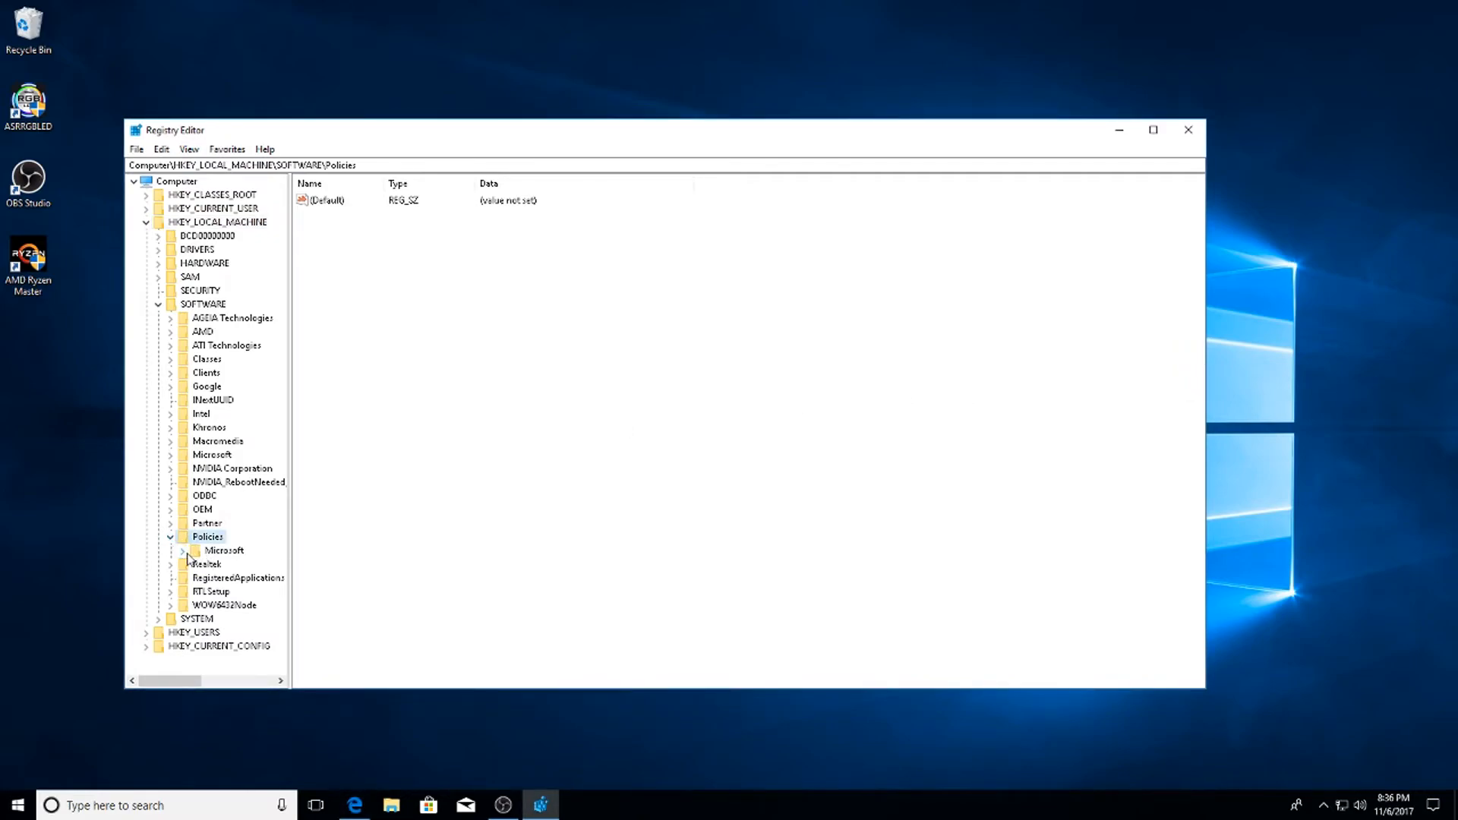
# Create a Windows Search key under Microsoft\Windows and add a new 32-bit DWORD value.
pyautogui.rightClick(237, 400)
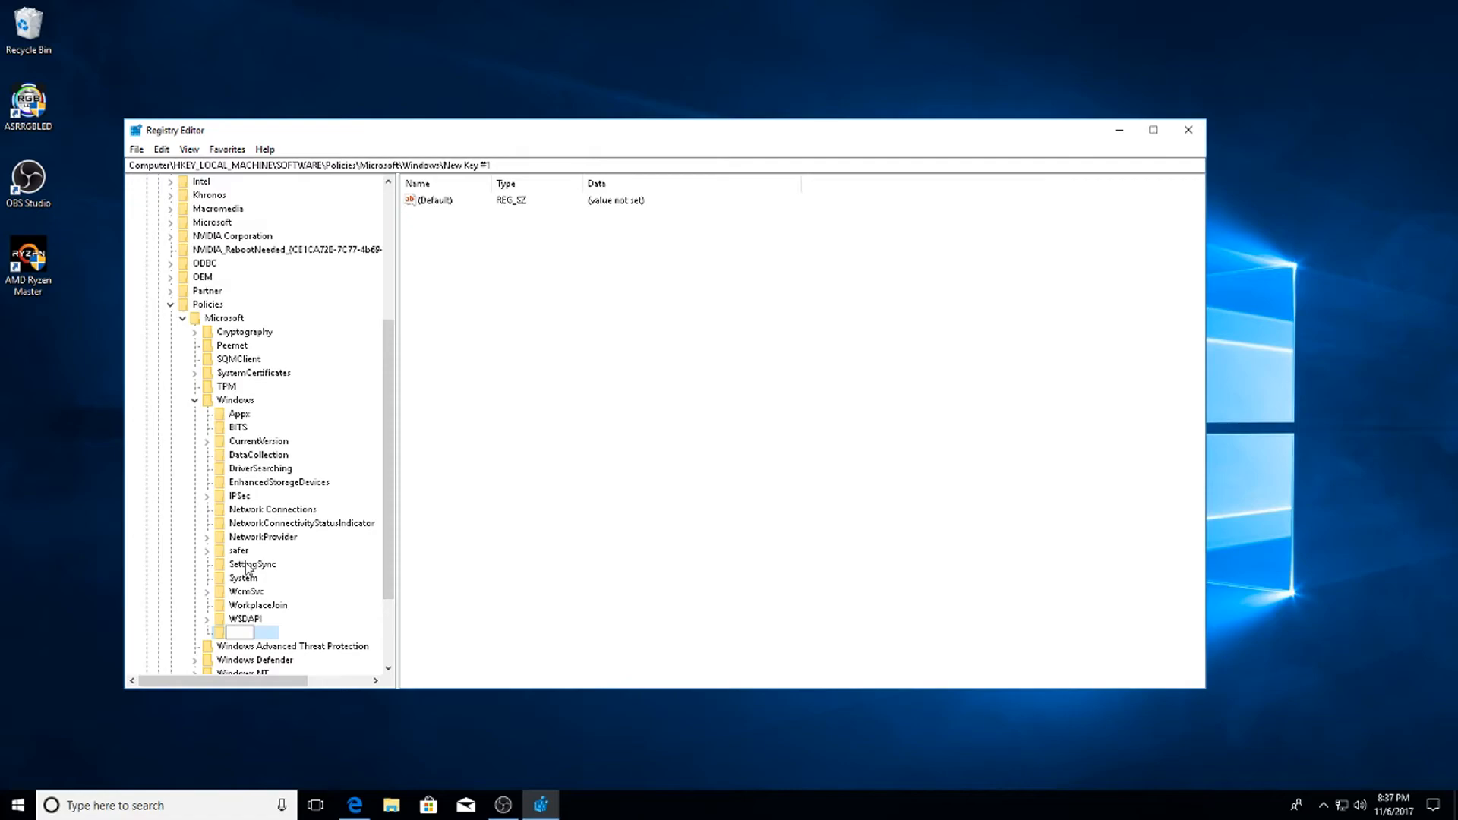
pyautogui.write('Windows Search')
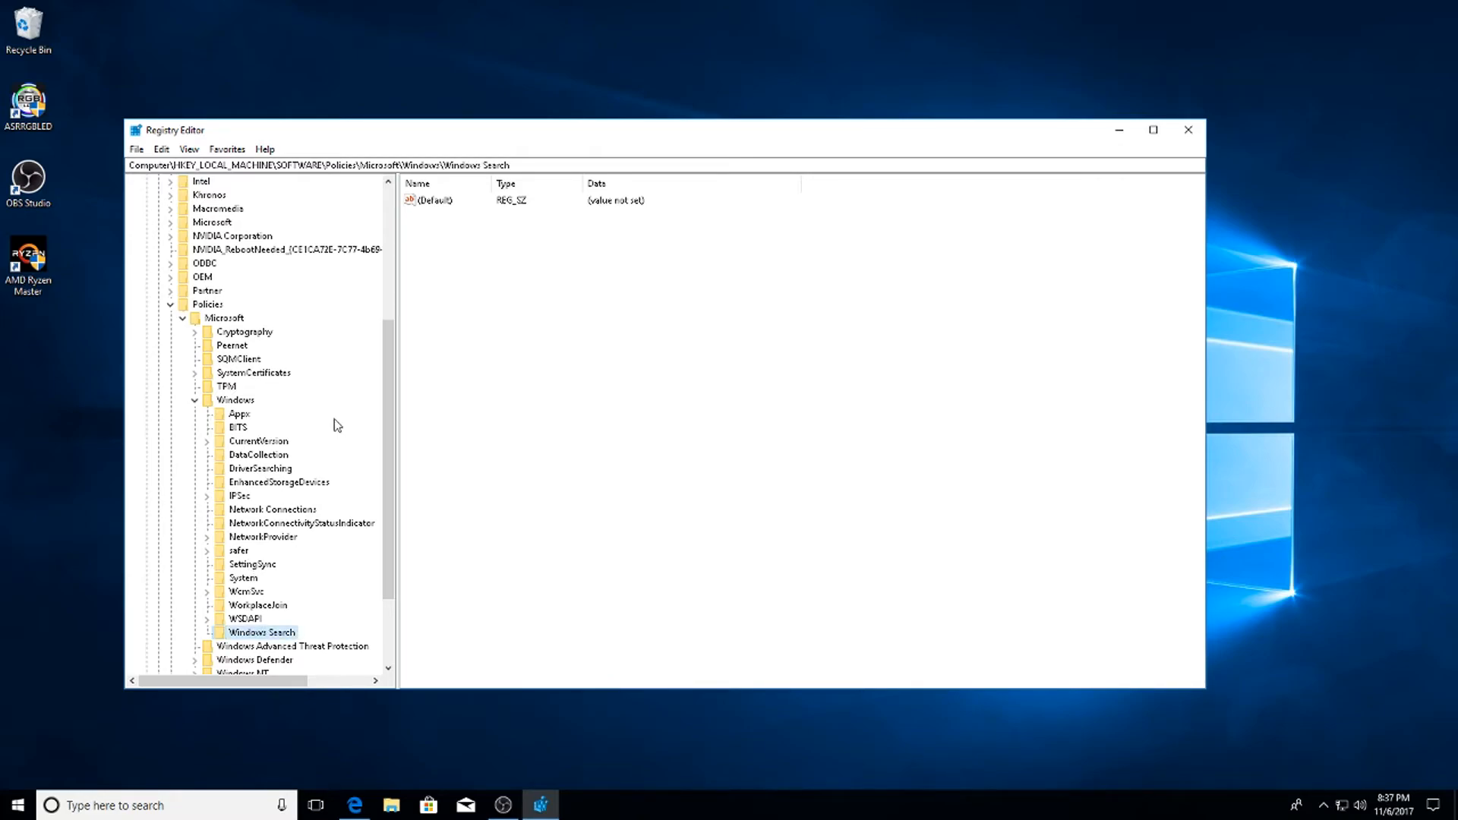
pyautogui.click(430, 200)
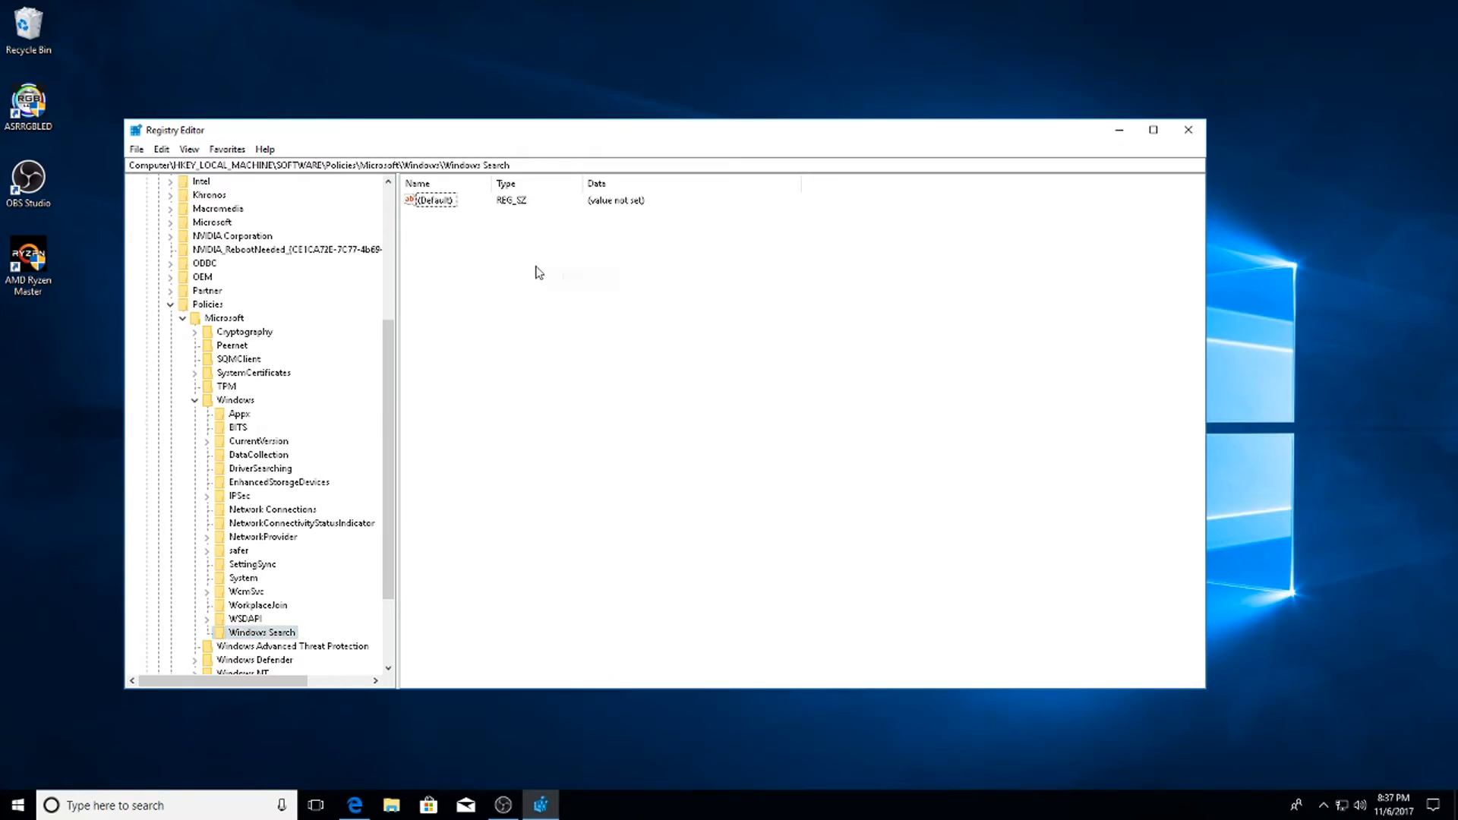
pyautogui.rightClick(535, 272)
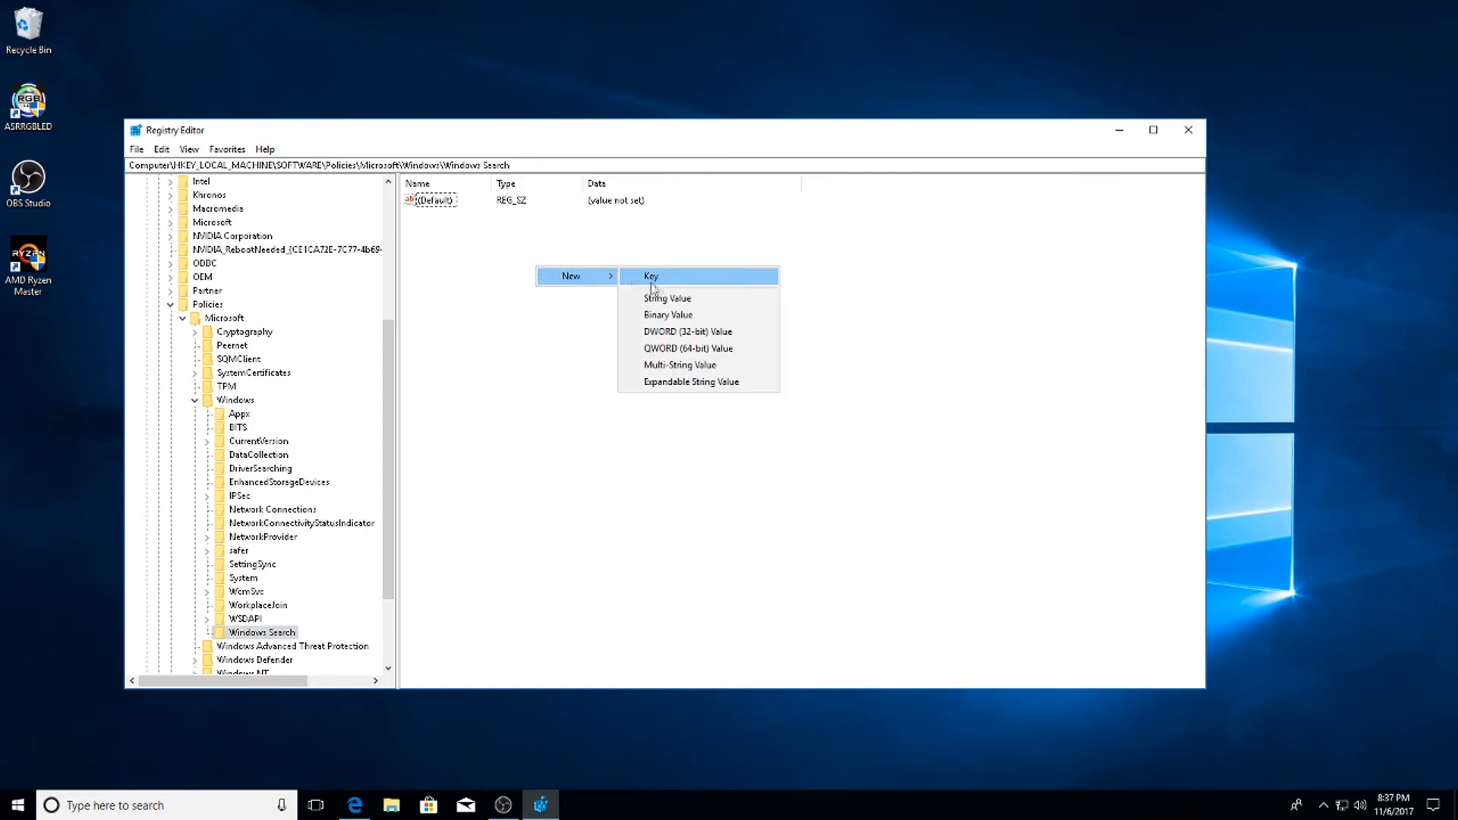
pyautogui.click(688, 333)
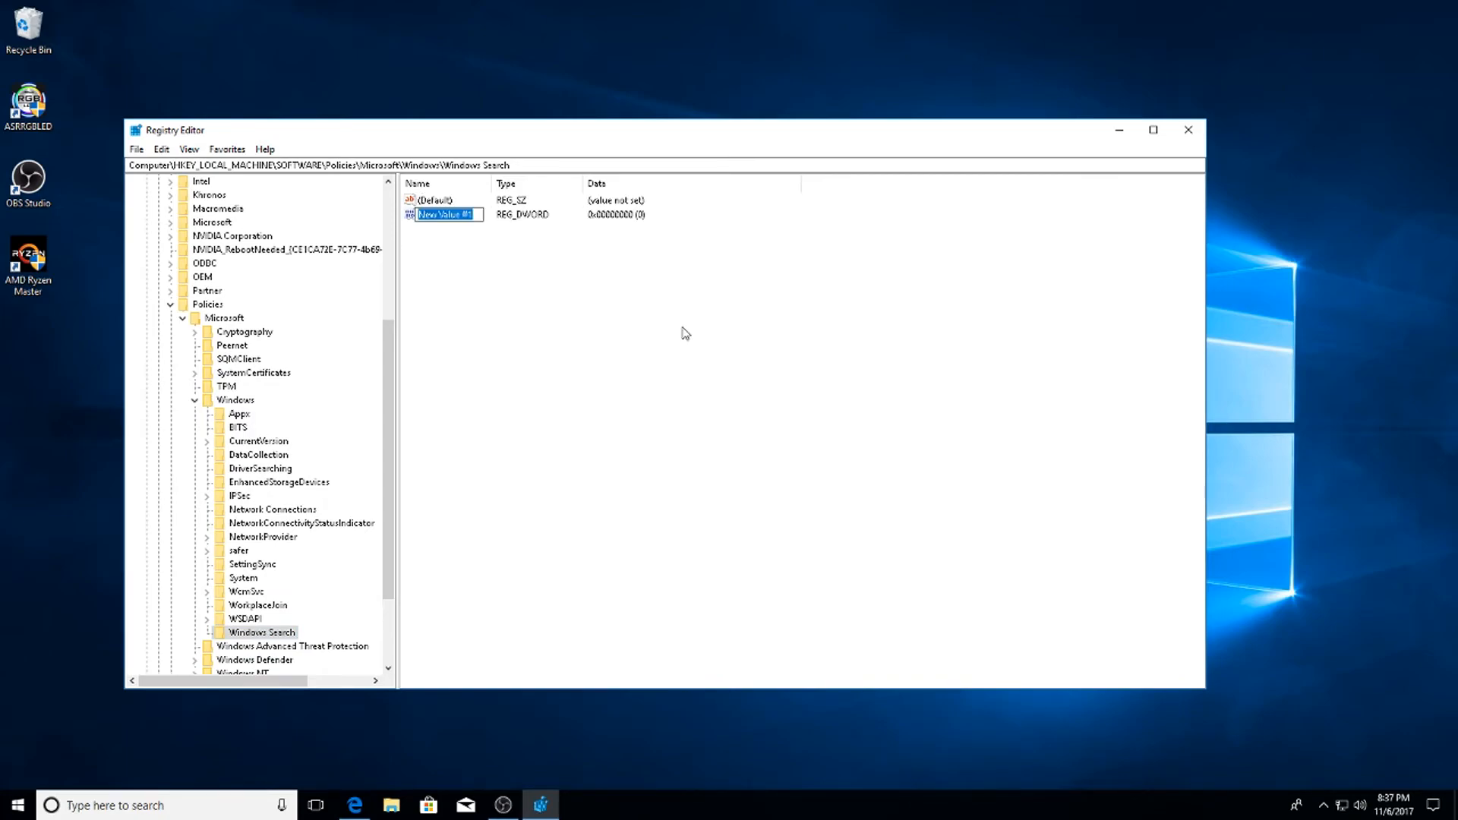
pyautogui.moveTo(672, 331)
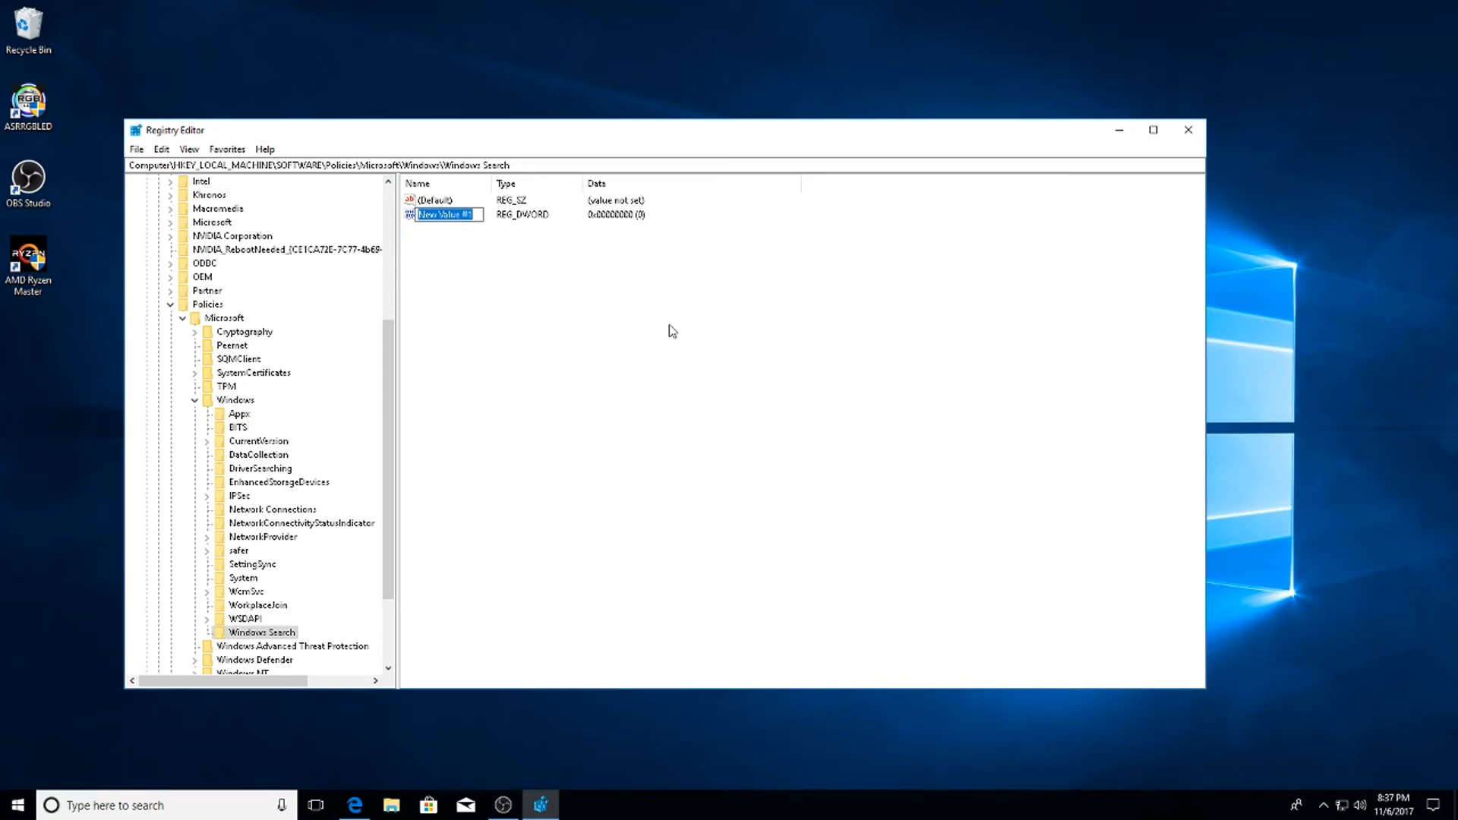
# Name the value AllowCortana and confirm its data as 0.
pyautogui.write('All')
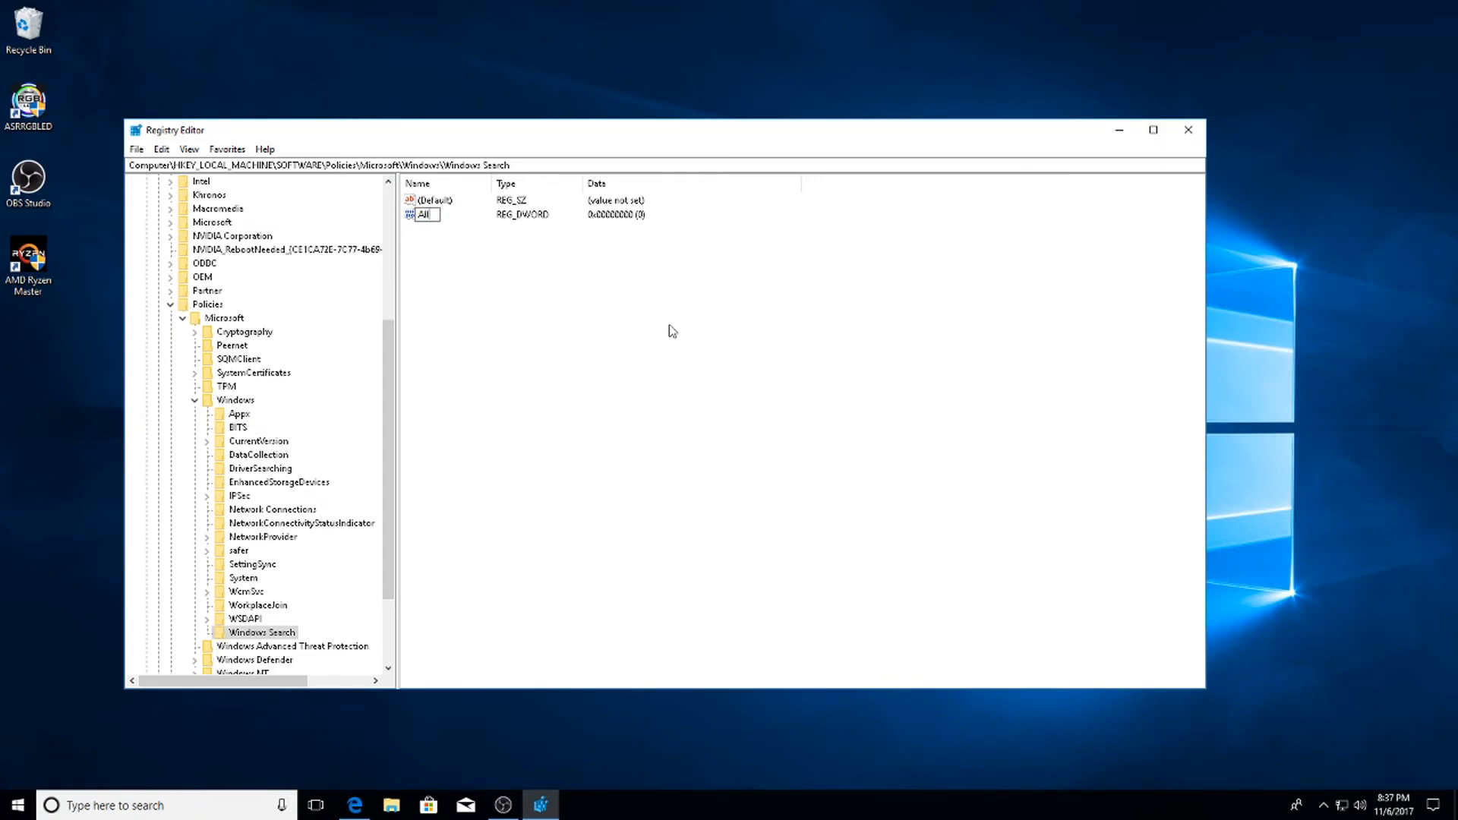
pyautogui.write('AllowCortana')
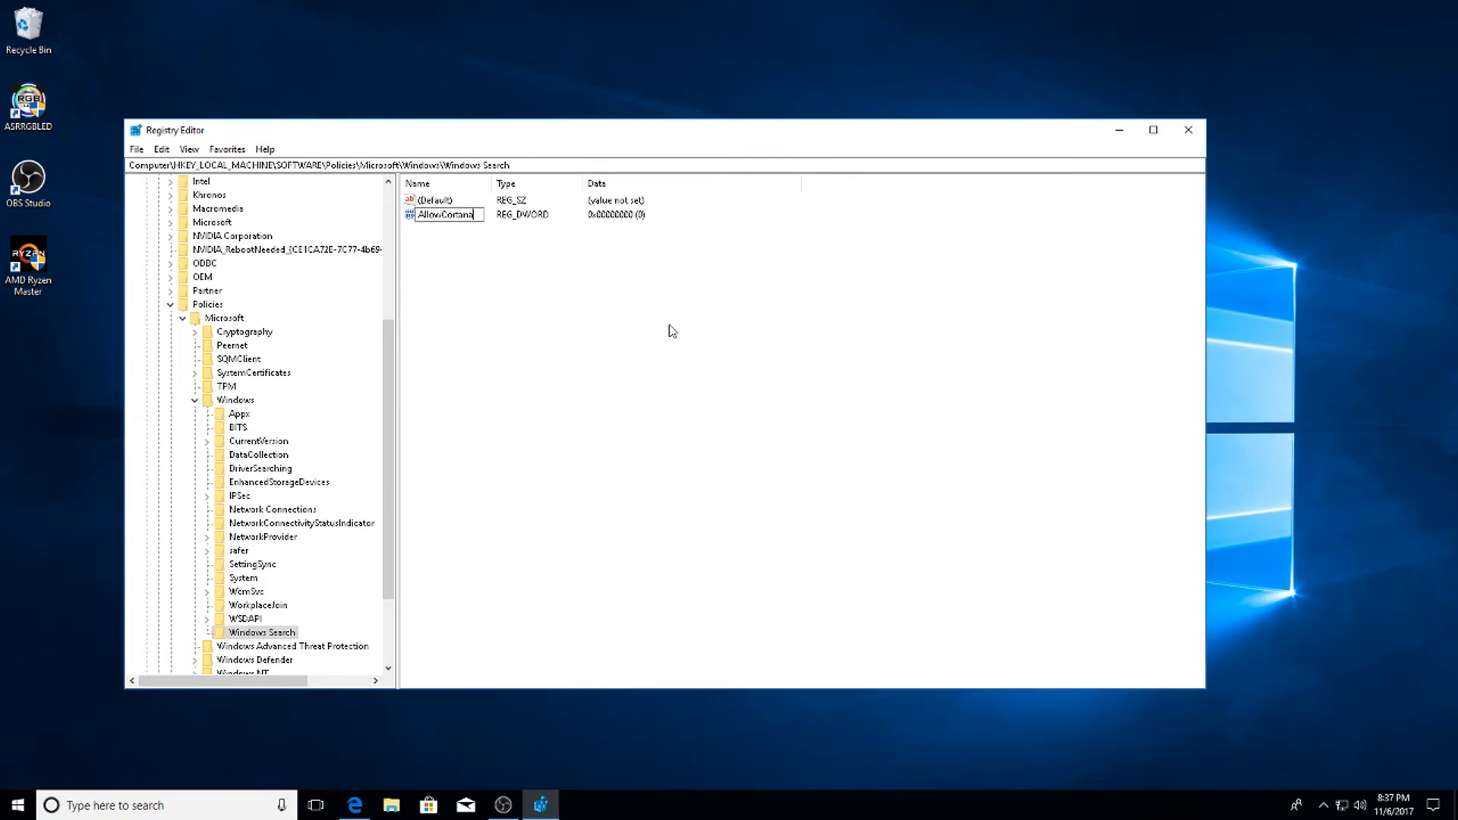
pyautogui.doubleClick(446, 215)
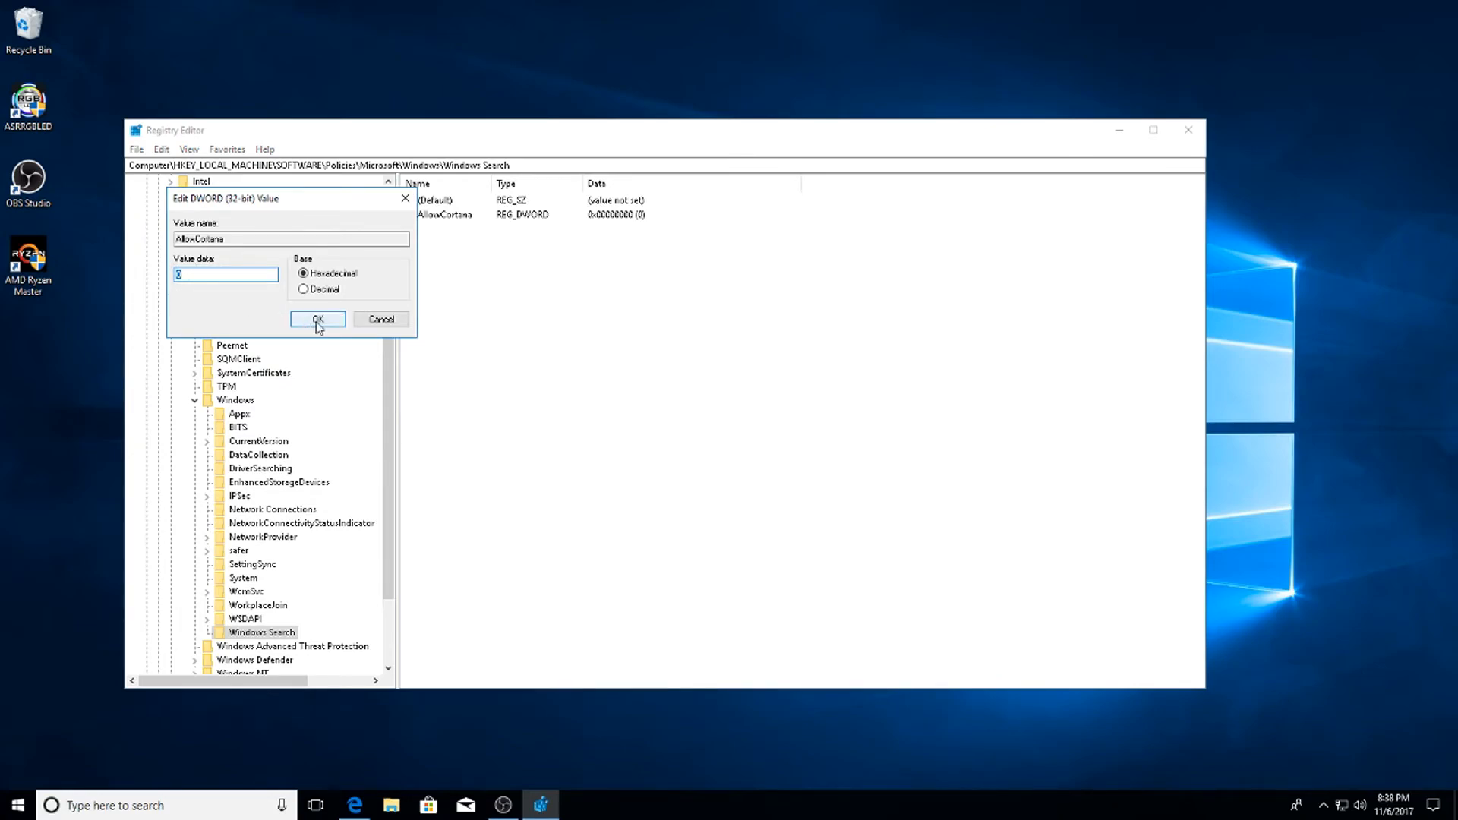
pyautogui.click(318, 319)
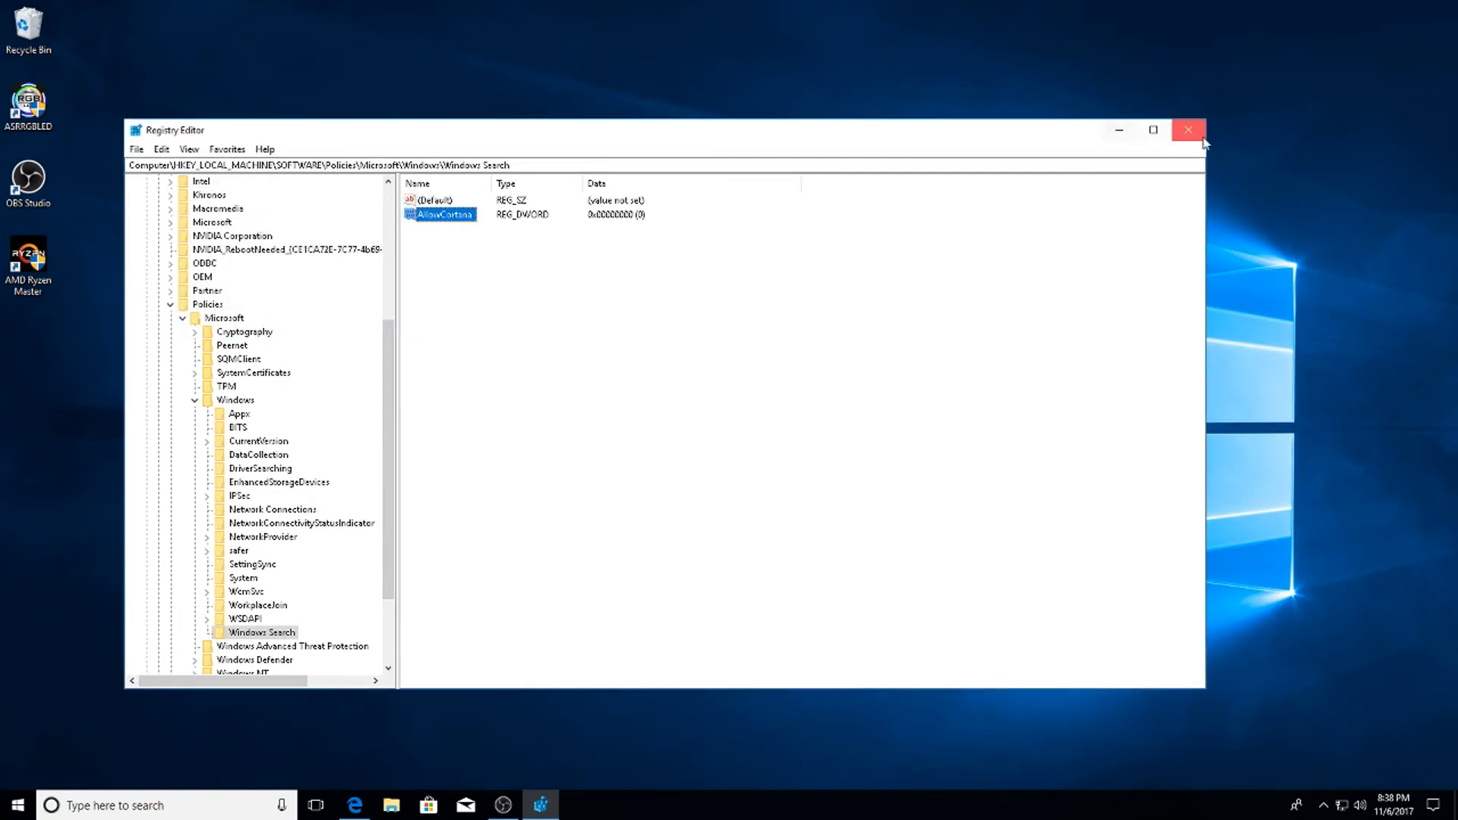
pyautogui.moveTo(1188, 129)
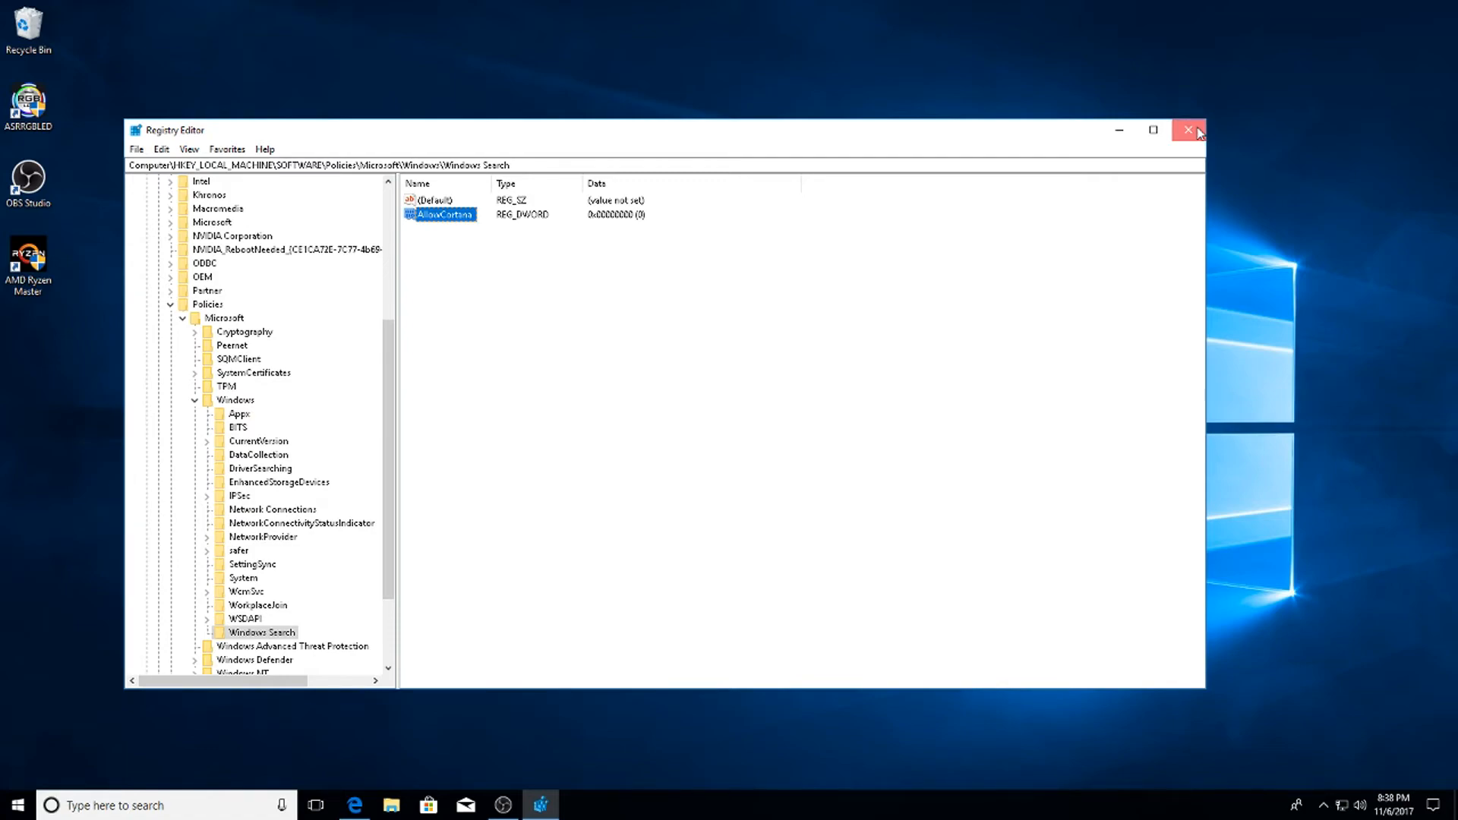
# Close Registry Editor and scroll the Sordum Easy Service Optimizer page to its Download section.
pyautogui.click(1189, 129)
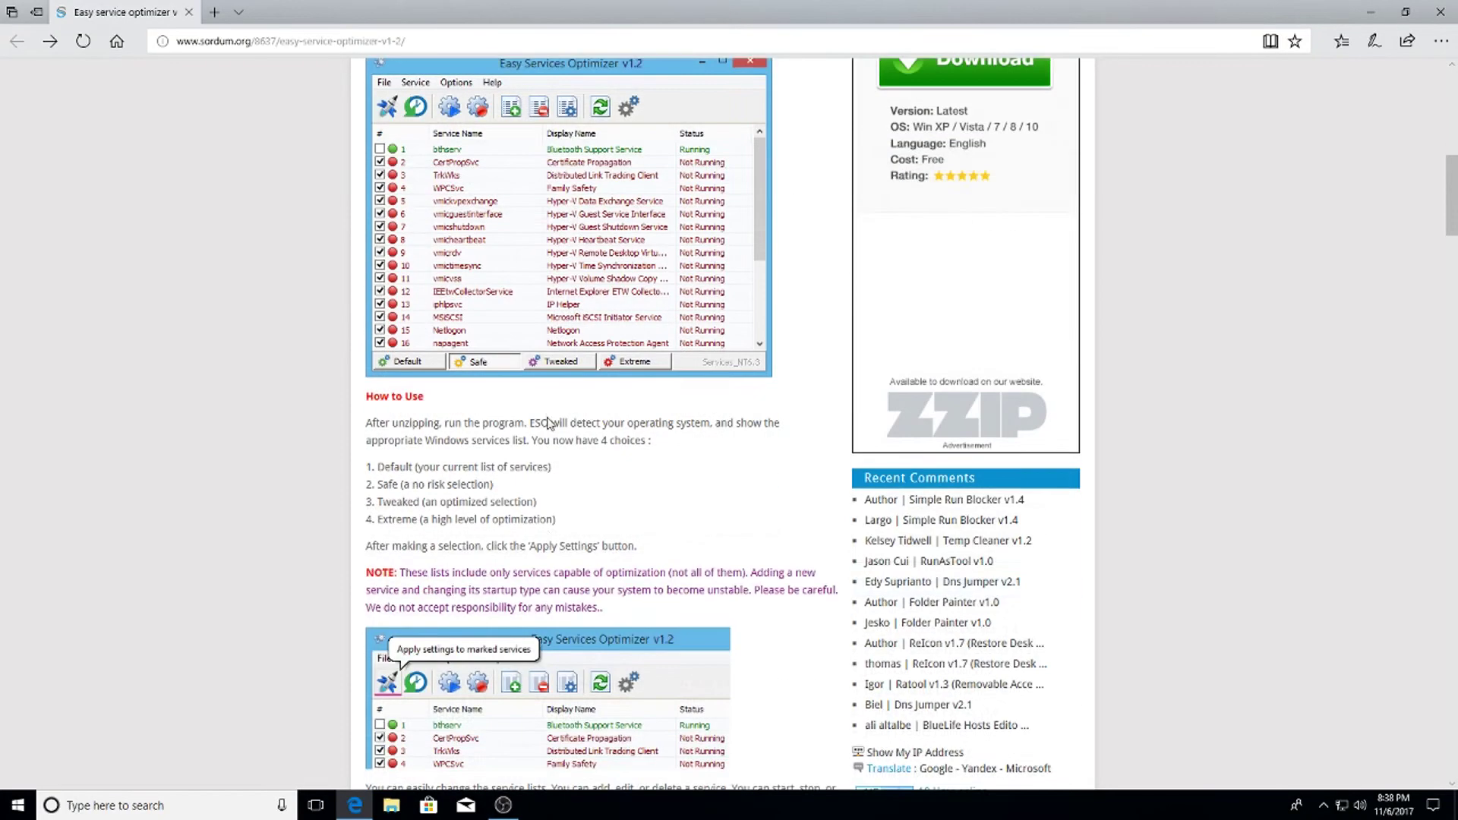
pyautogui.scroll(-3)
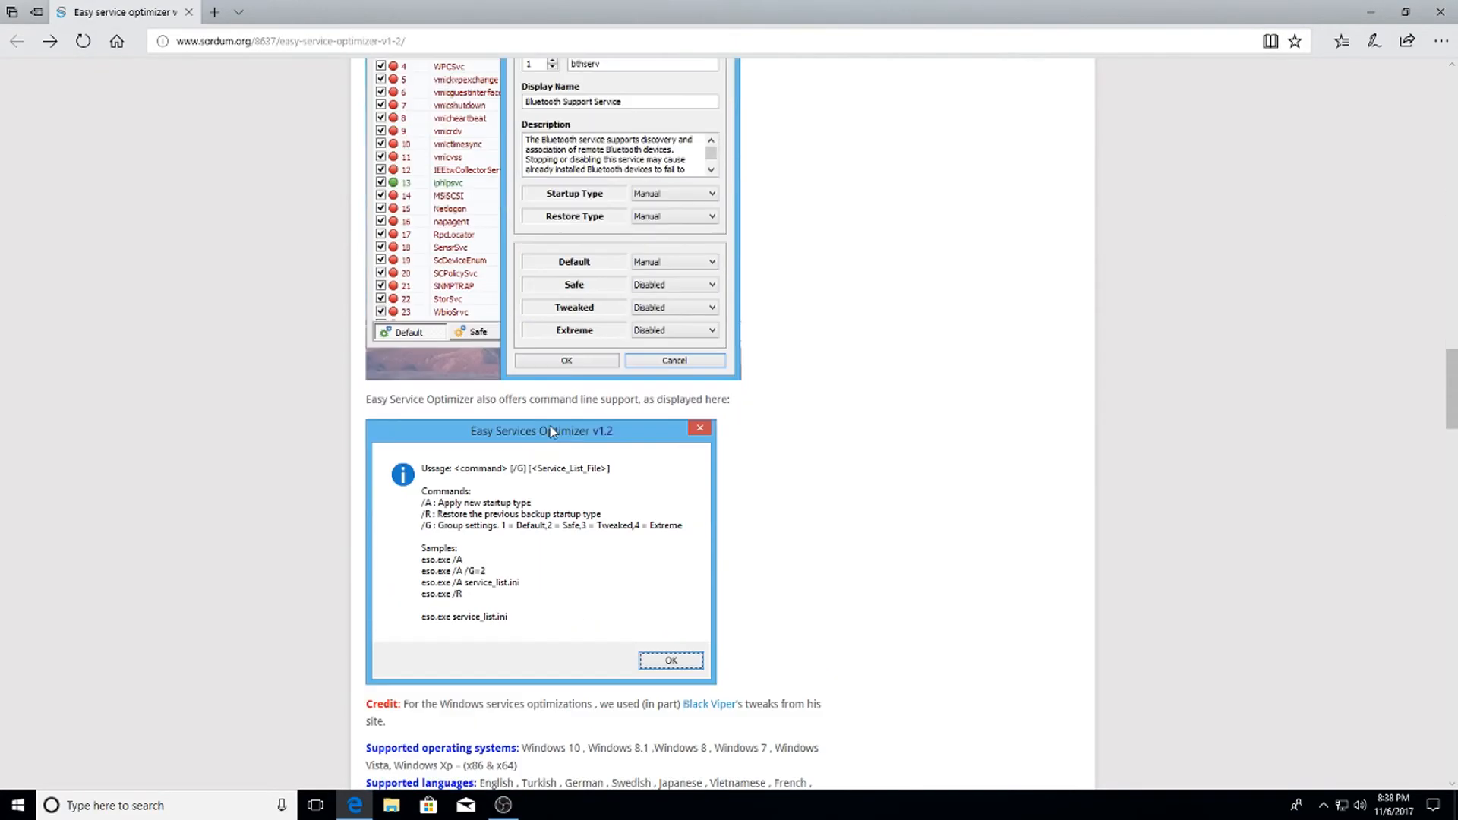
pyautogui.scroll(-3)
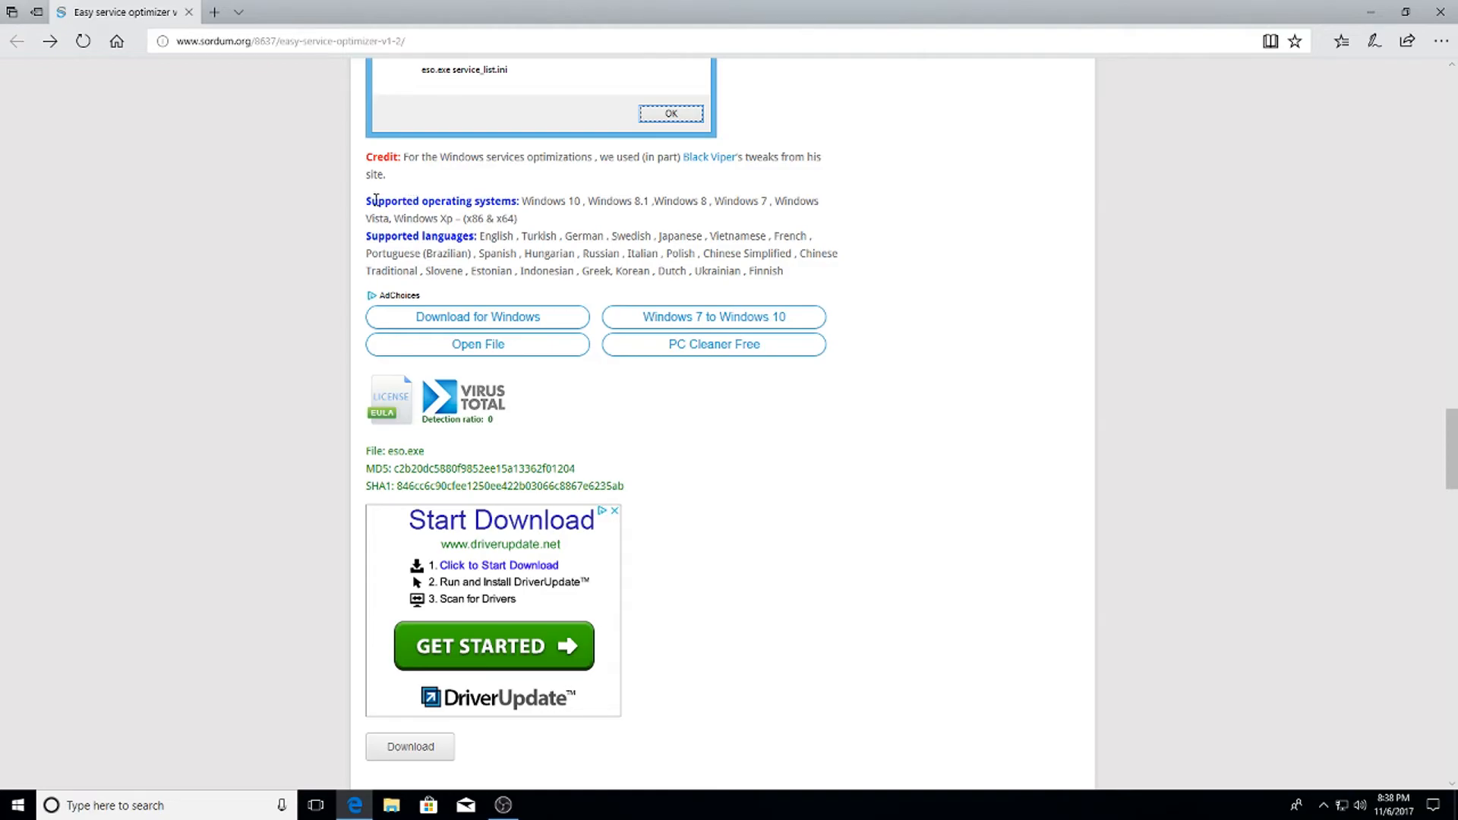
pyautogui.moveTo(451, 253)
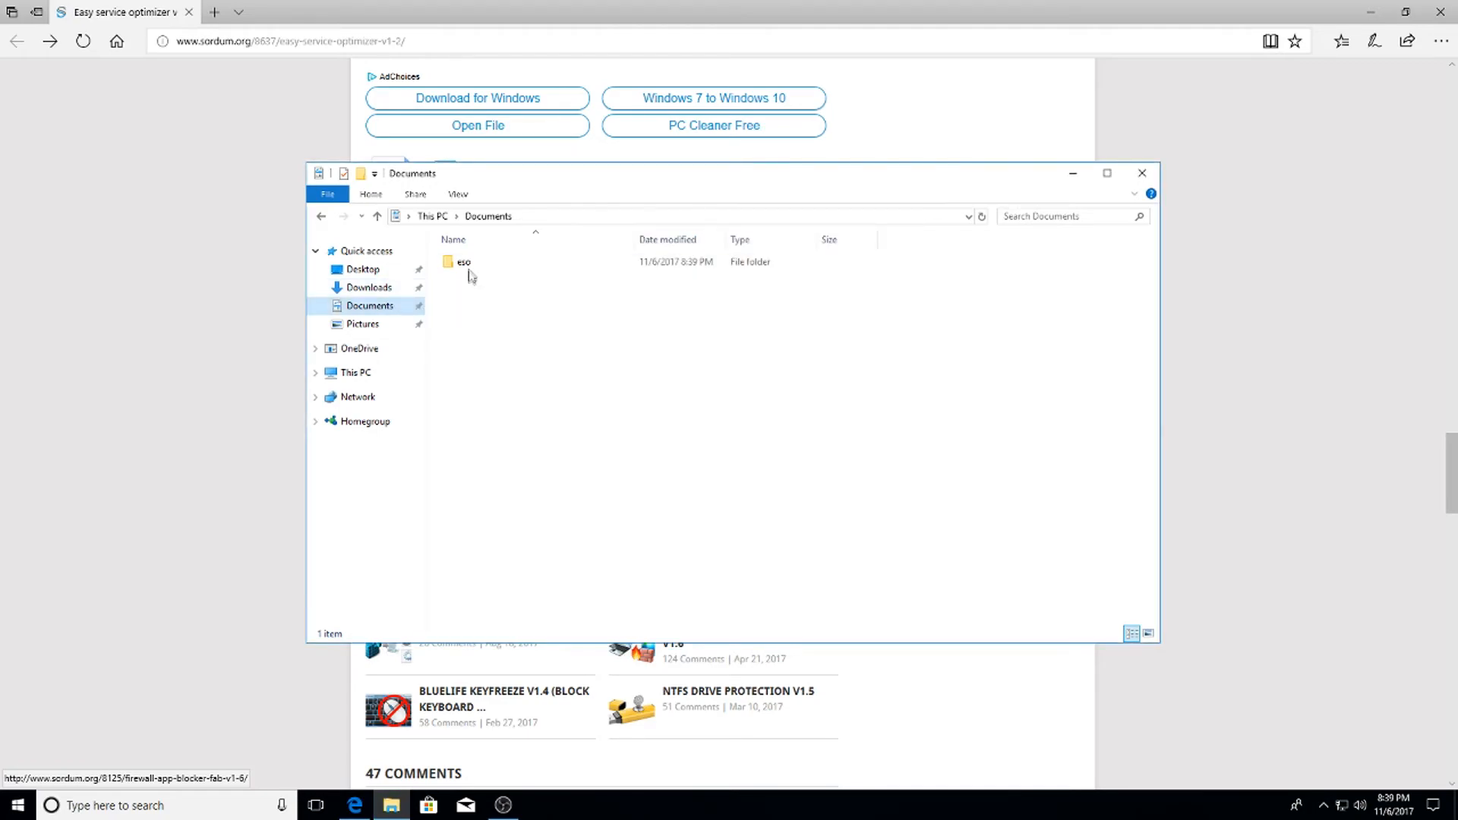
# Launch eso.exe from the eso folder in Documents.
pyautogui.doubleClick(462, 262)
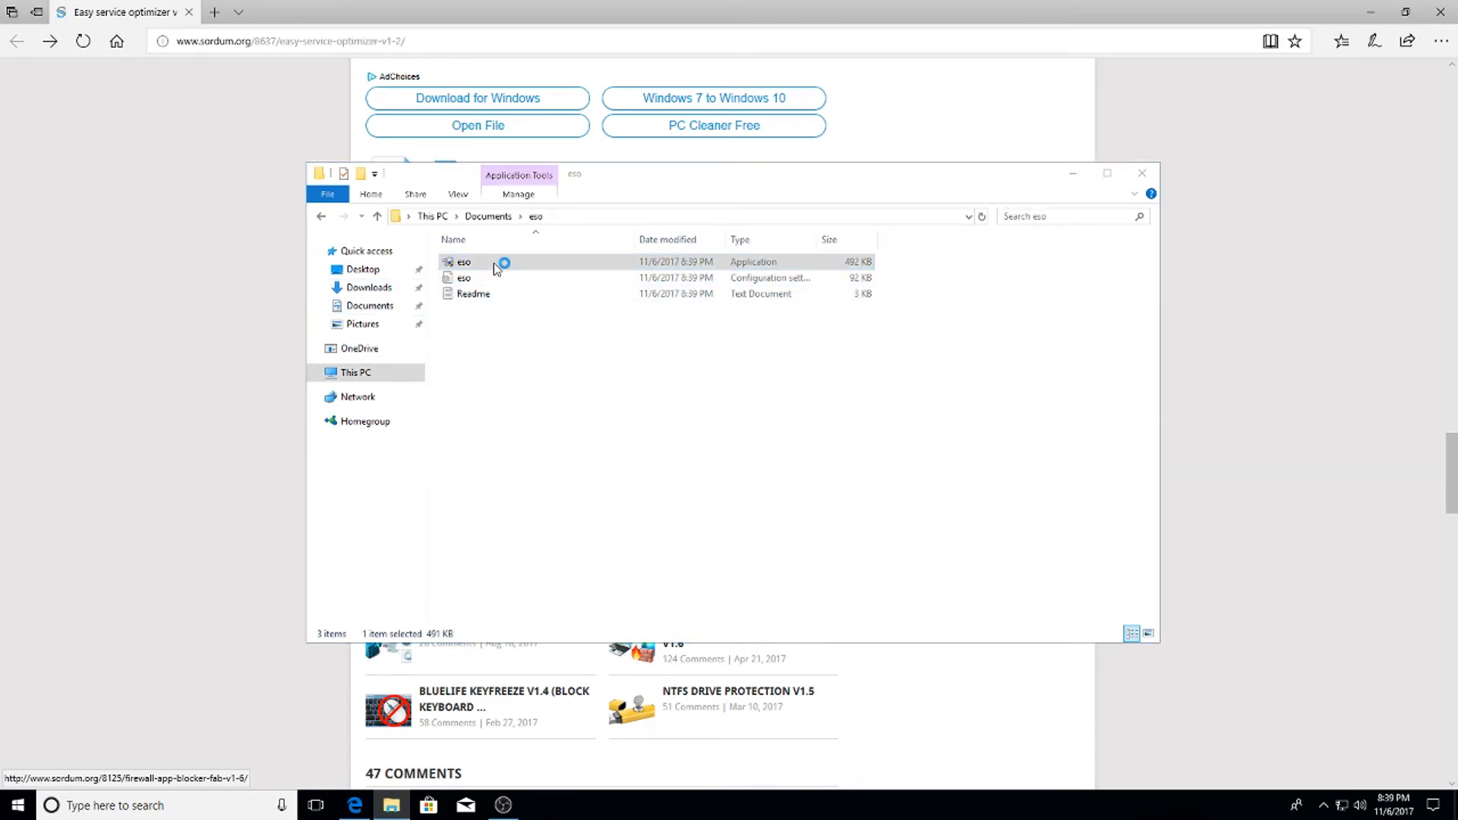
pyautogui.doubleClick(462, 261)
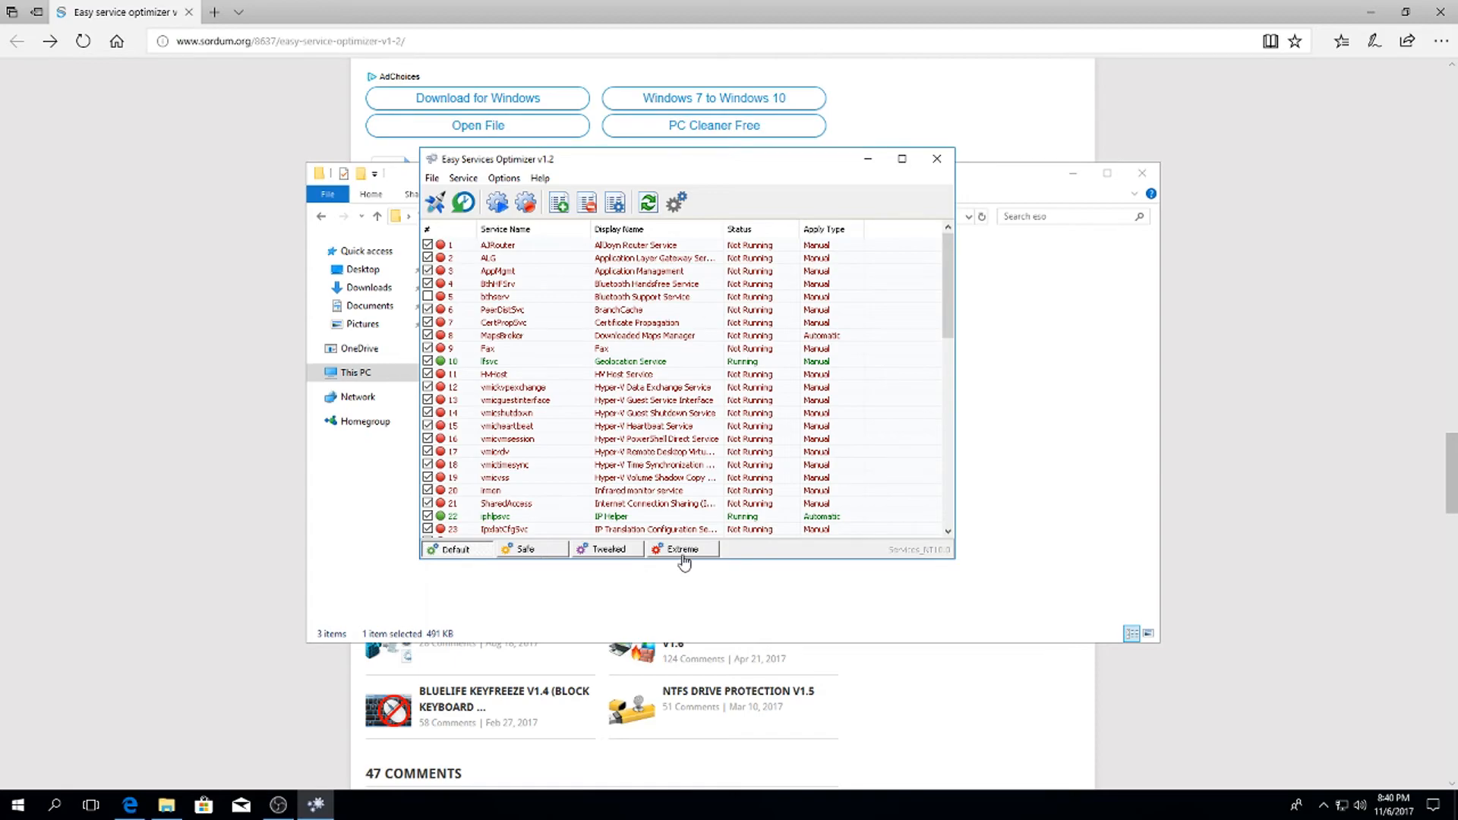
pyautogui.moveTo(687, 563)
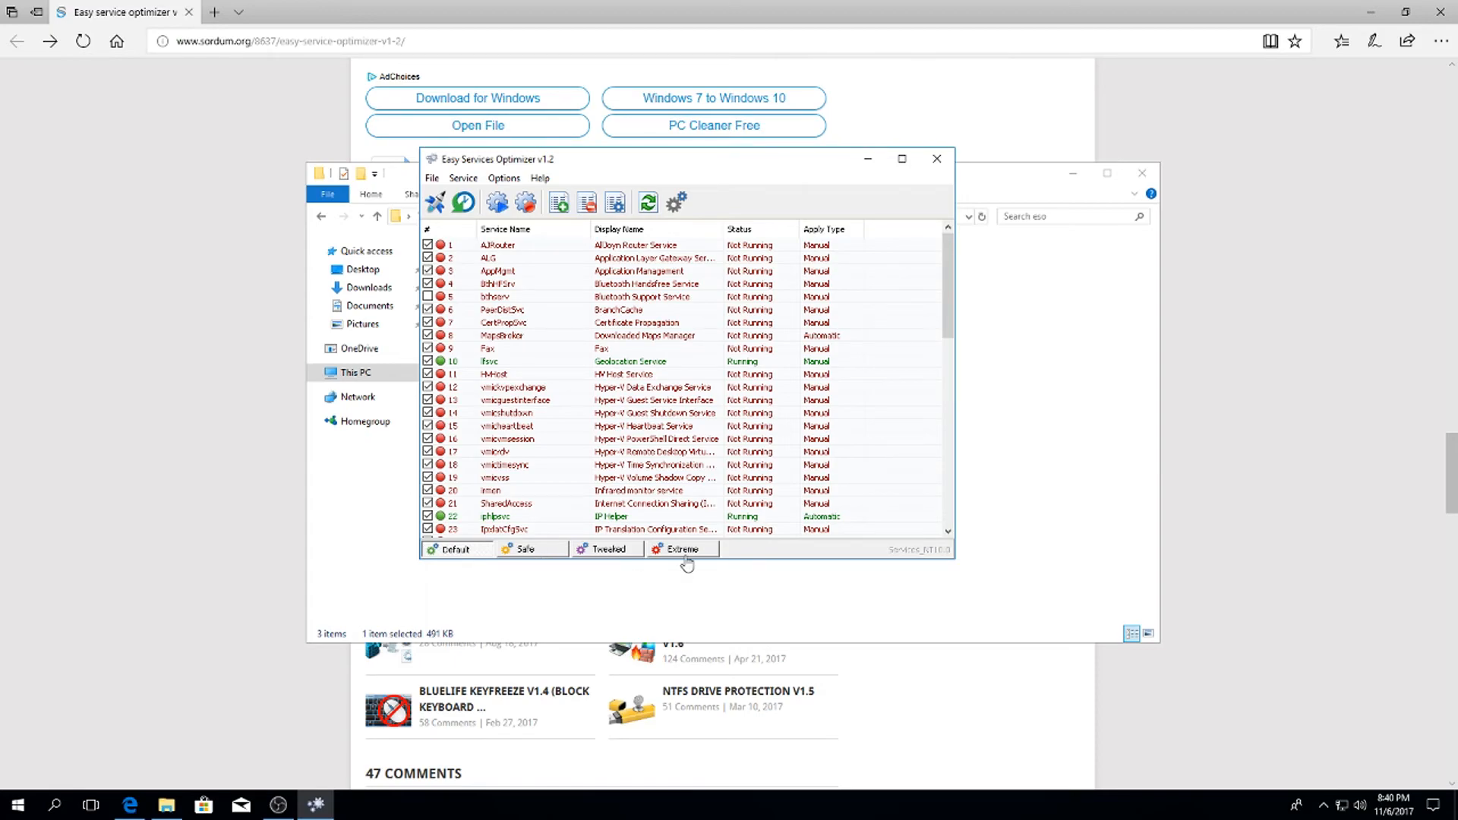
# Compare the Default and Extreme presets and leave Extreme selected with all services Disabled.
pyautogui.click(681, 549)
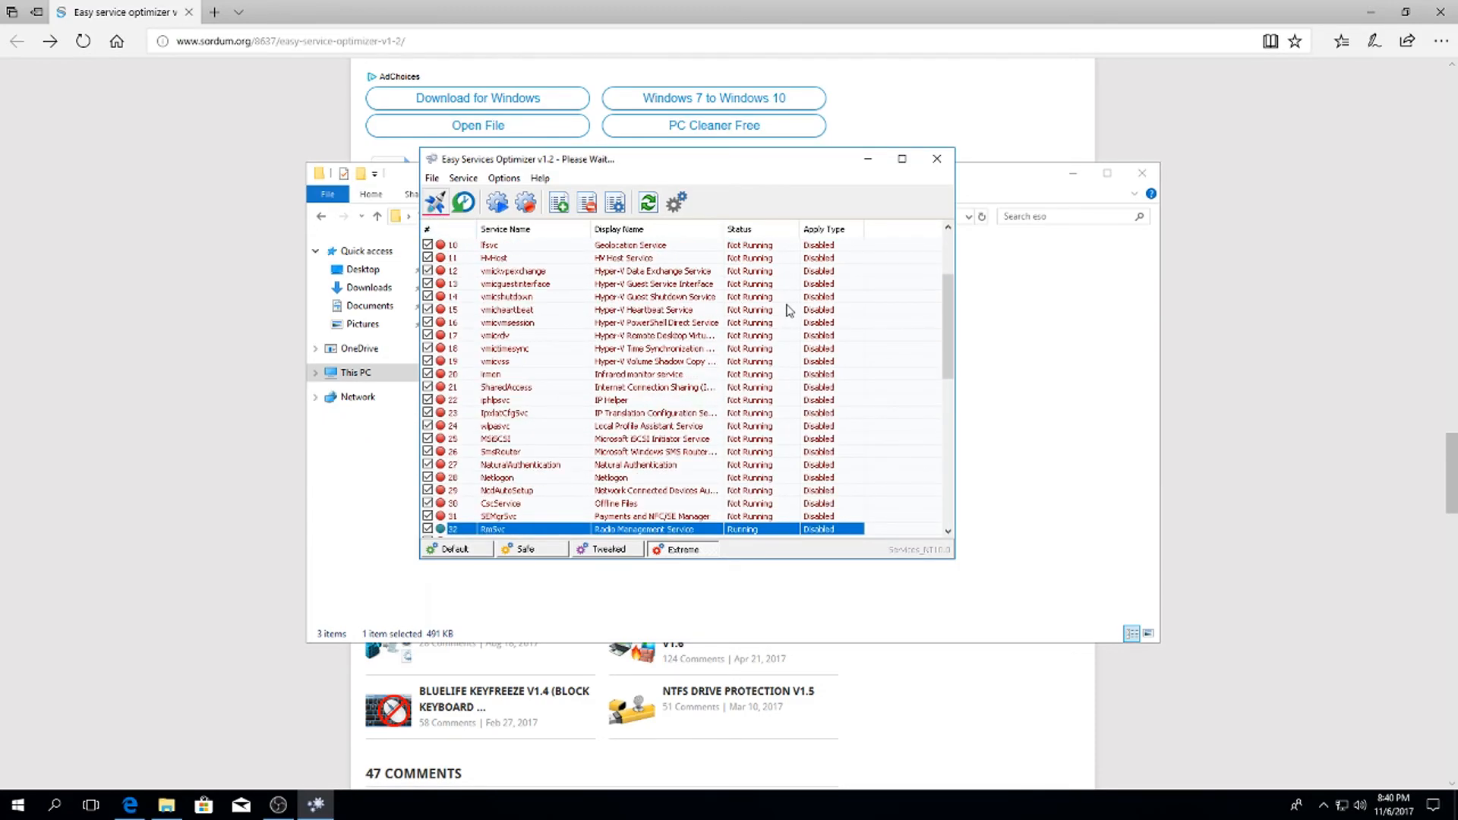
pyautogui.moveTo(756, 474)
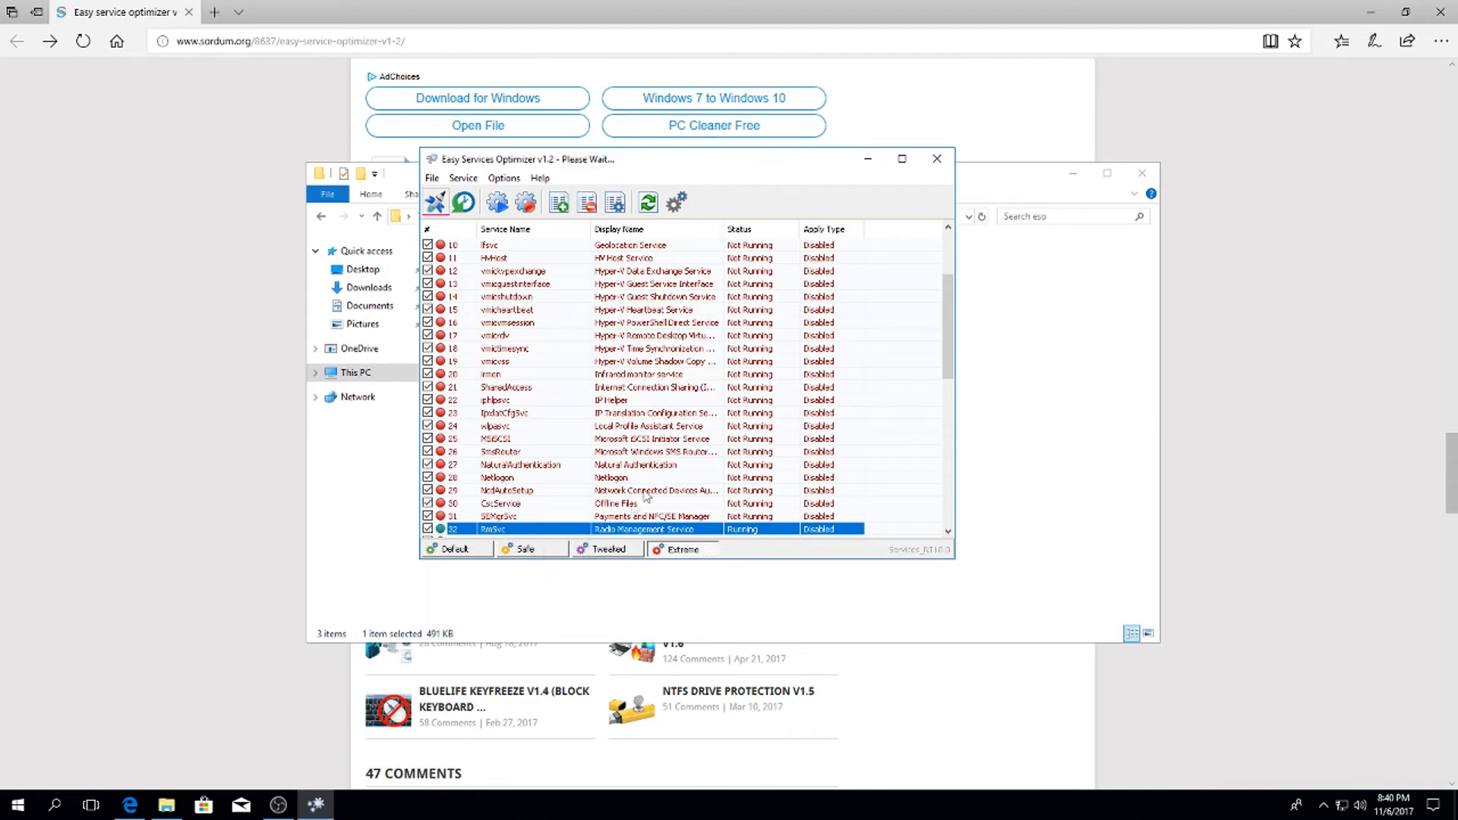
pyautogui.scroll(-3)
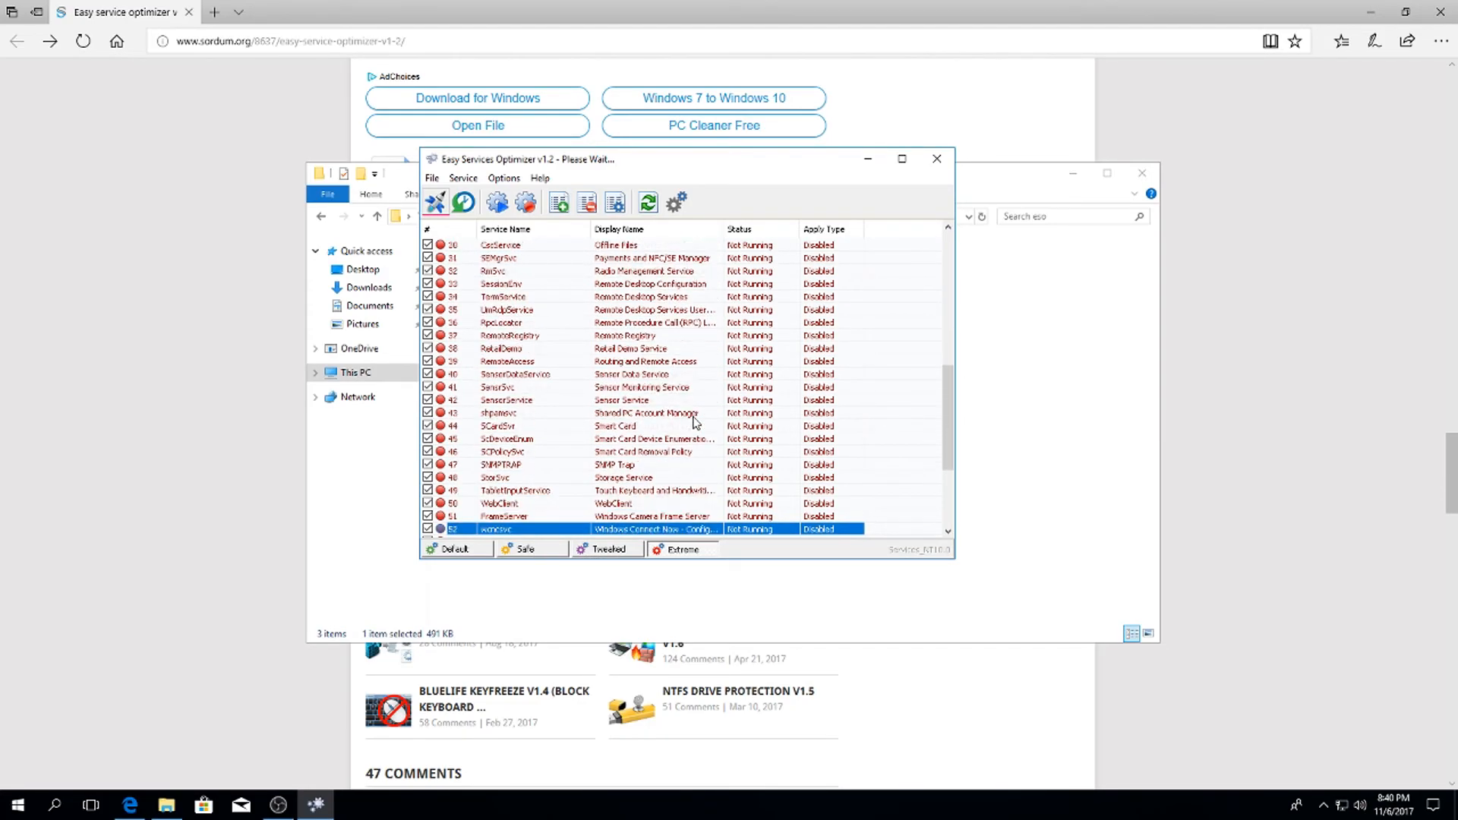
pyautogui.scroll(-3)
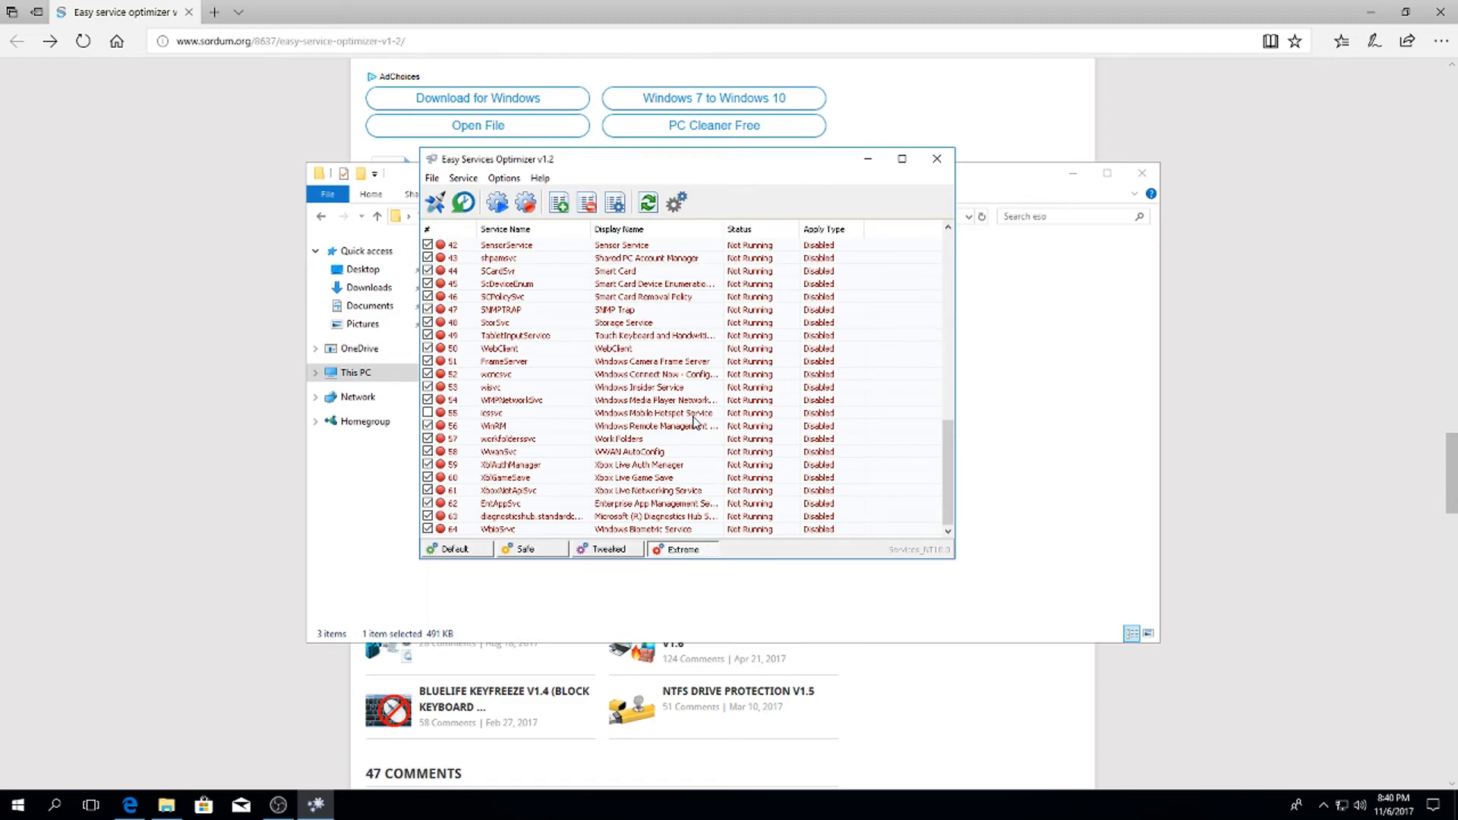
pyautogui.moveTo(679, 400)
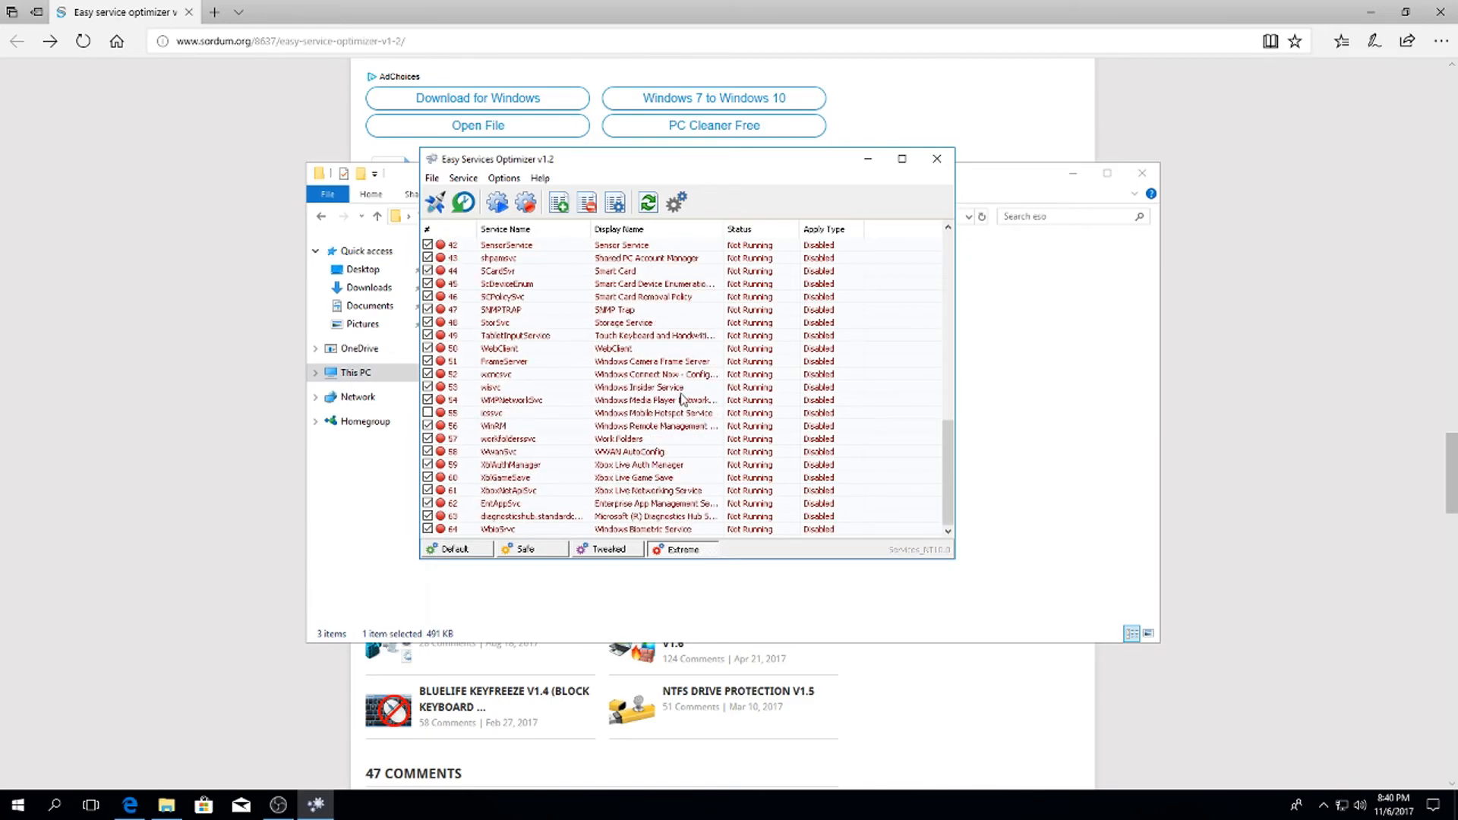
pyautogui.click(455, 548)
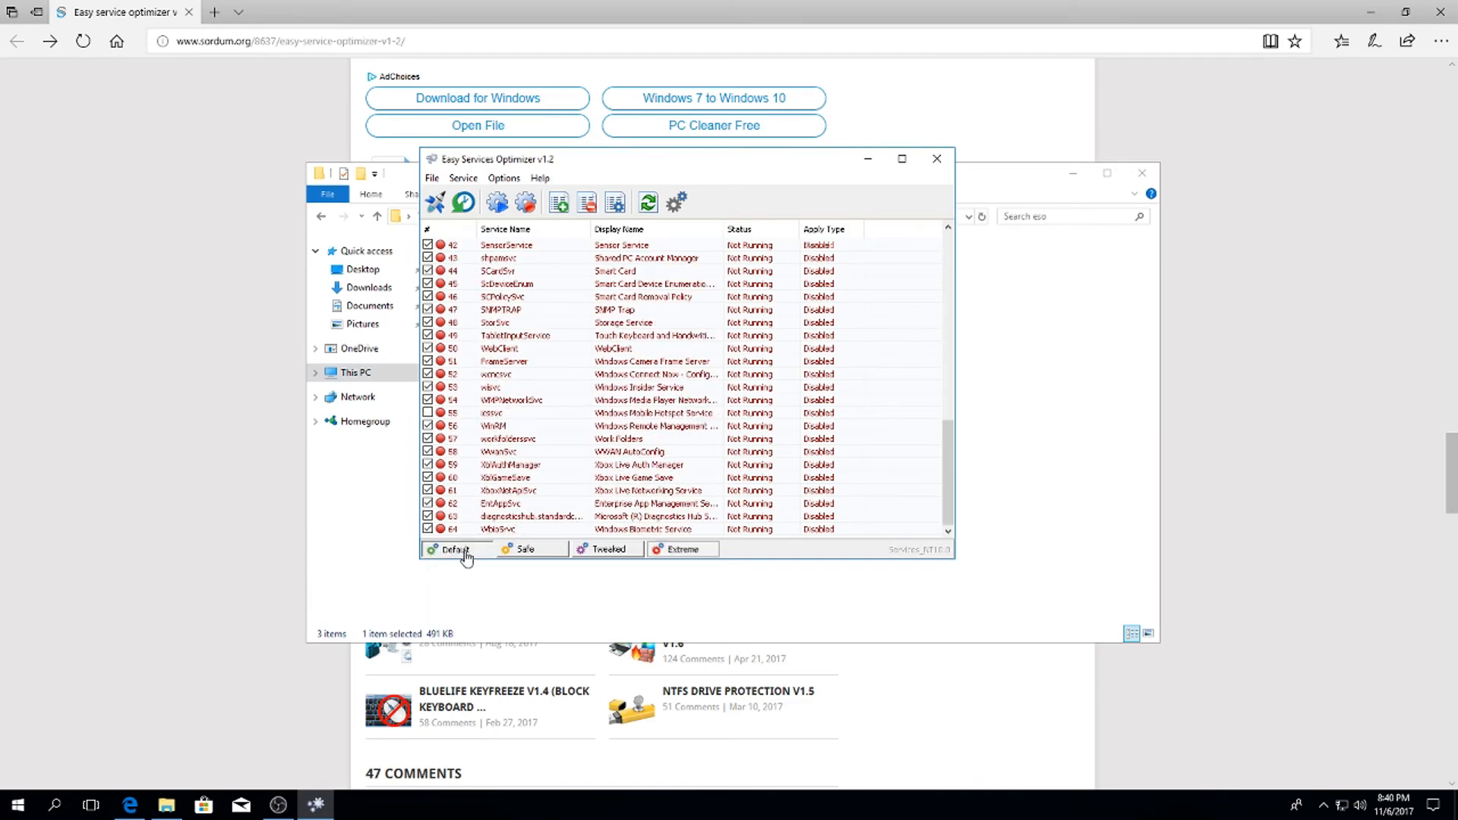
pyautogui.click(454, 548)
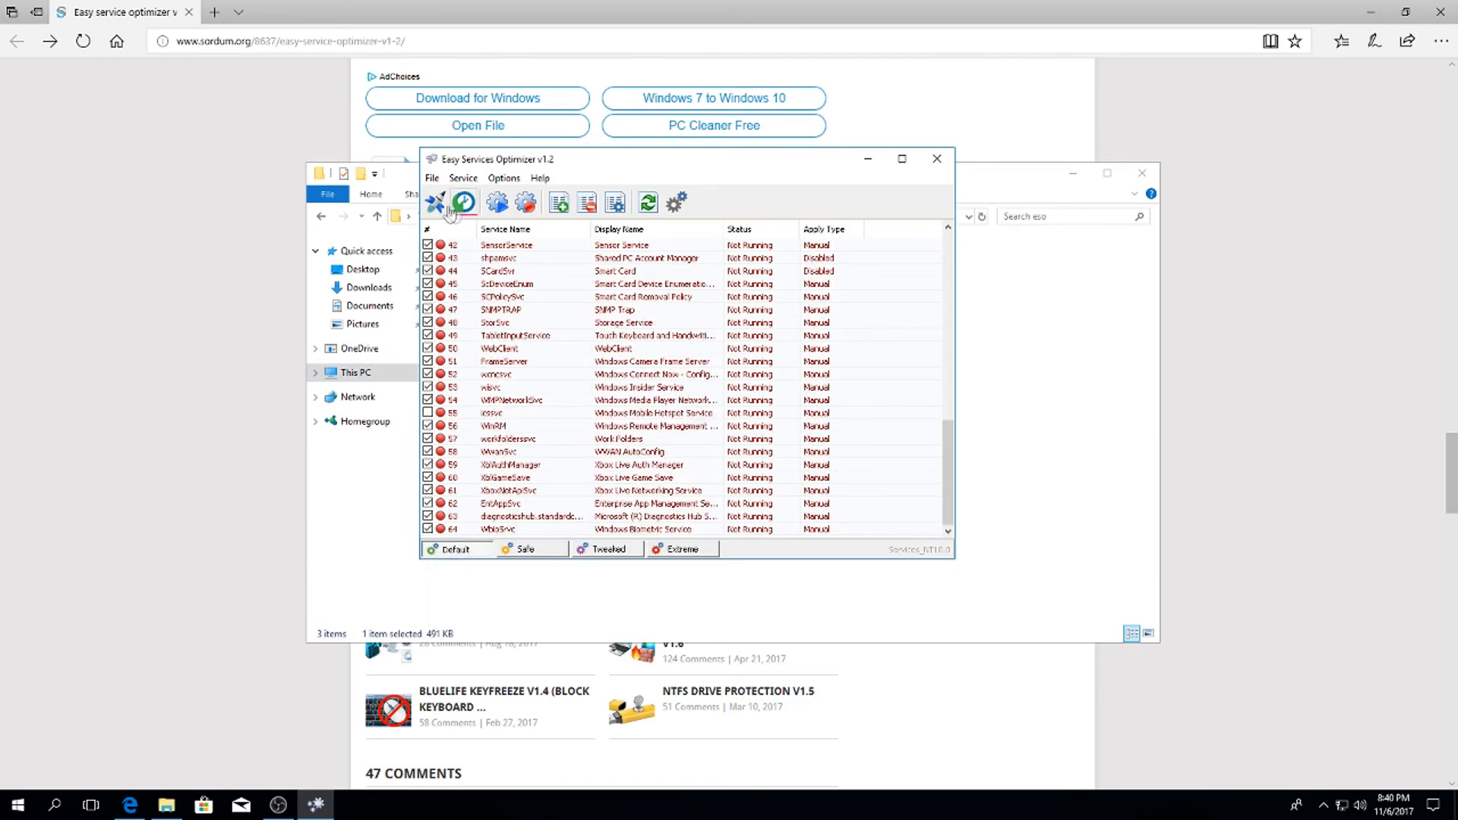
pyautogui.click(680, 549)
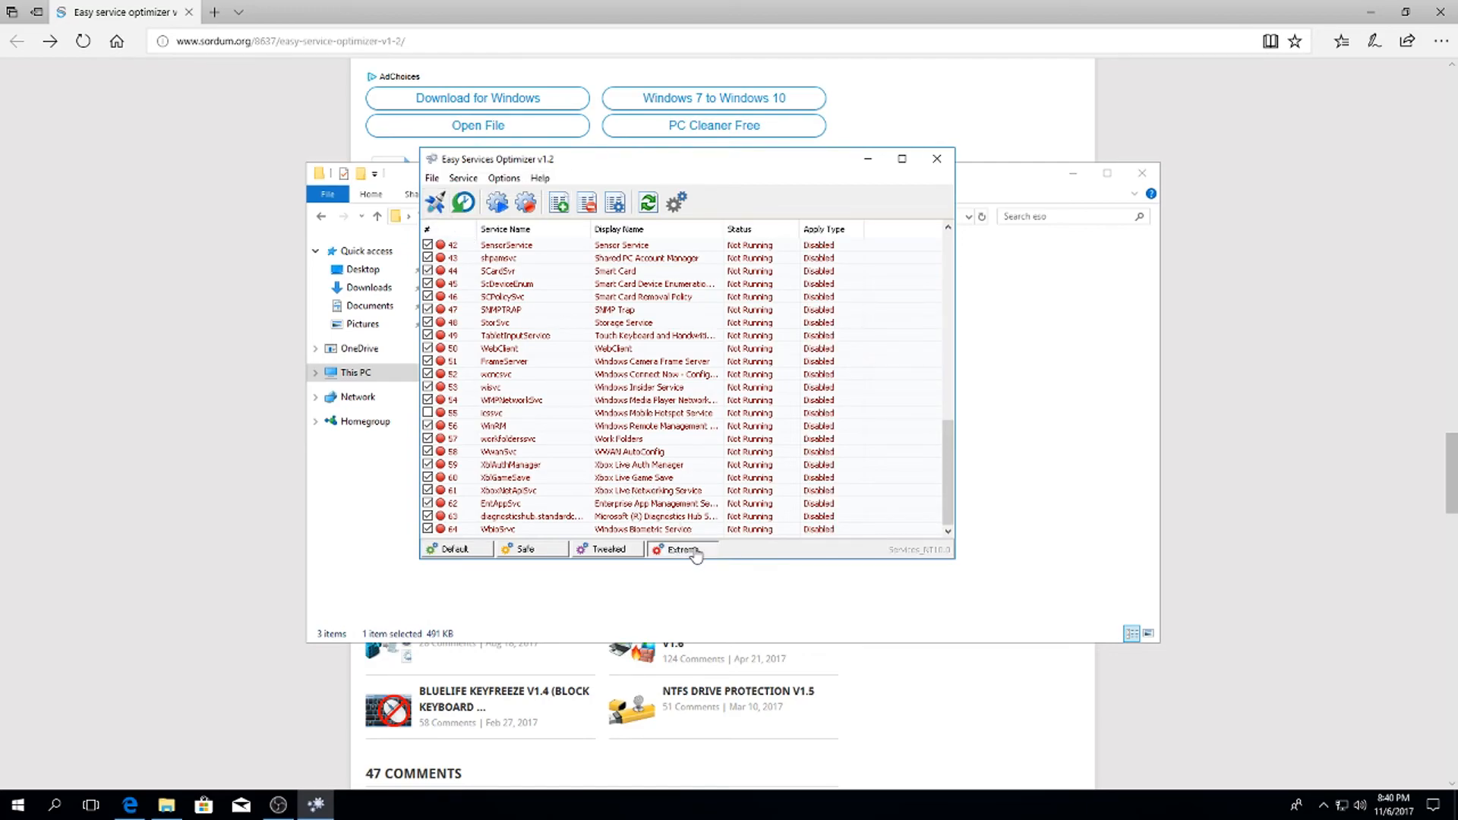
pyautogui.moveTo(937, 159)
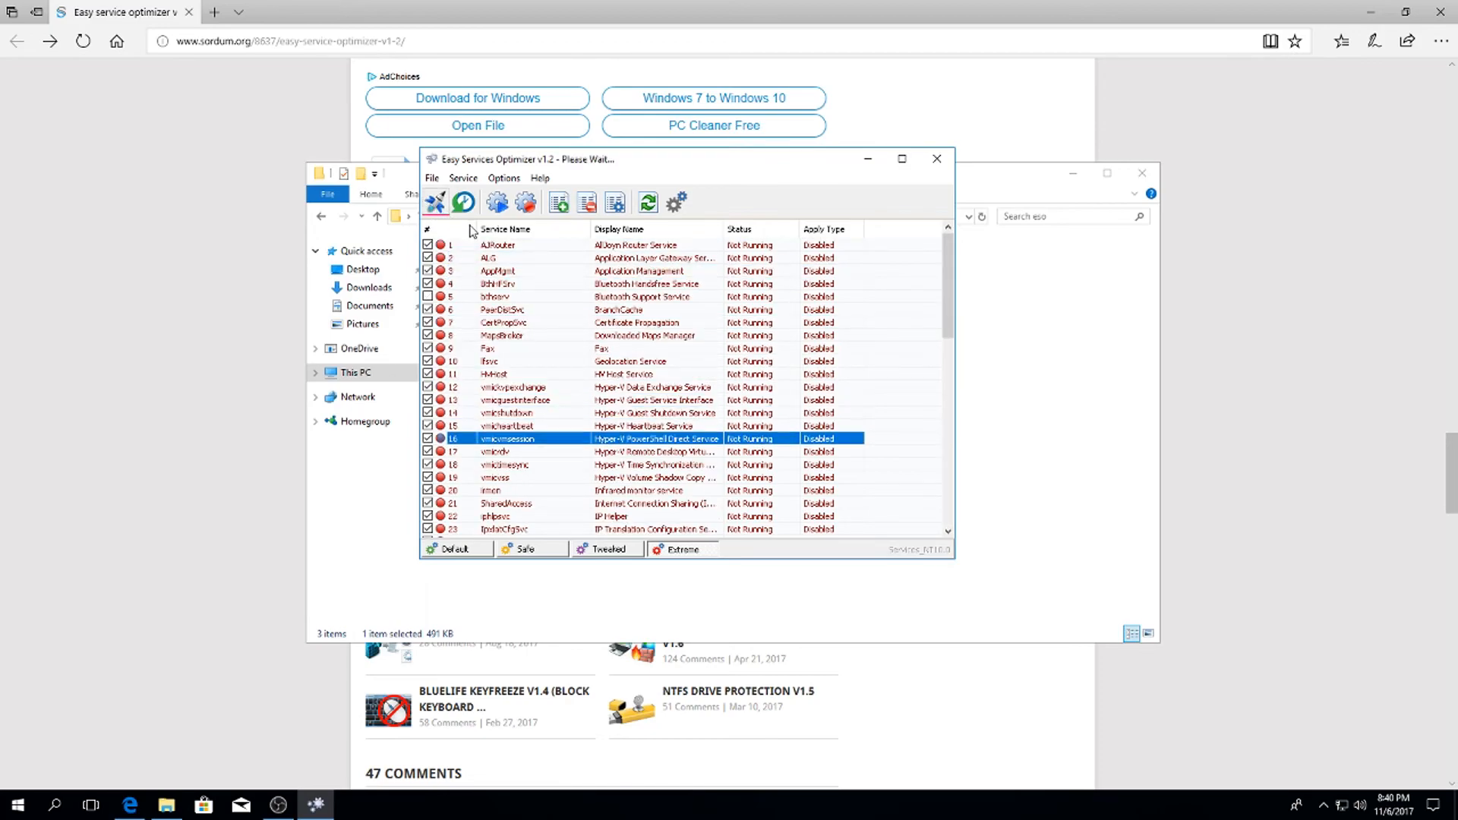
pyautogui.scroll(-3)
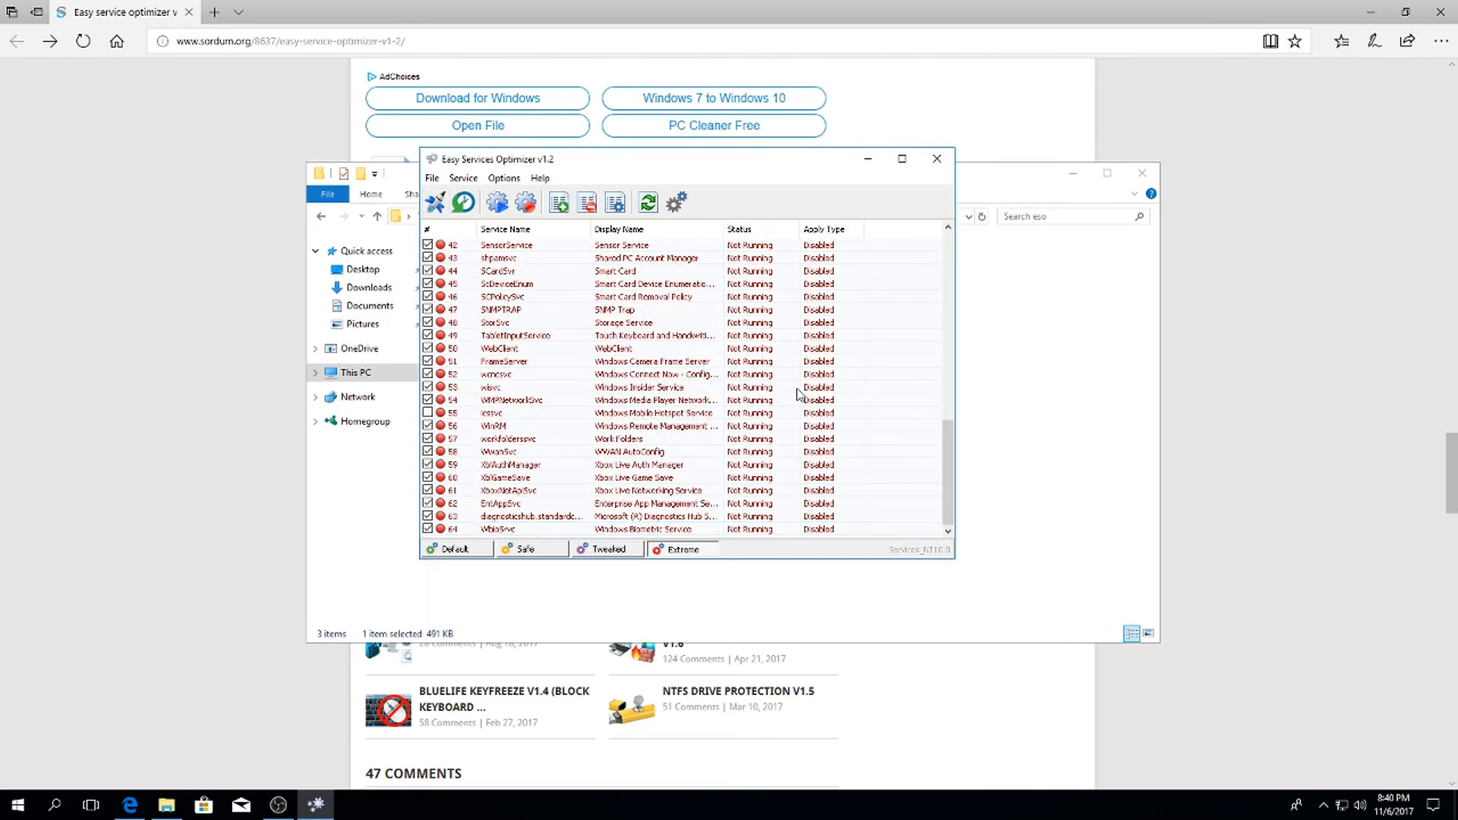
# Close Easy Services Optimizer and the eso folder window, returning to the desktop.
pyautogui.click(937, 158)
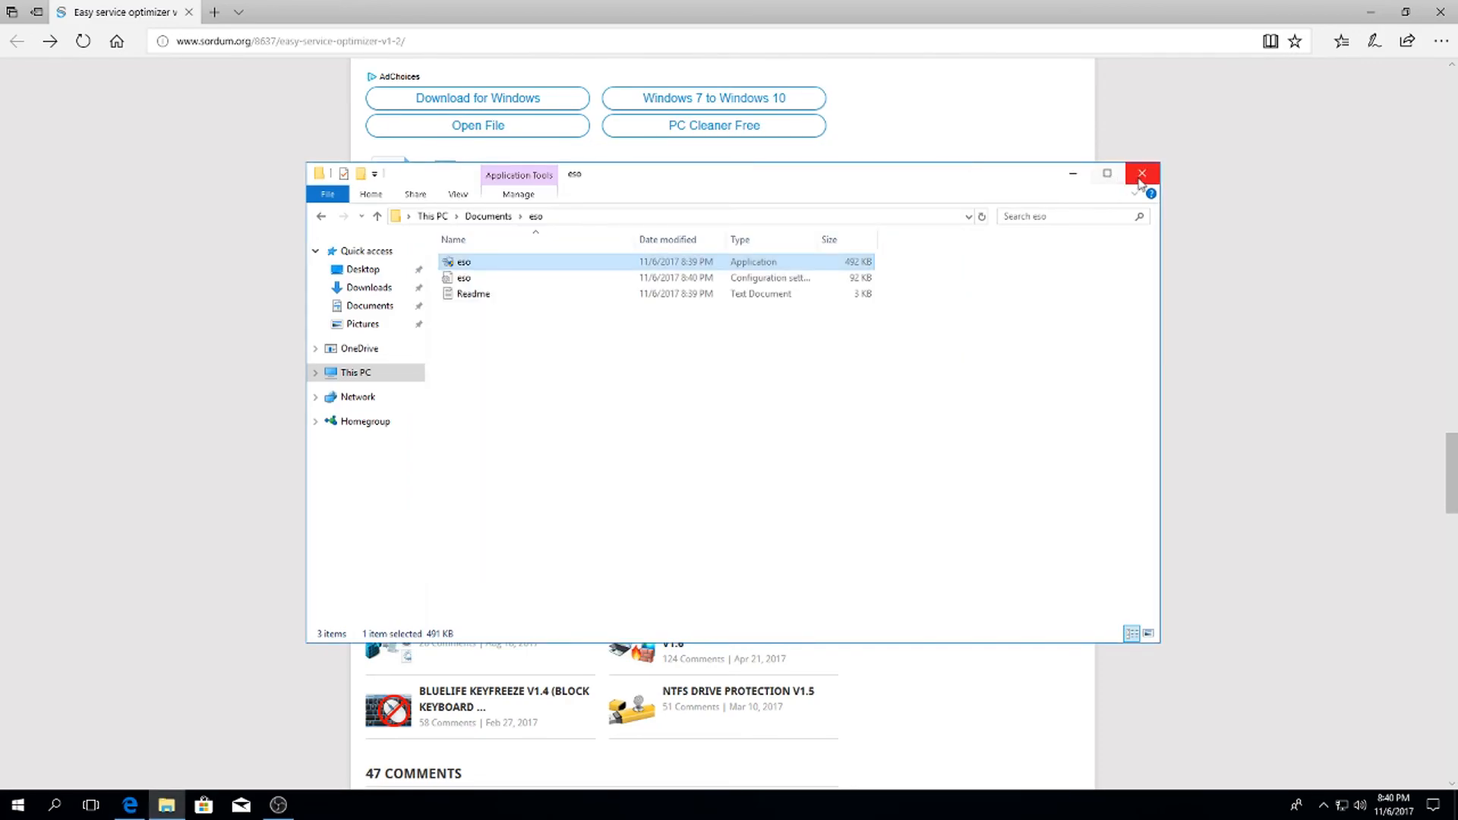
pyautogui.click(1142, 173)
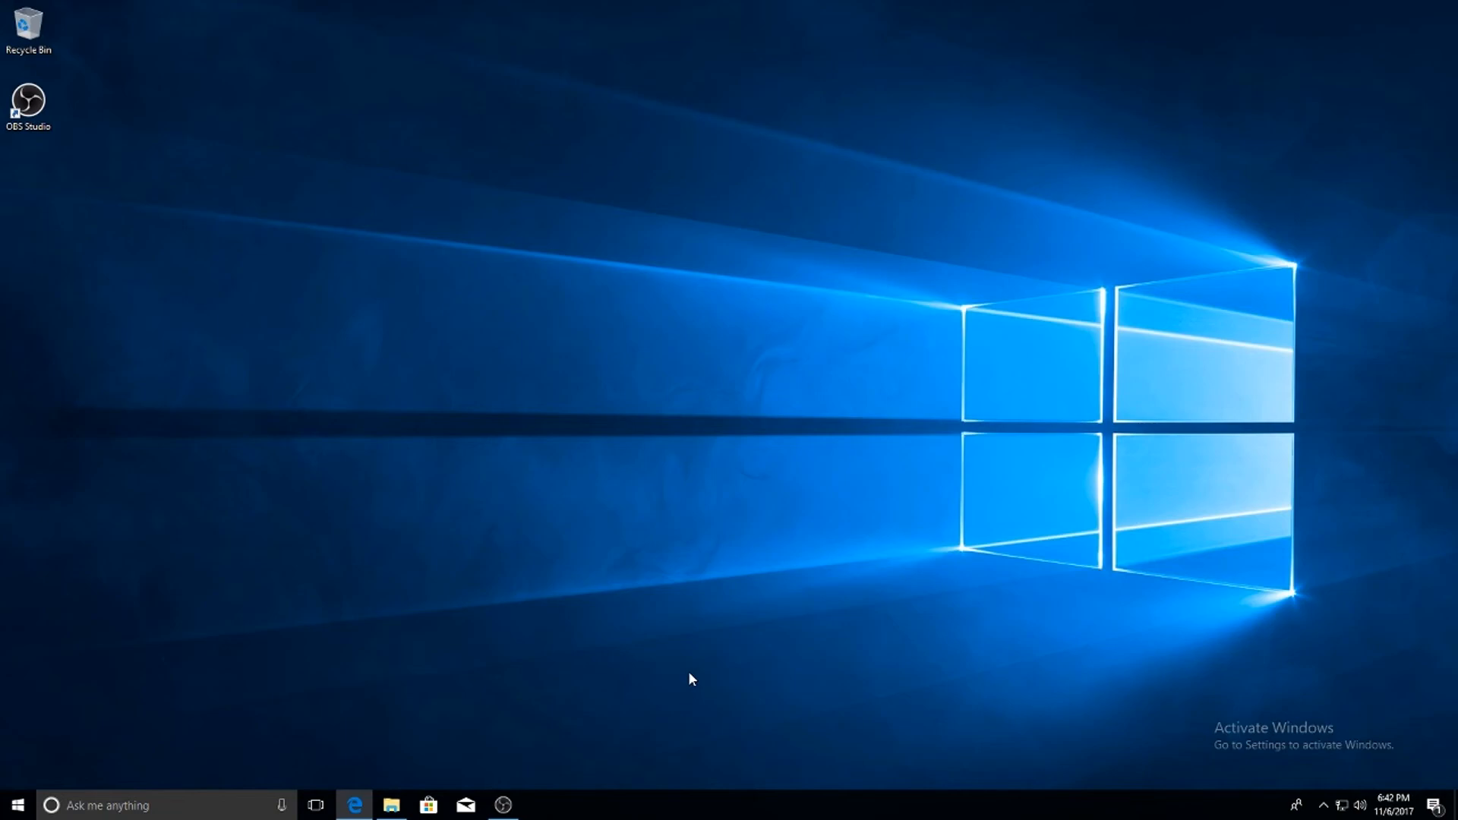
# From Task Manager's Startup list, disable Adobe CS6 Service Manager and Adobe Updater Startup Utility.
pyautogui.rightClick(691, 804)
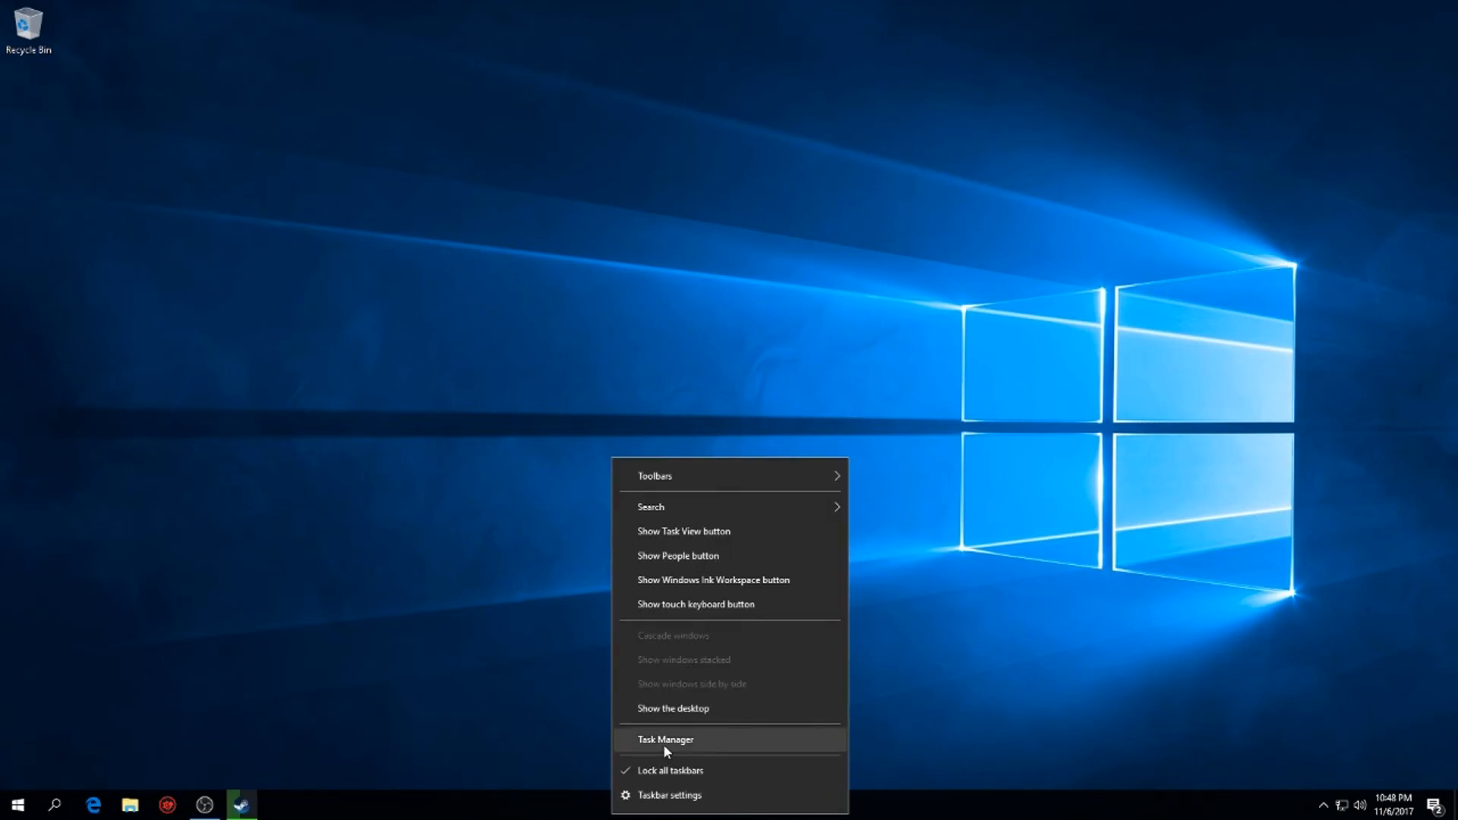
pyautogui.click(665, 740)
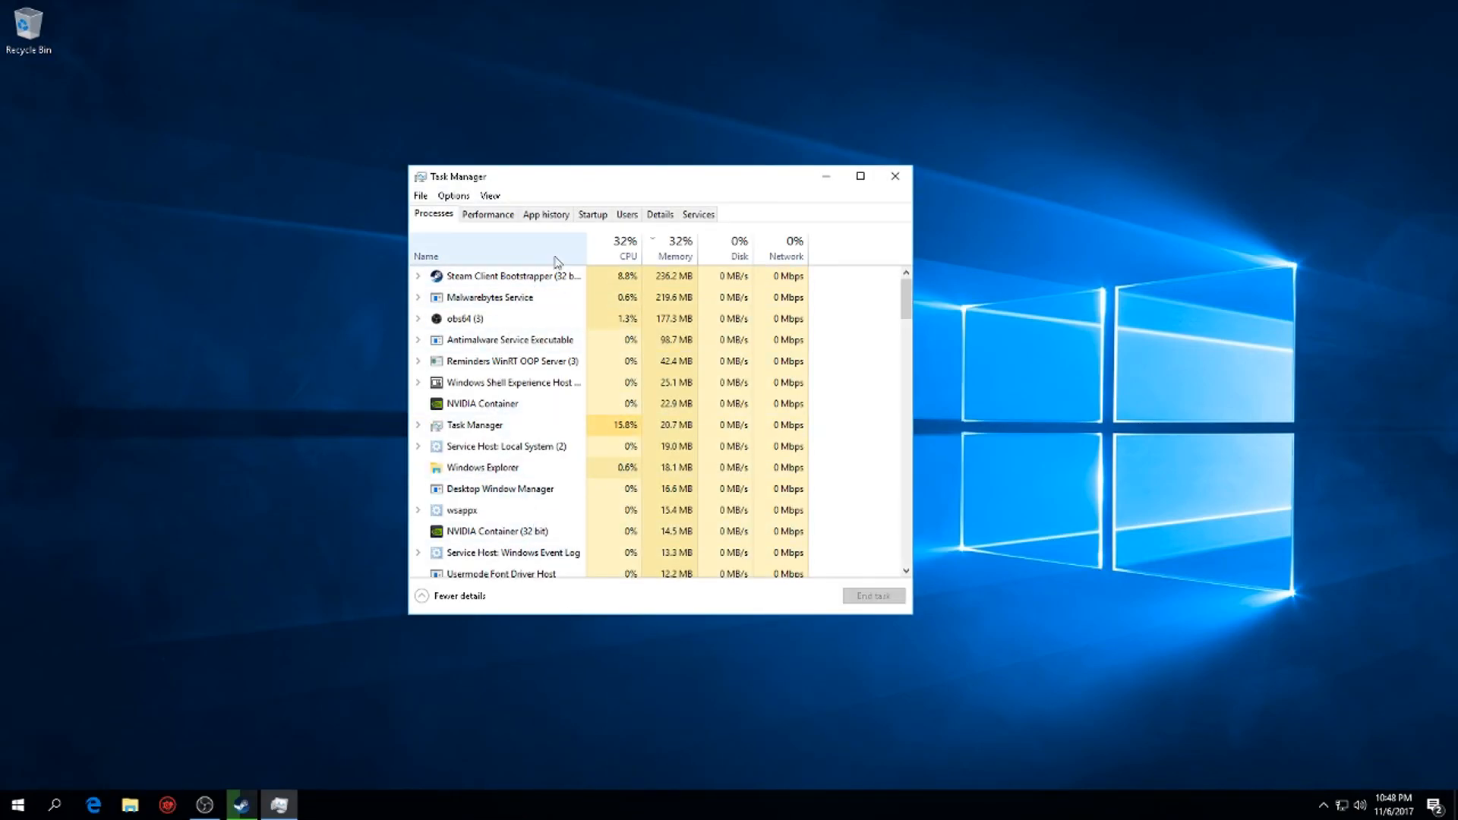
pyautogui.click(592, 214)
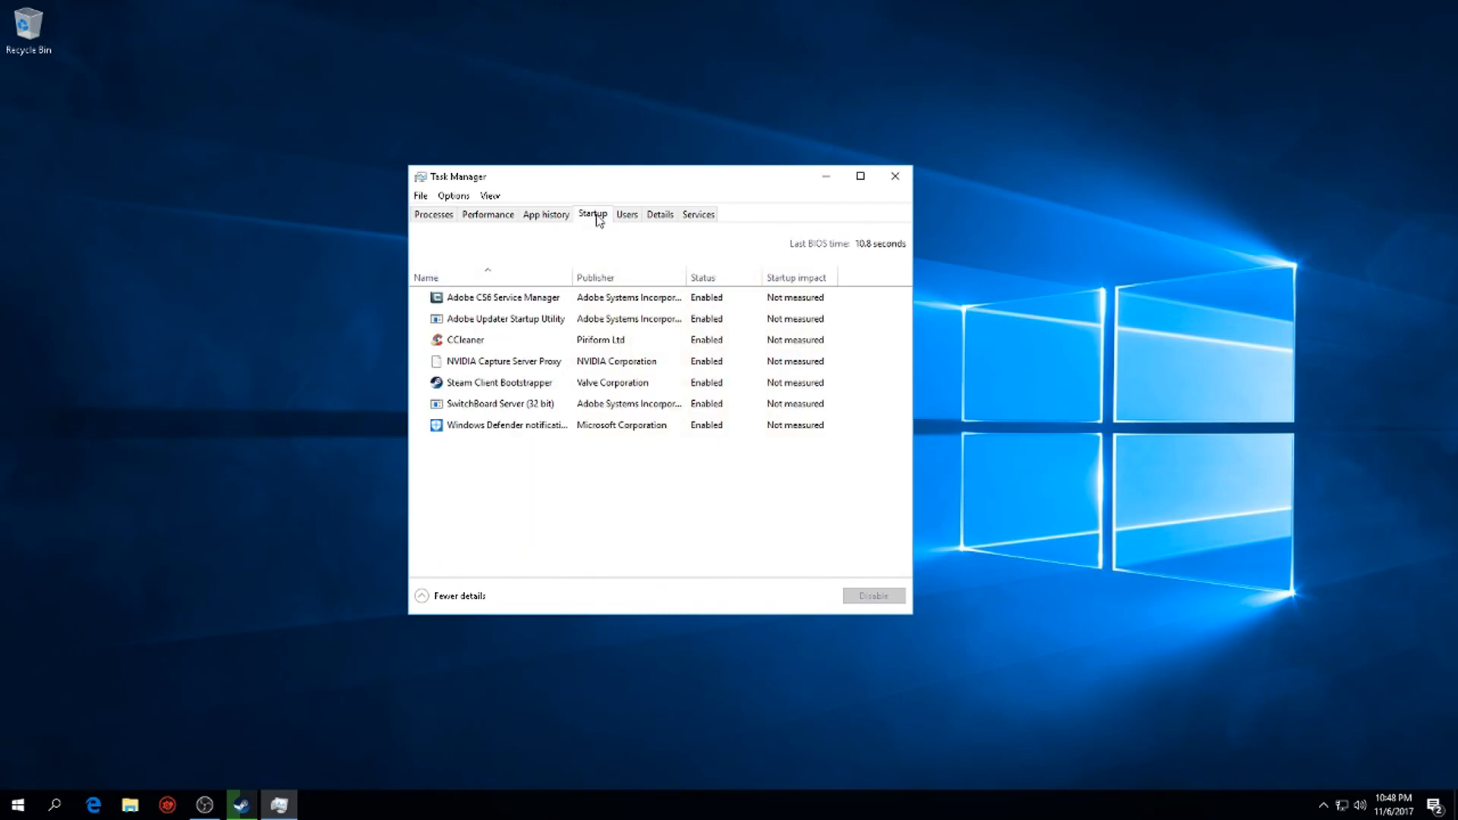
pyautogui.click(503, 296)
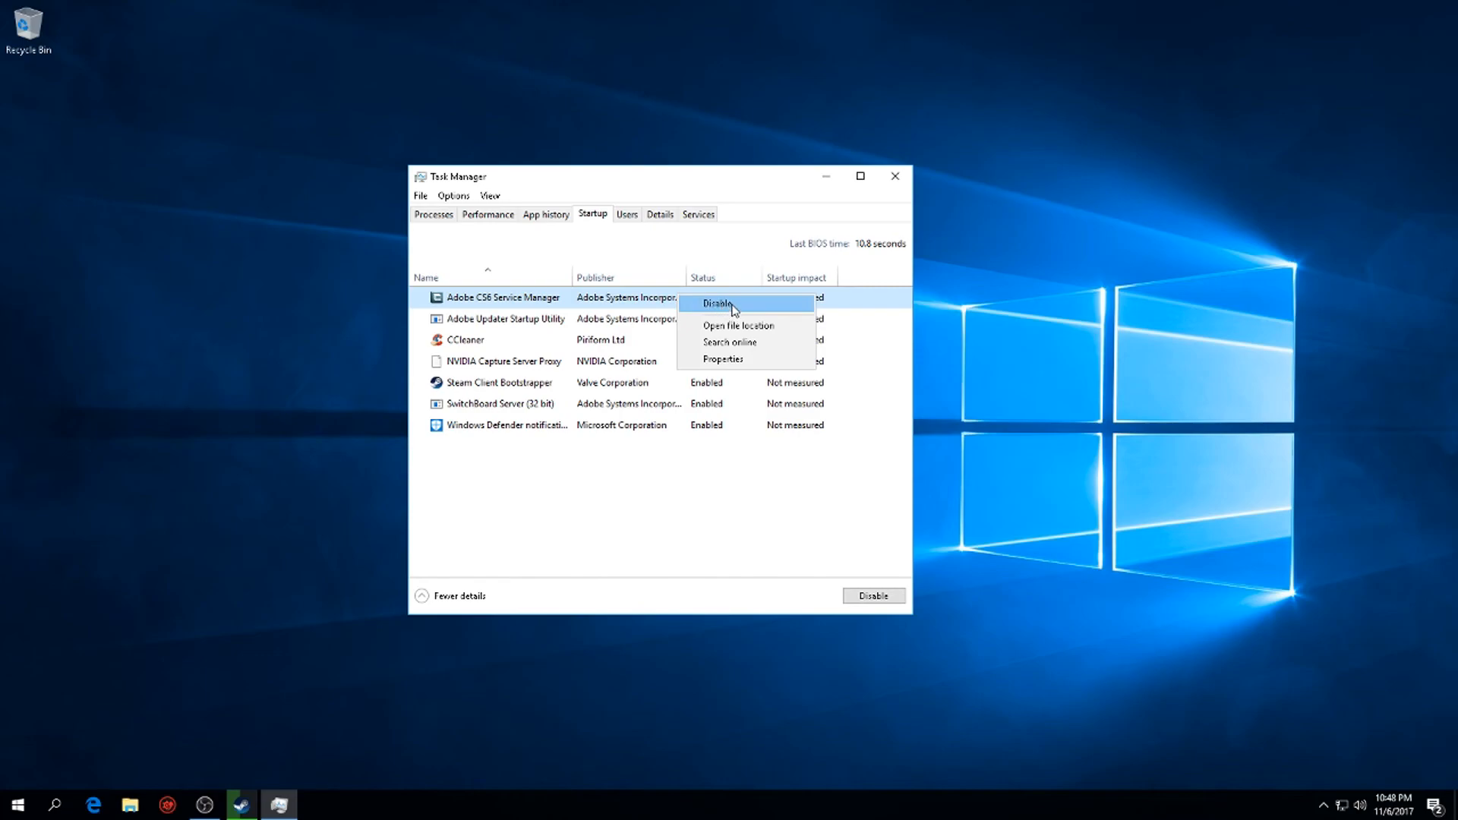
pyautogui.click(718, 304)
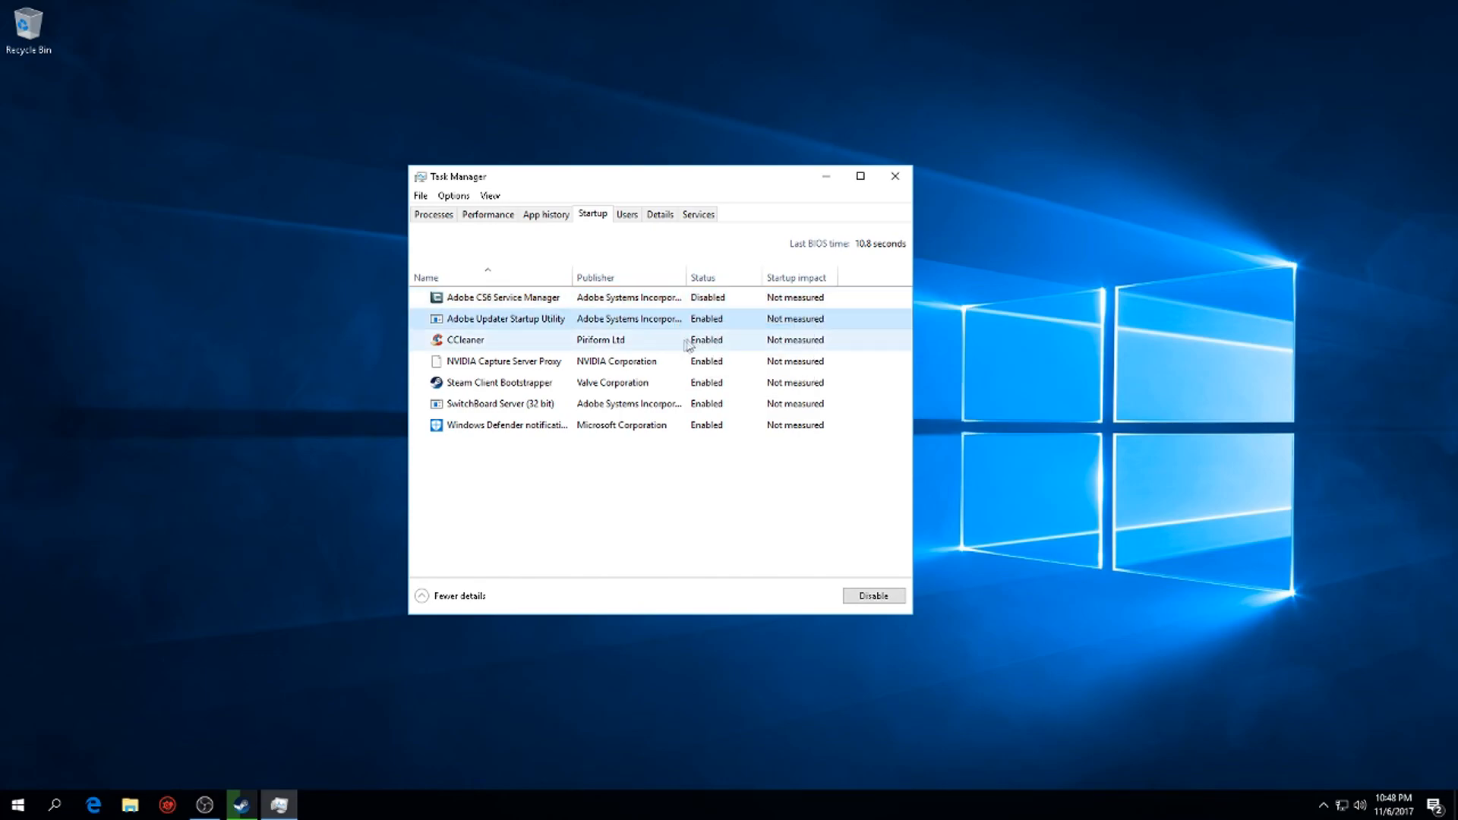
pyautogui.click(872, 595)
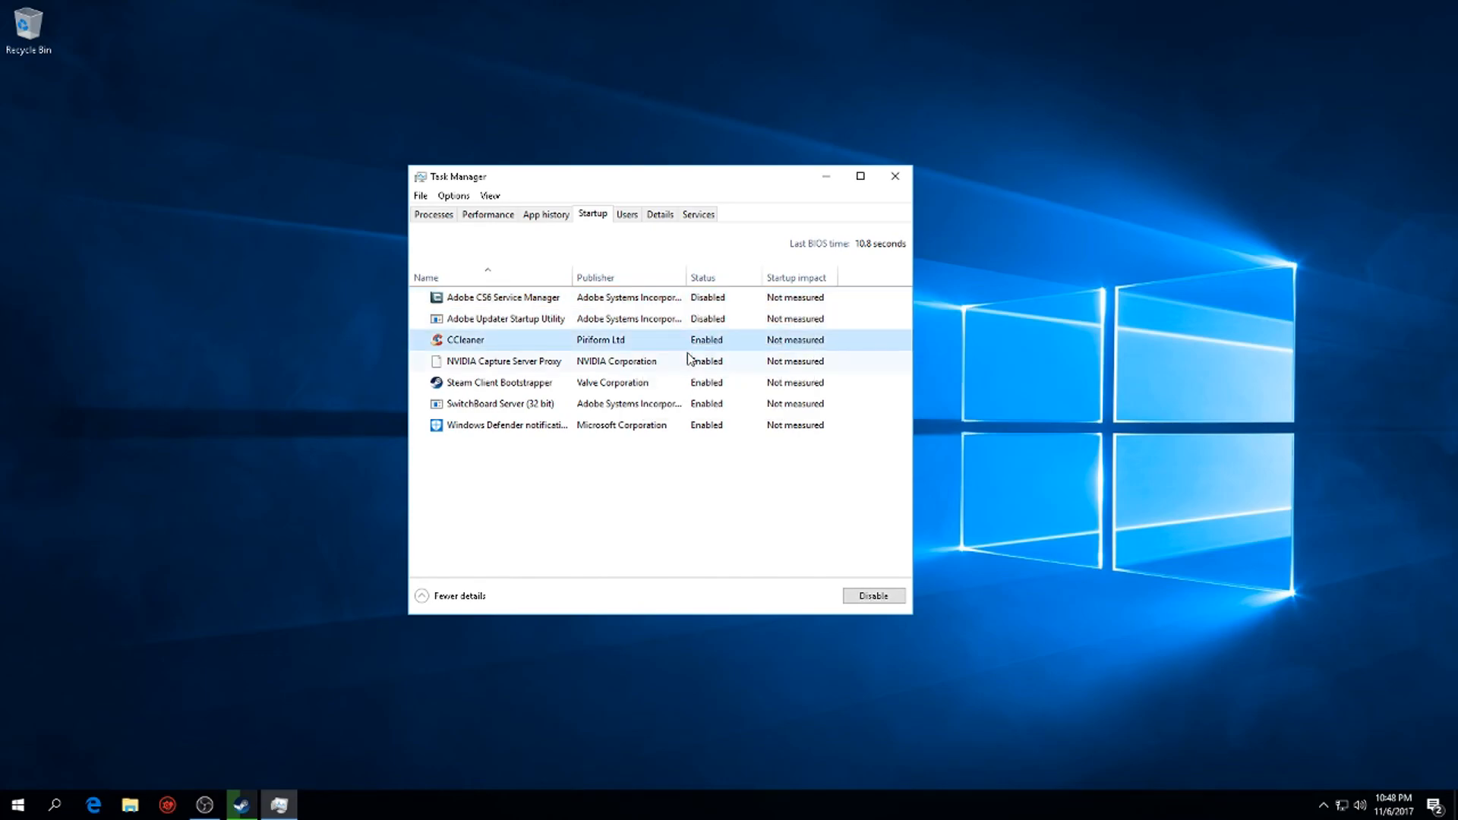
# Disable NVIDIA Capture Server Proxy, SwitchBoard Server and Windows Defender at startup, then close Task Manager.
pyautogui.rightClick(504, 361)
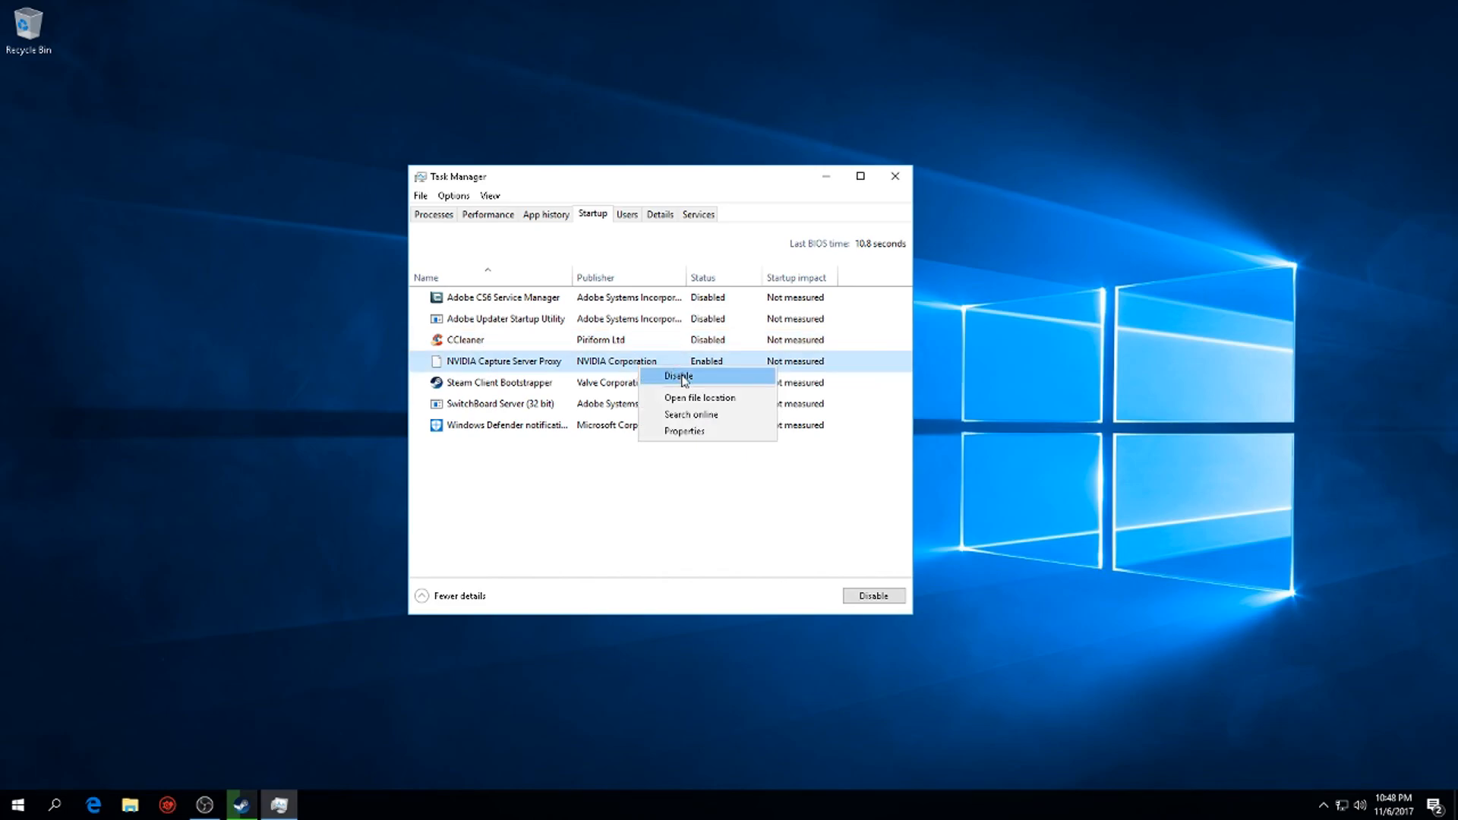
pyautogui.click(678, 376)
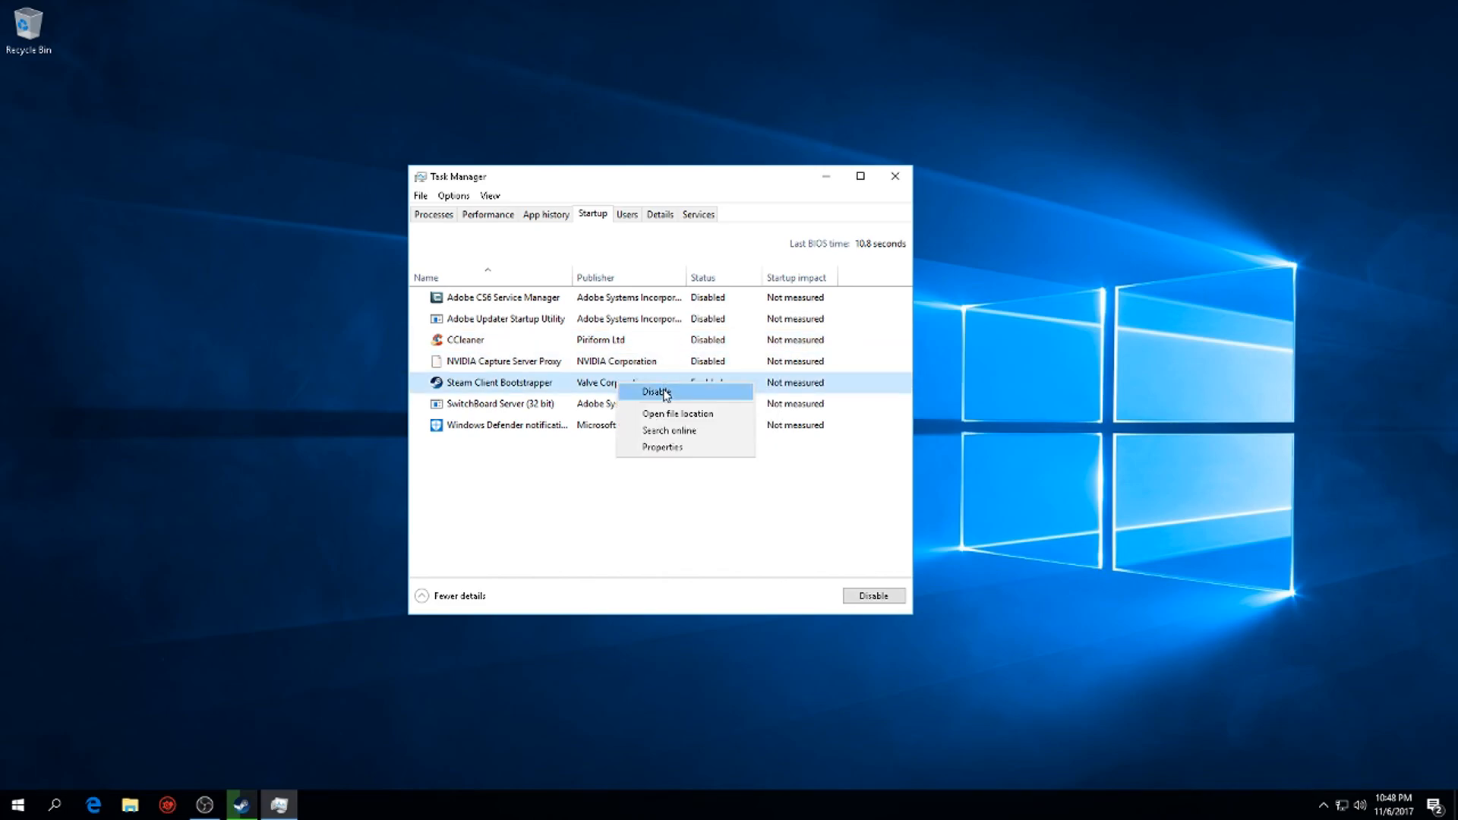
pyautogui.rightClick(498, 404)
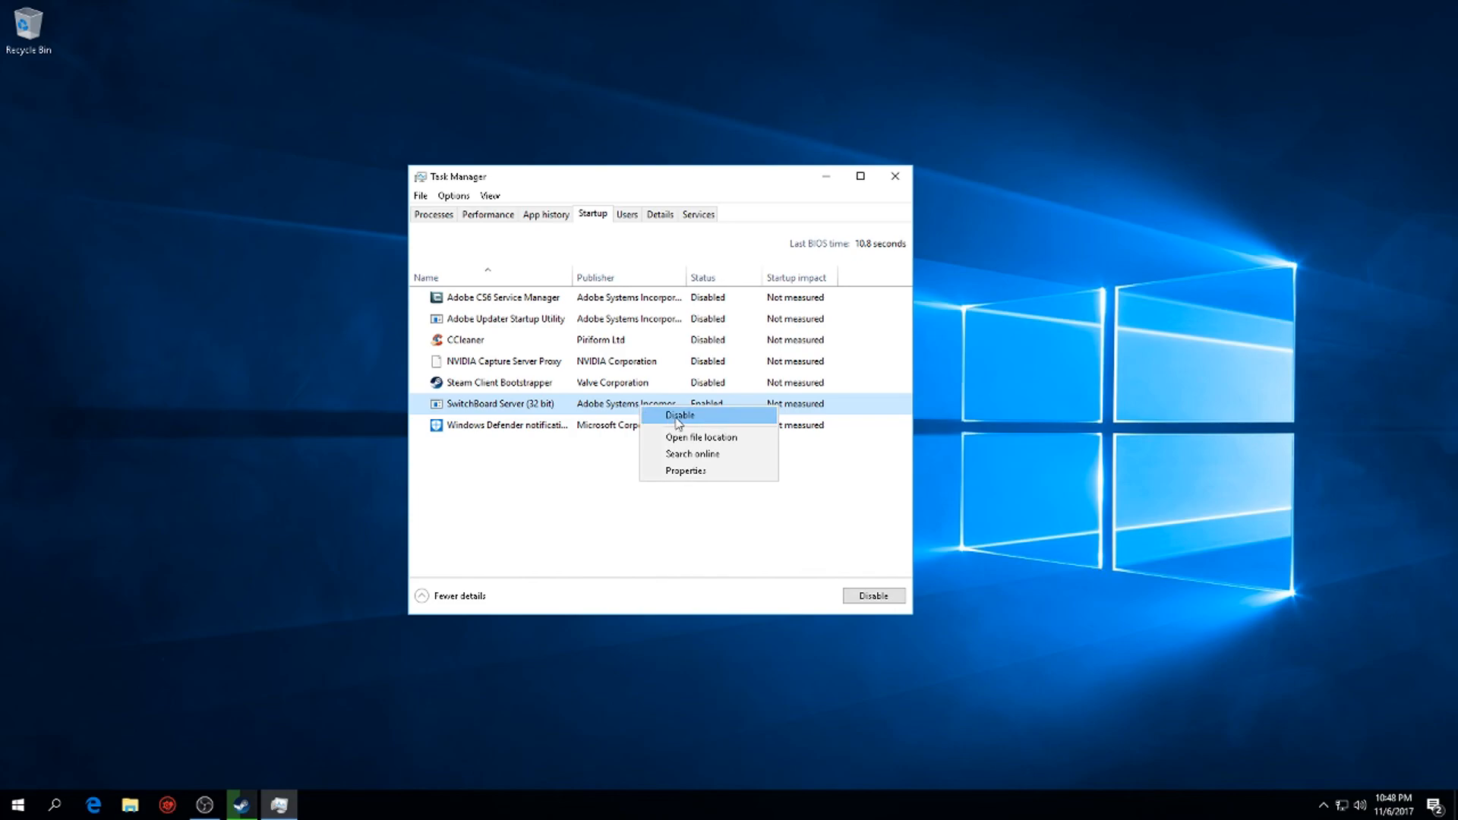
pyautogui.click(679, 415)
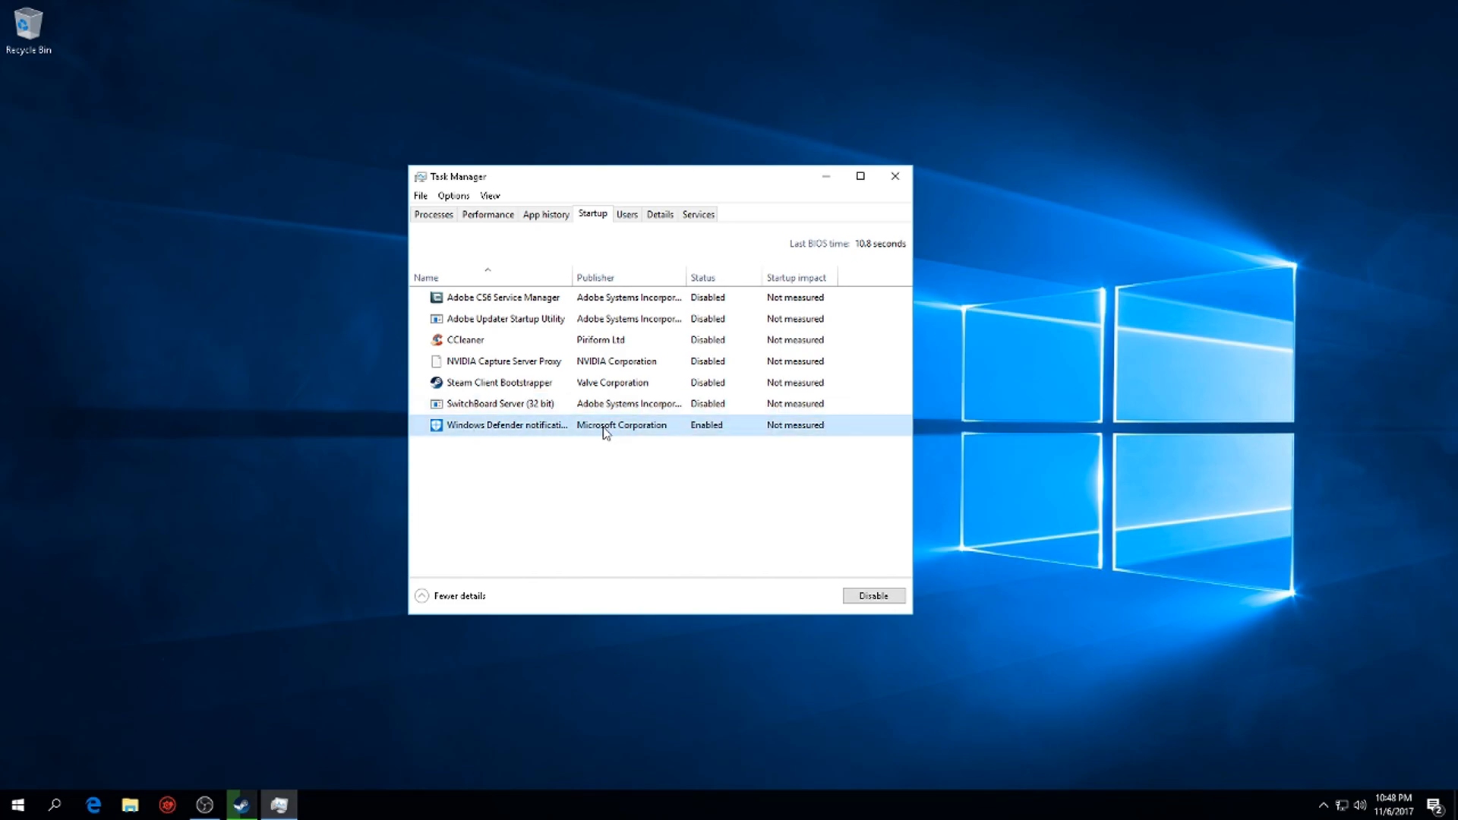
pyautogui.moveTo(690, 512)
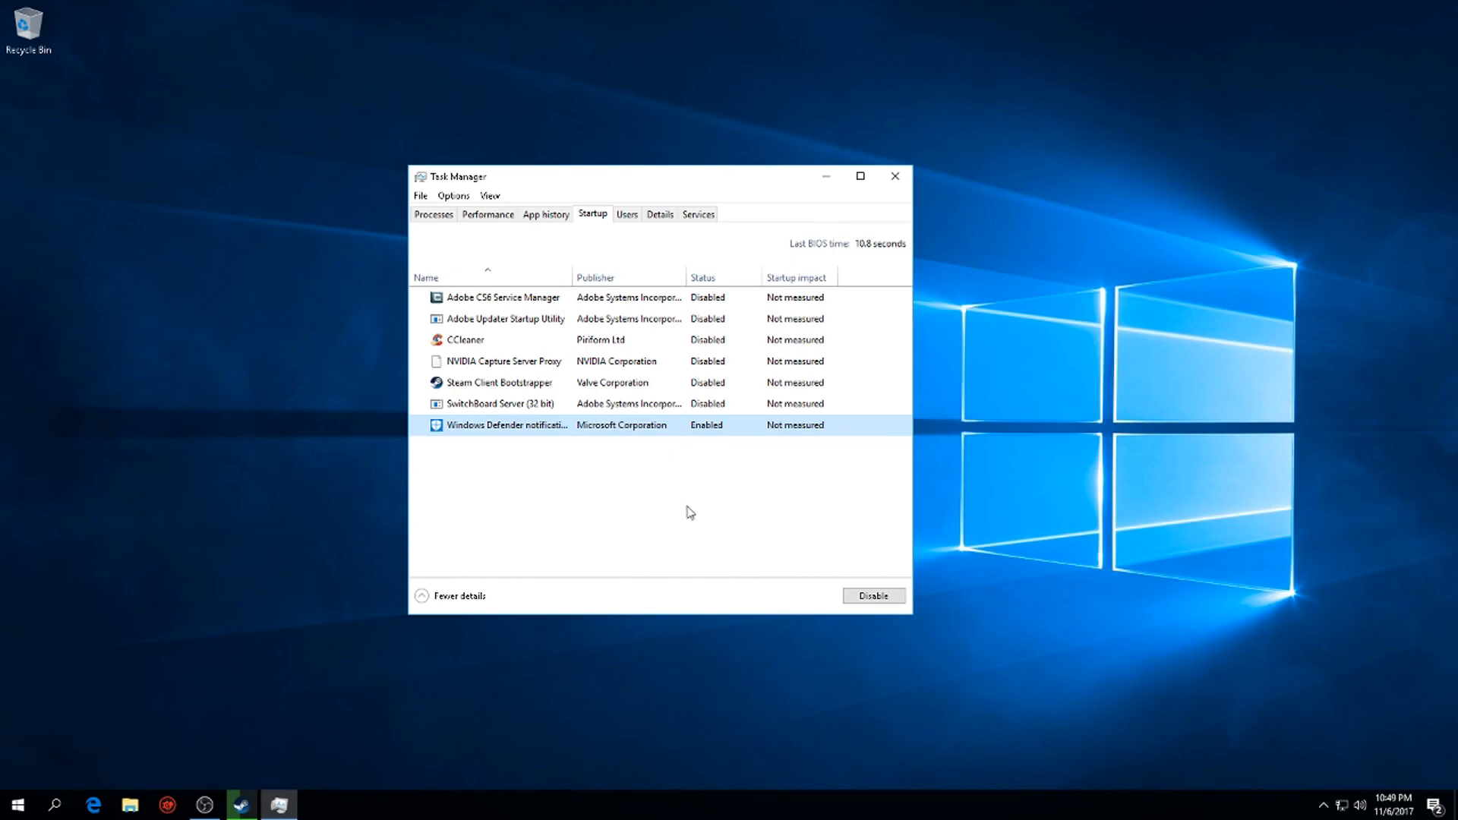
pyautogui.click(872, 595)
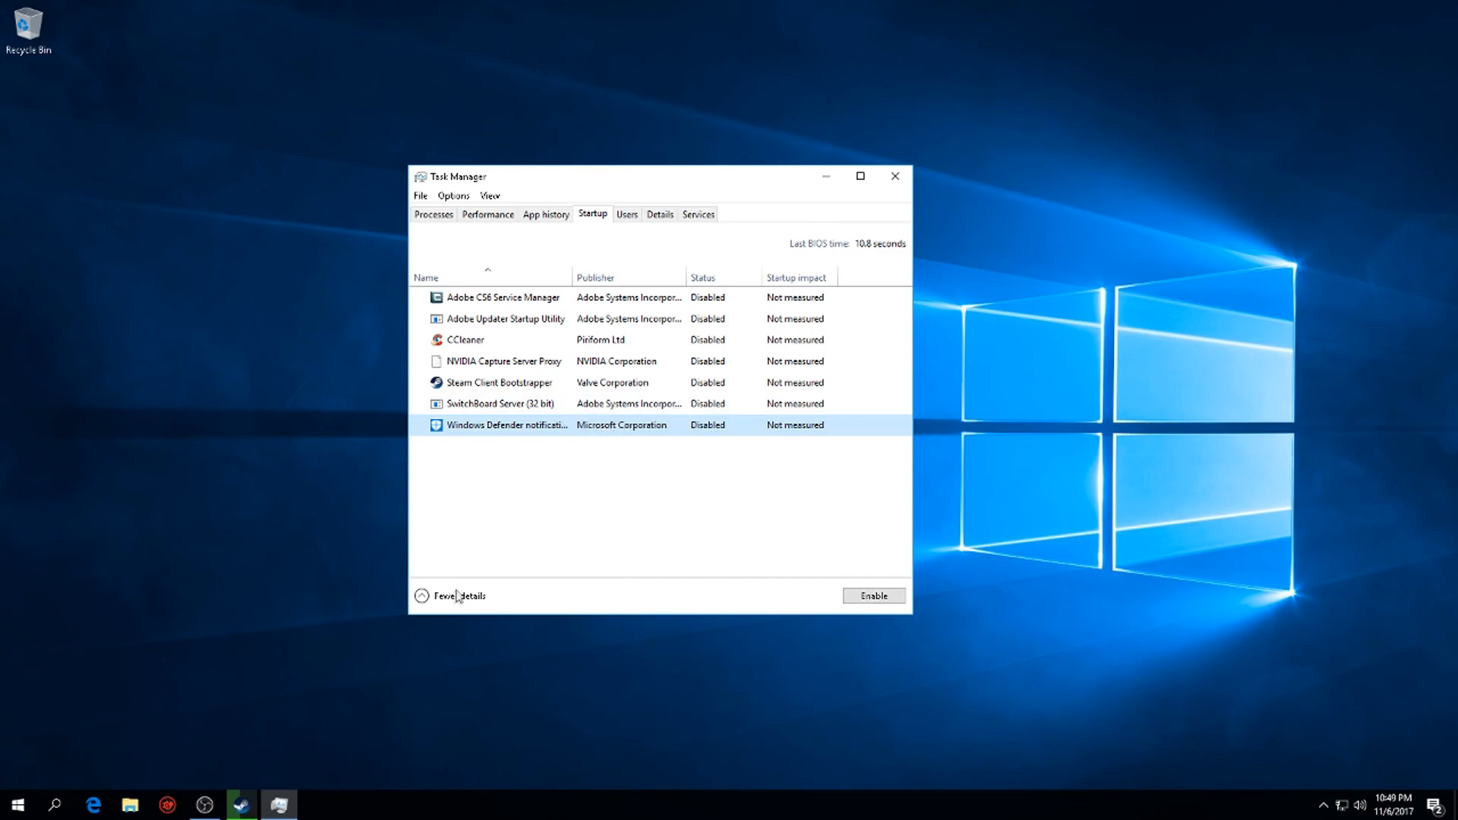
pyautogui.moveTo(831, 249)
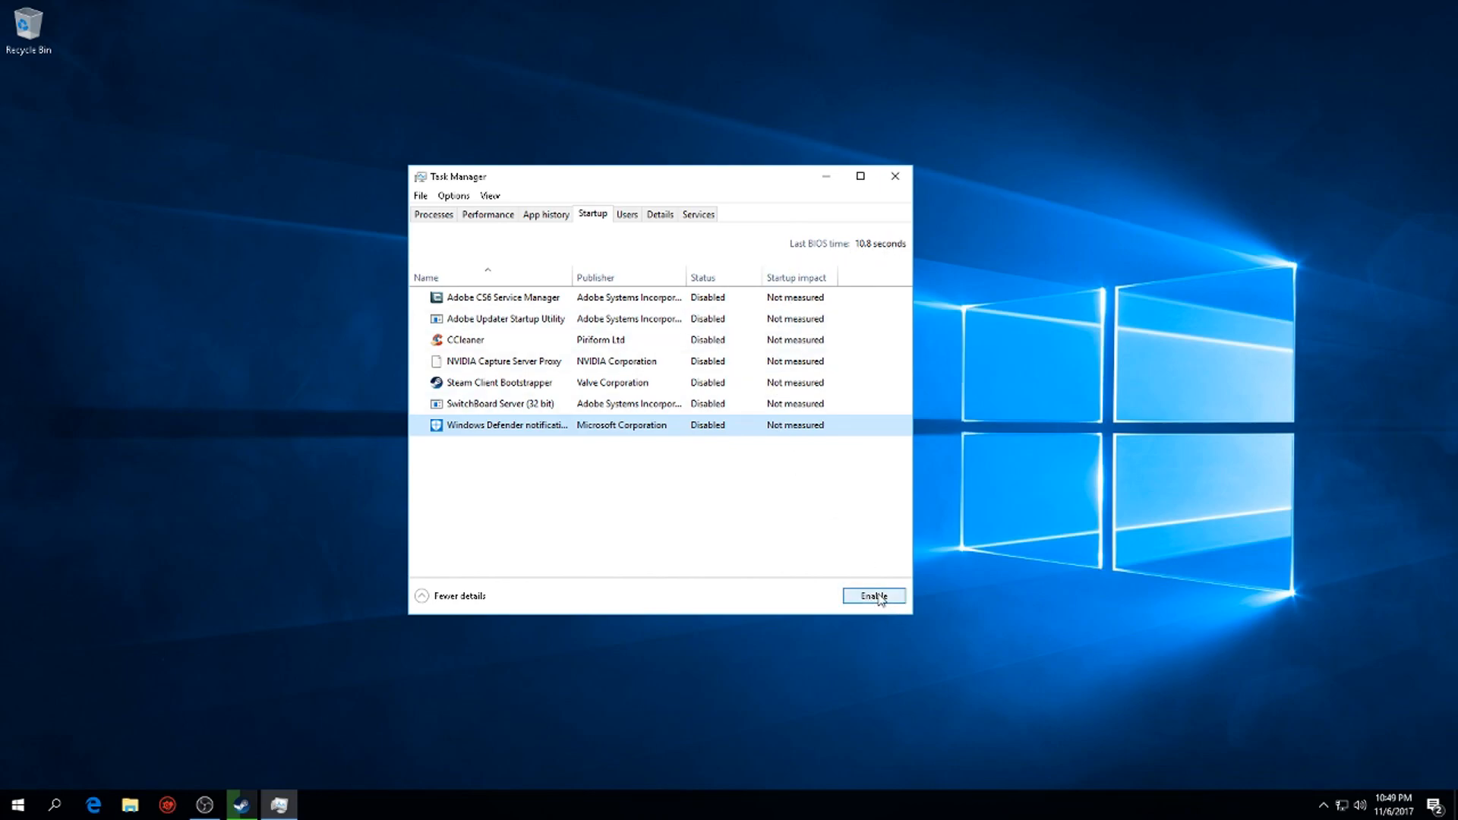
pyautogui.moveTo(896, 176)
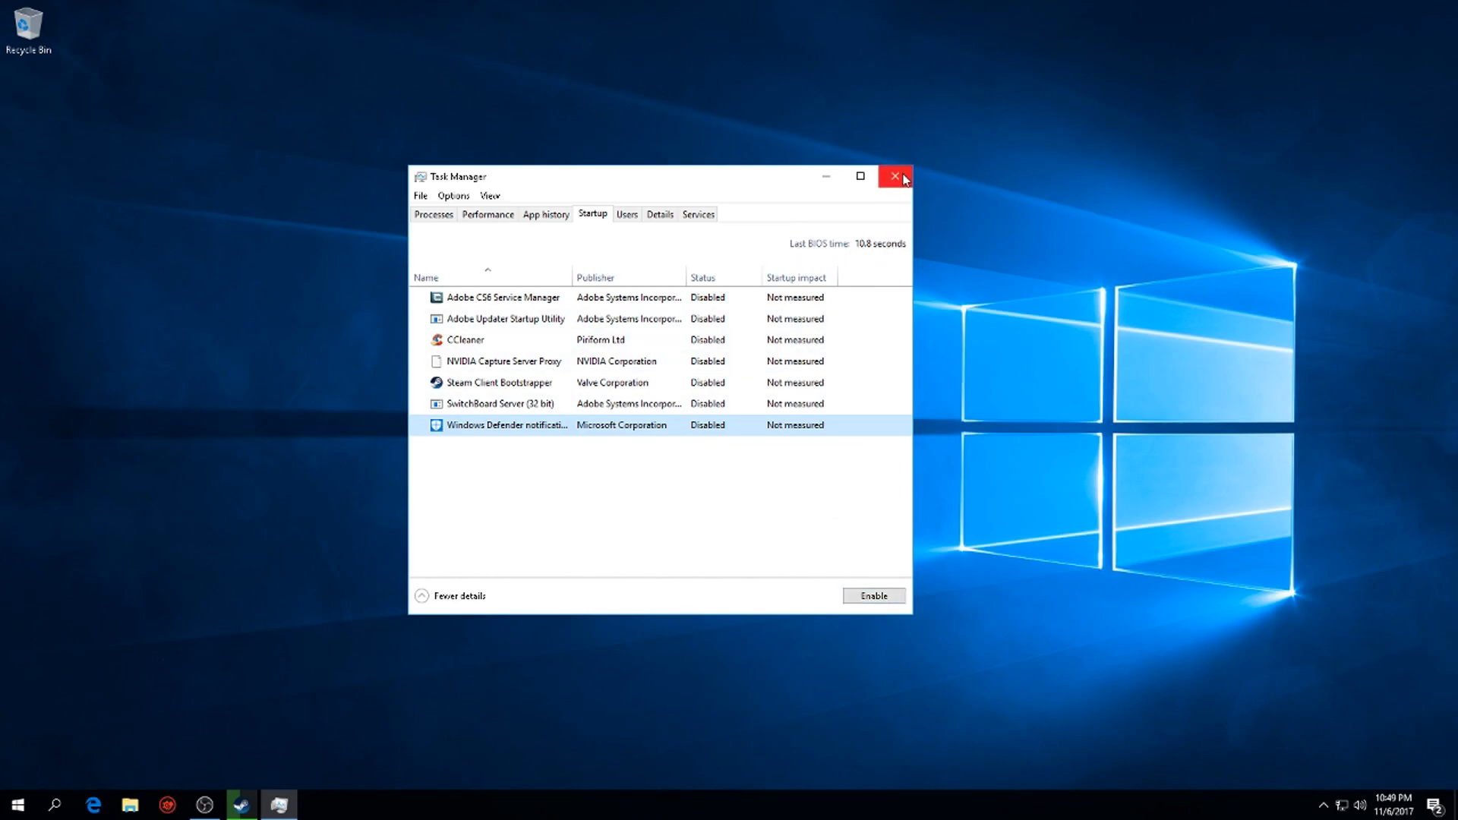
pyautogui.moveTo(896, 176)
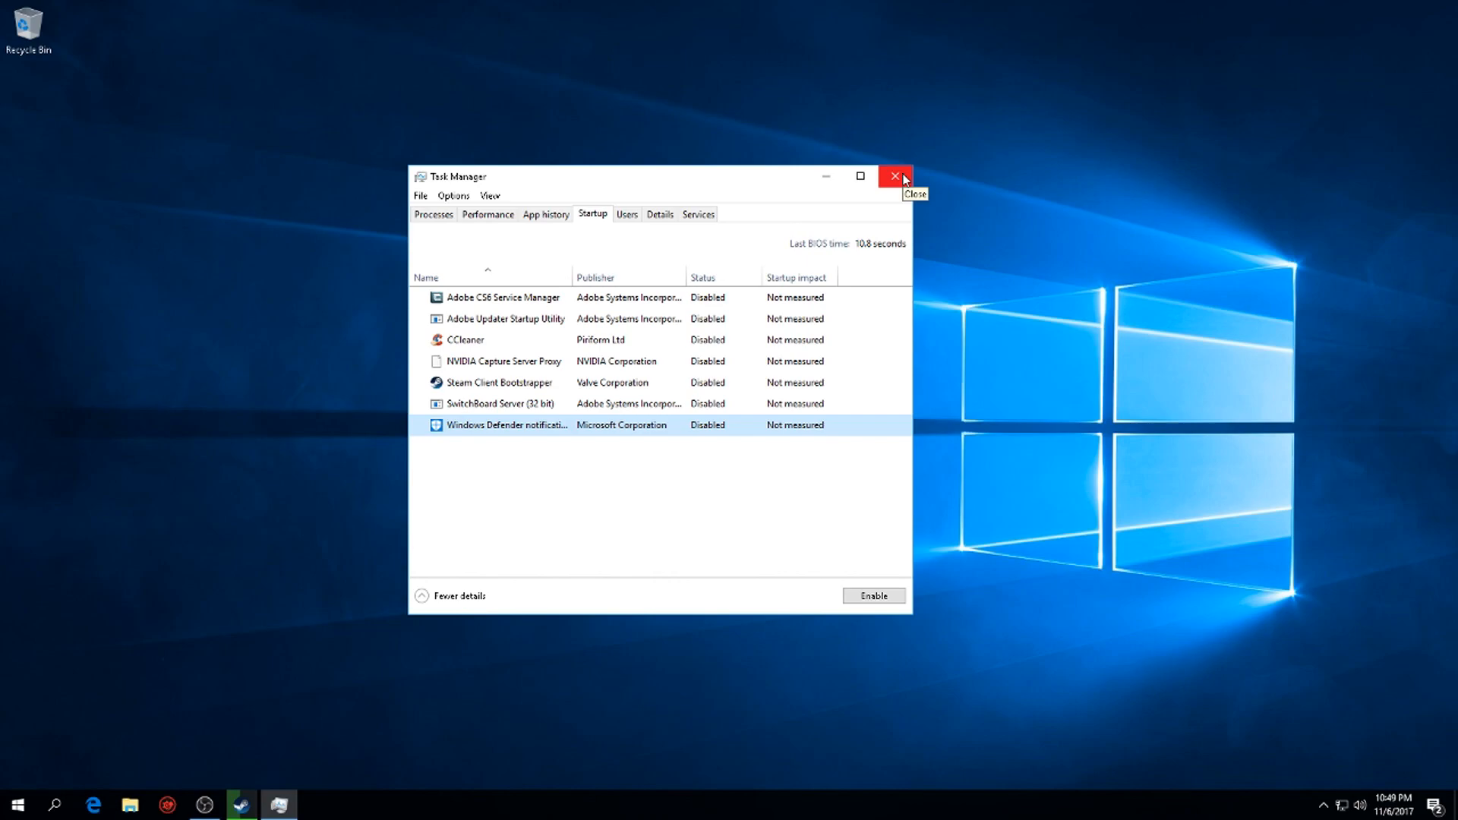
pyautogui.click(895, 176)
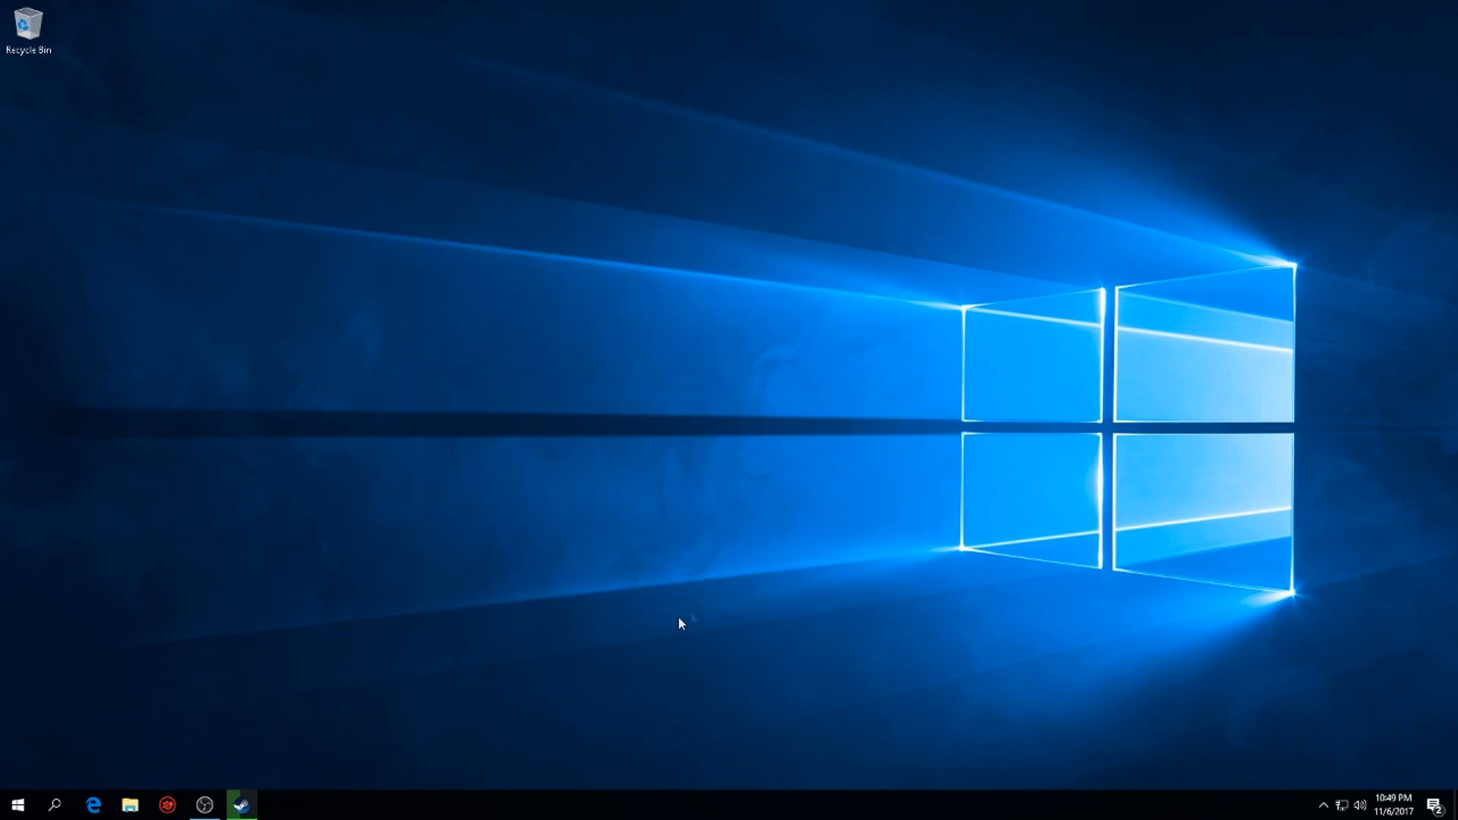
pyautogui.moveTo(524, 706)
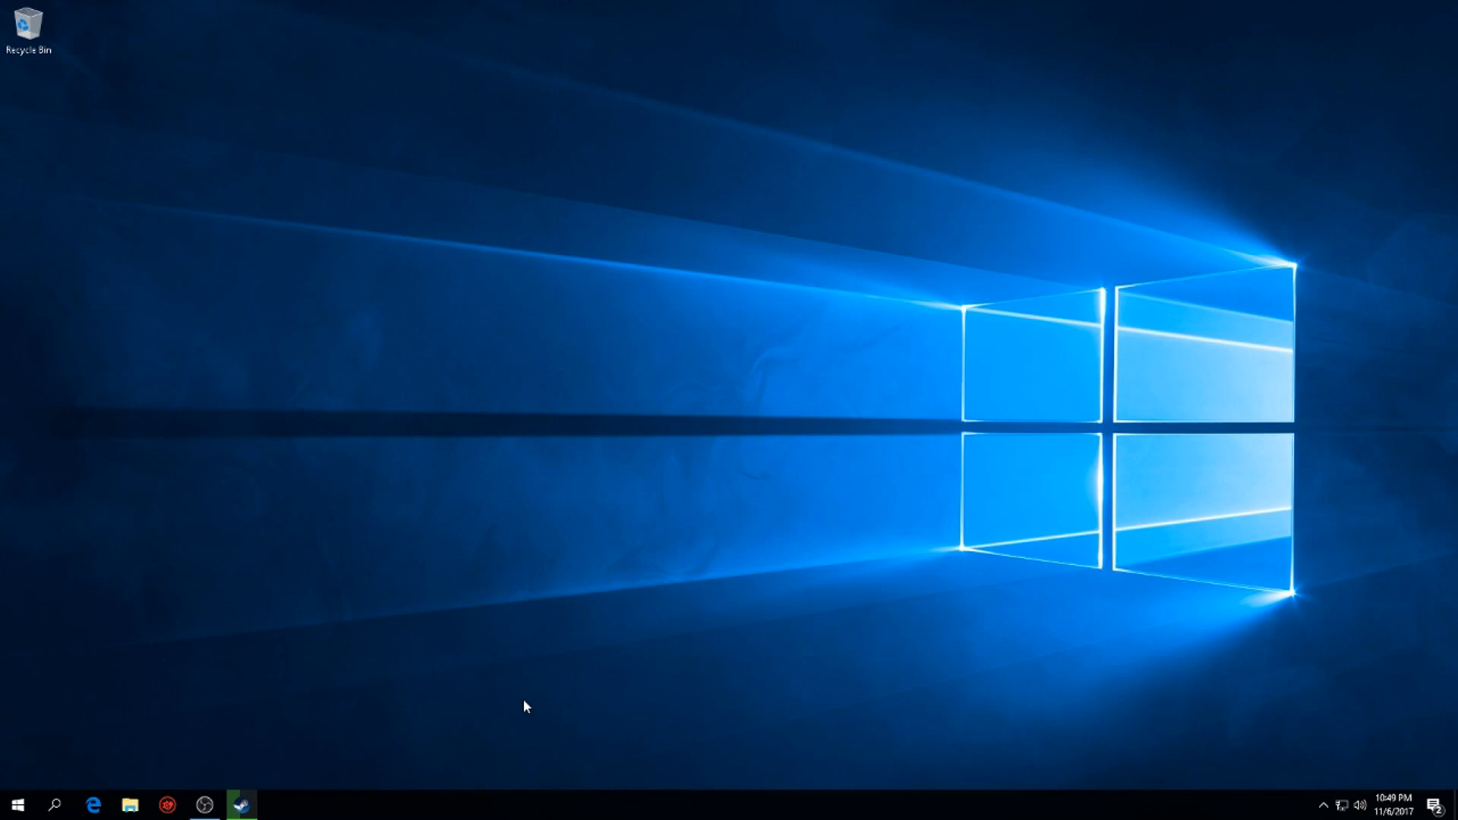